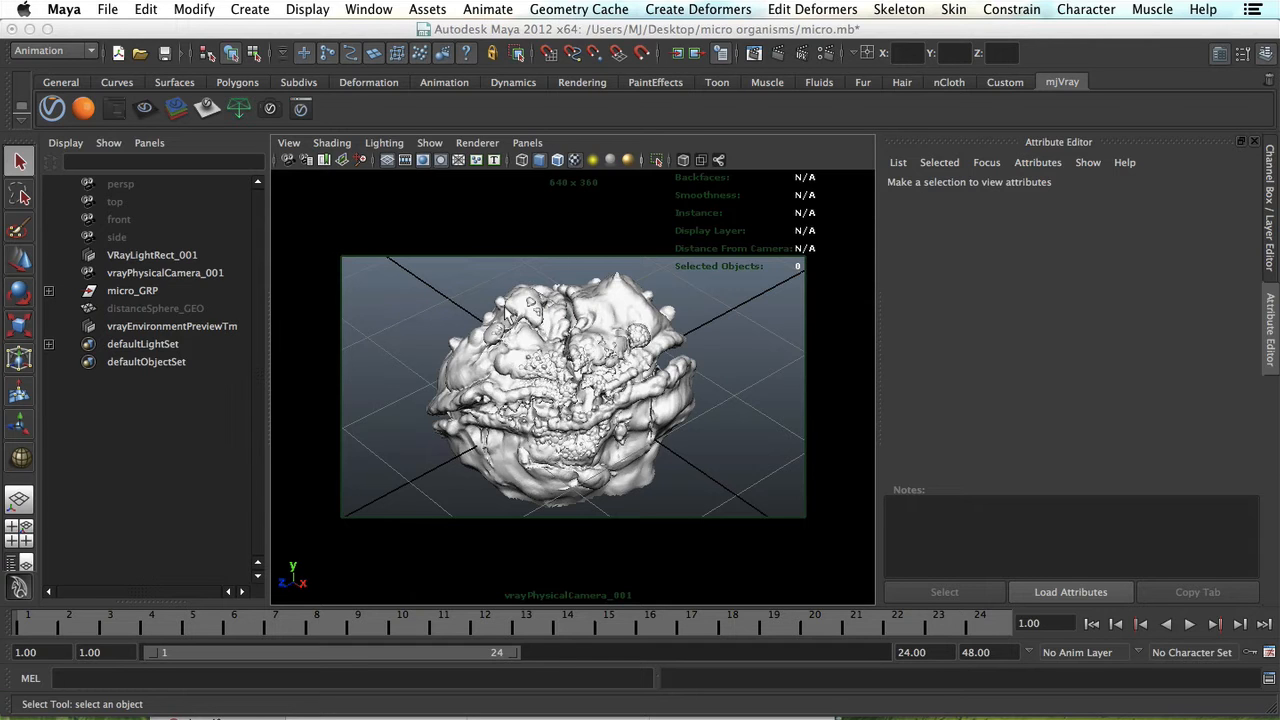
- Switch to the perspective view and expand micro_GRP to show microLow_GEO and microMed_GEO
key("space")
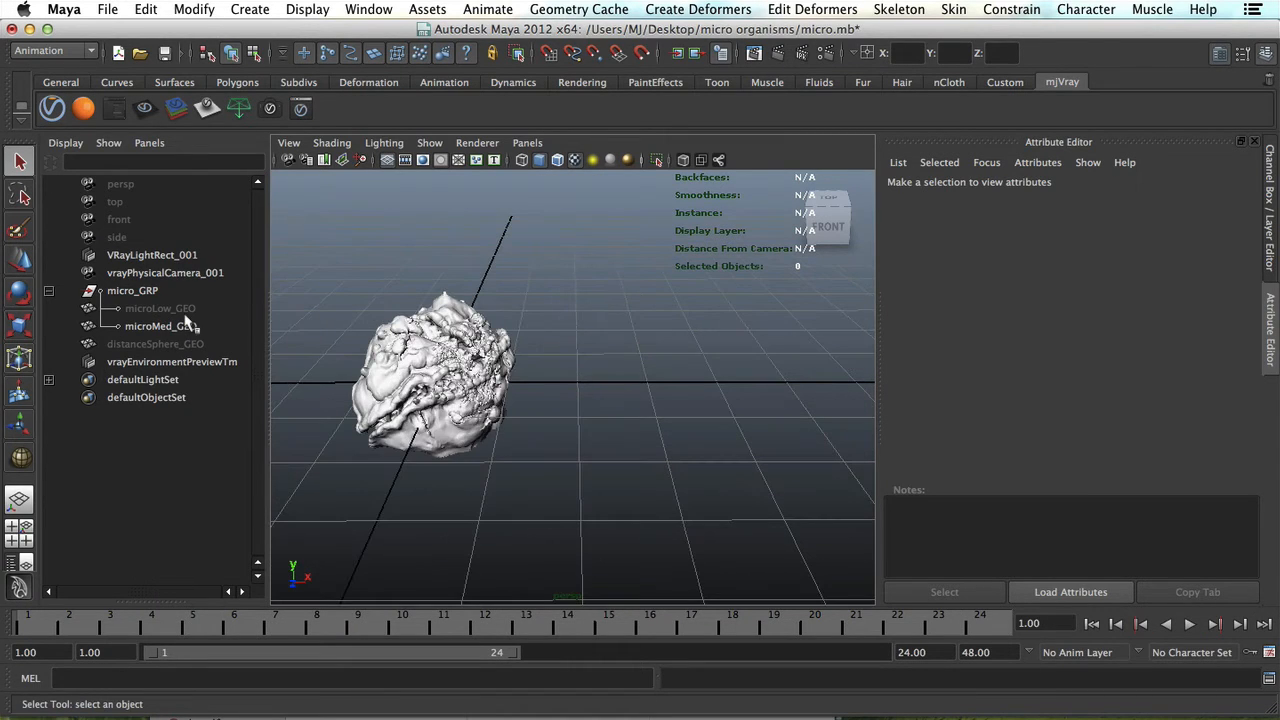
left_click(160, 326)
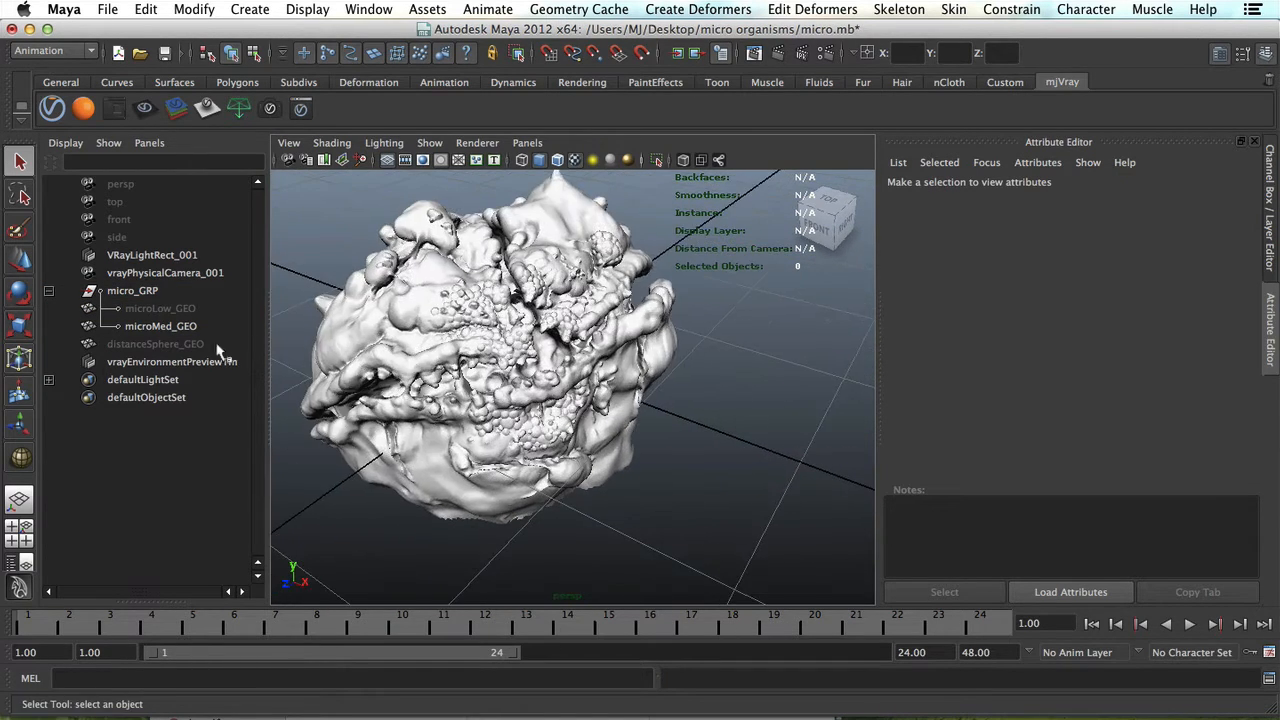
left_click(155, 343)
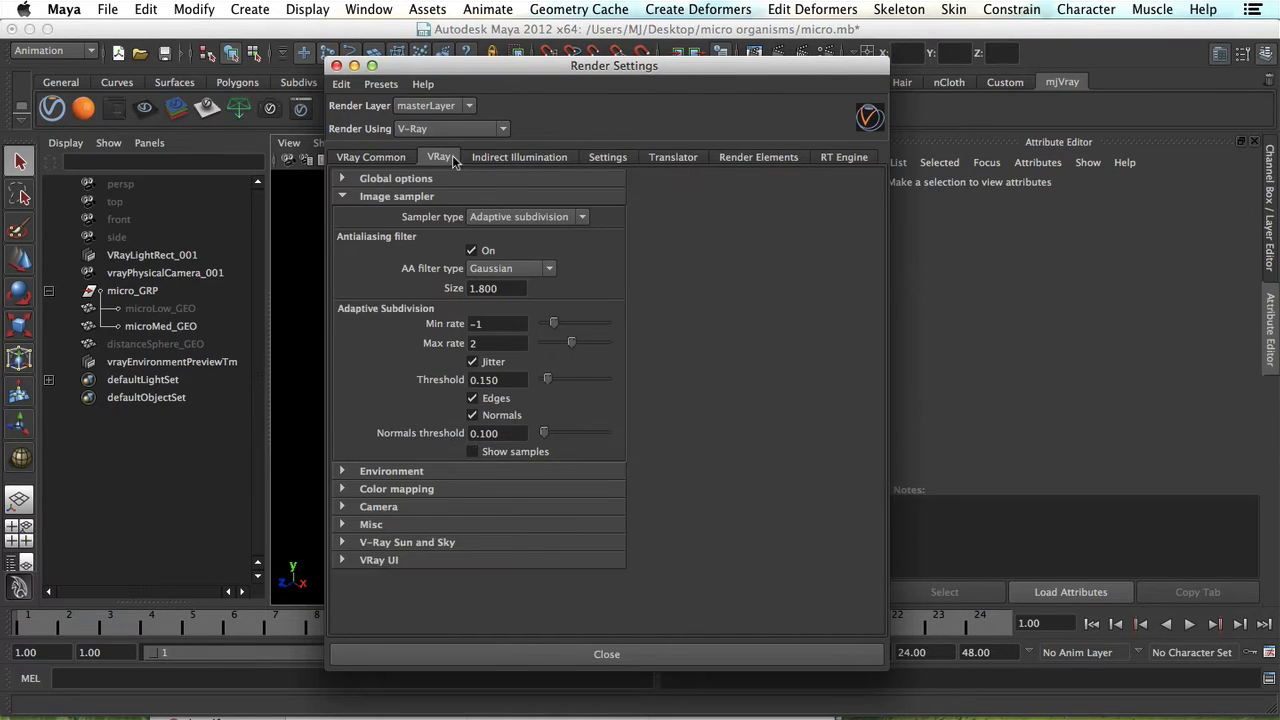
mouse_move(470, 250)
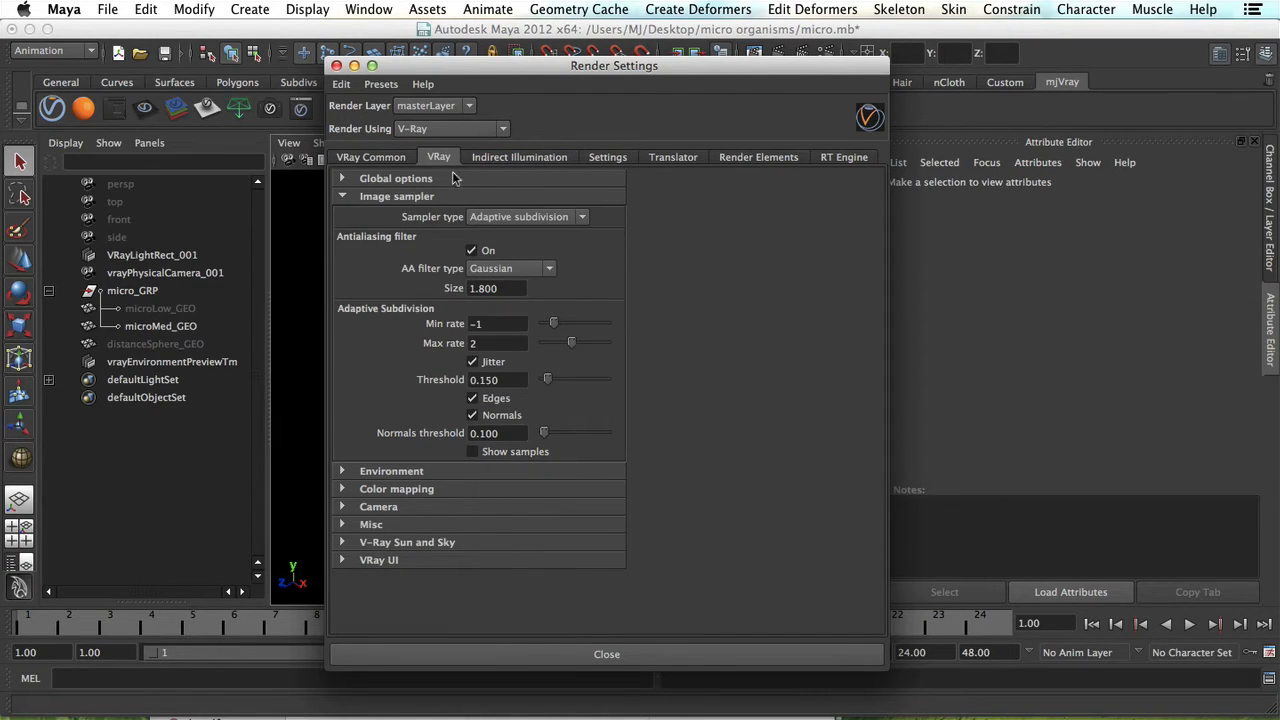
mouse_move(503, 162)
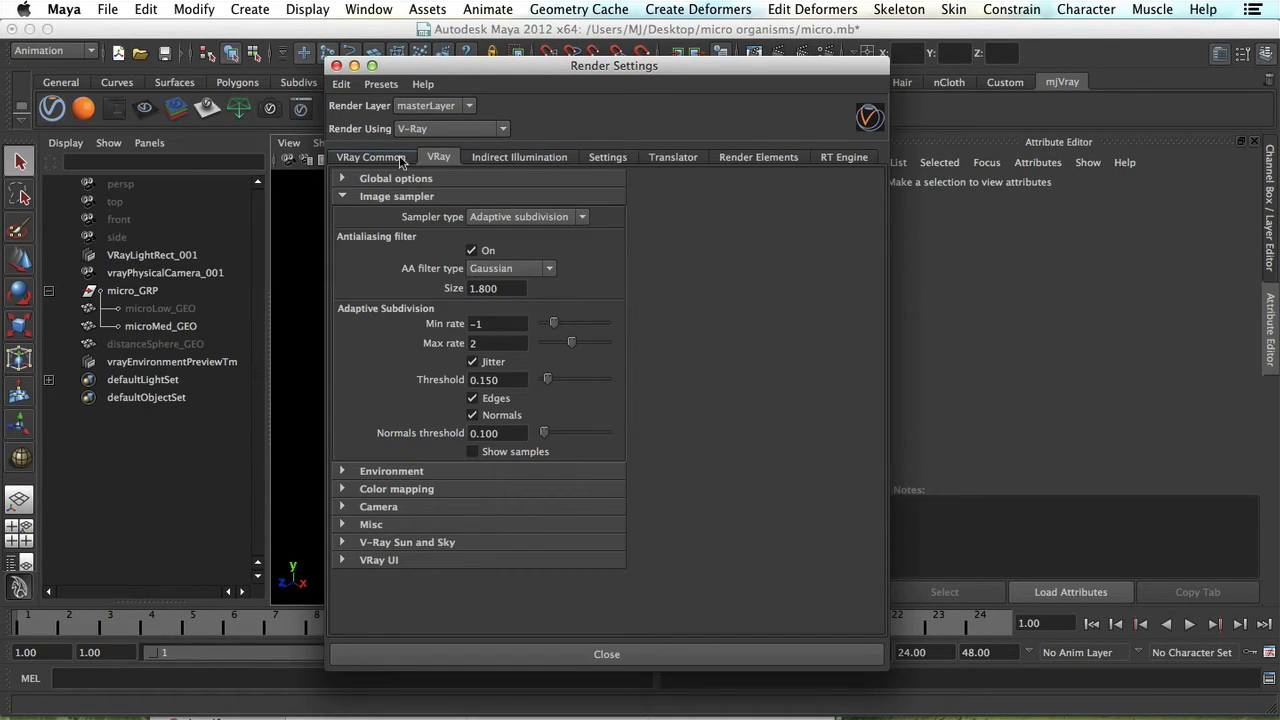
left_click_drag(614, 65, 589, 54)
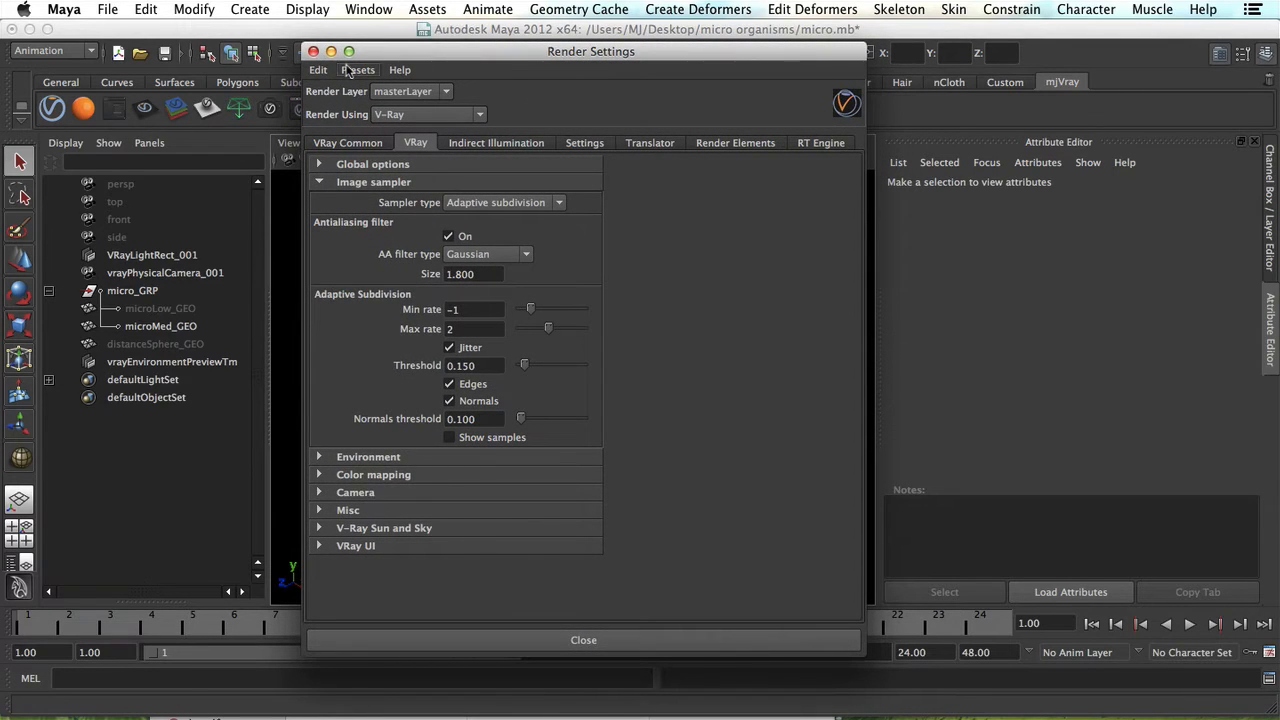
left_click(583, 640)
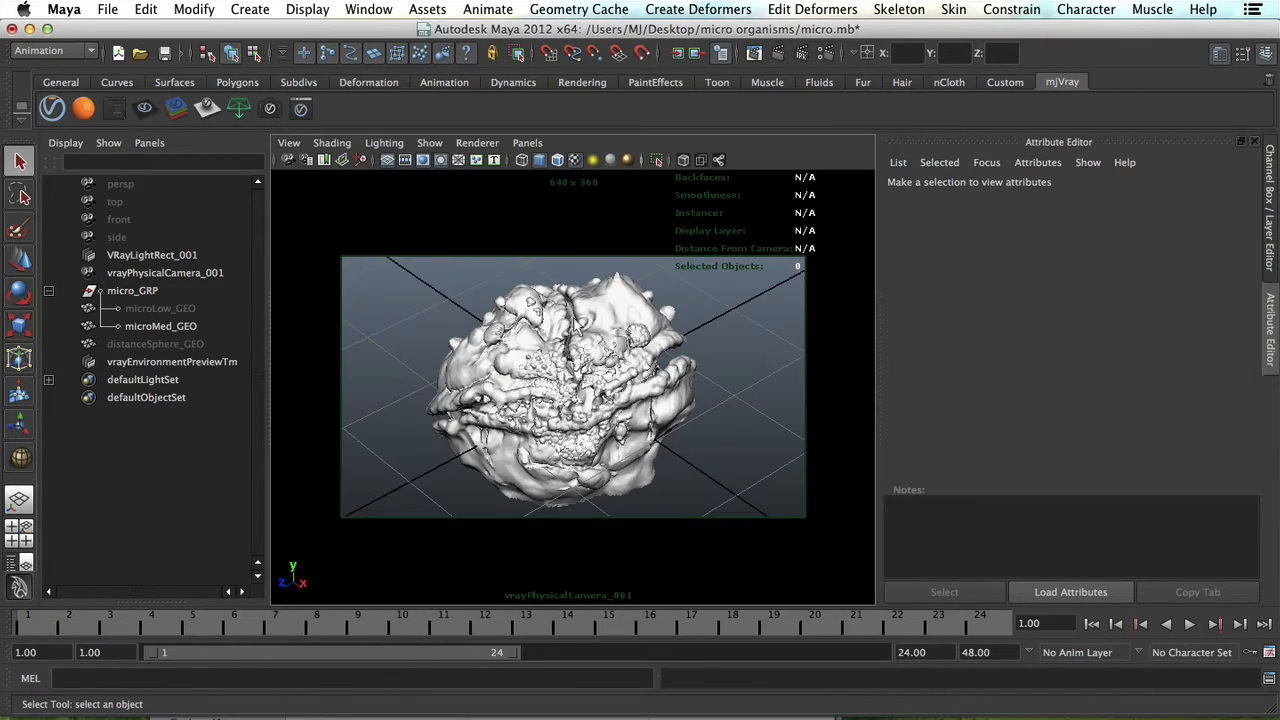
mouse_move(687, 328)
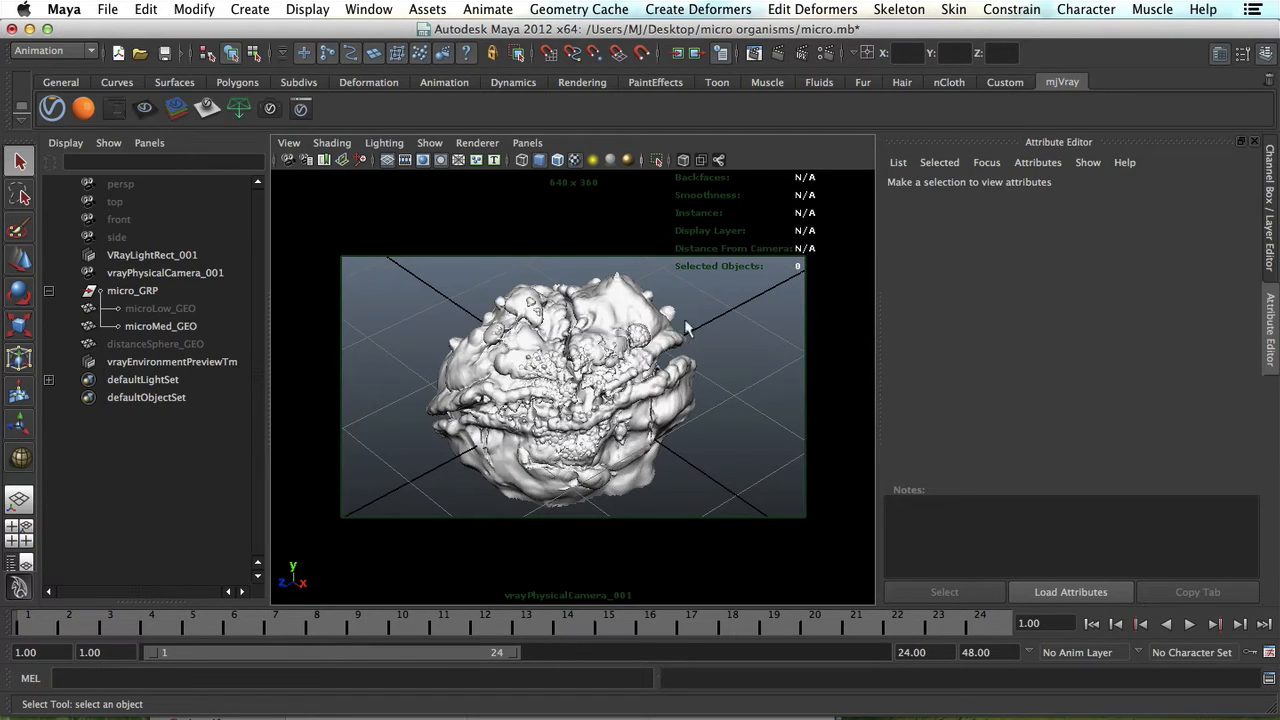
mouse_move(710, 329)
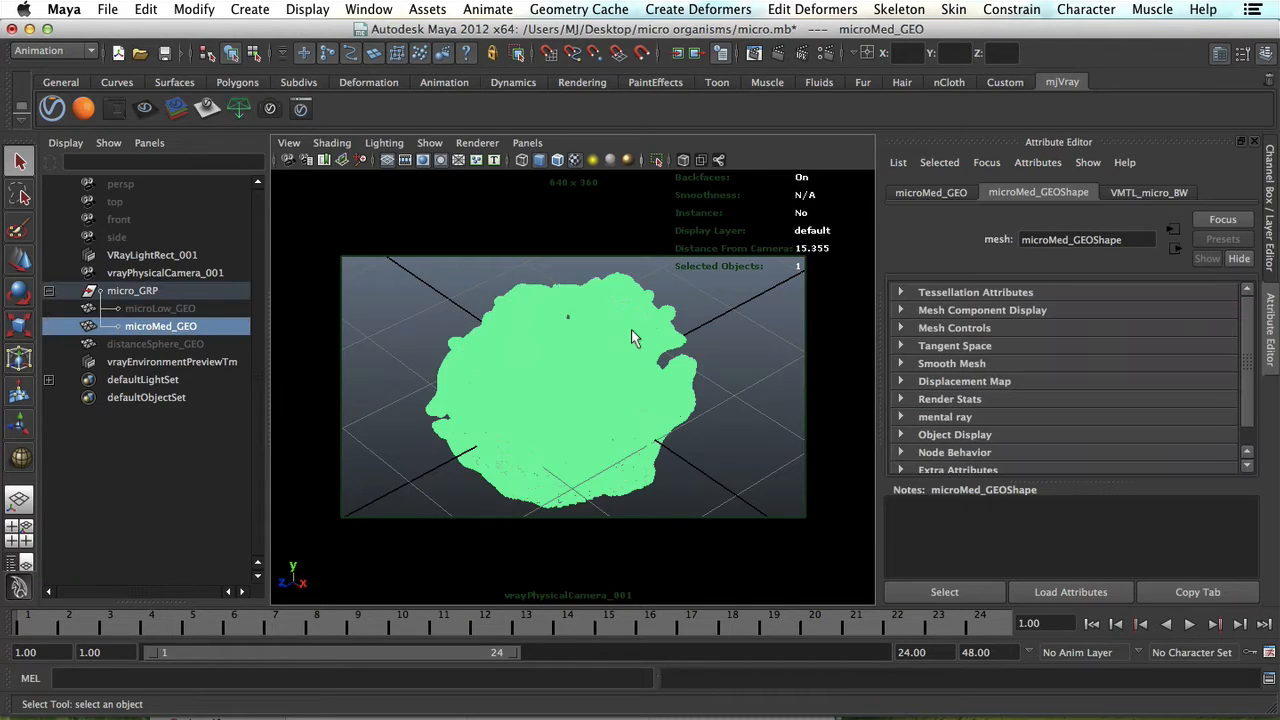
mouse_move(655, 352)
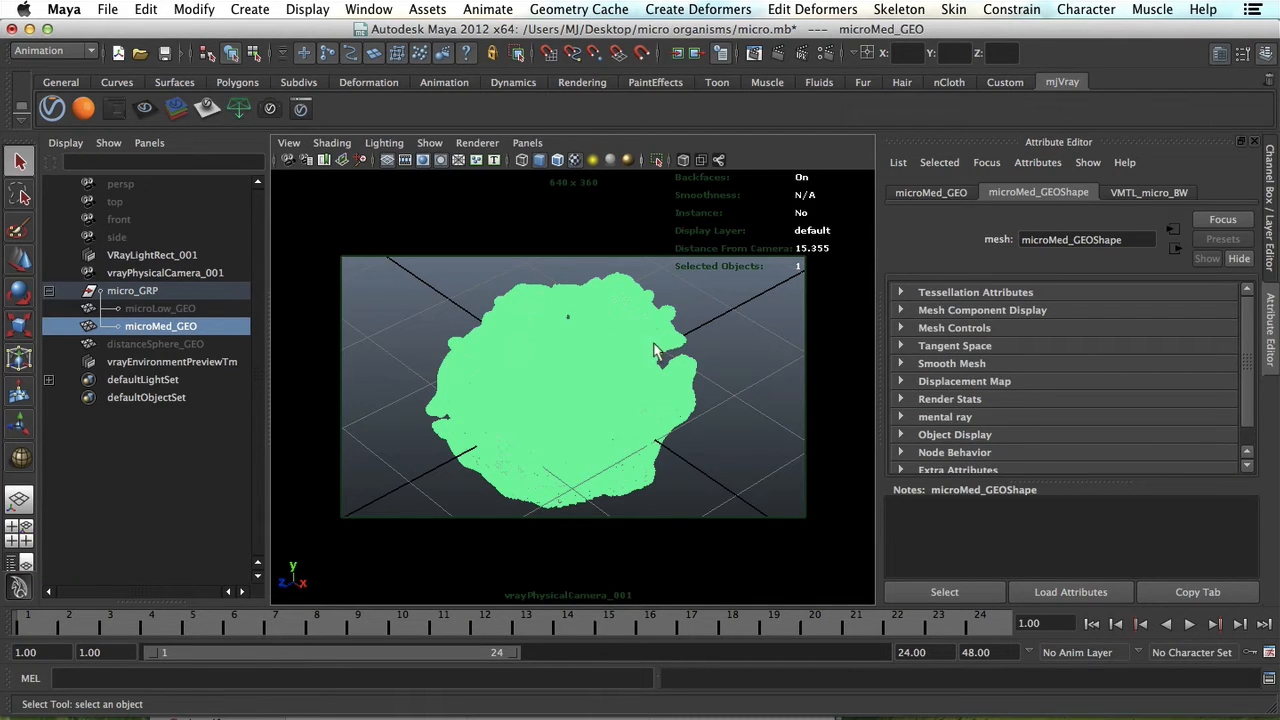
mouse_move(607, 338)
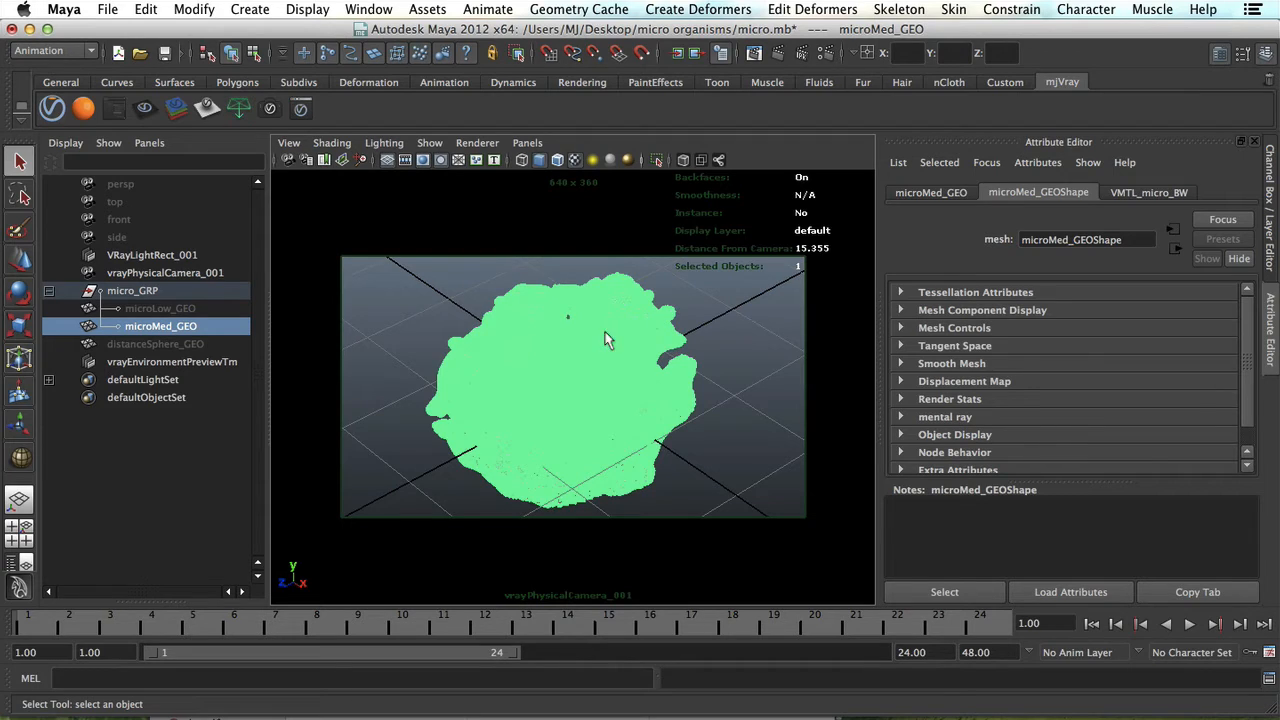
mouse_move(730, 320)
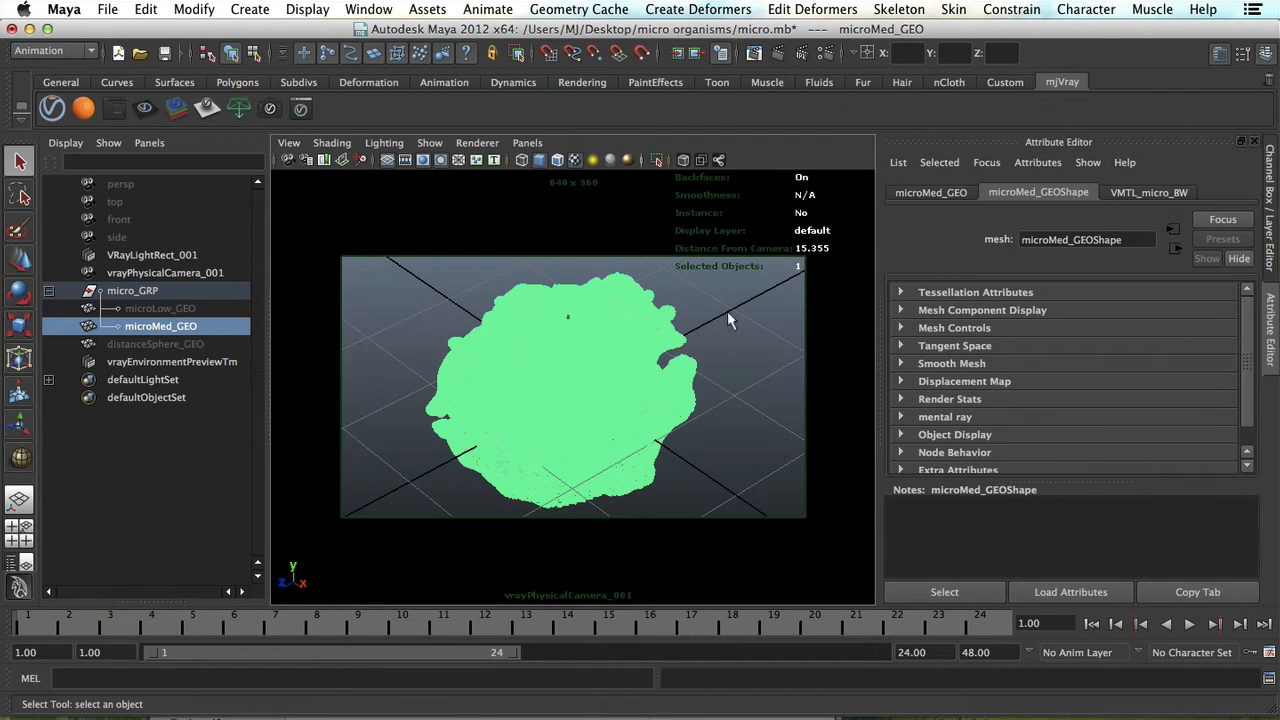
- Assign a new VRay Mtl to microMed_GEO and map a VRay Fresnel into its Diffuse Color
right_click(579, 330)
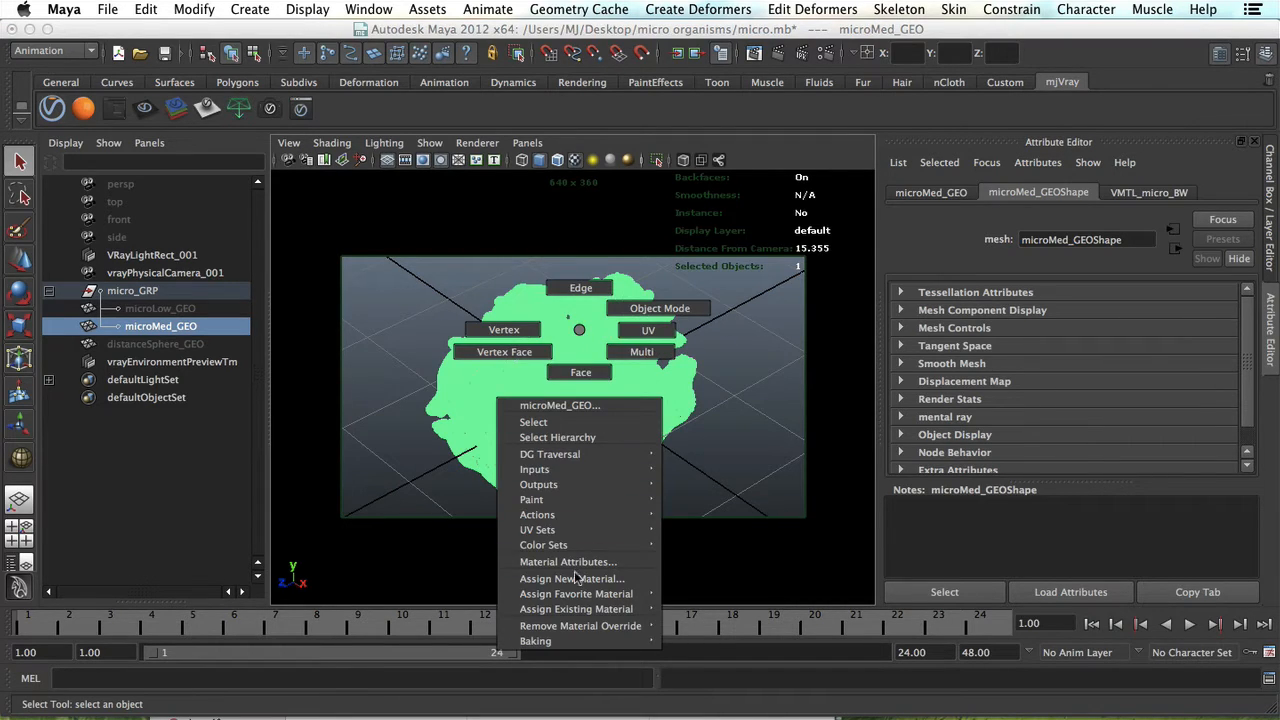
left_click(571, 578)
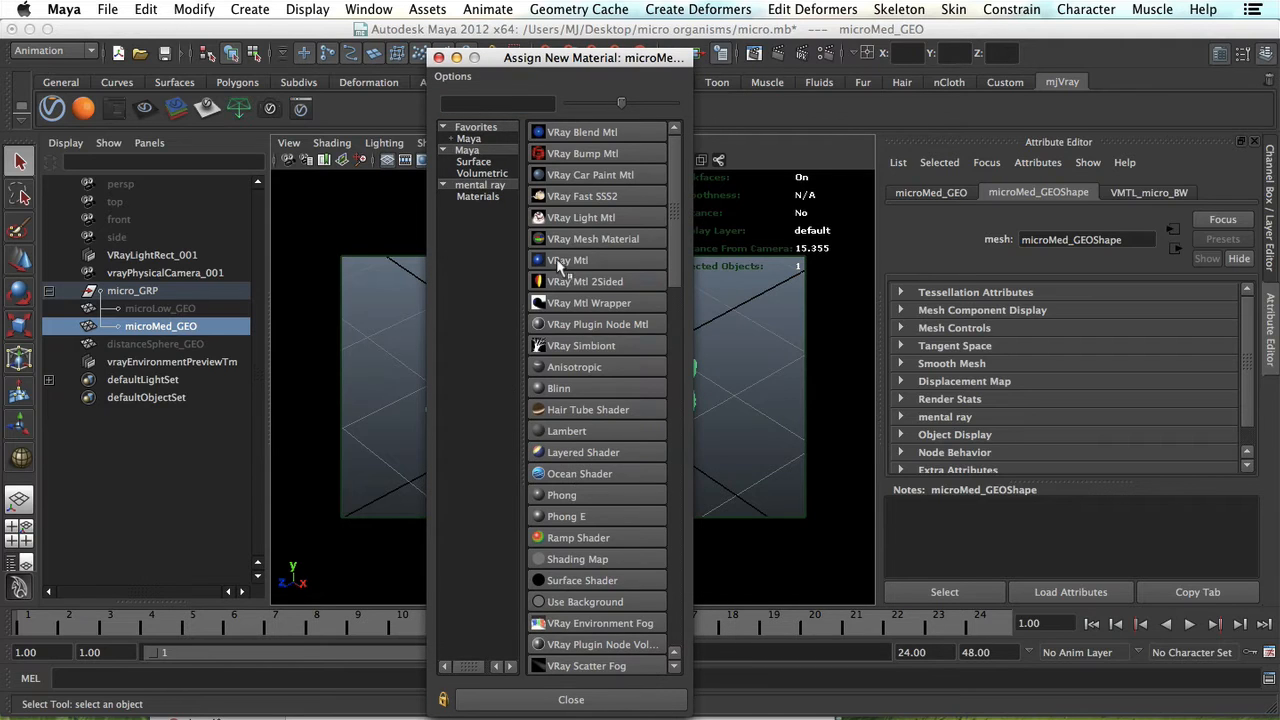
left_click(566, 260)
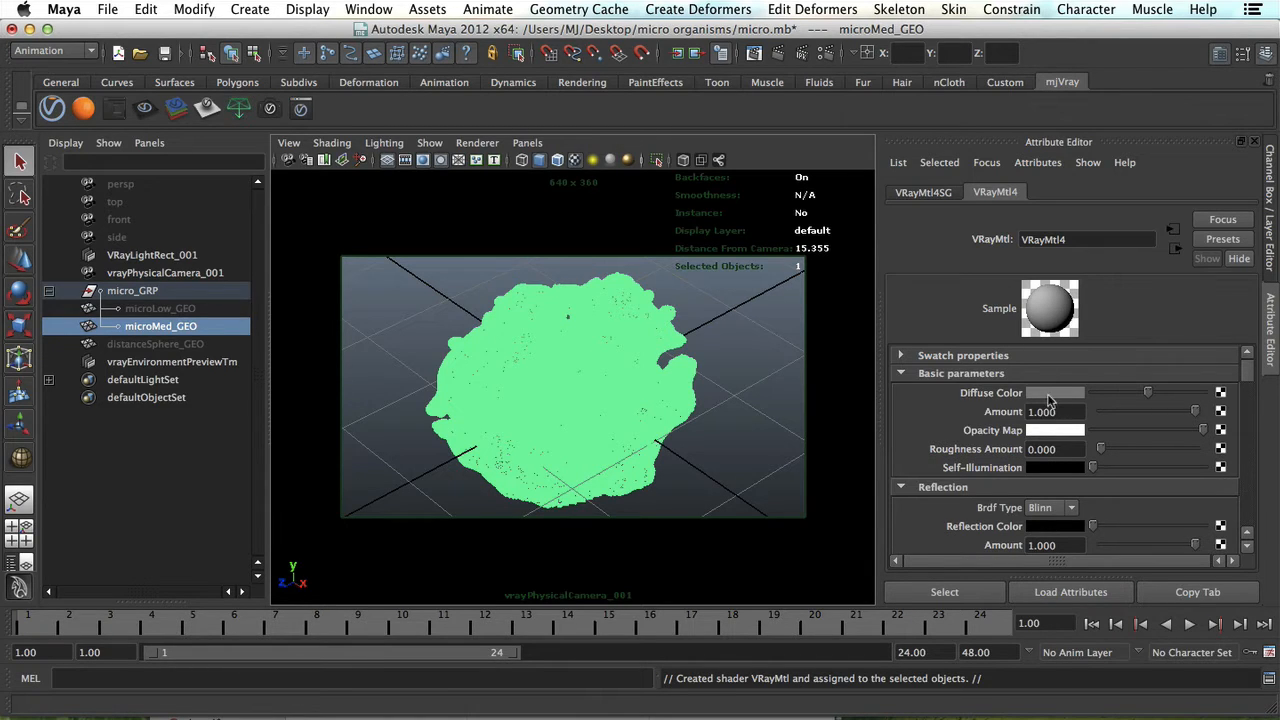
left_click(1222, 393)
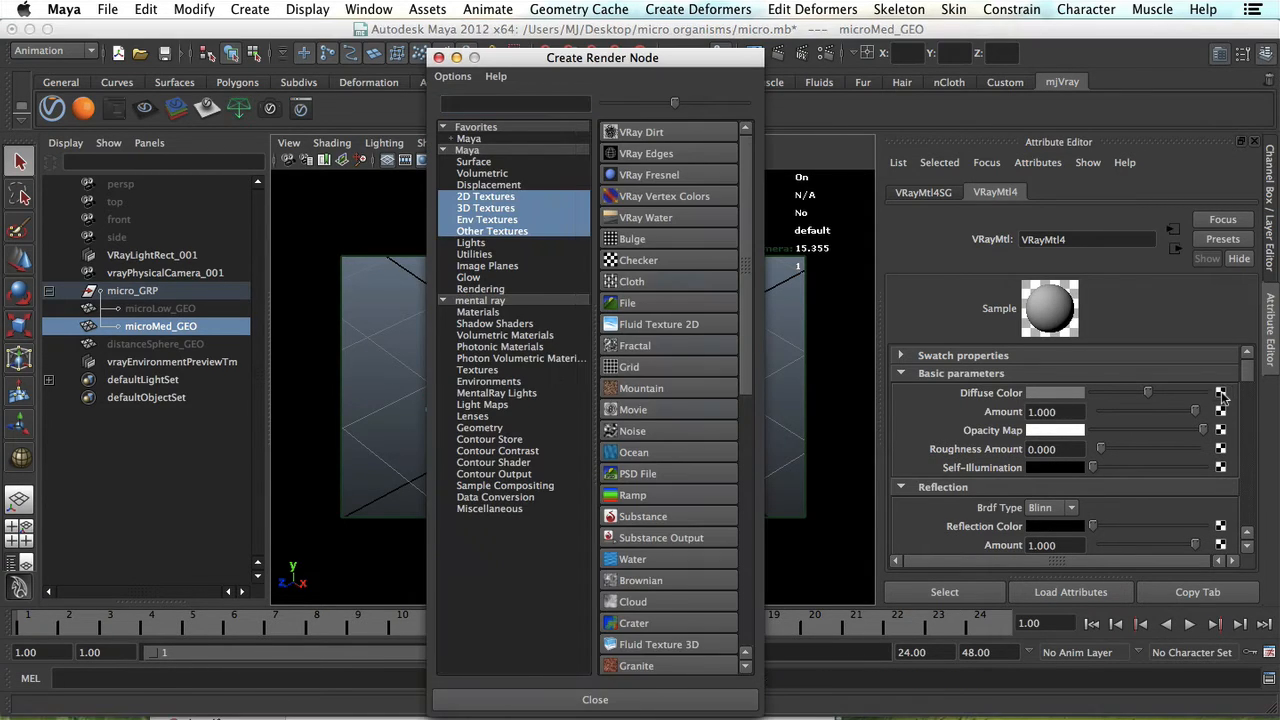
left_click(595, 700)
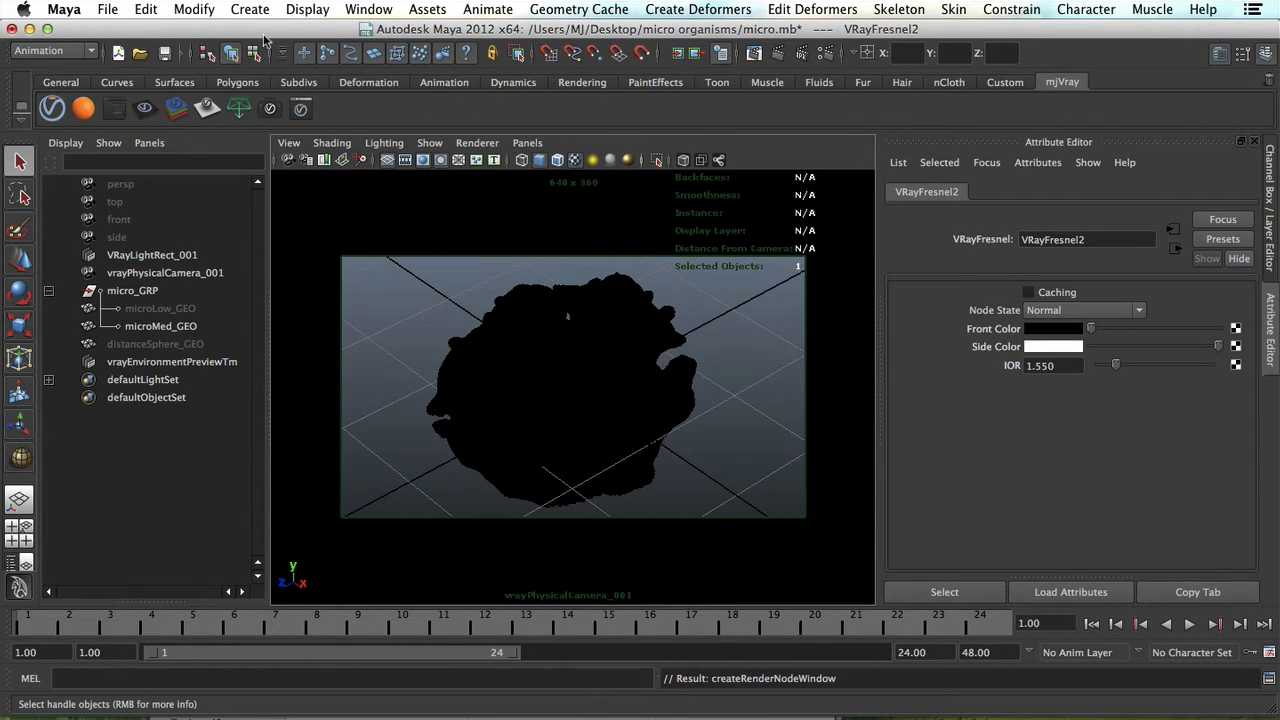
- Open the Hypershade and rename the VRayMtl4 material to VMTL_fresnel
left_click(362, 9)
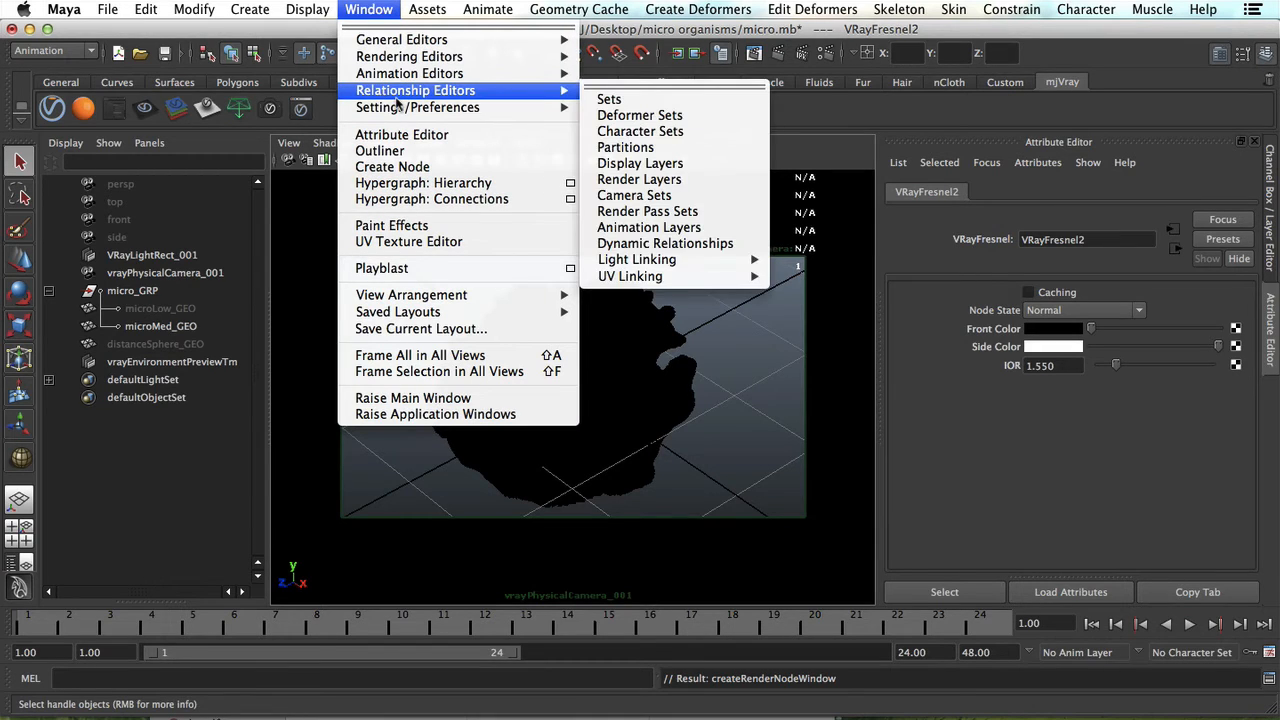
mouse_move(408, 56)
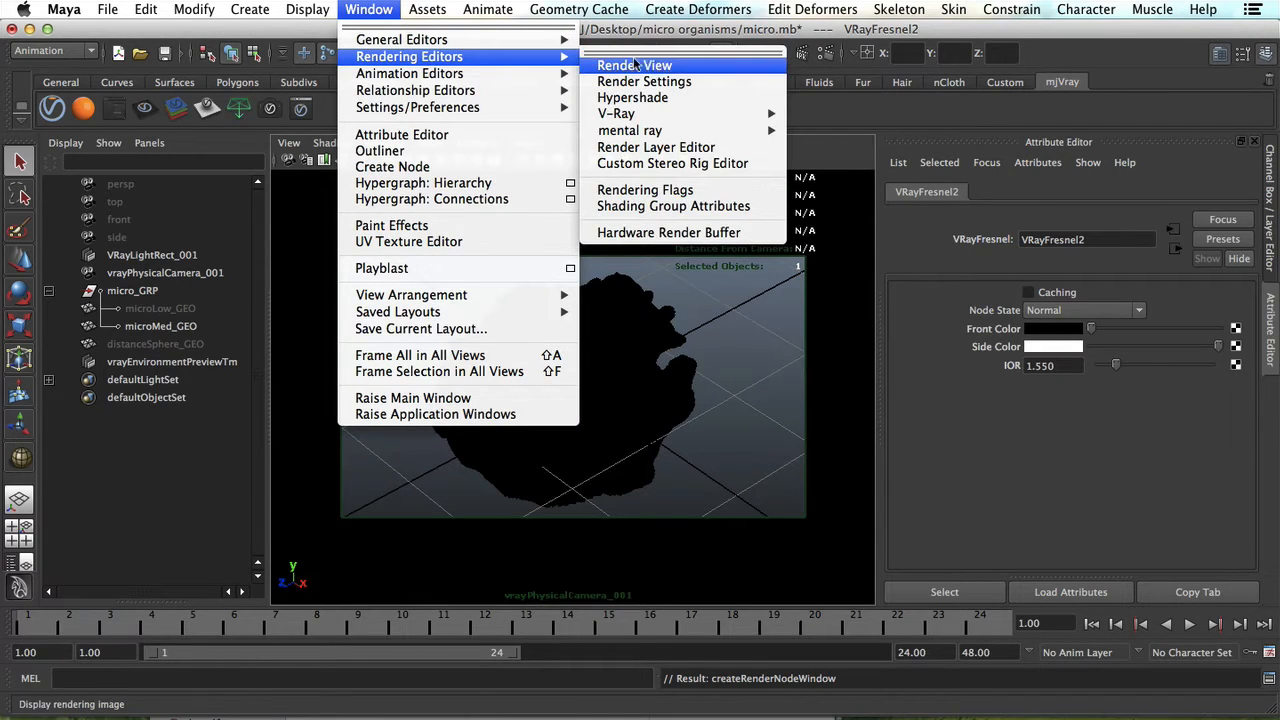
left_click(639, 63)
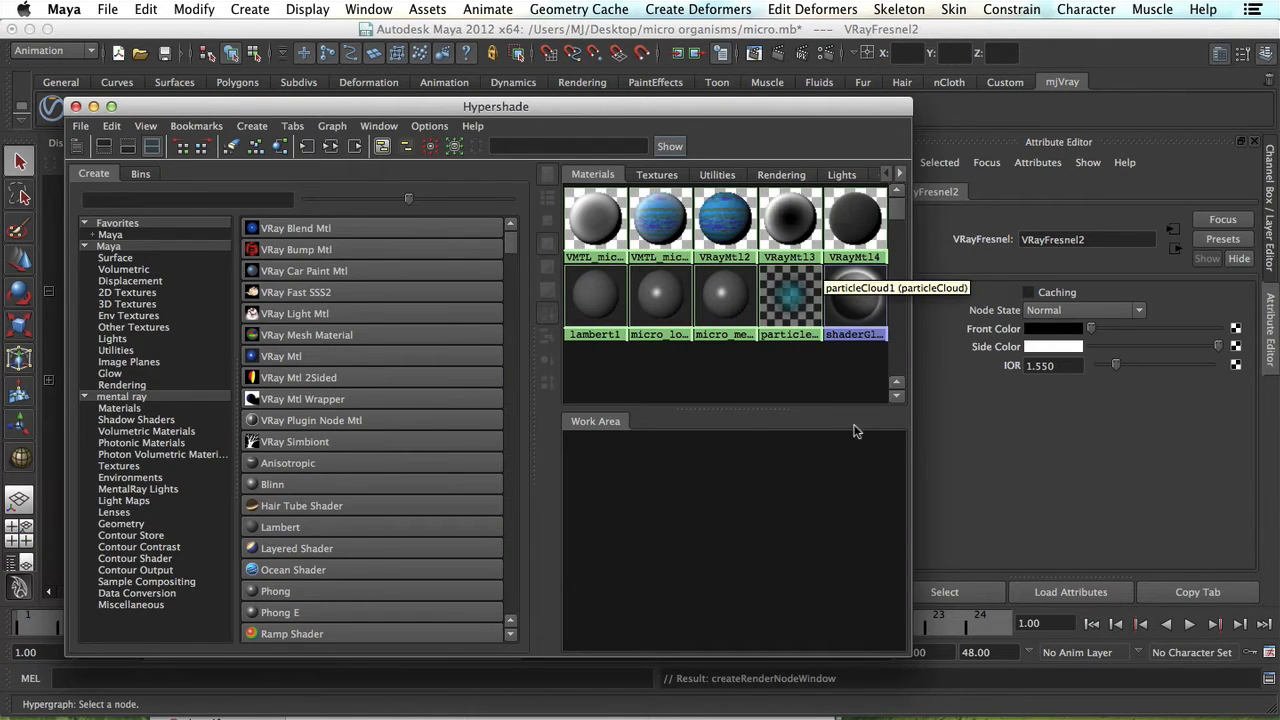
left_click(855, 218)
type("V")
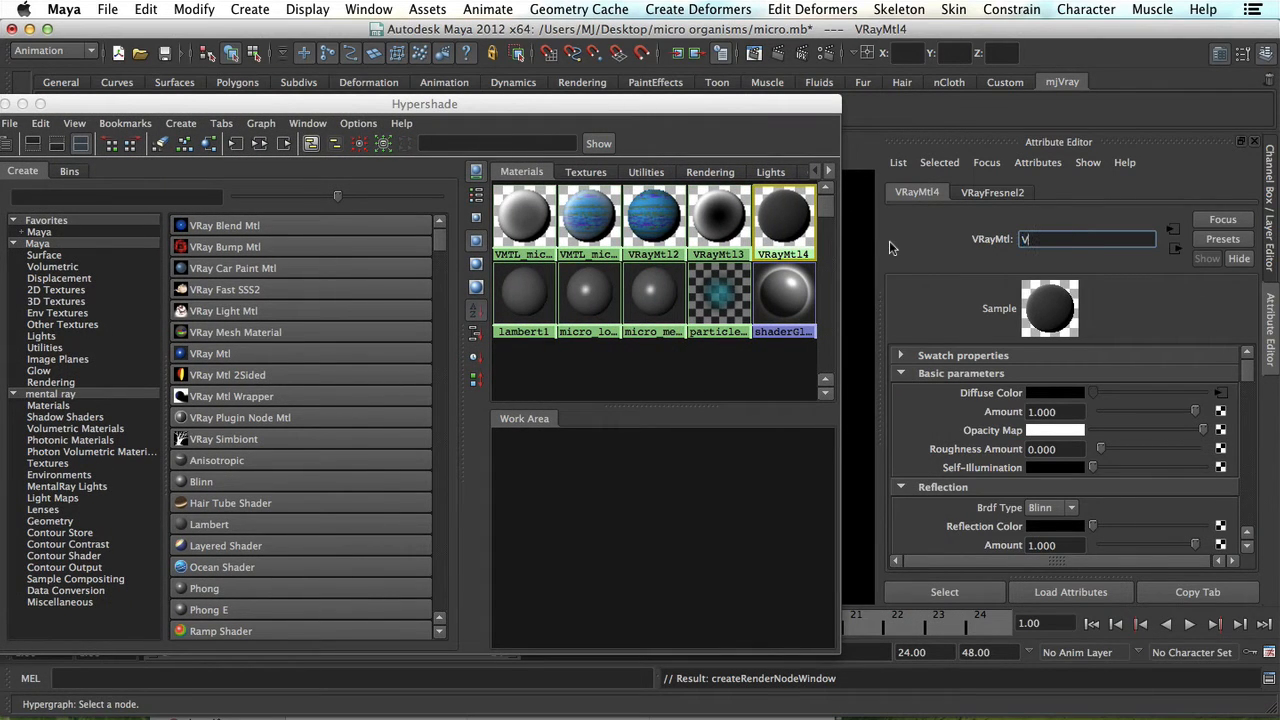
type("MTL")
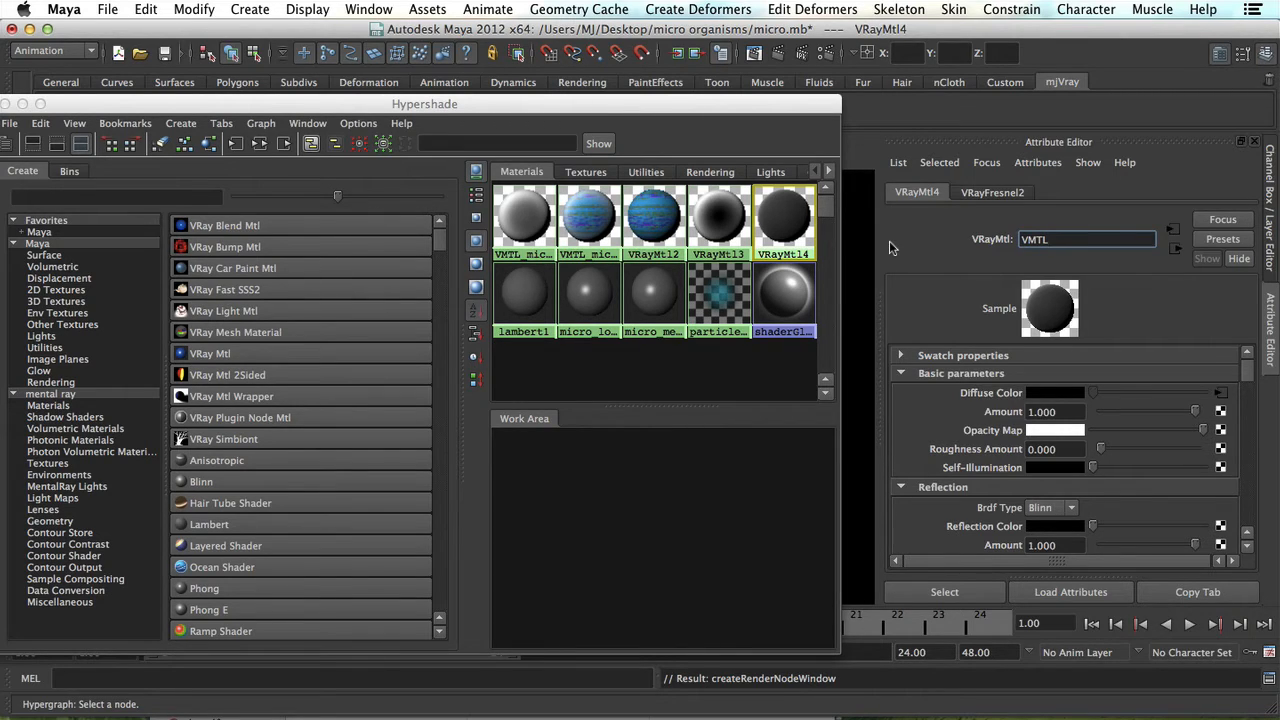
type("fresnel")
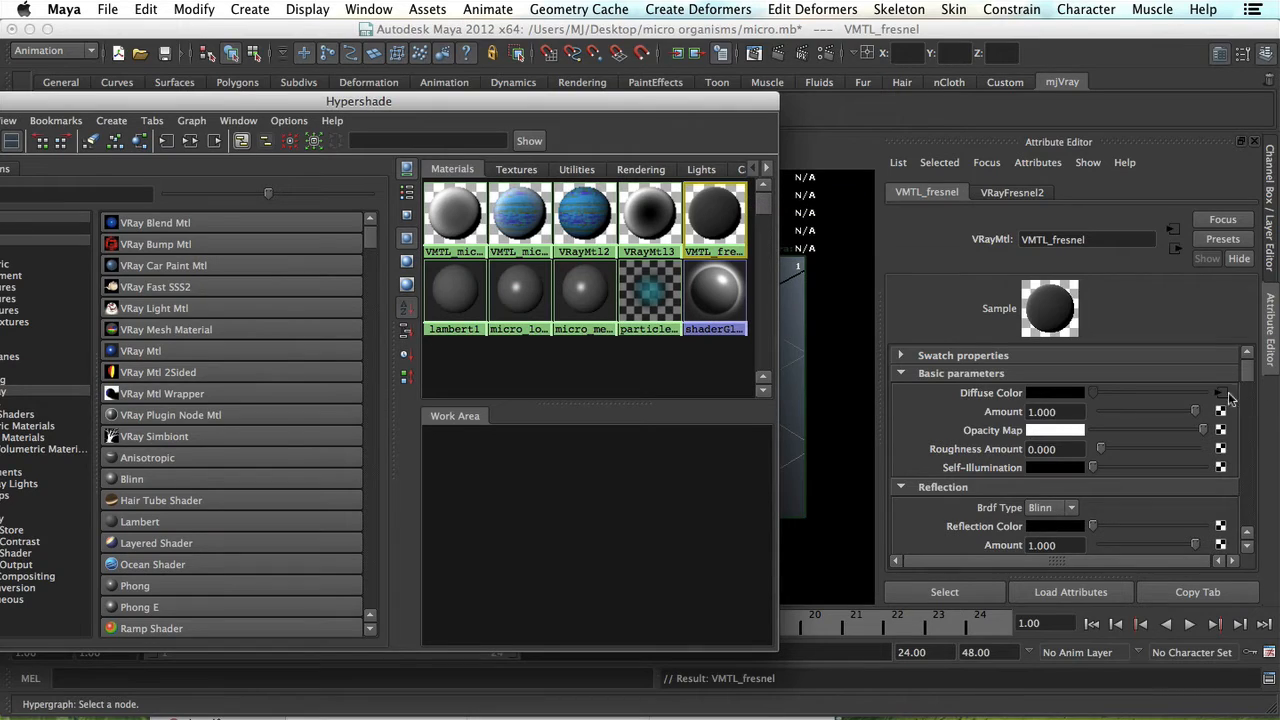
- Open VRayFresnel2 and sweep its IOR from about 6.3 down to near zero, then 1.1
left_click(1012, 192)
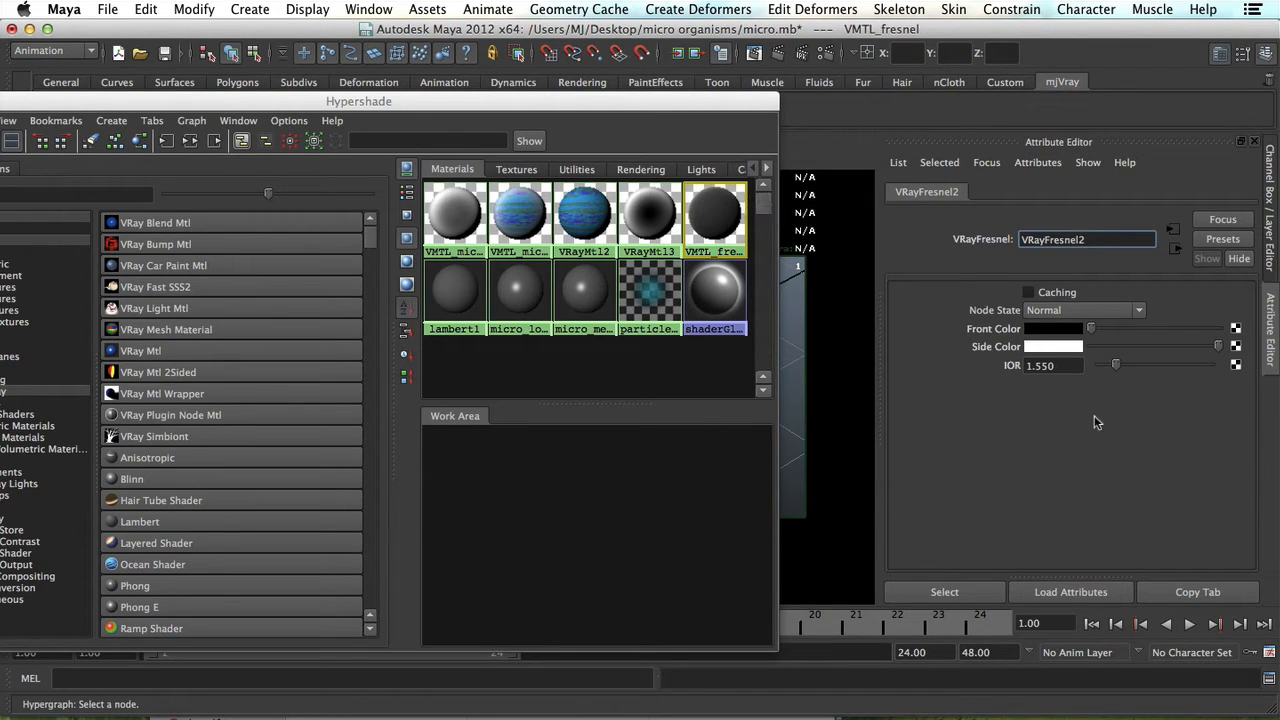
left_click_drag(1116, 365, 1169, 365)
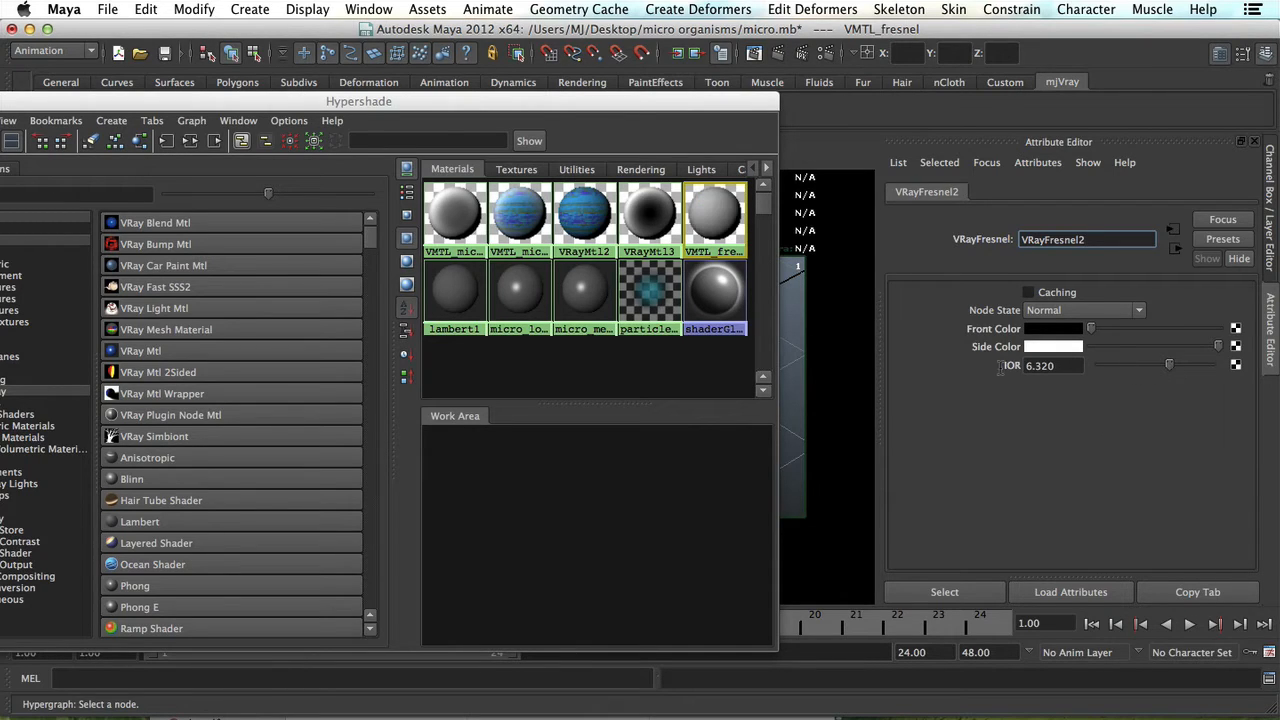
left_click_drag(1168, 364, 1133, 364)
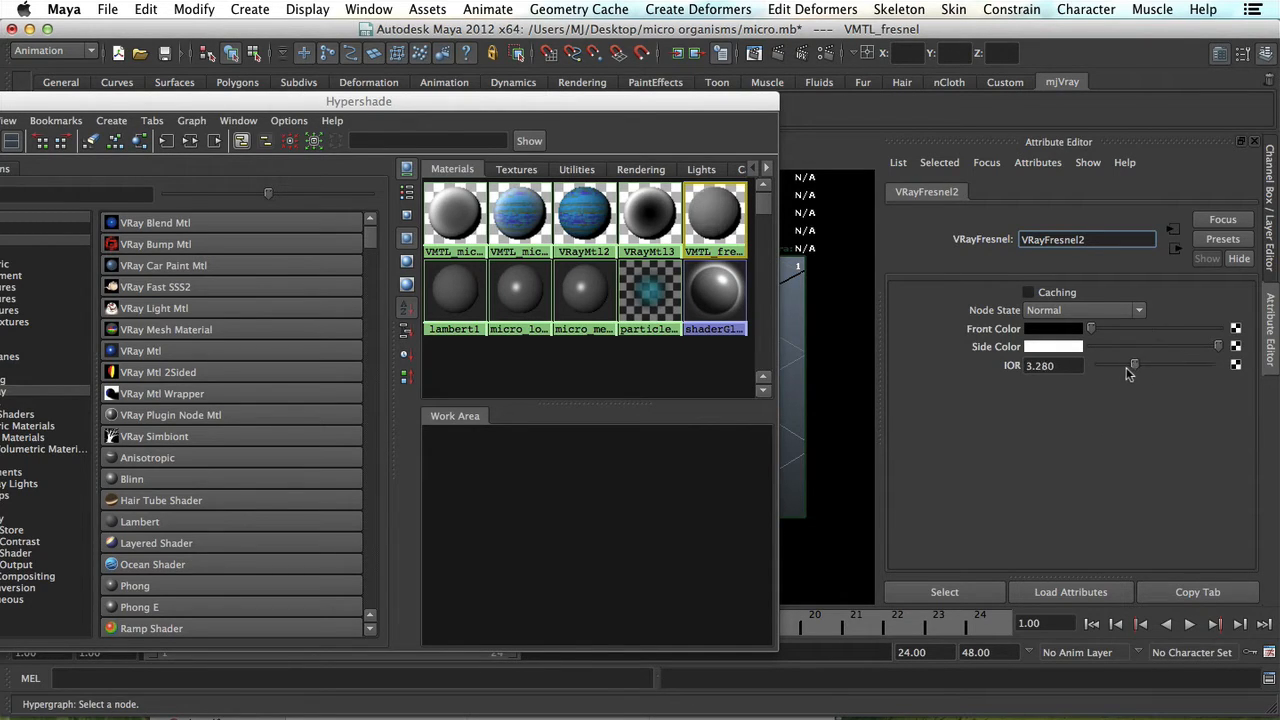
left_click_drag(1133, 365, 1098, 365)
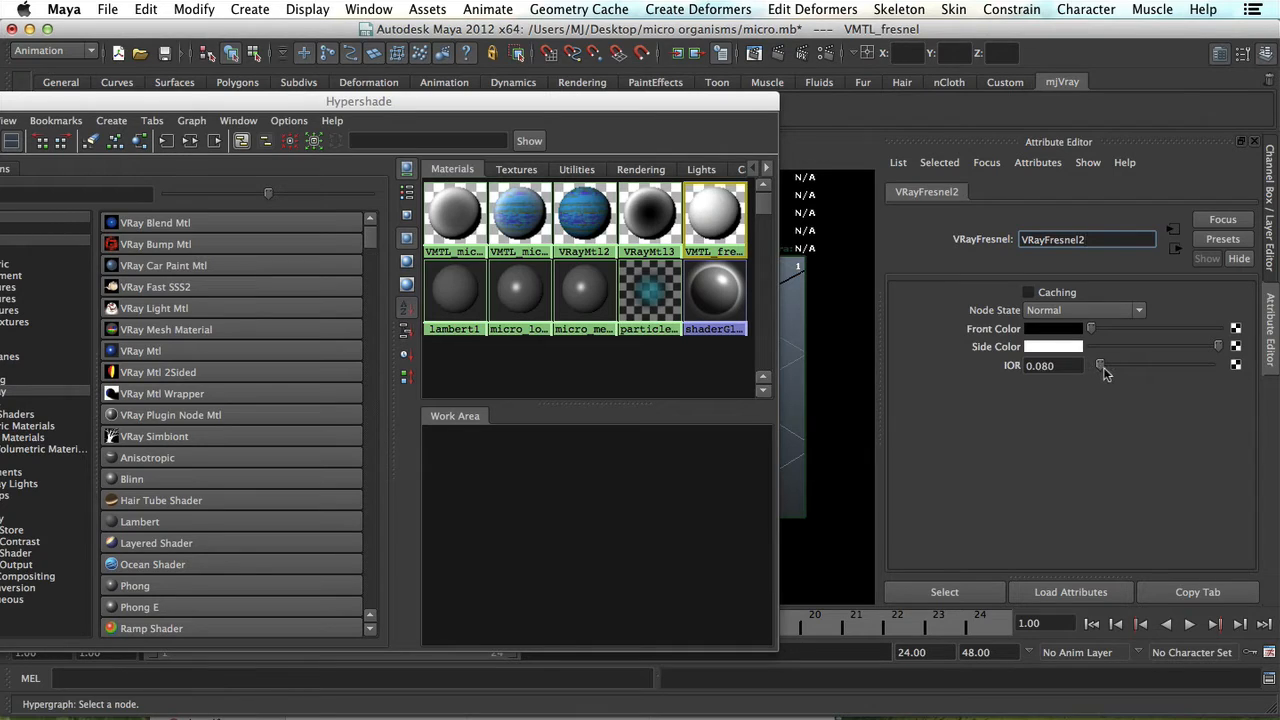
left_click_drag(1098, 365, 1118, 365)
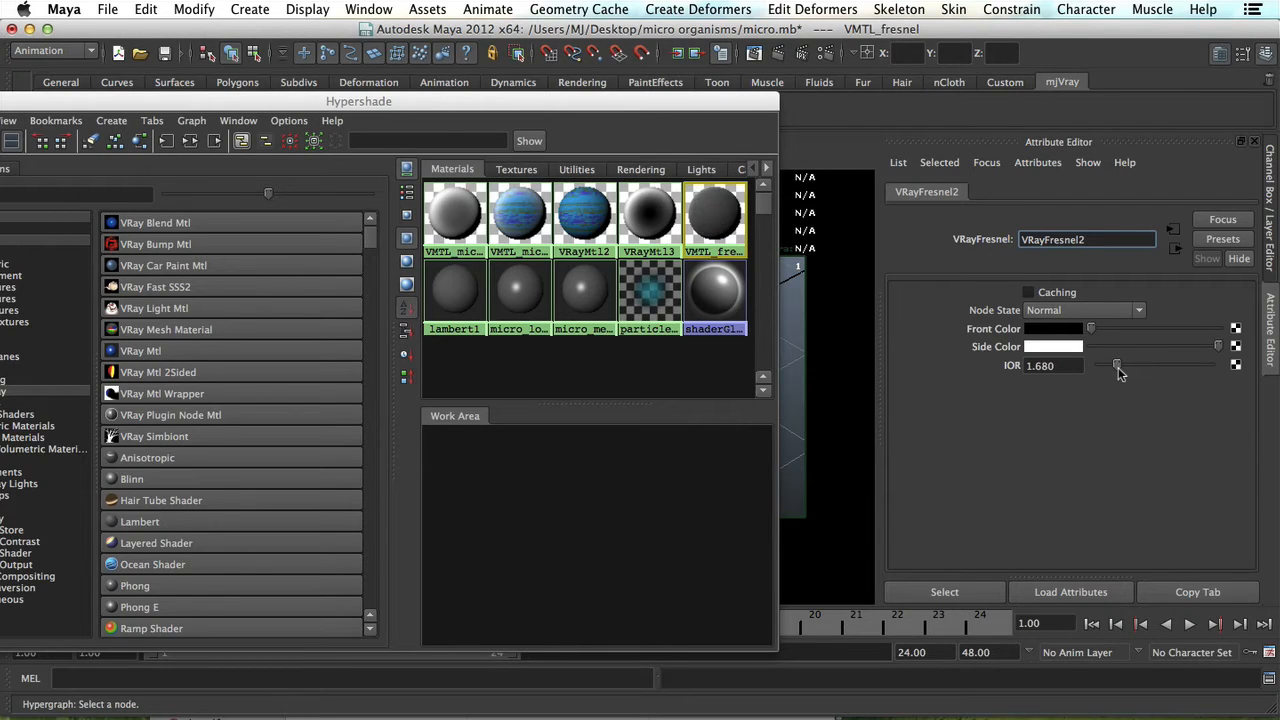
left_click_drag(1117, 365, 1110, 365)
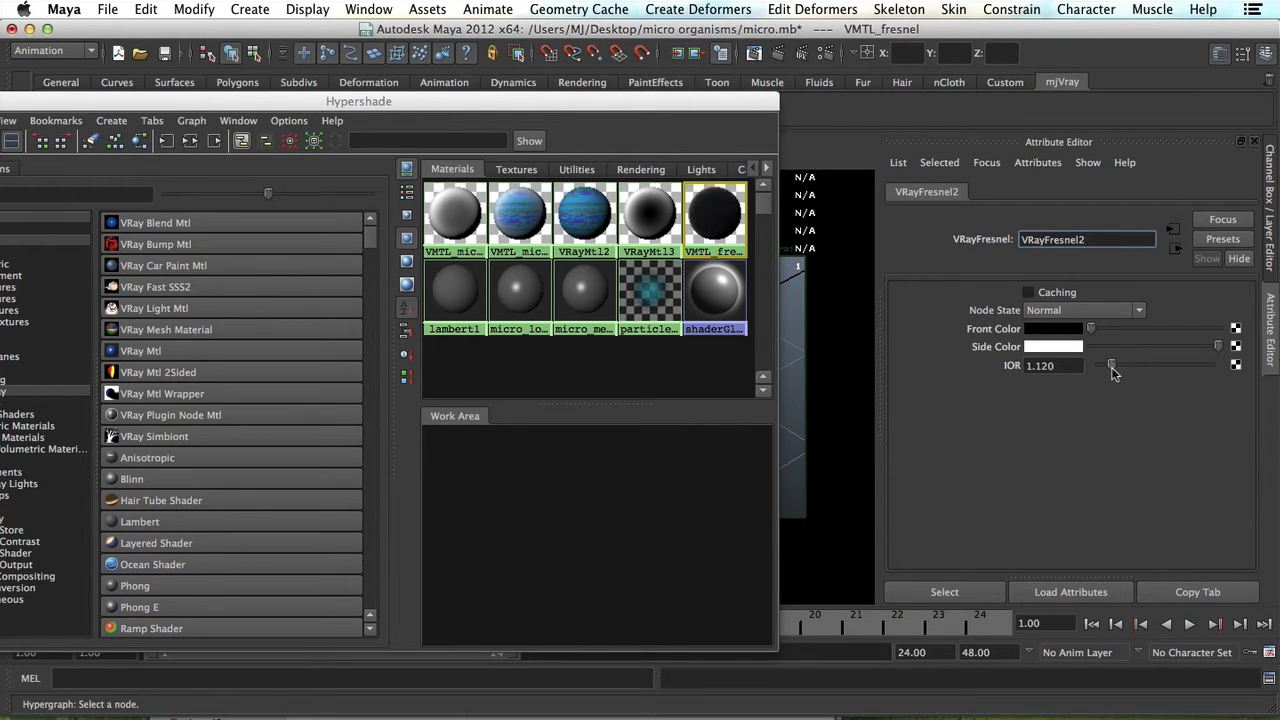
- Push the Fresnel IOR back up to about 3.68, then settle it at 1.2
left_click_drag(1090, 365, 1115, 365)
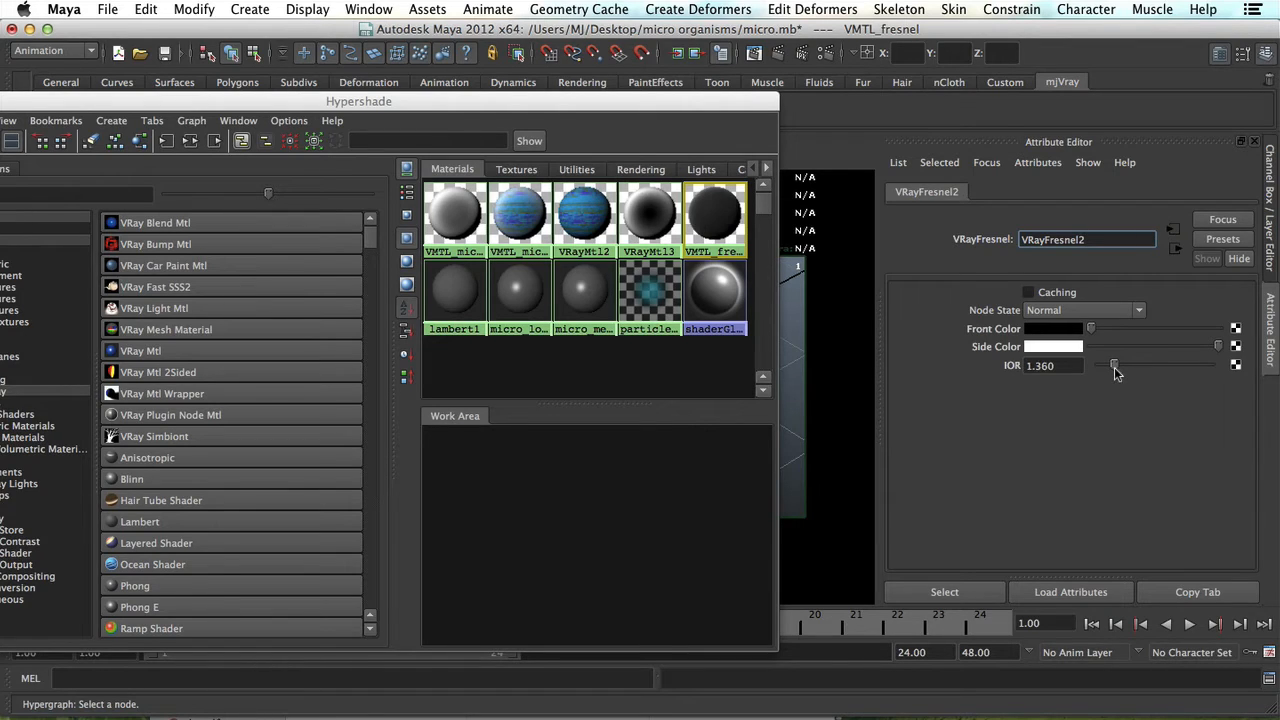
left_click_drag(1114, 365, 1121, 365)
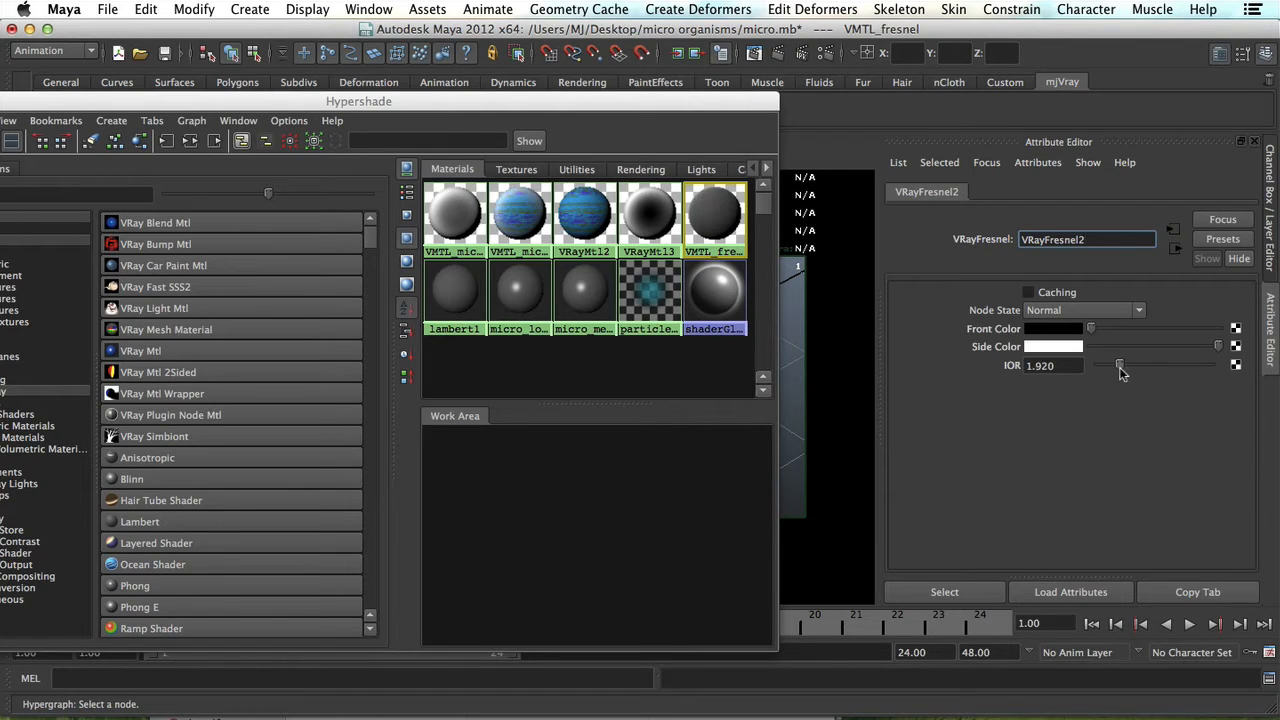
left_click_drag(1120, 365, 1128, 365)
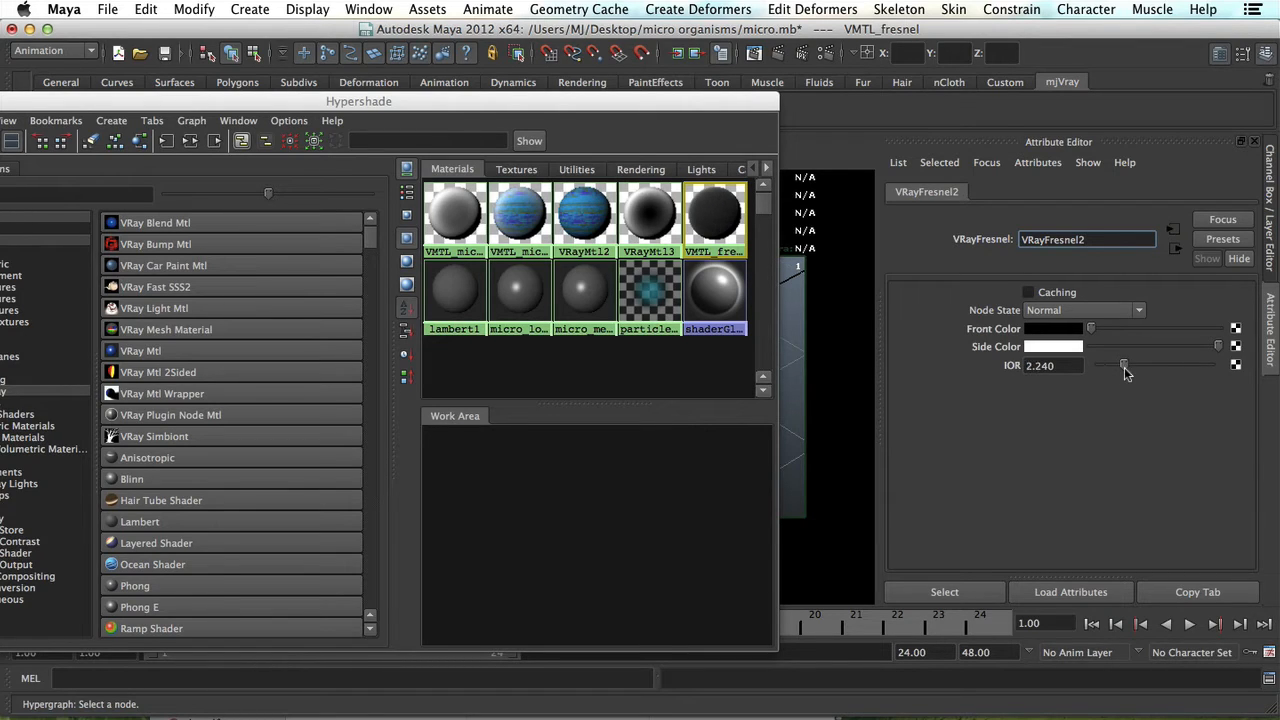
left_click_drag(1122, 365, 1140, 365)
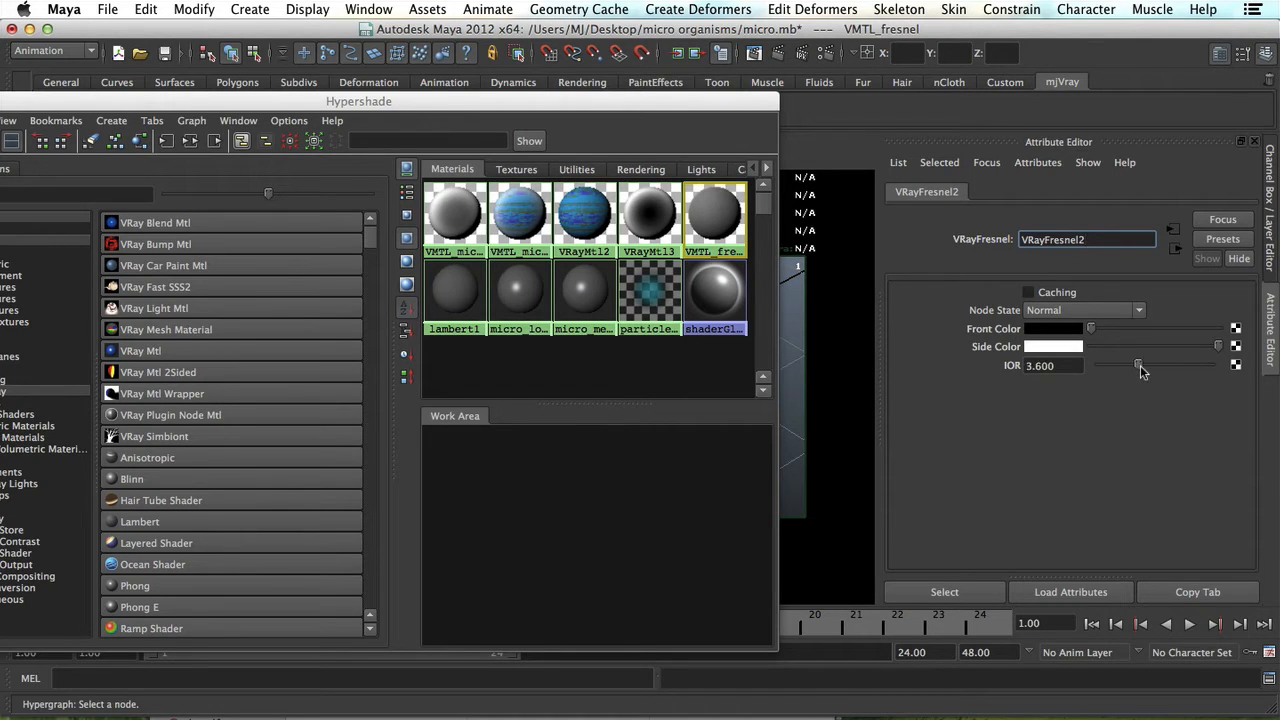
left_click_drag(1137, 365, 1140, 365)
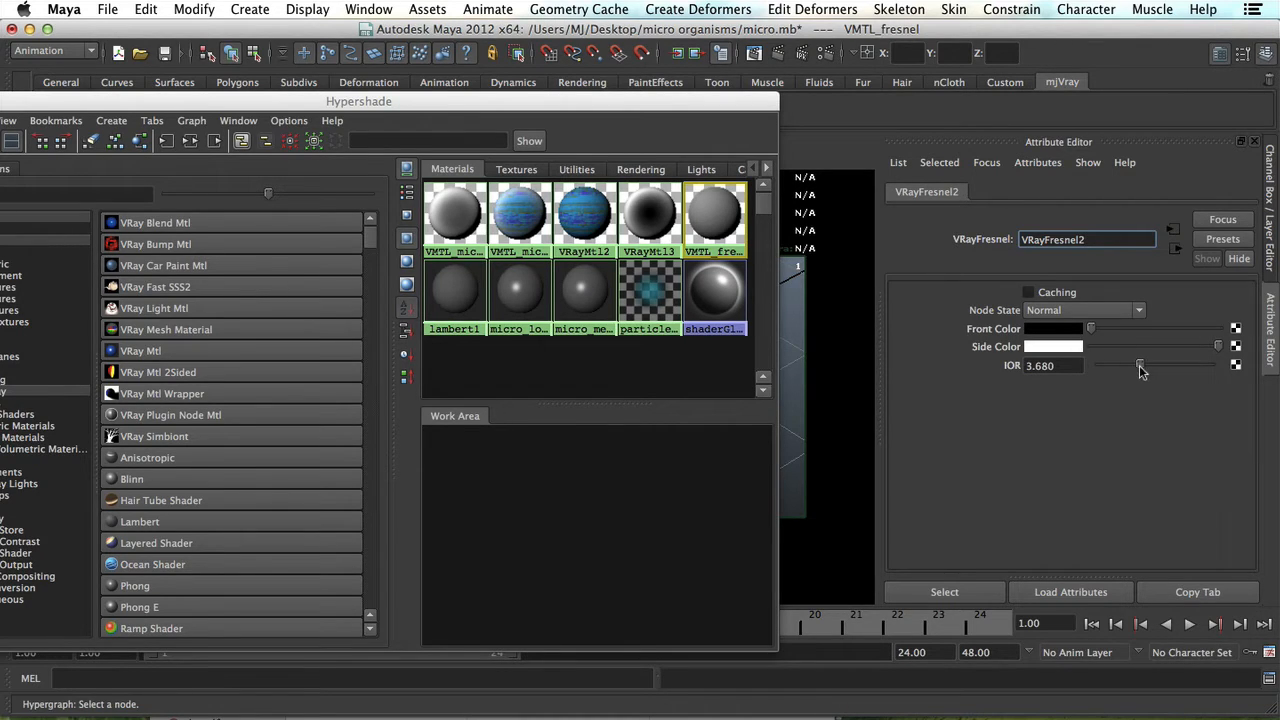
left_click_drag(1140, 365, 1113, 365)
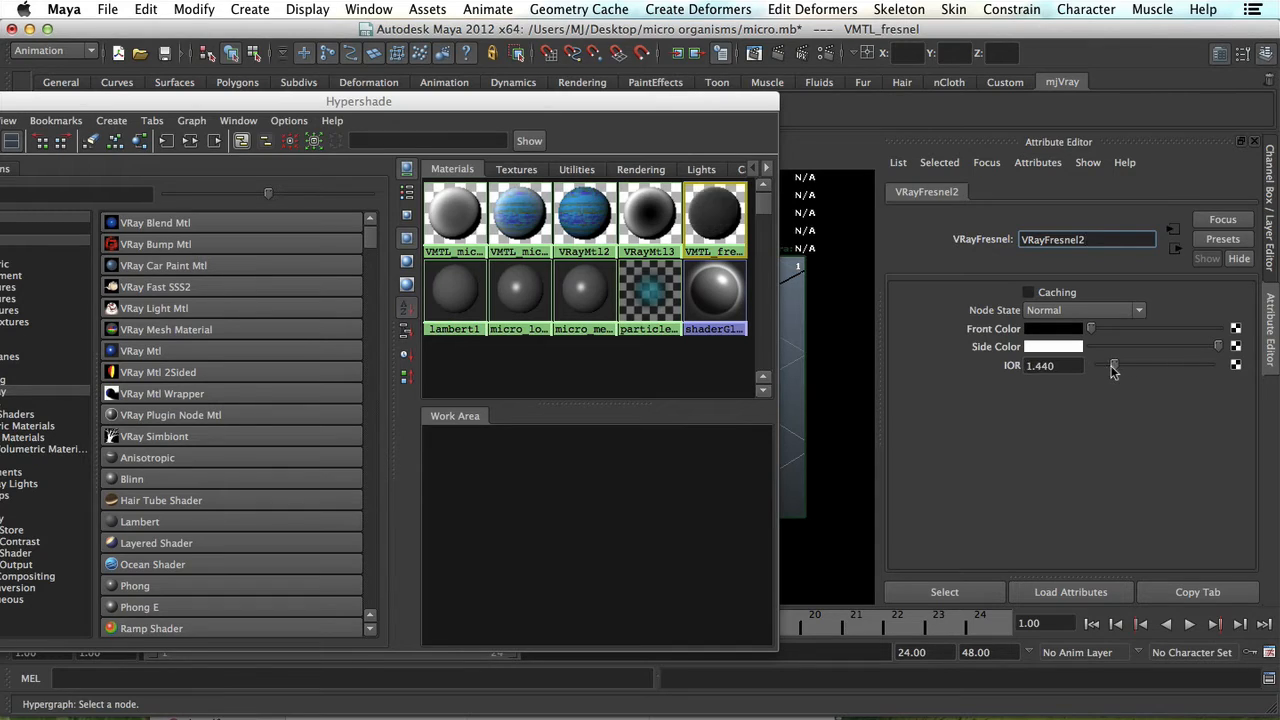
left_click_drag(1112, 365, 1108, 365)
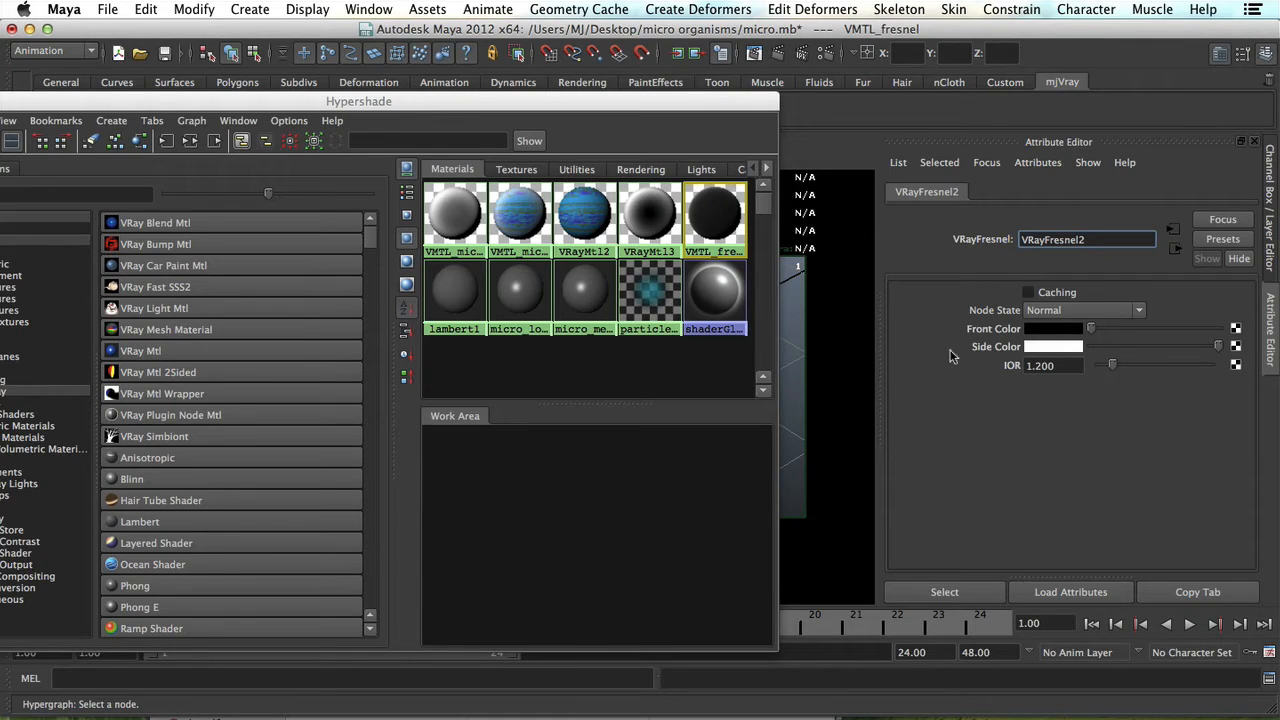
mouse_move(600, 108)
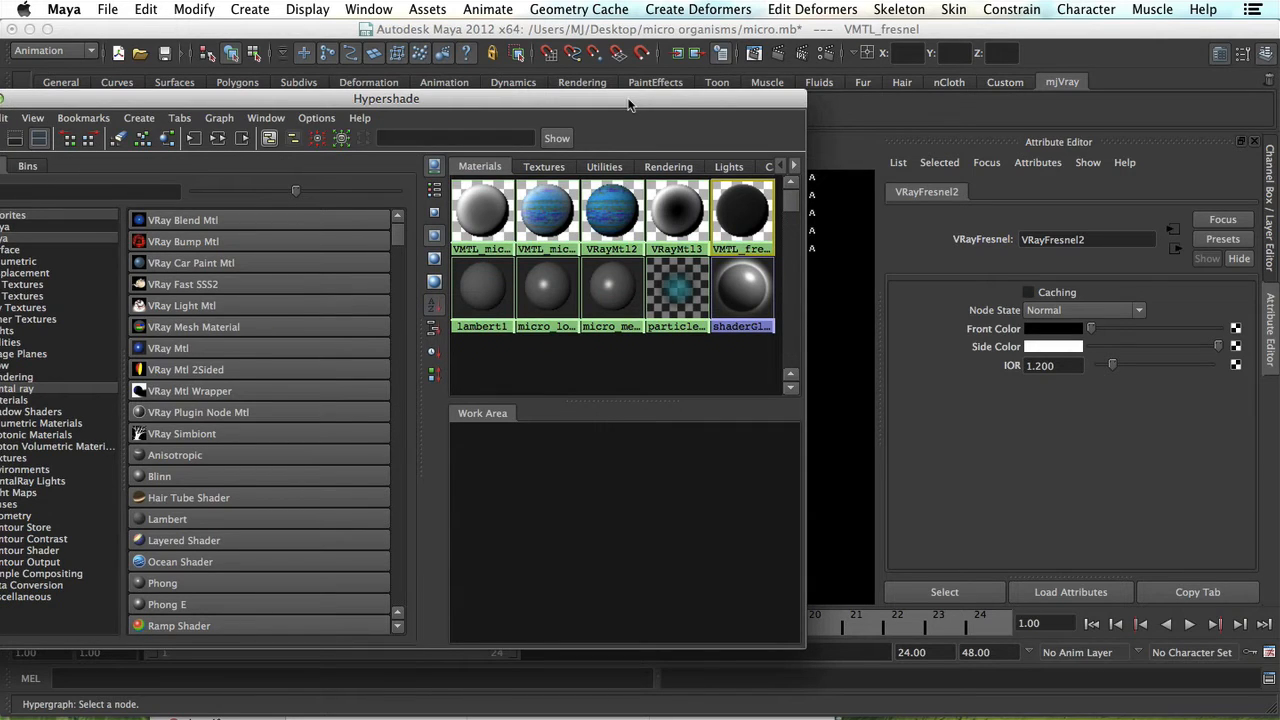
mouse_move(676, 290)
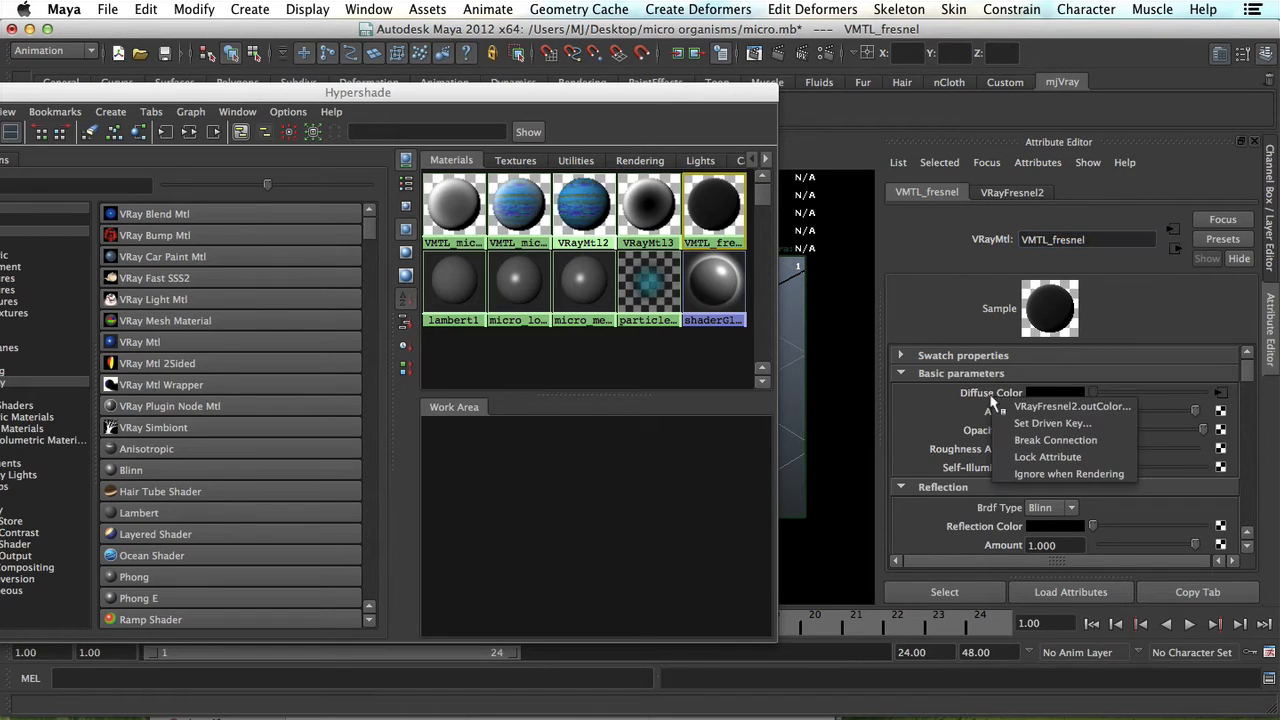
- Break the Fresnel link on Diffuse Color and graph VMTL_fresnel's input and output connections
left_click(1055, 440)
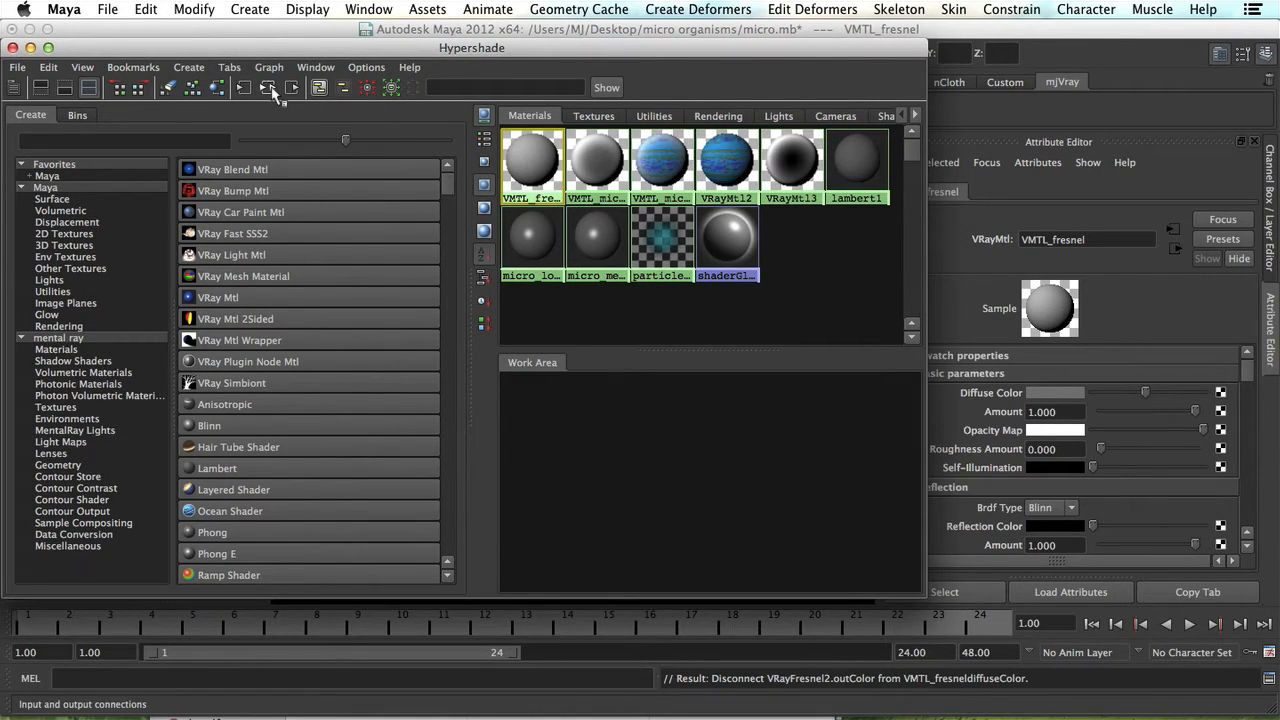
mouse_move(267, 92)
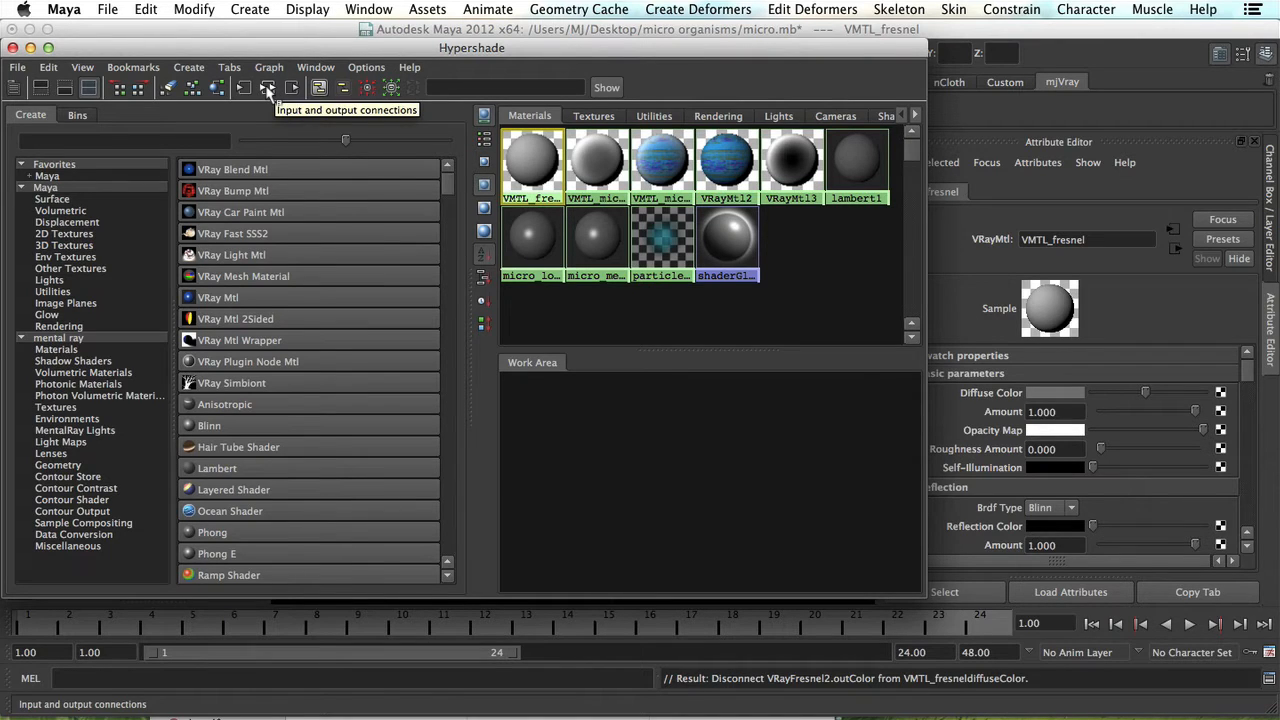
left_click(267, 88)
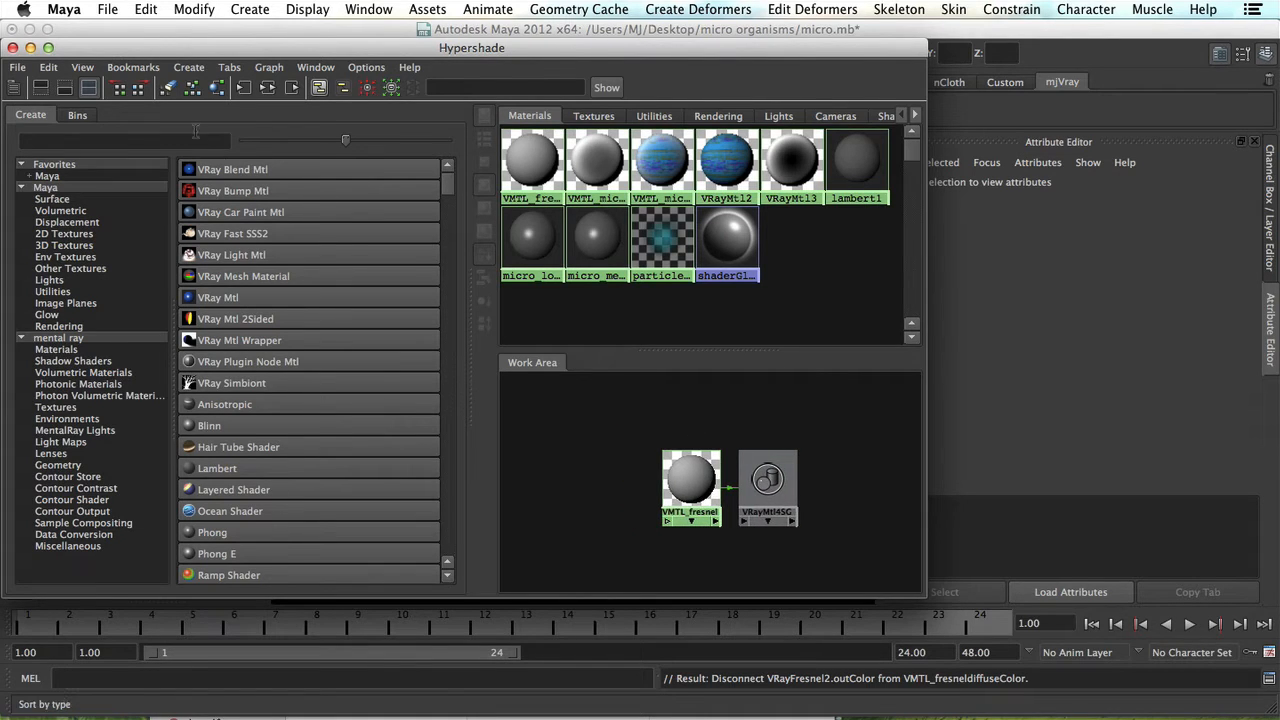
- Create ramp3 and edit its colour points down to a black-to-white gradient
type("ramp")
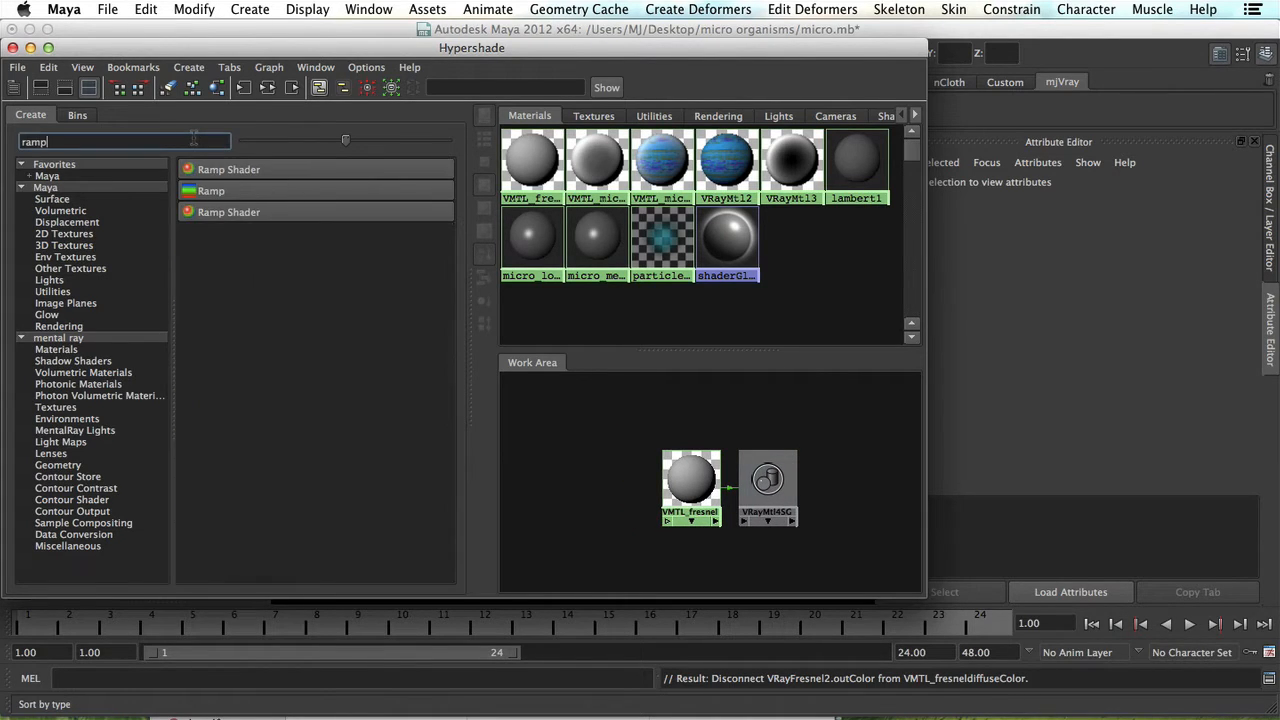
left_click(210, 190)
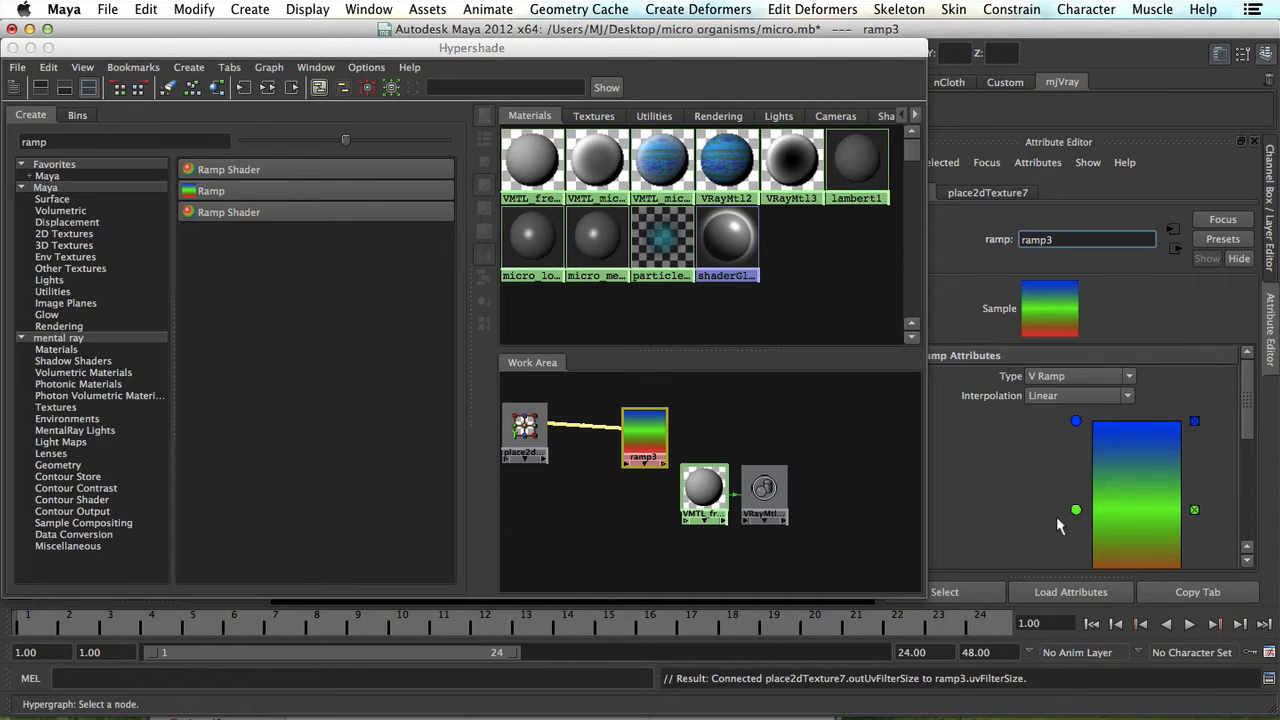
mouse_move(1053, 501)
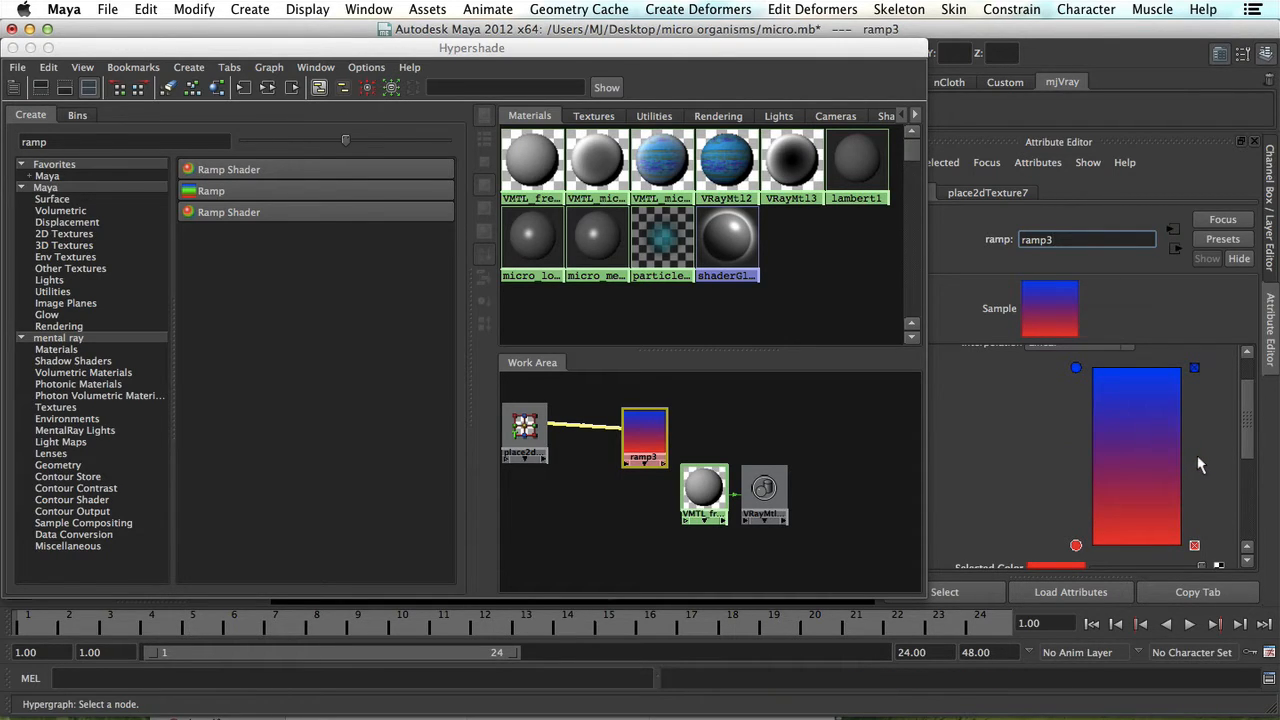
mouse_move(1075, 370)
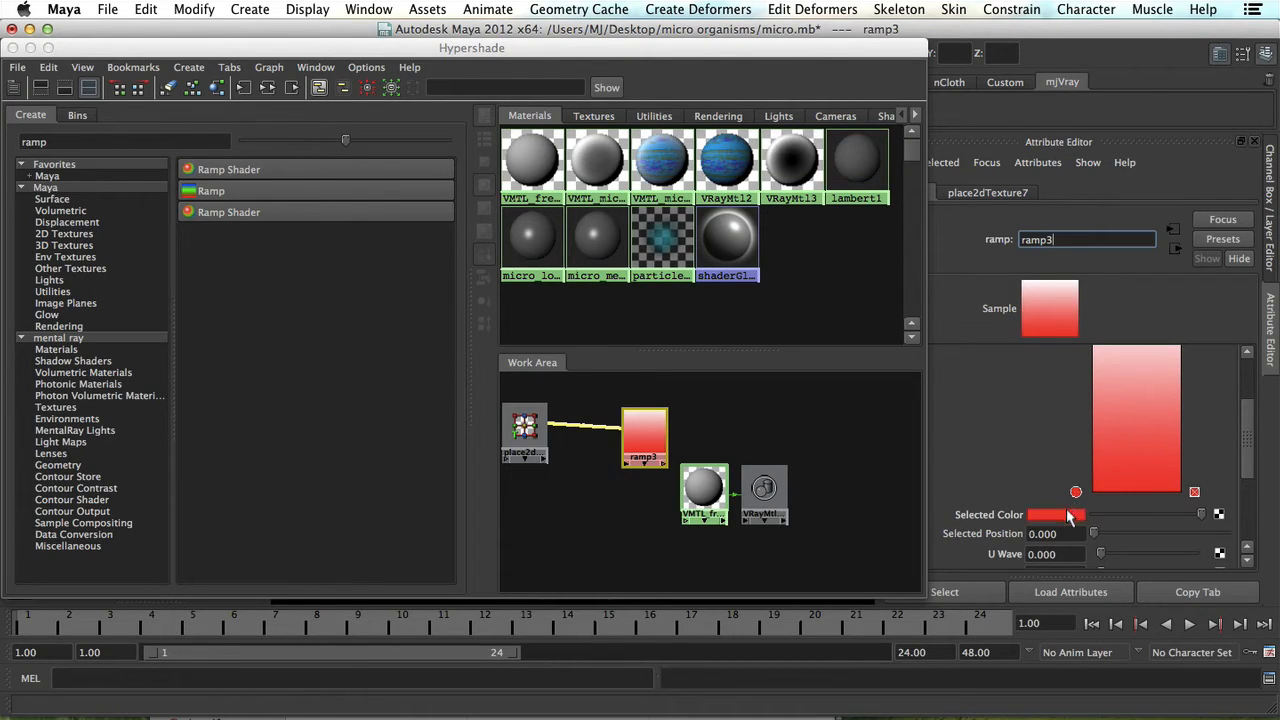
left_click(1057, 515)
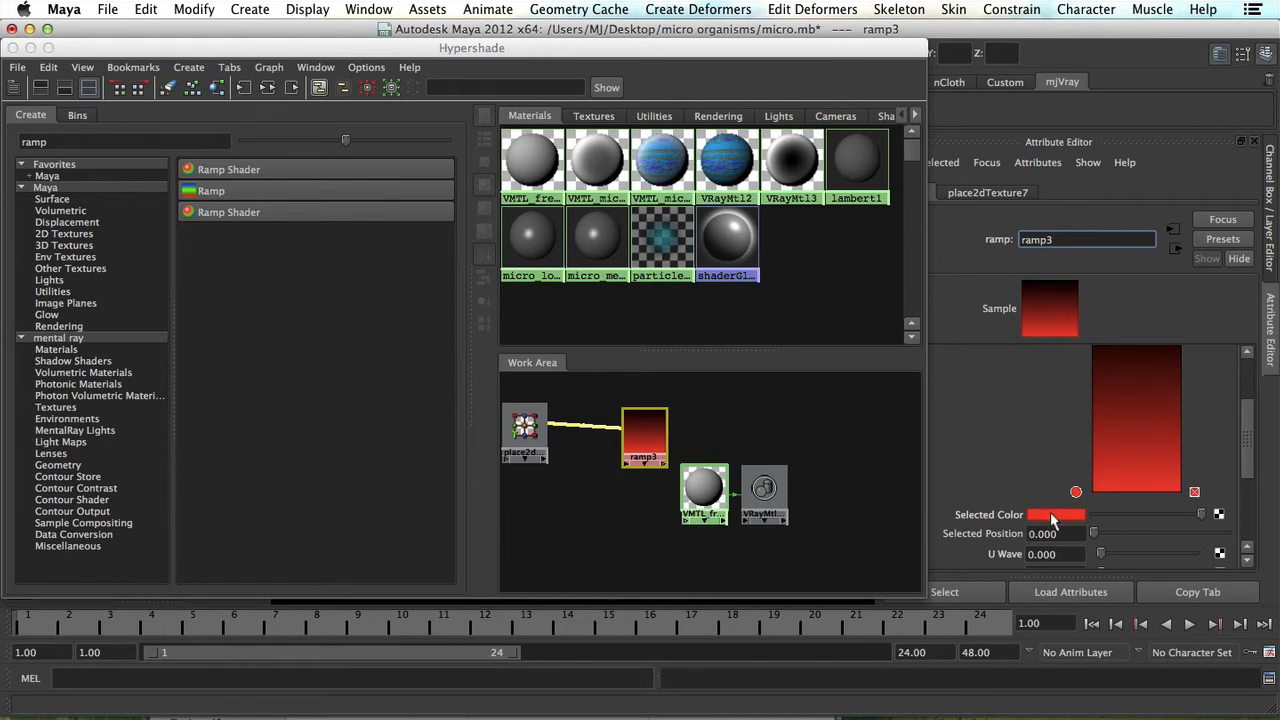
left_click(1052, 515)
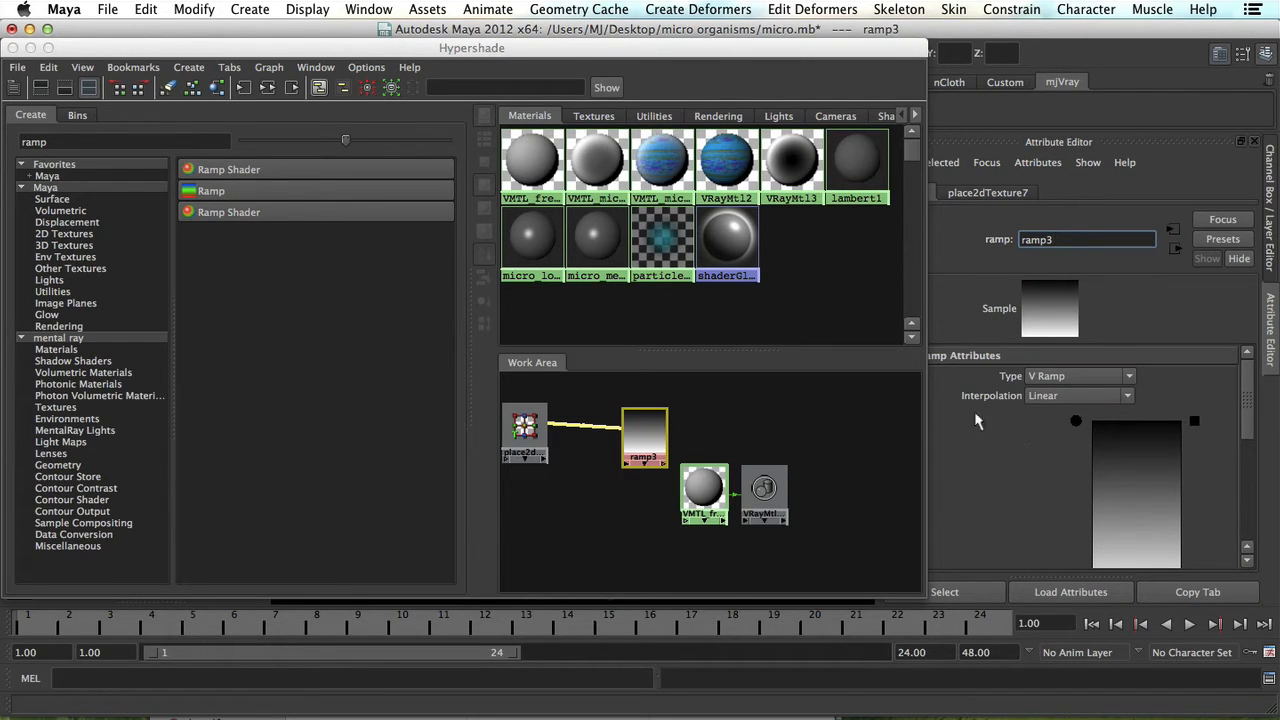
mouse_move(1020, 453)
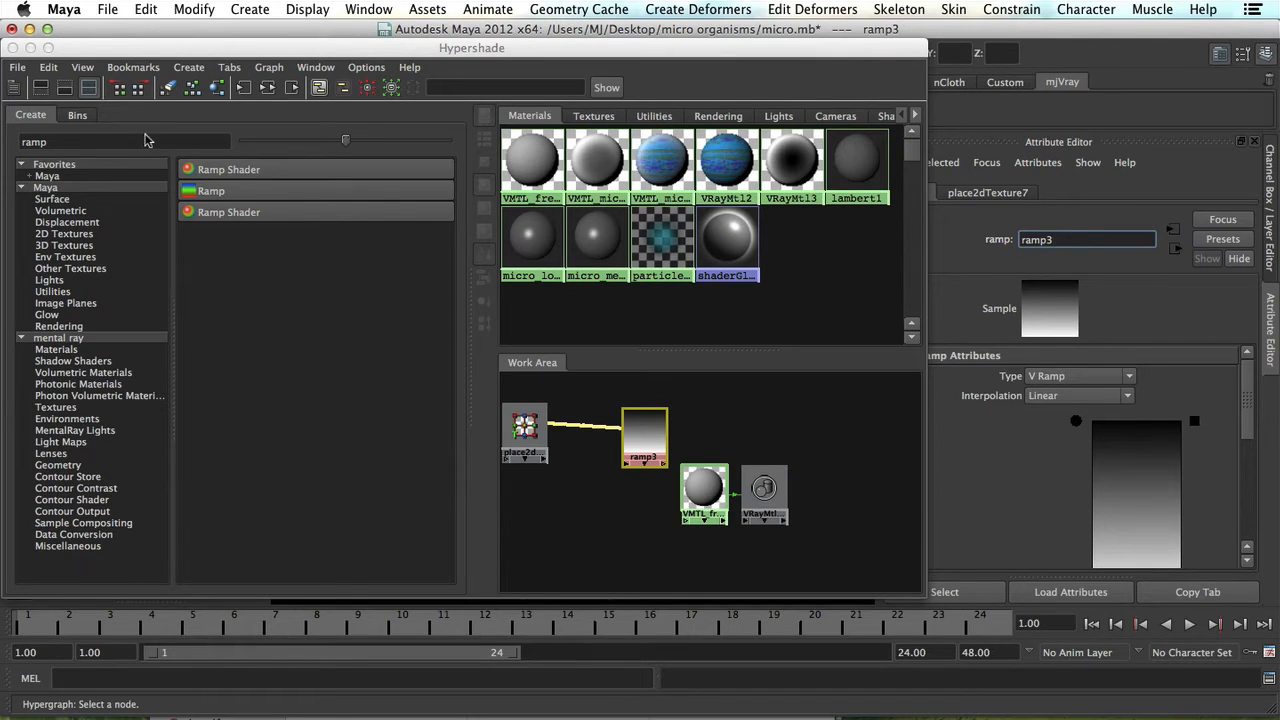
- Create samplerInfo3 and connect its facingRatio to ramp3's uvCoord.vCoord via the Connection Editor
type("sampler")
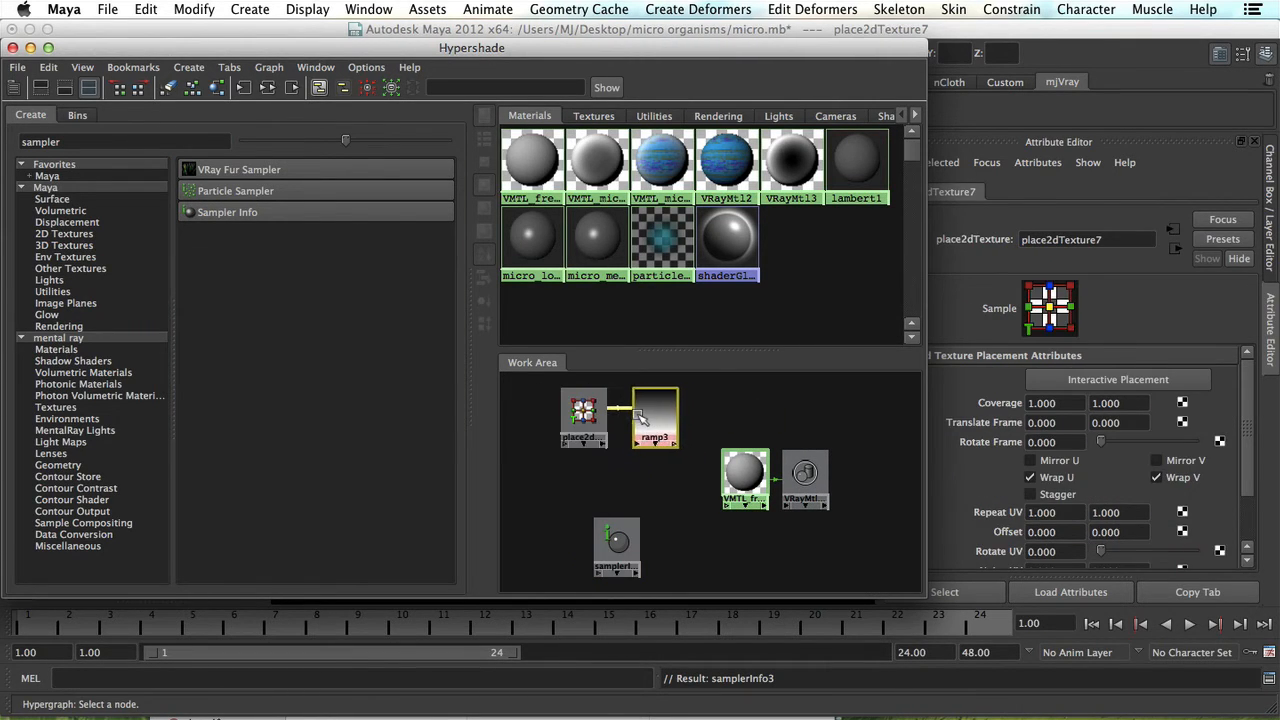
left_click(690, 476)
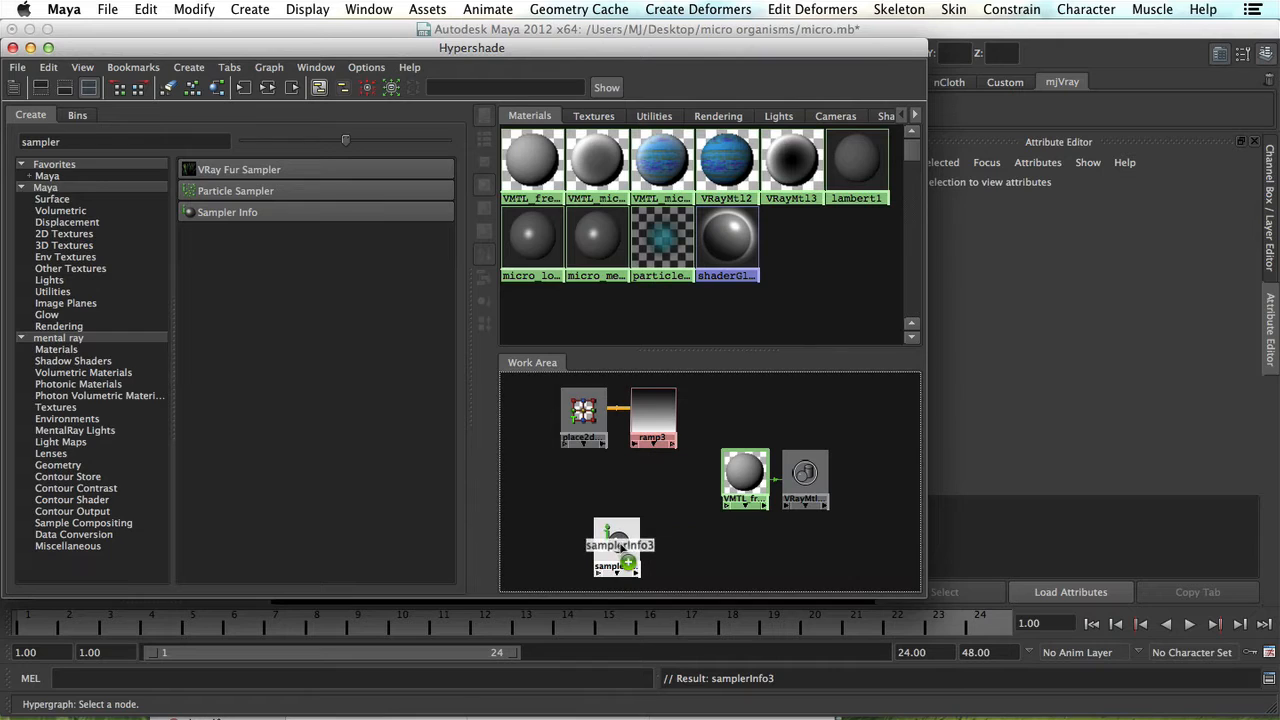
left_click_drag(617, 545, 653, 420)
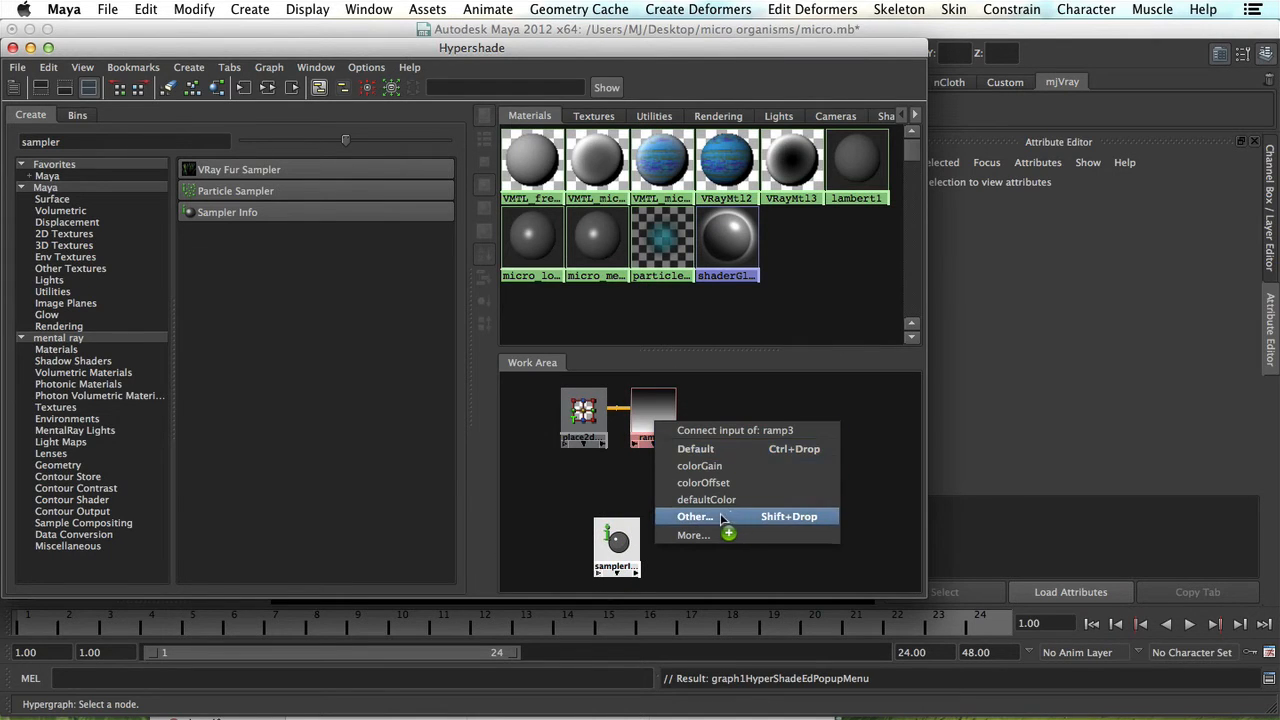
left_click(693, 516)
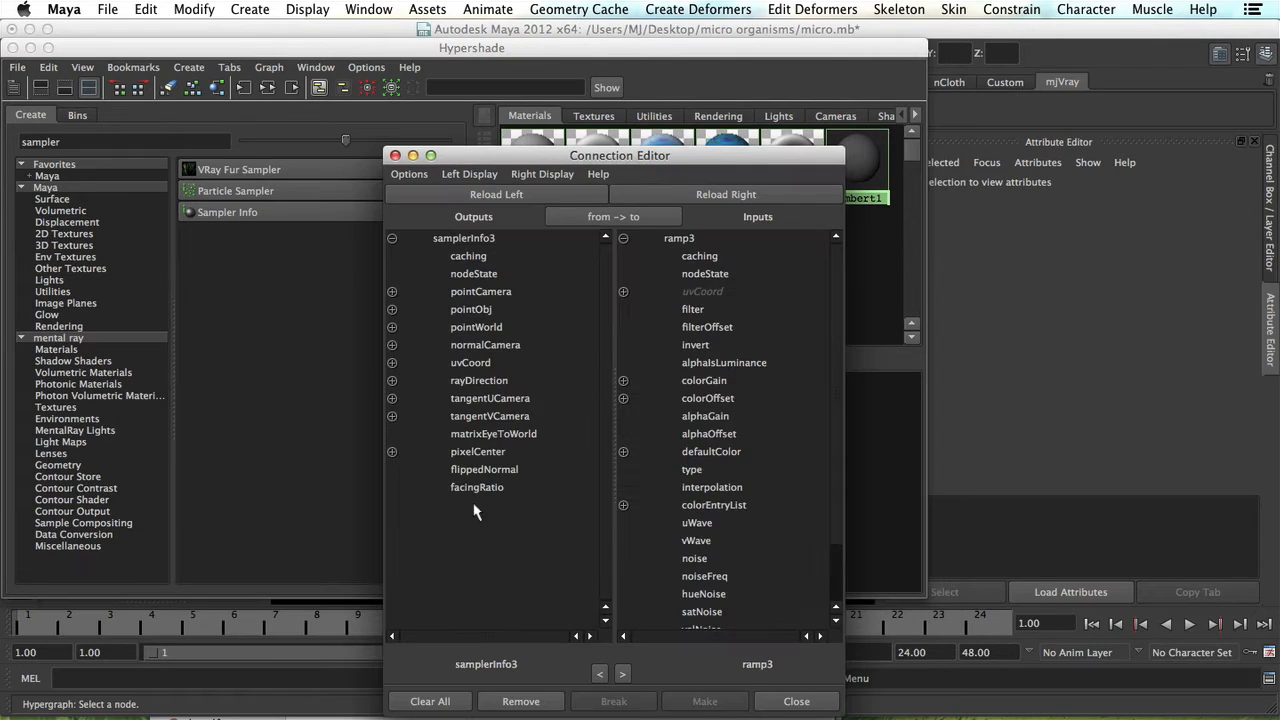
left_click(477, 487)
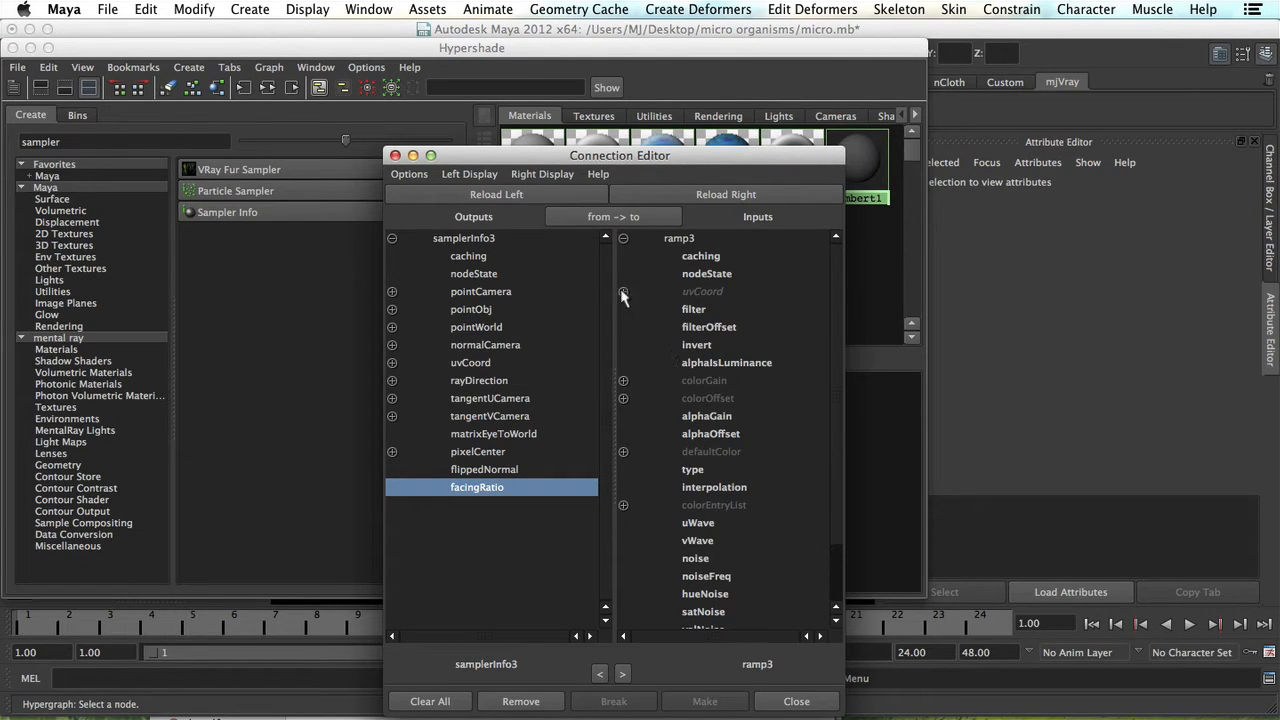
left_click(623, 292)
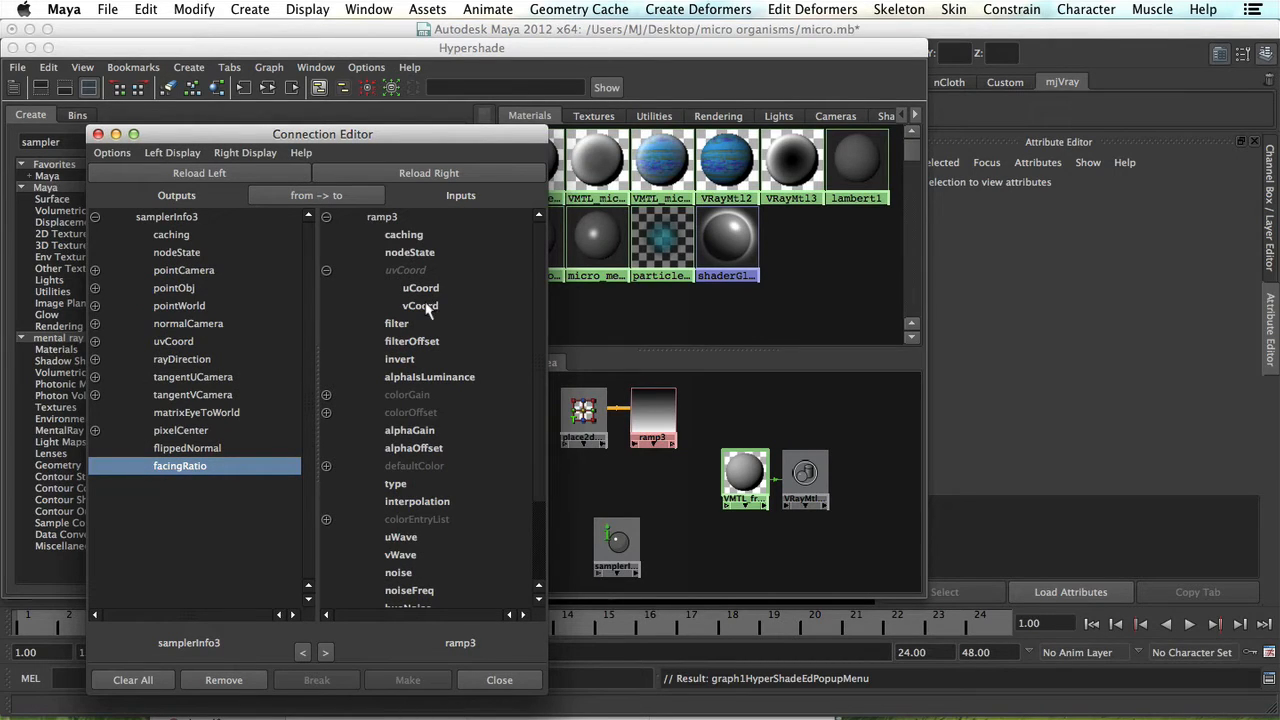
left_click(420, 305)
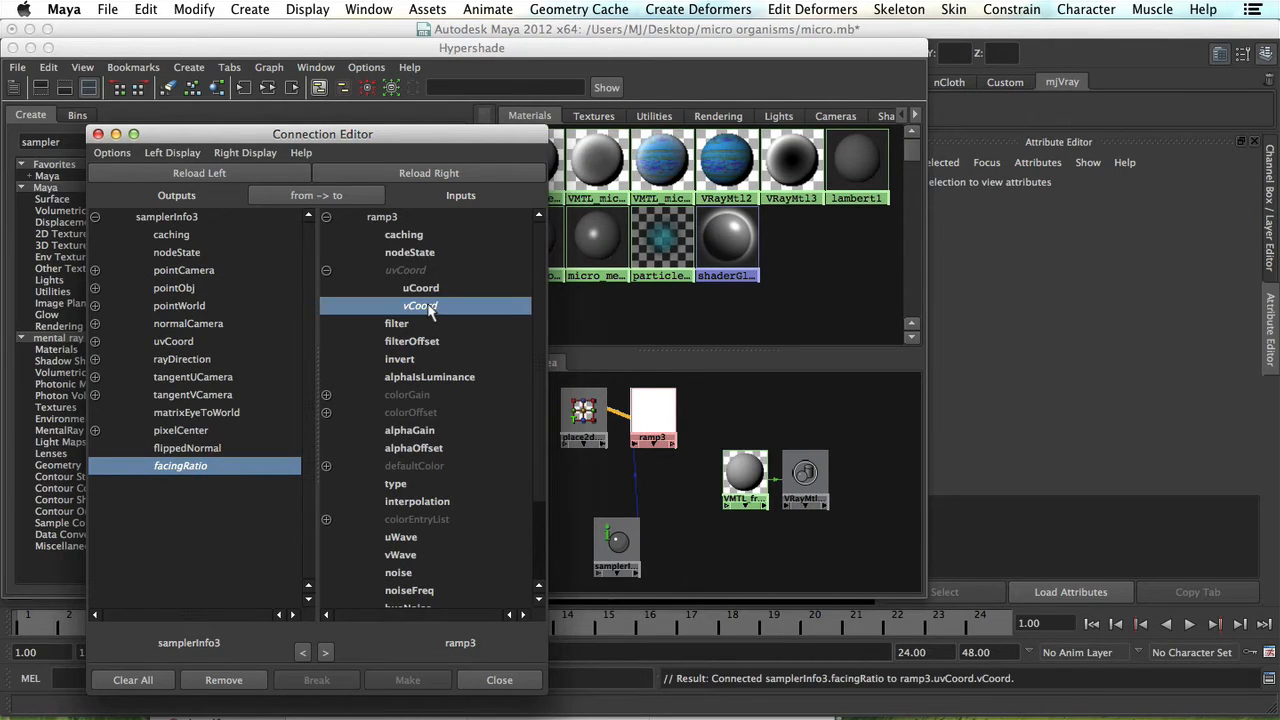
left_click(499, 679)
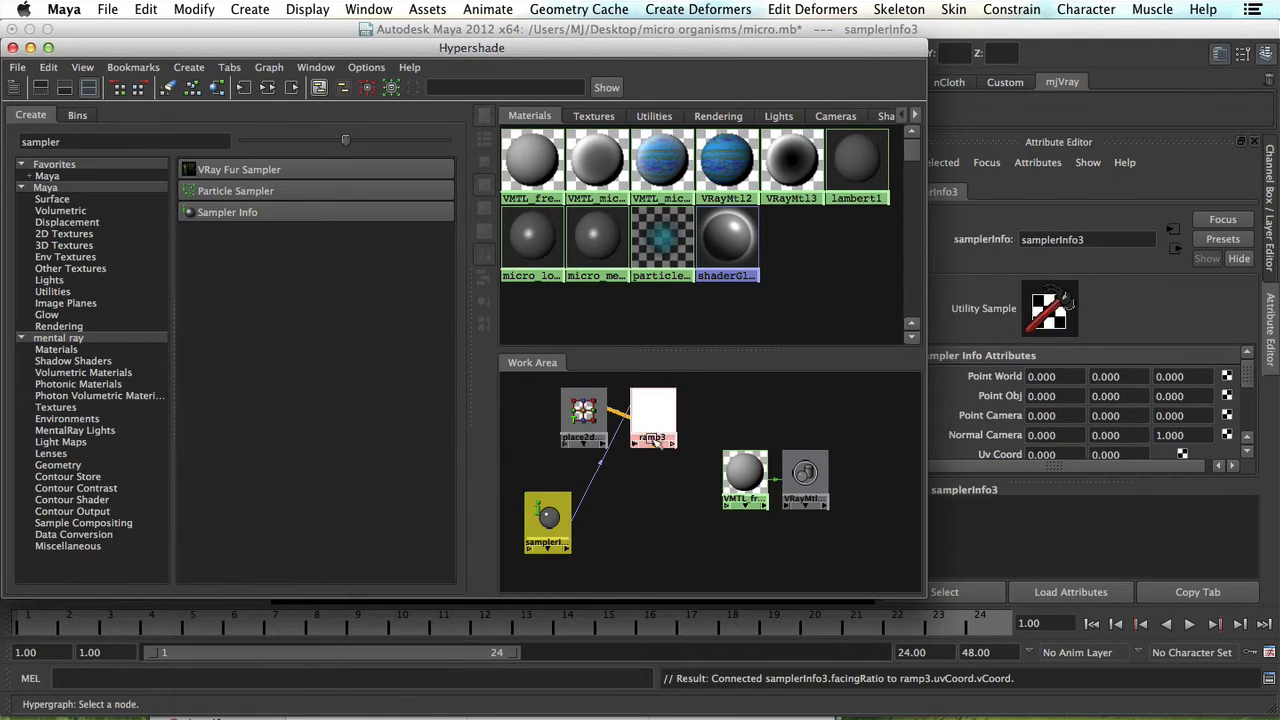
left_click(652, 417)
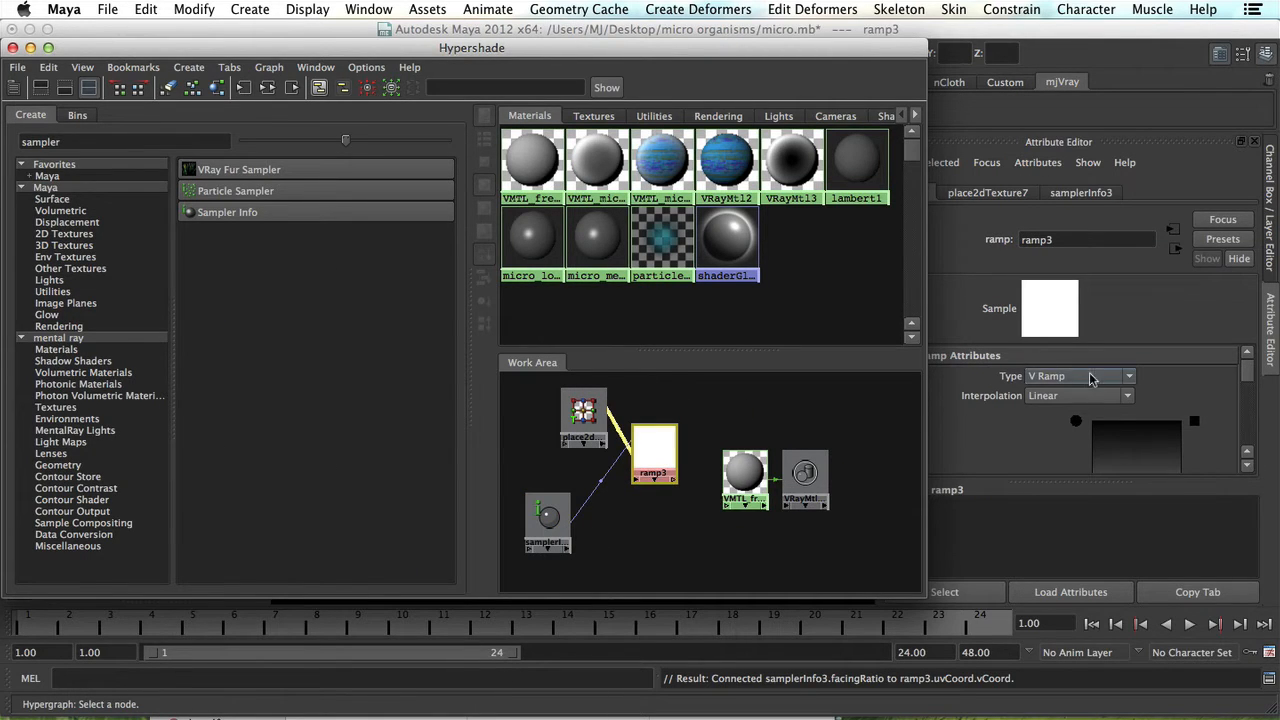
mouse_move(744, 475)
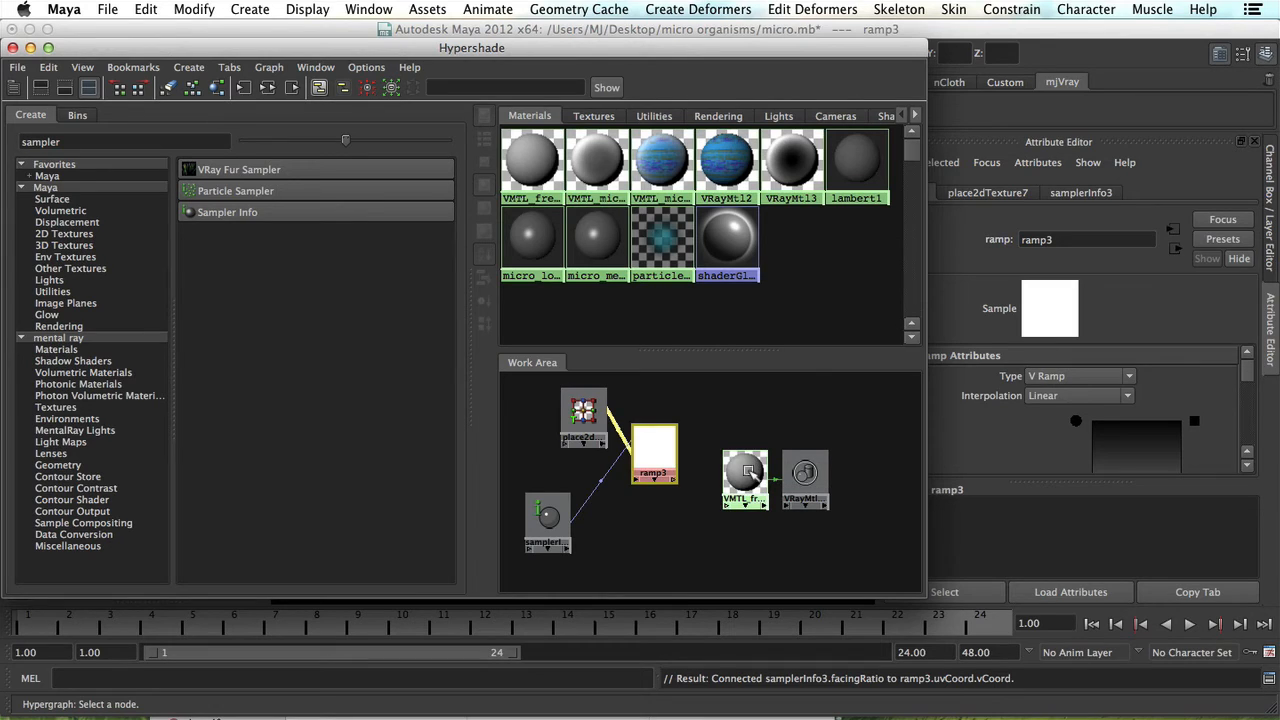
mouse_move(711, 463)
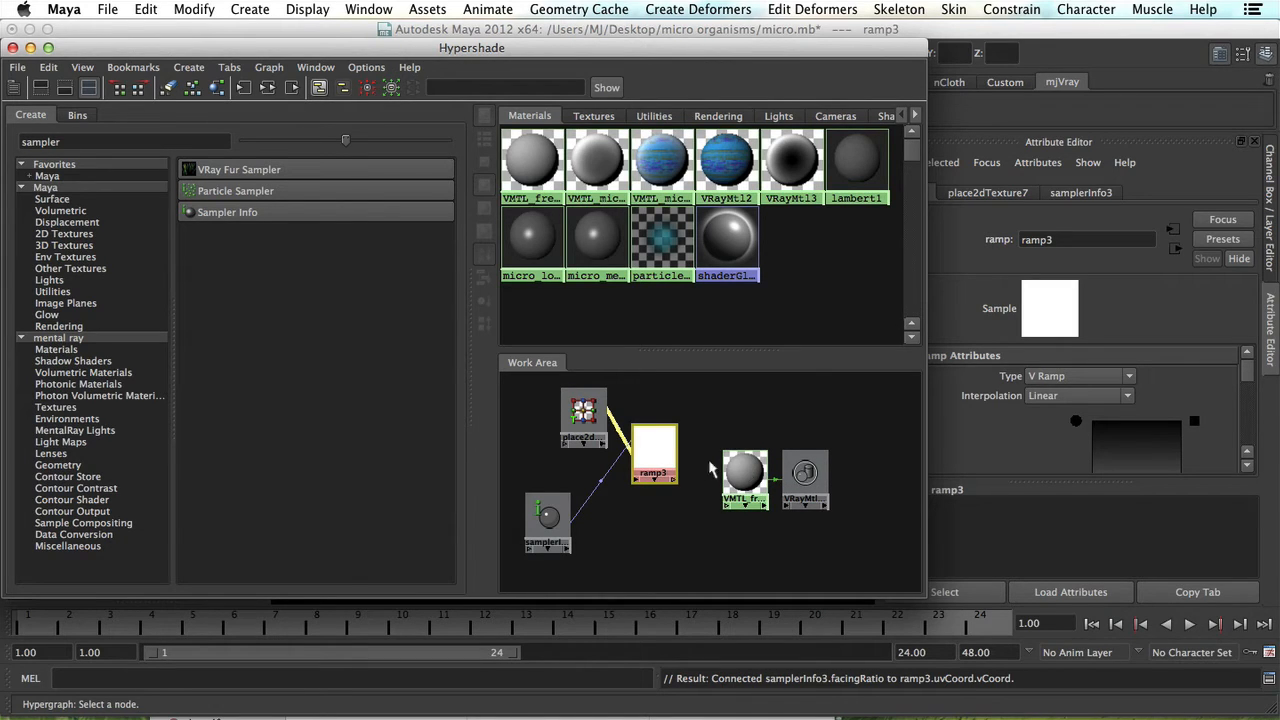
- Connect ramp3 into VMTL_fresnel's diffuseColor attribute
left_click(652, 455)
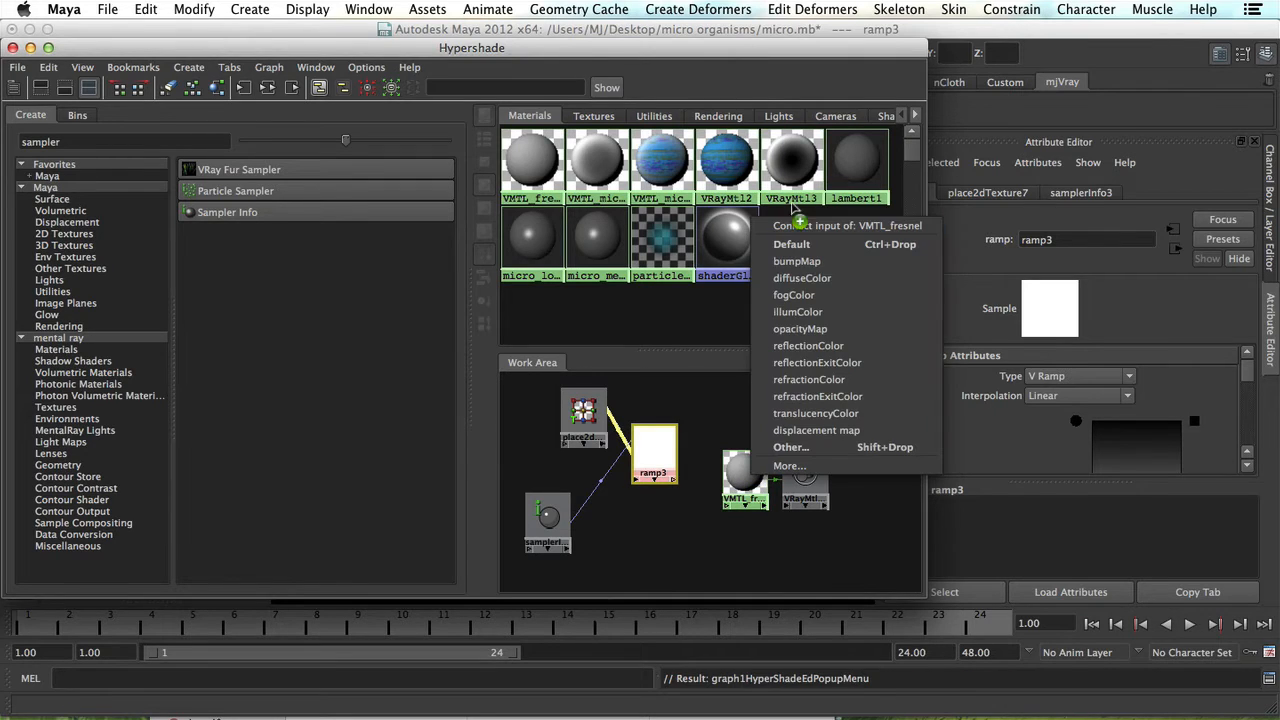
mouse_move(802, 278)
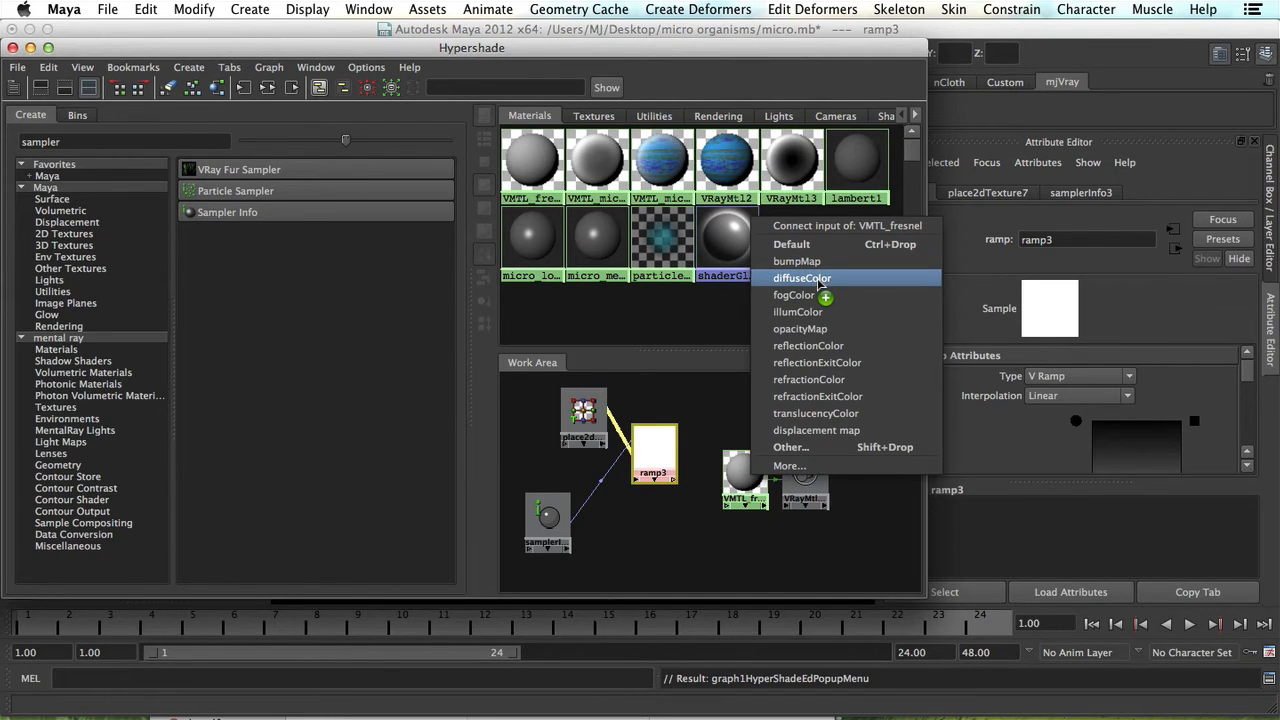
left_click(801, 278)
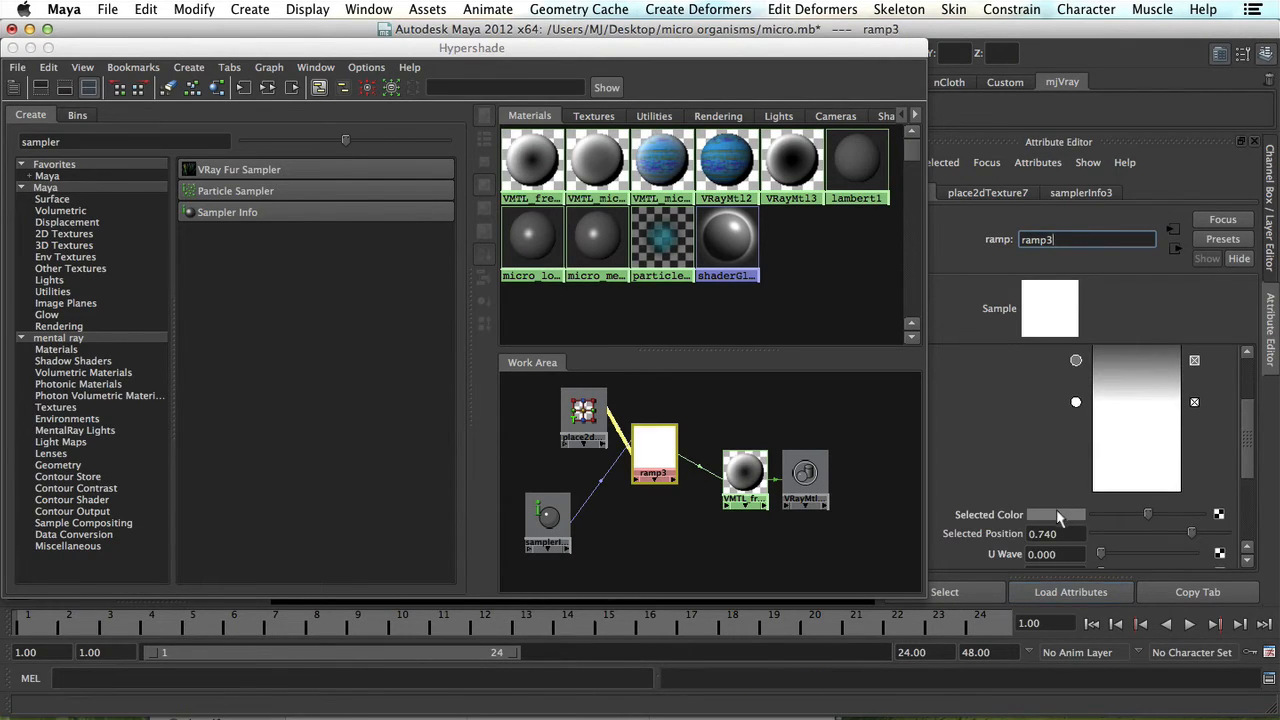
- Brighten ramp3's bottom colour entry to white with the V slider
left_click(1058, 515)
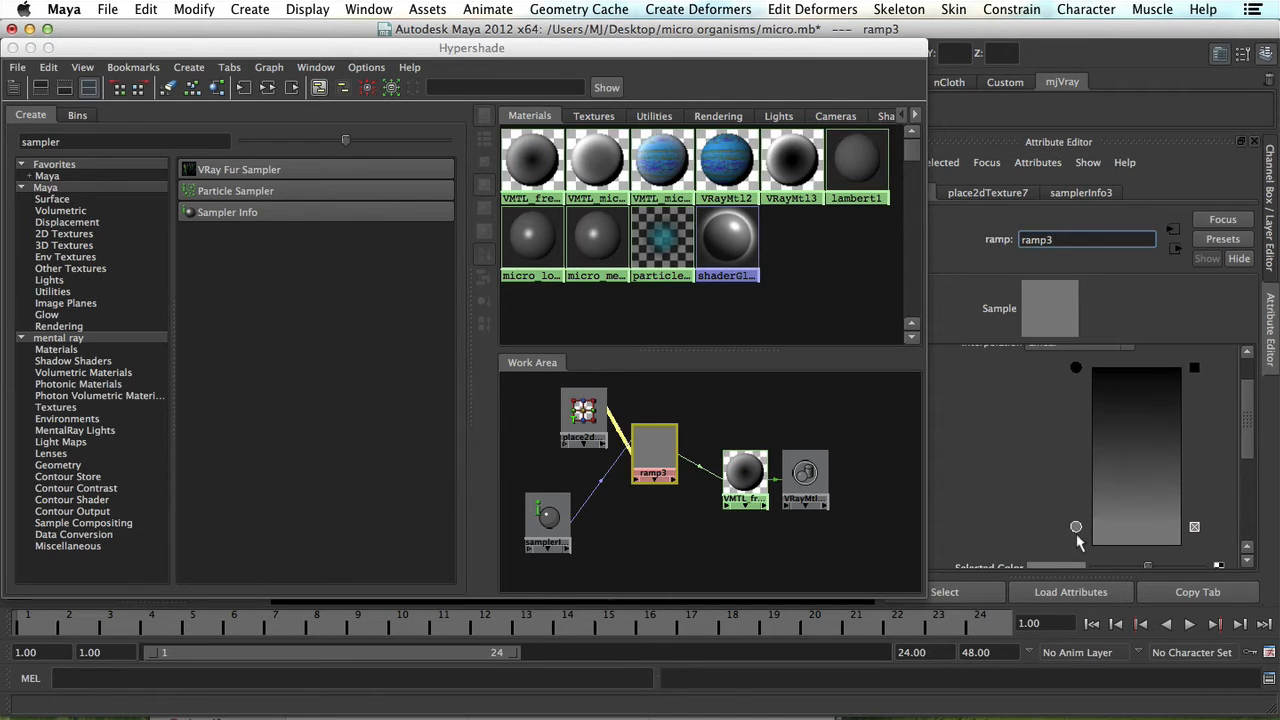
left_click(1075, 526)
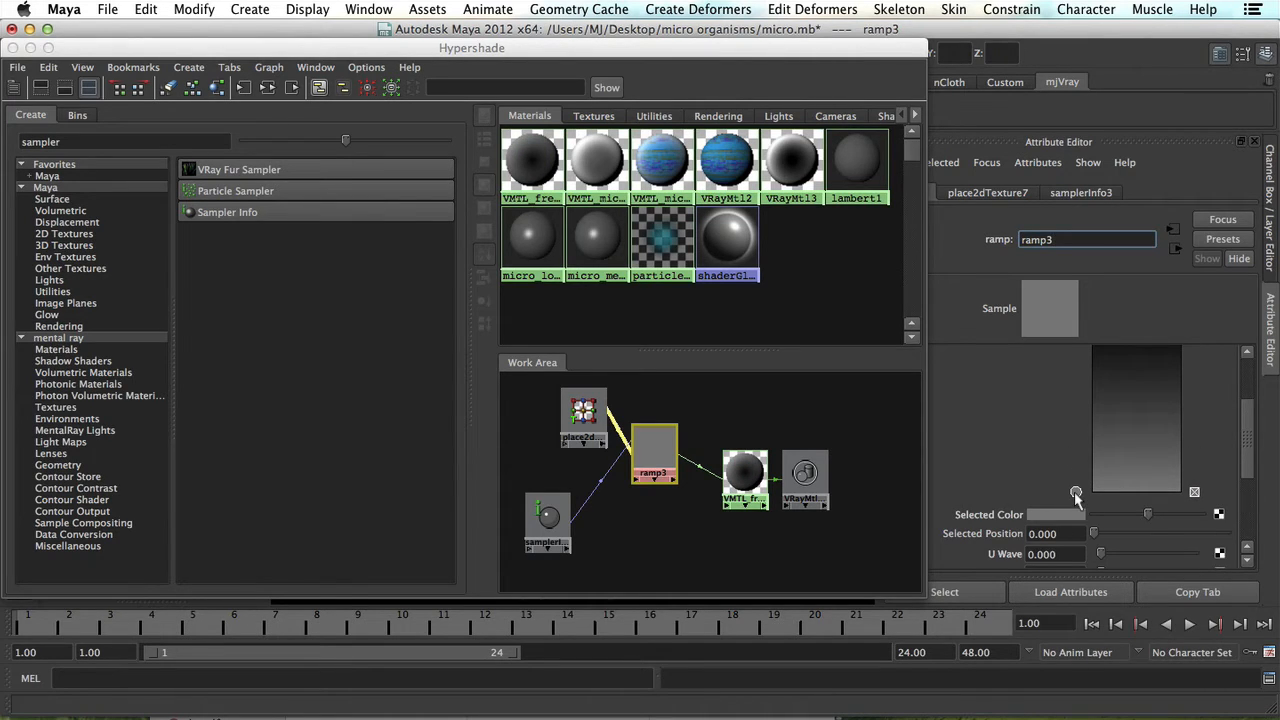
left_click(1056, 514)
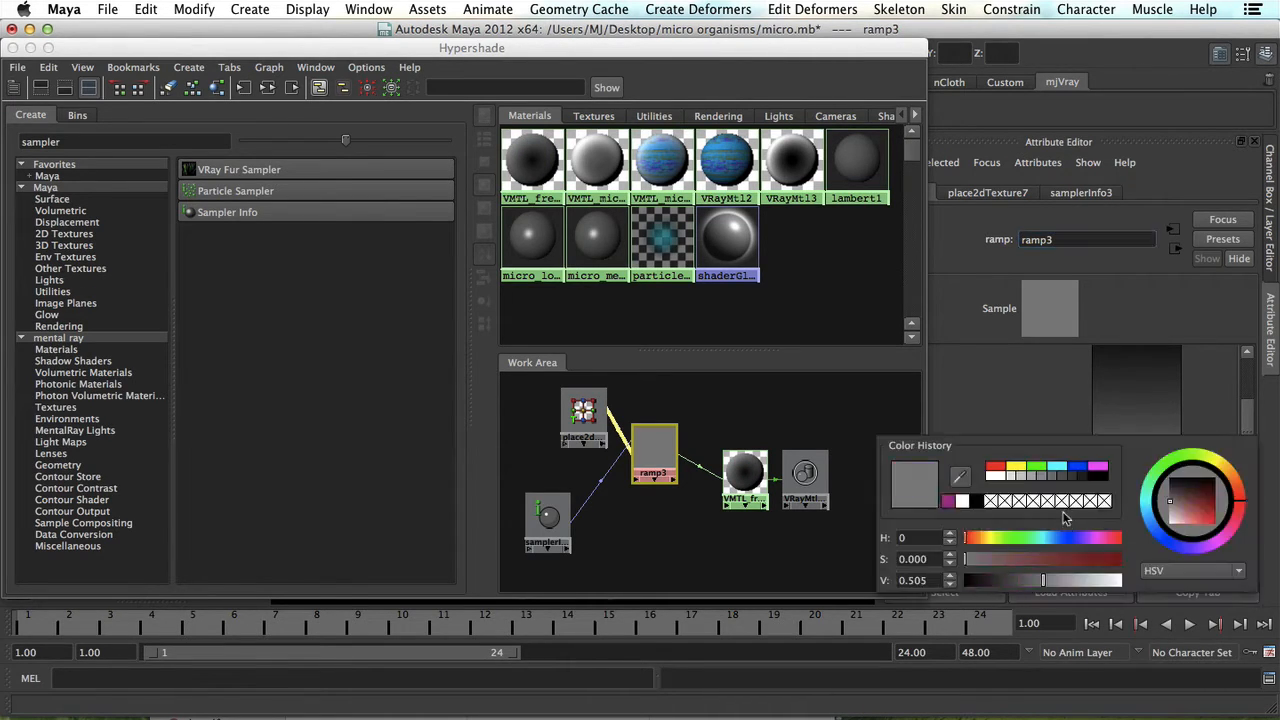
left_click_drag(1043, 580, 1118, 580)
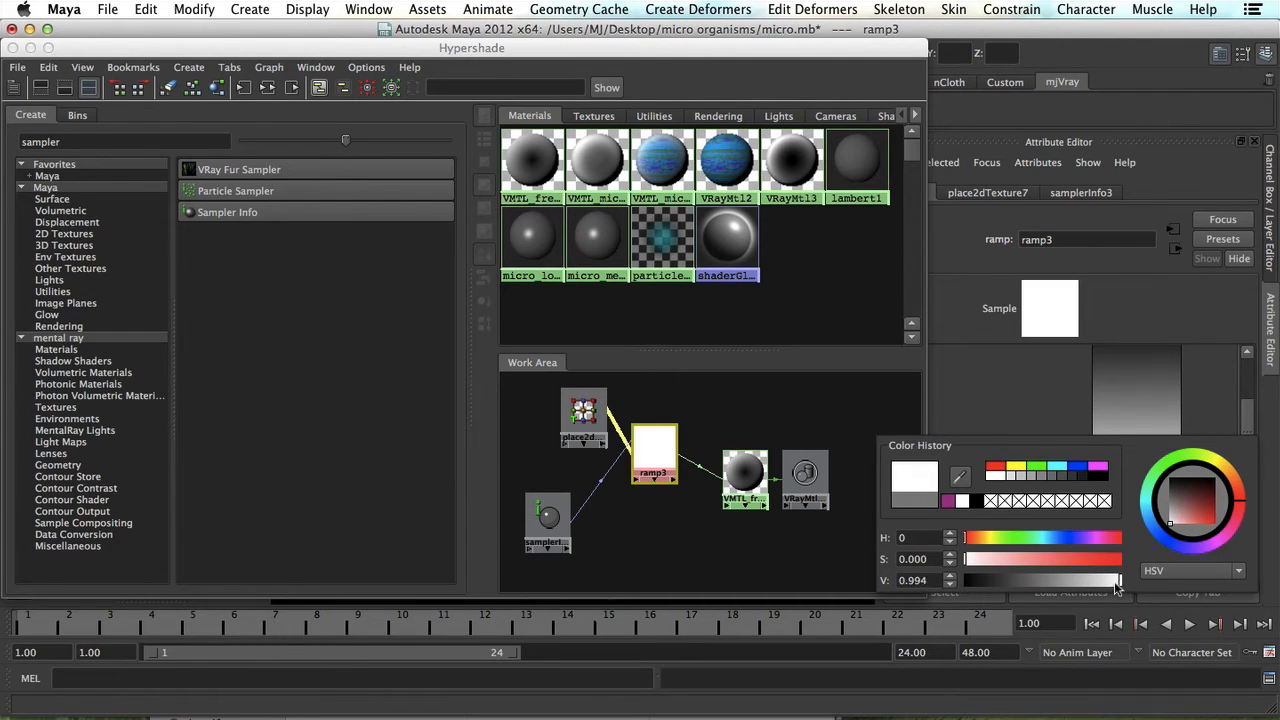
left_click_drag(1118, 580, 1110, 580)
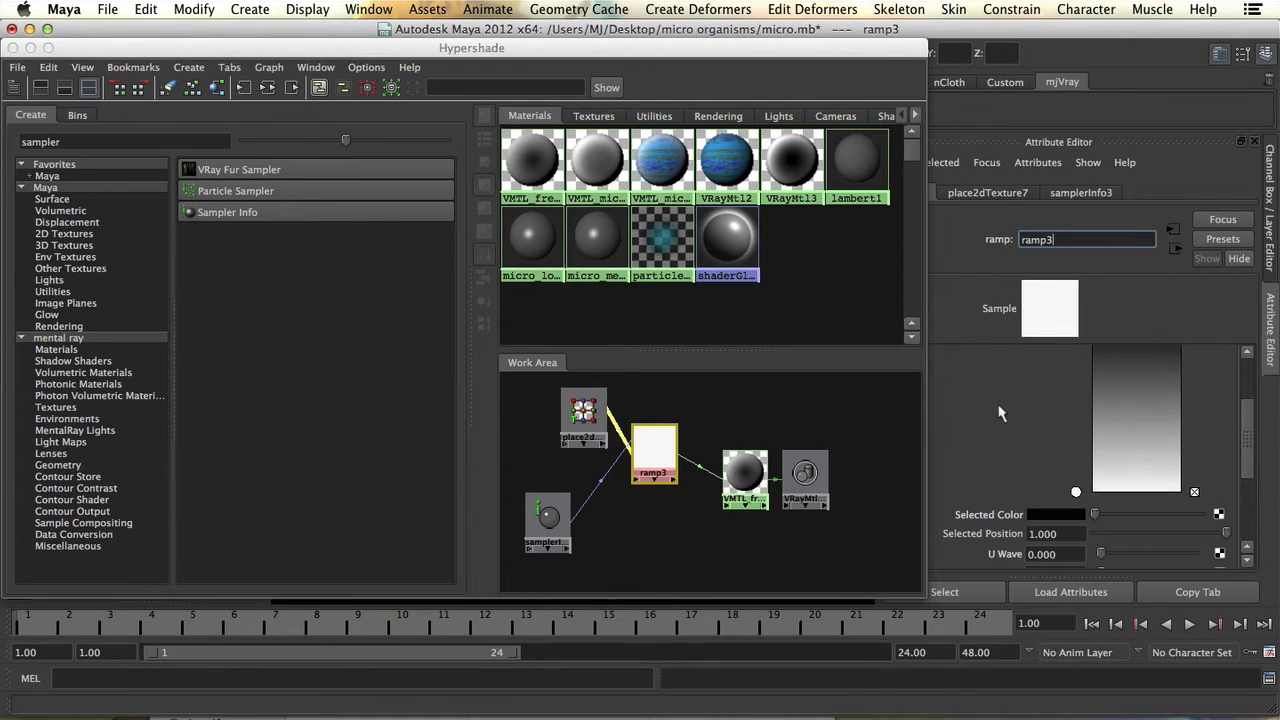
mouse_move(1015, 458)
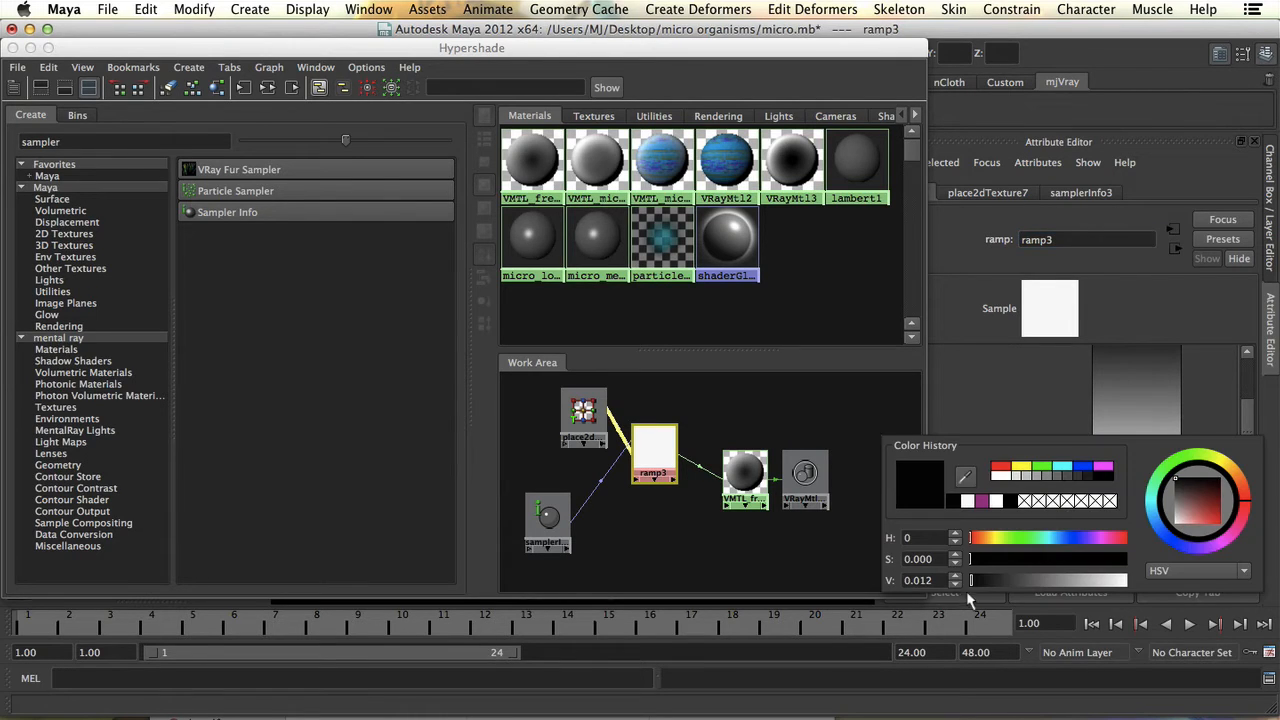
- Adjust ramp3's top colour entry until it settles on dark grey
left_click_drag(970, 580, 985, 580)
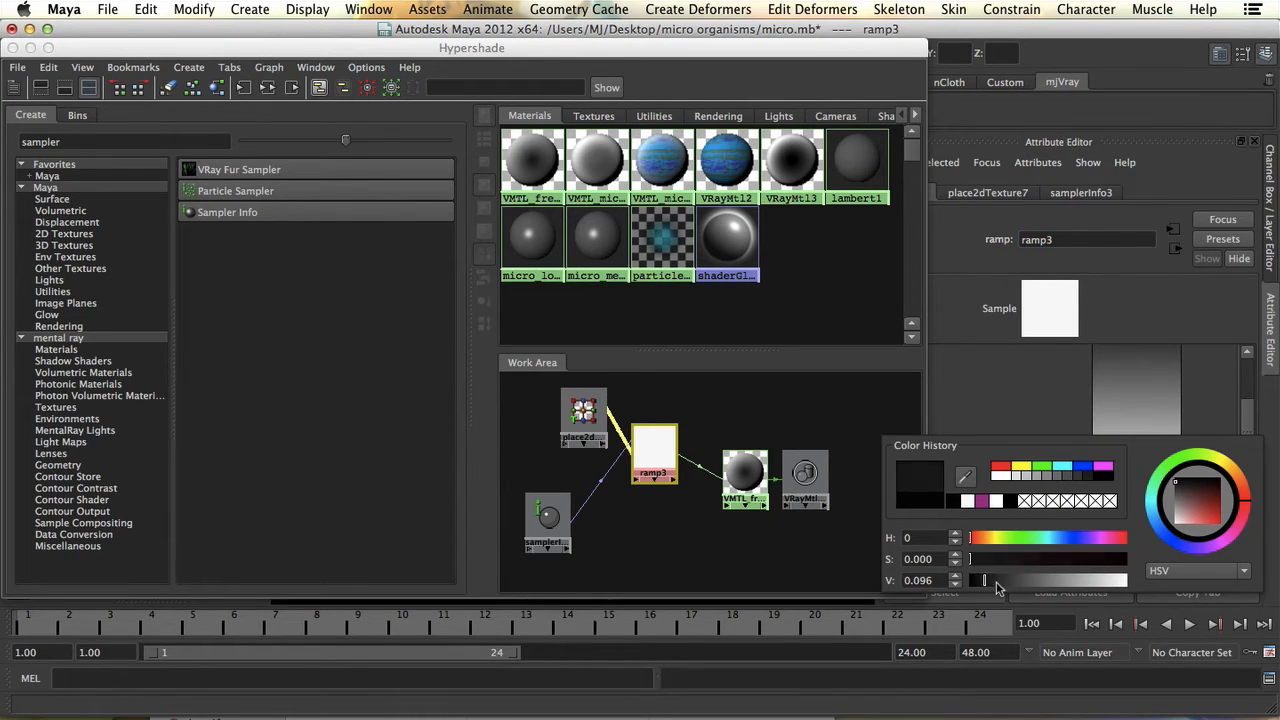
left_click_drag(982, 580, 1022, 580)
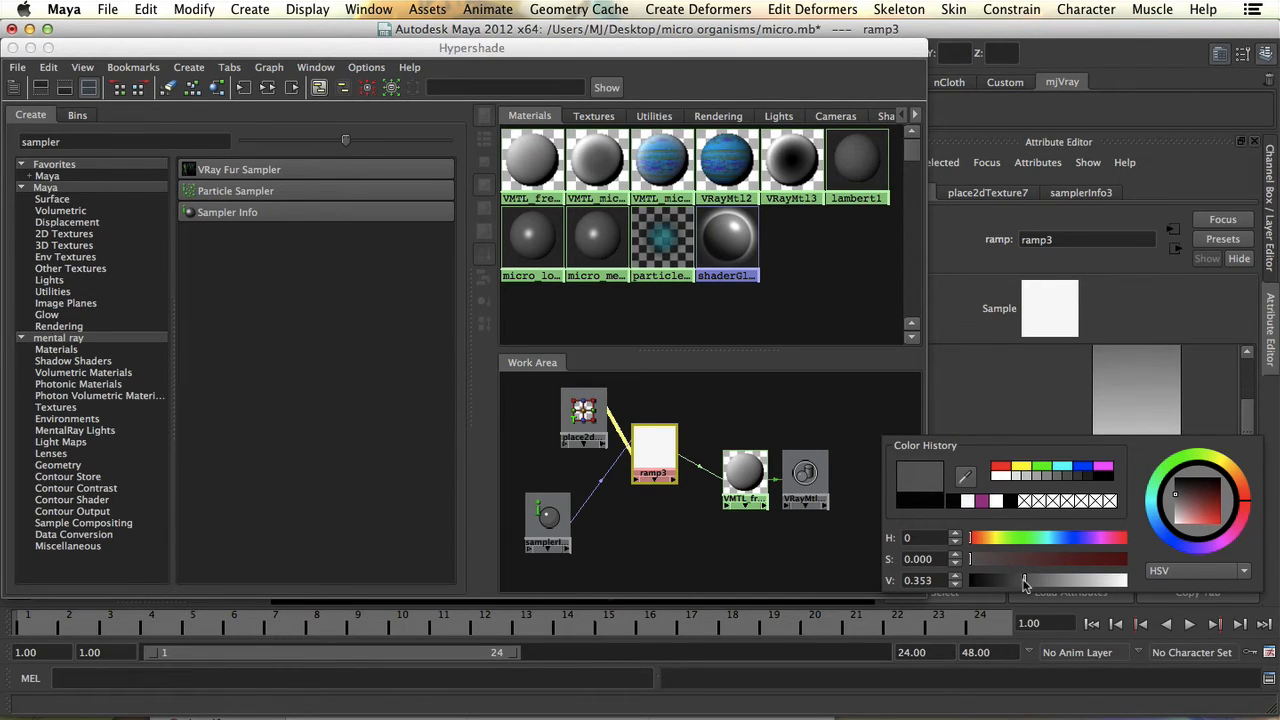
left_click_drag(1023, 580, 1001, 580)
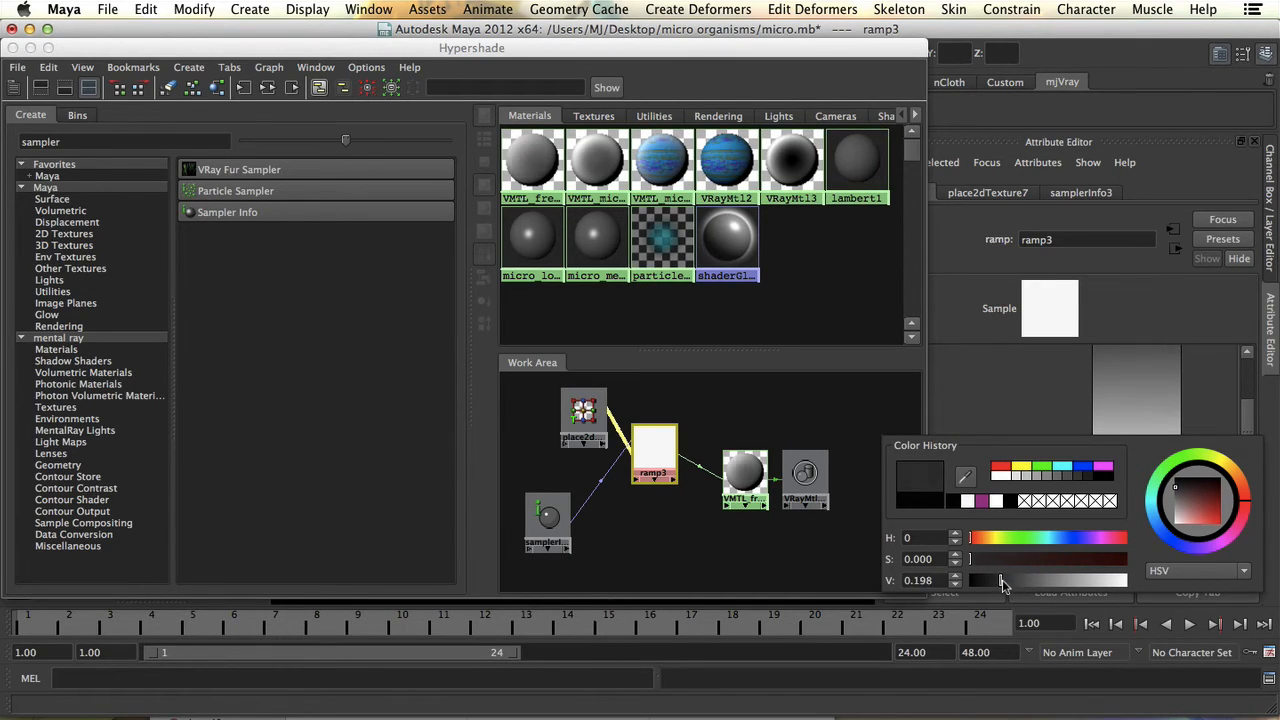
left_click_drag(1005, 580, 997, 580)
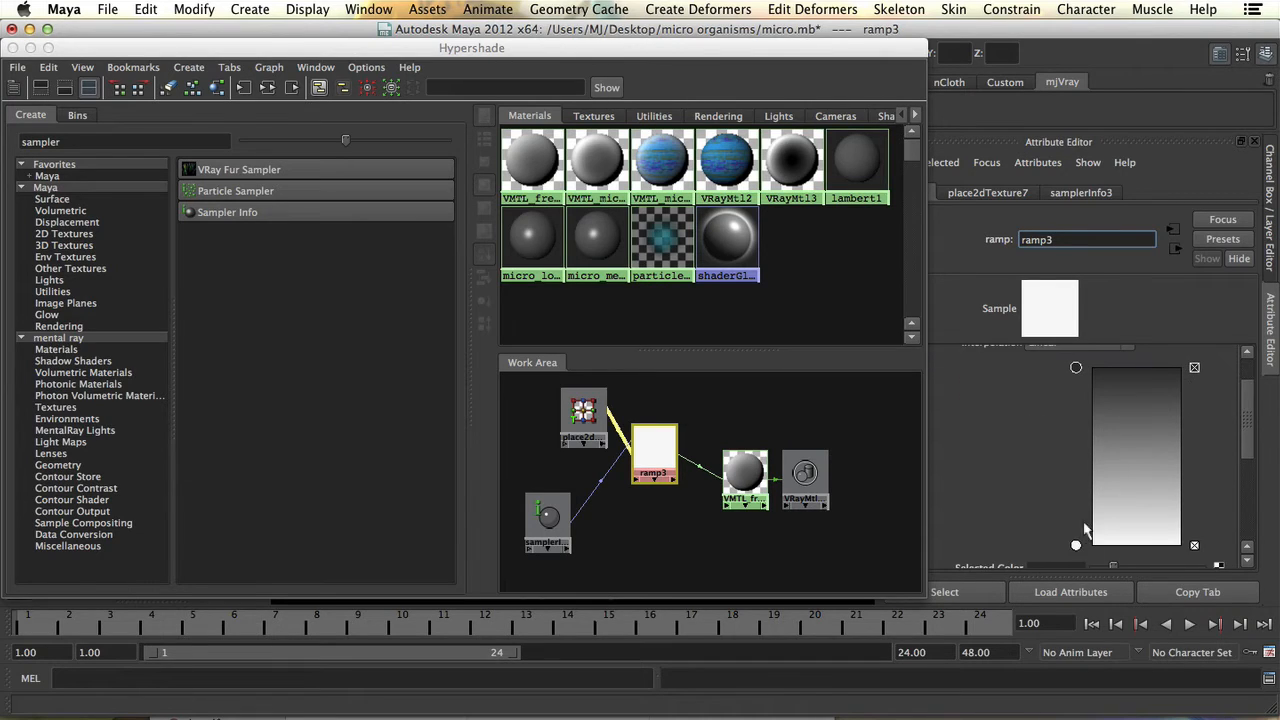
- Set ramp3's Interpolation to Exponential Down
left_click(1075, 396)
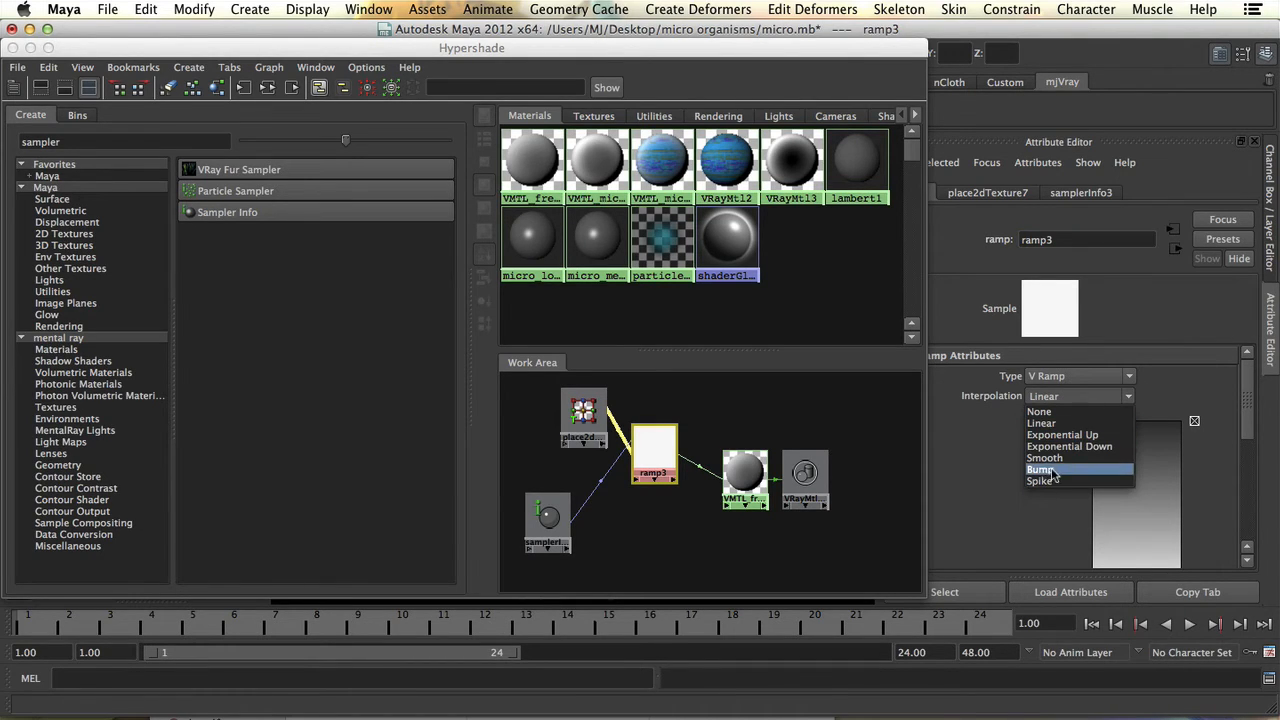
left_click(1069, 446)
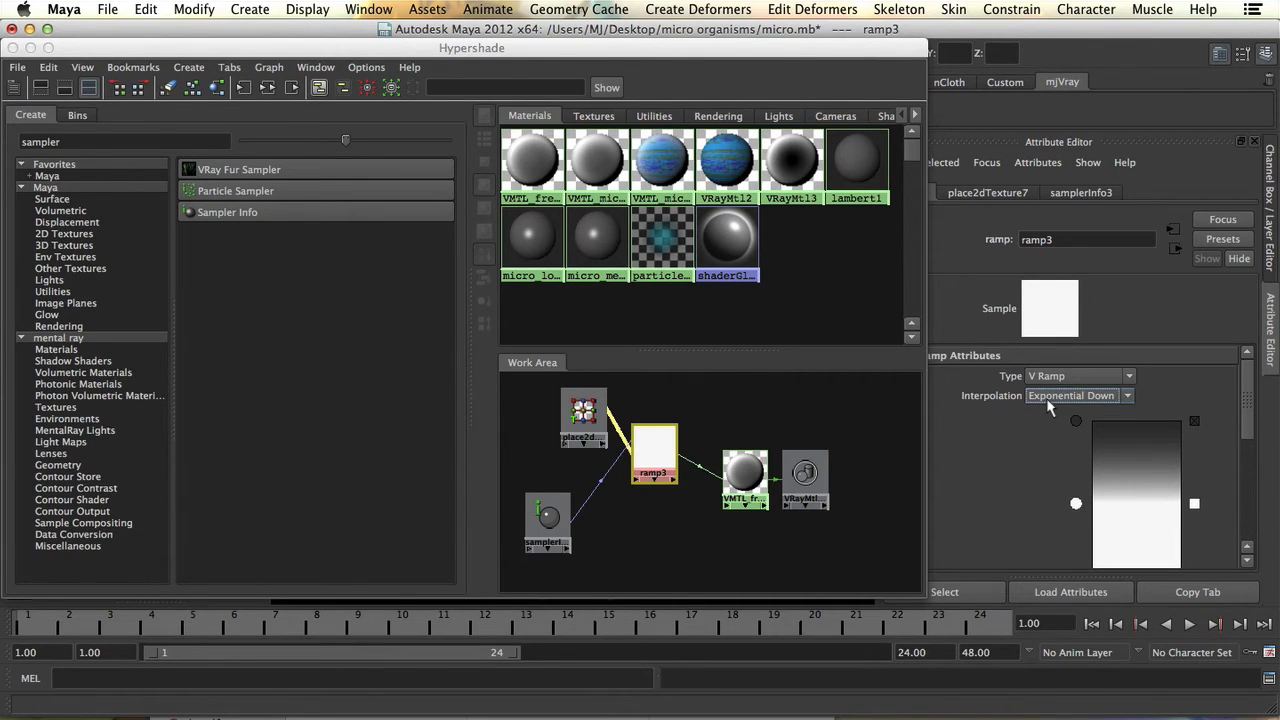
mouse_move(1024, 474)
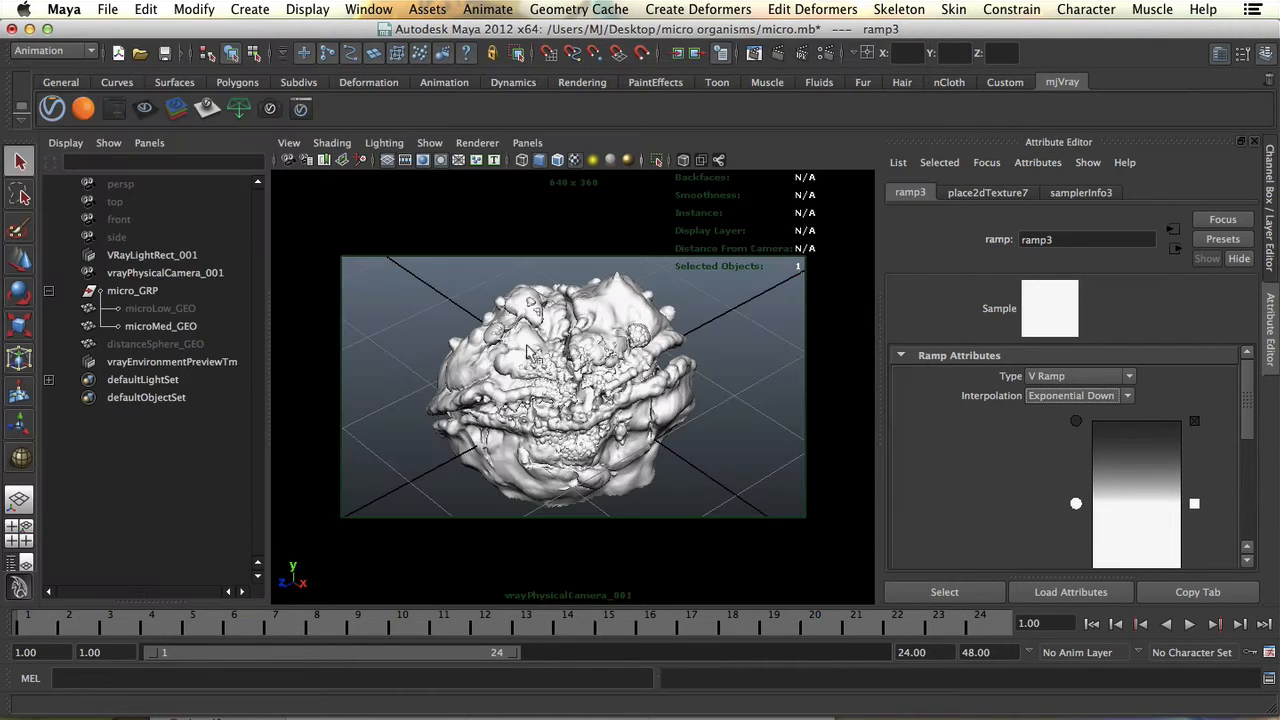
mouse_move(787, 402)
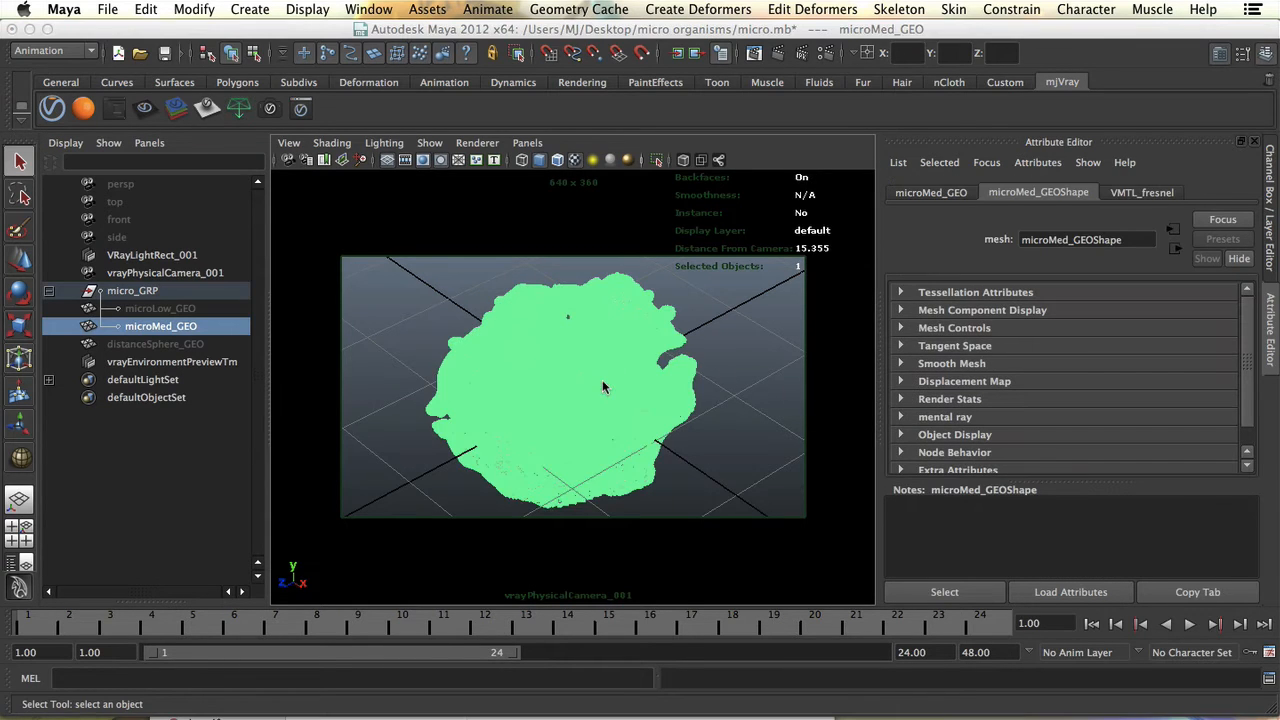
- Assign the existing VMTL_fresnel material to microMed_GEO from its right-click menu
right_click(603, 386)
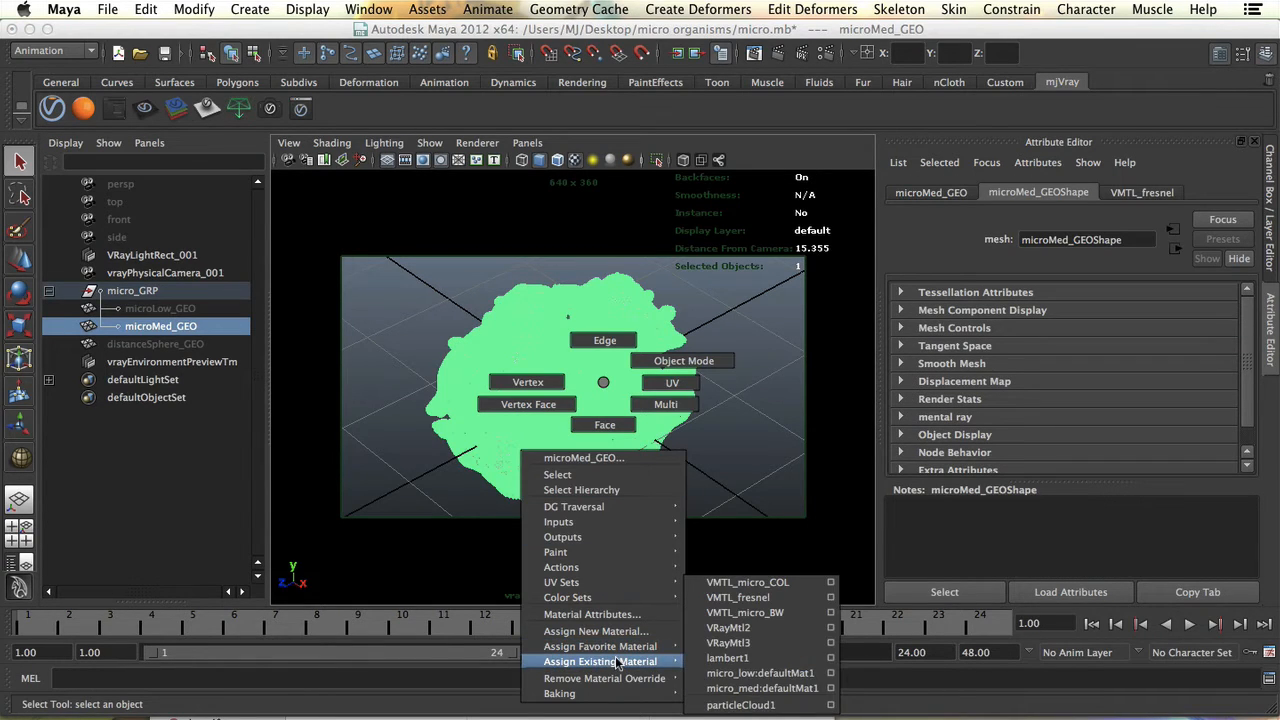
mouse_move(761, 597)
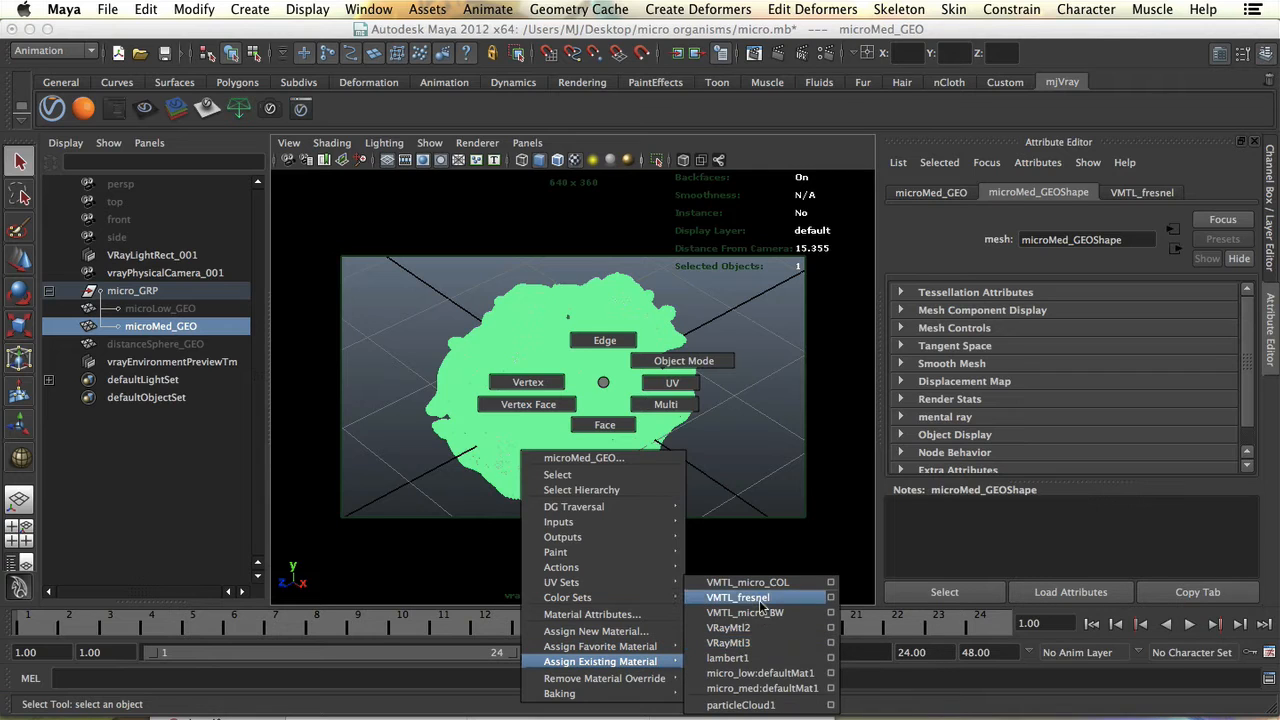
left_click(736, 597)
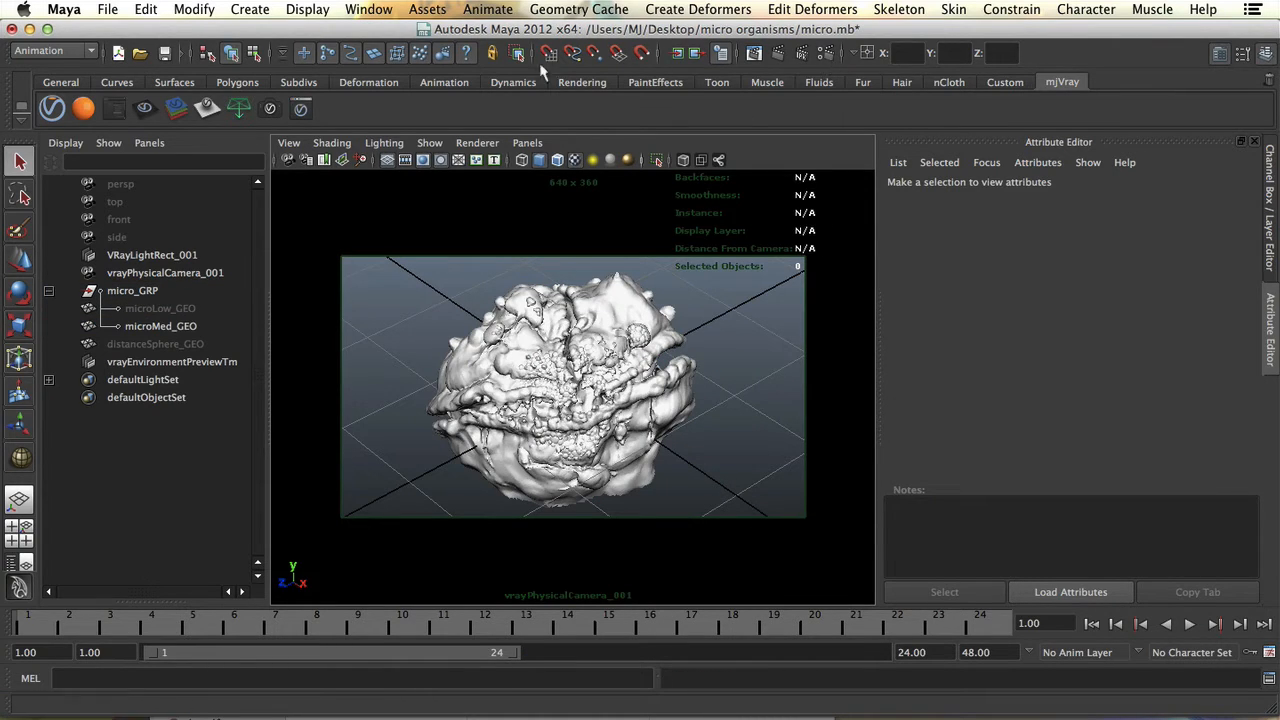
left_click(164, 272)
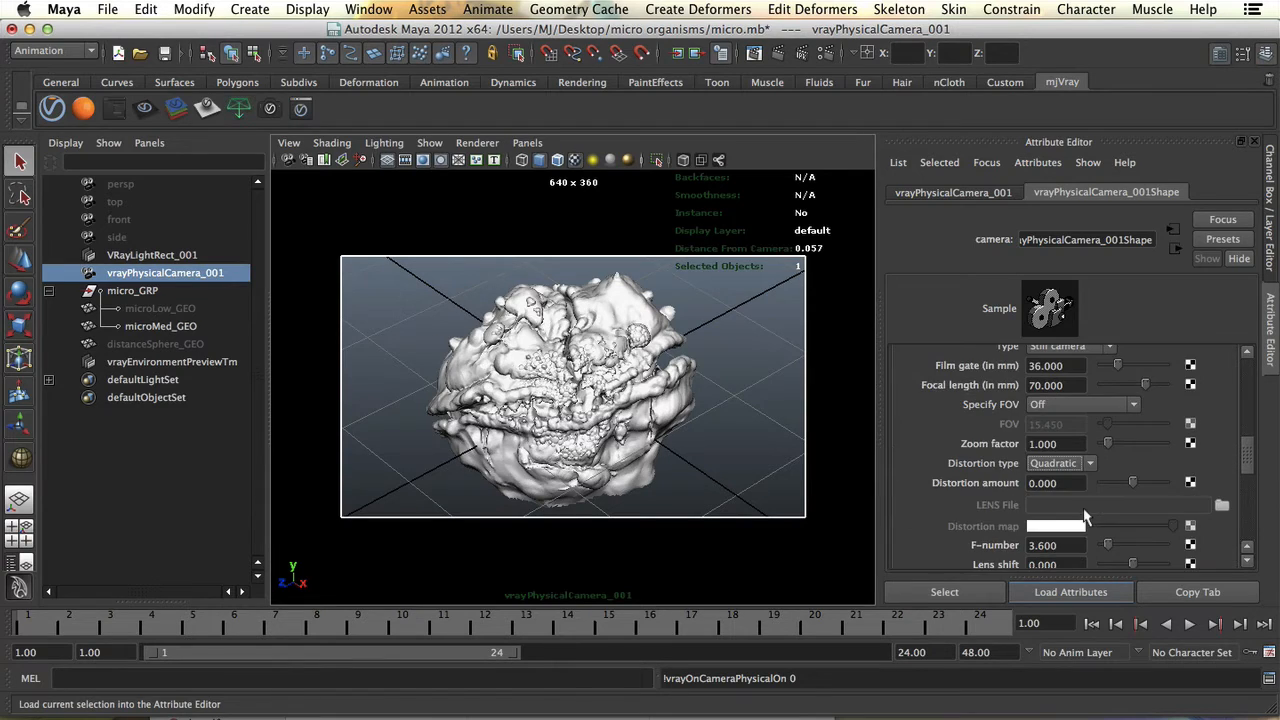
- Select distanceSphere_GEO and turn on Object Details to show its 14.816 camera distance
scroll("down", 3)
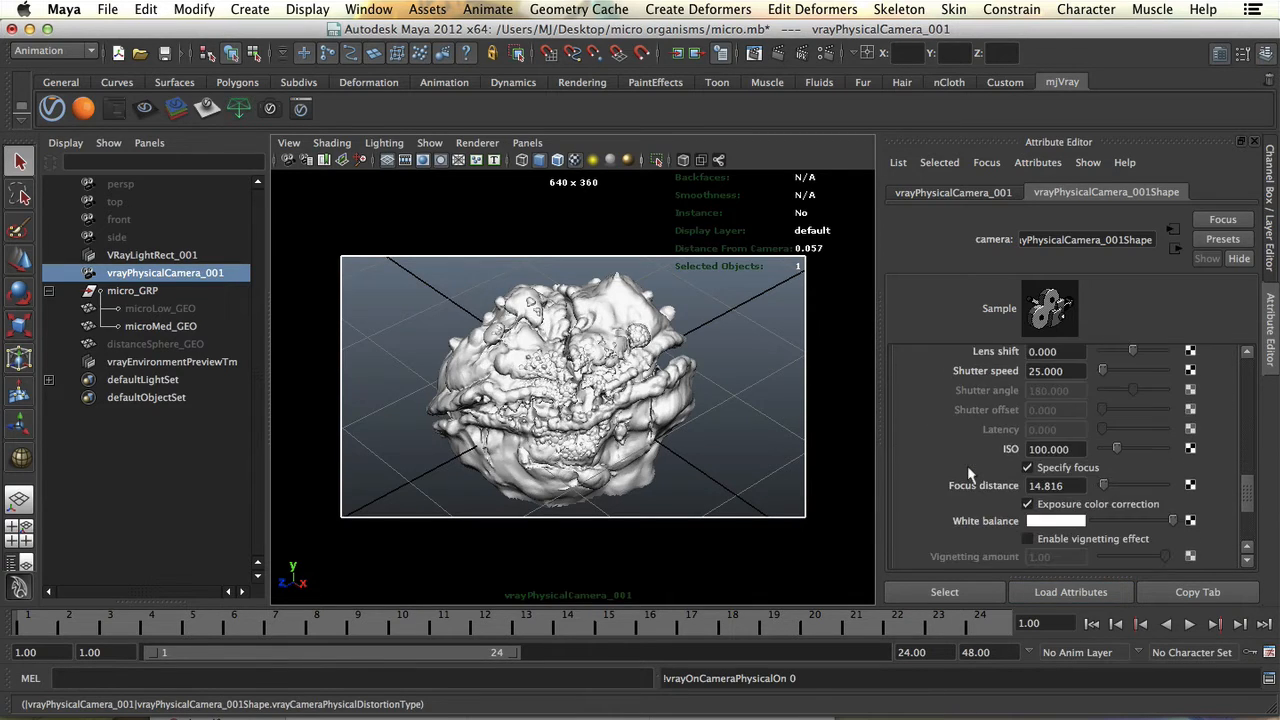
scroll("down", 3)
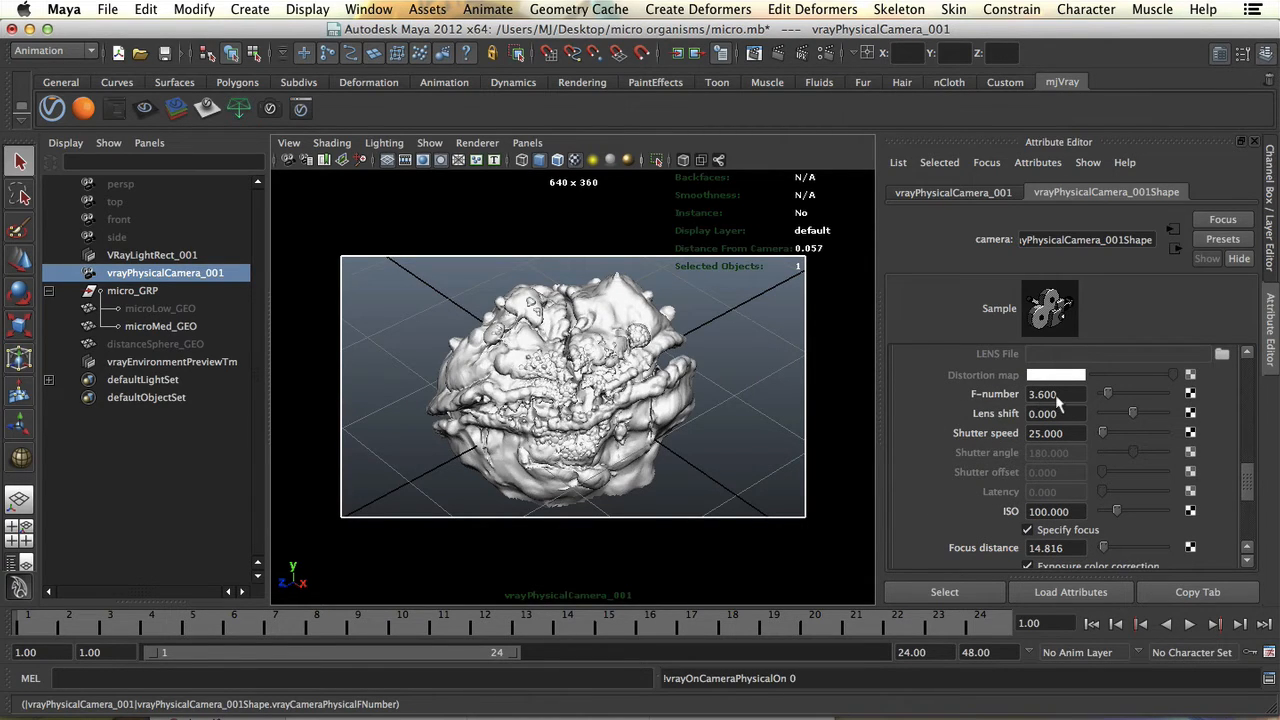
mouse_move(938, 414)
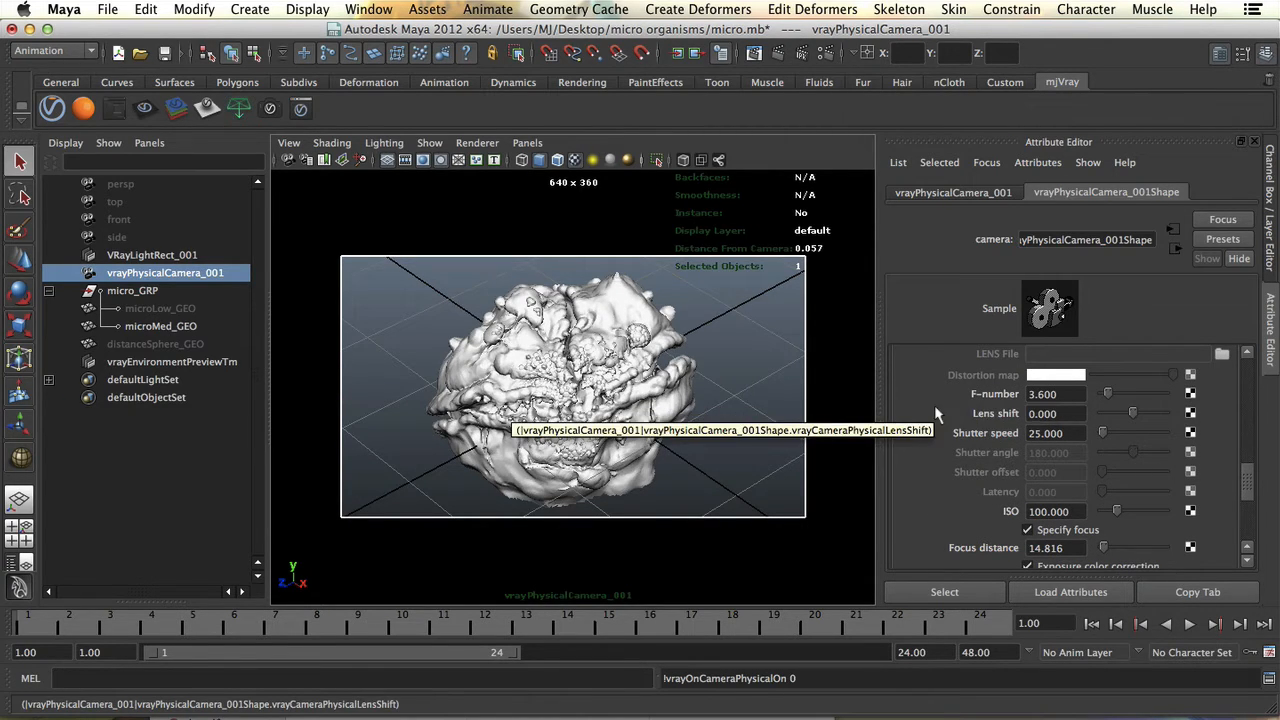
mouse_move(932, 469)
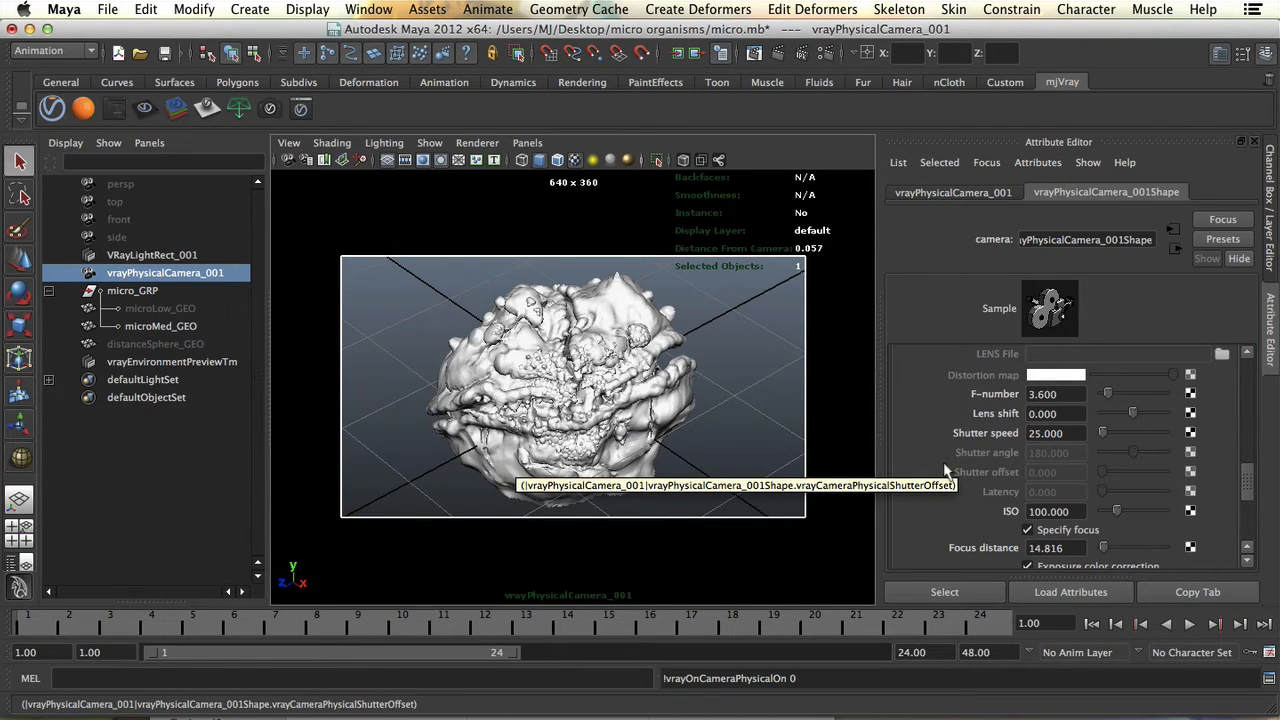
mouse_move(1053, 446)
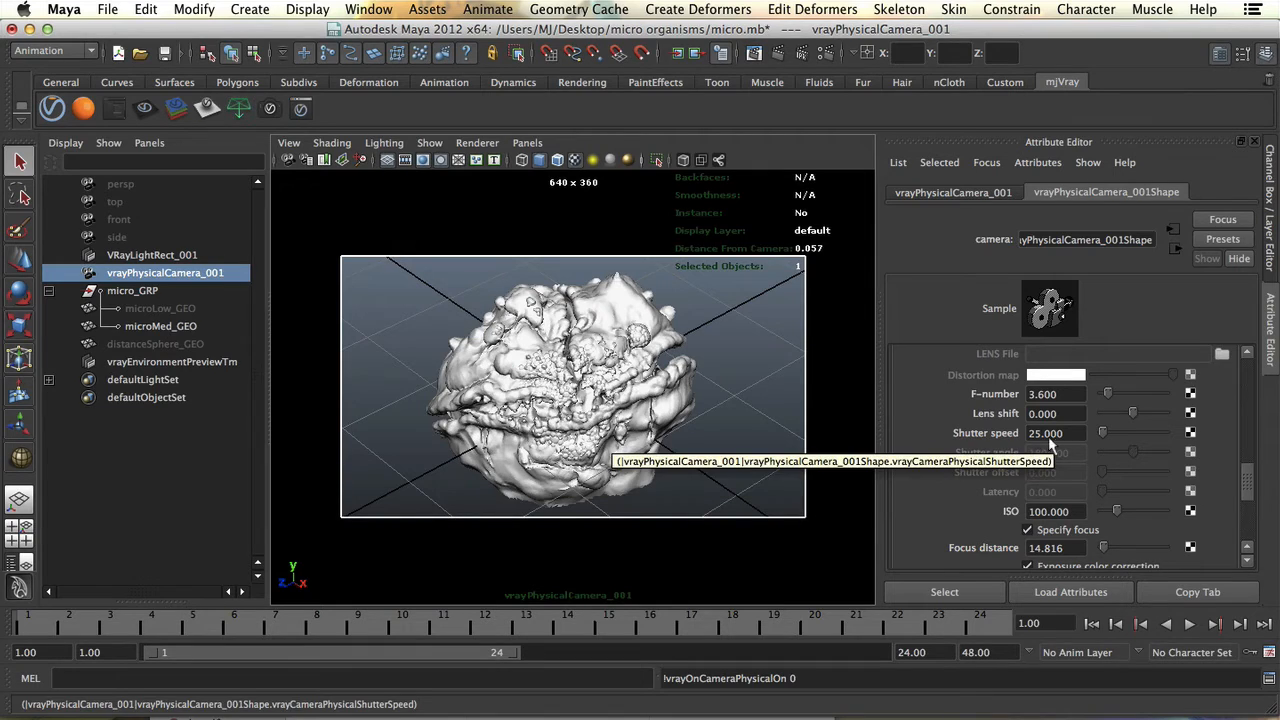
mouse_move(952, 466)
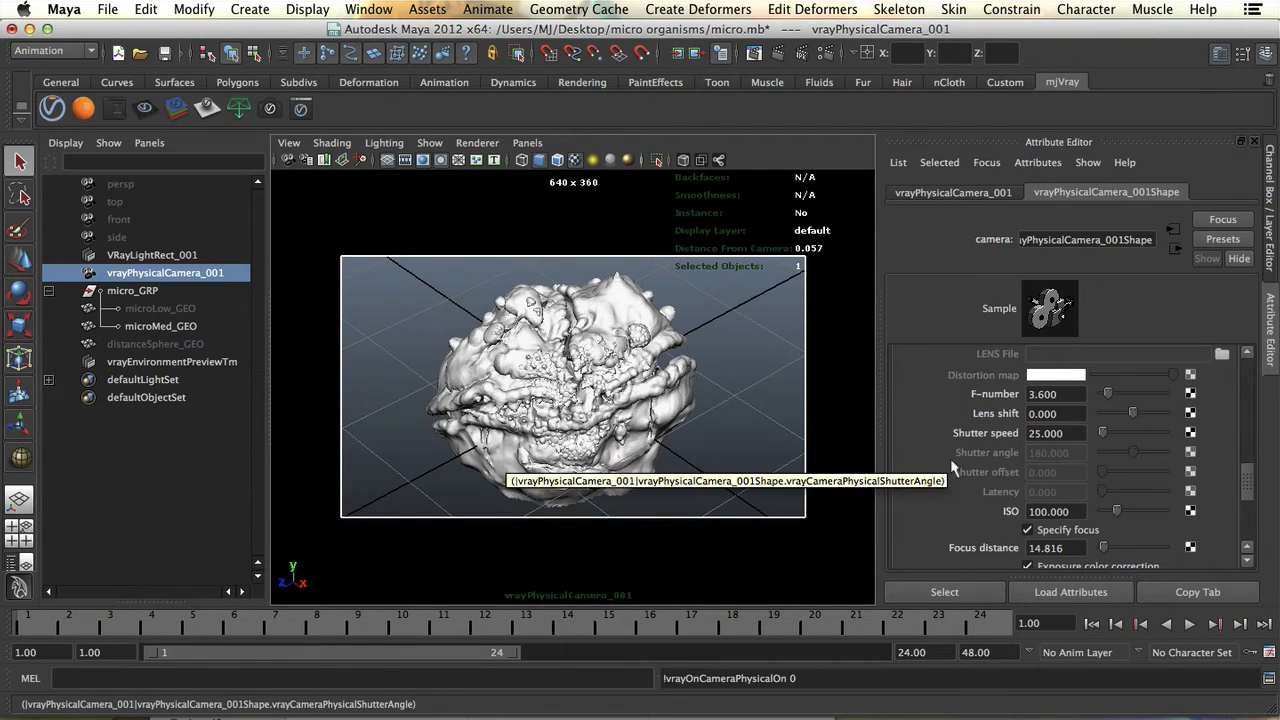
mouse_move(945, 477)
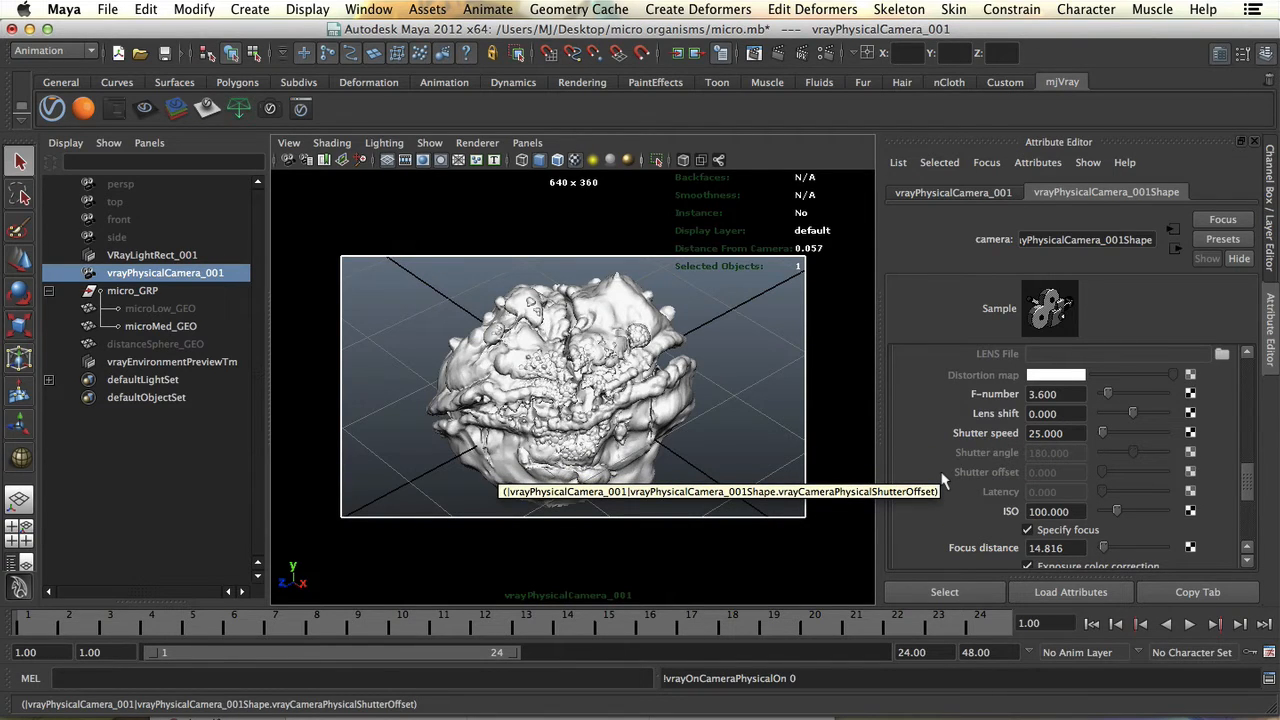
scroll("down", 3)
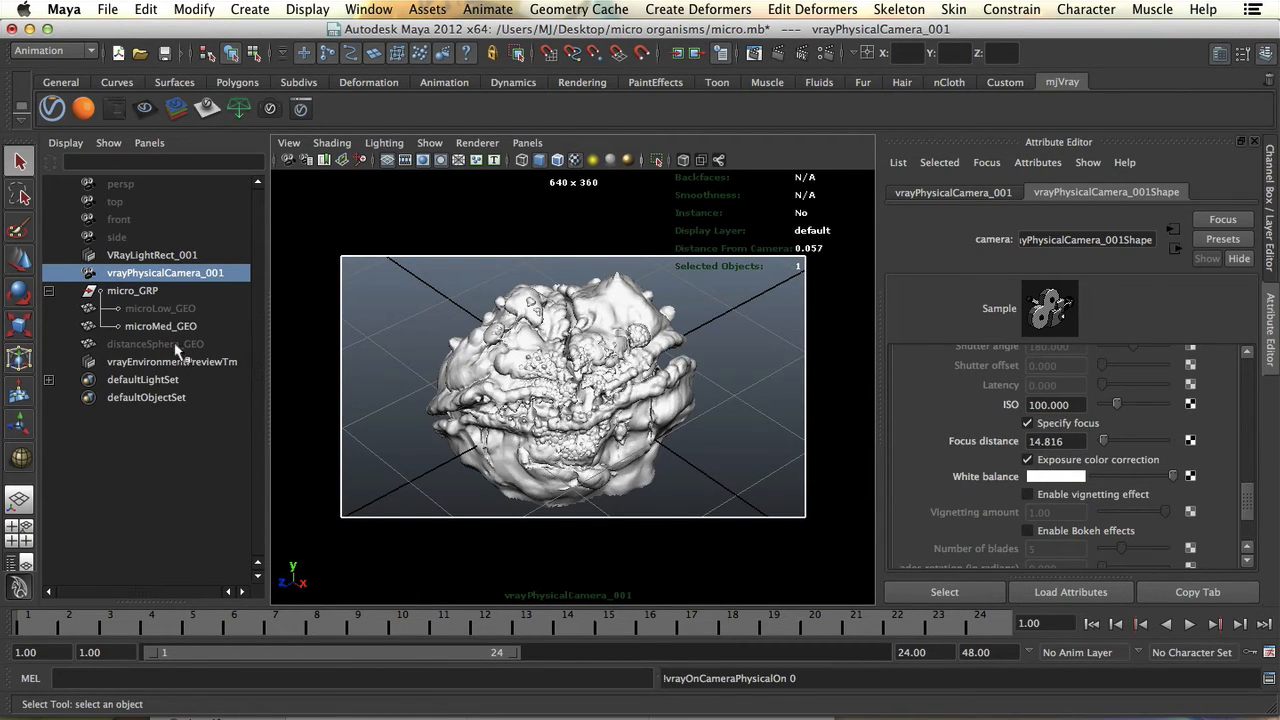
left_click(155, 343)
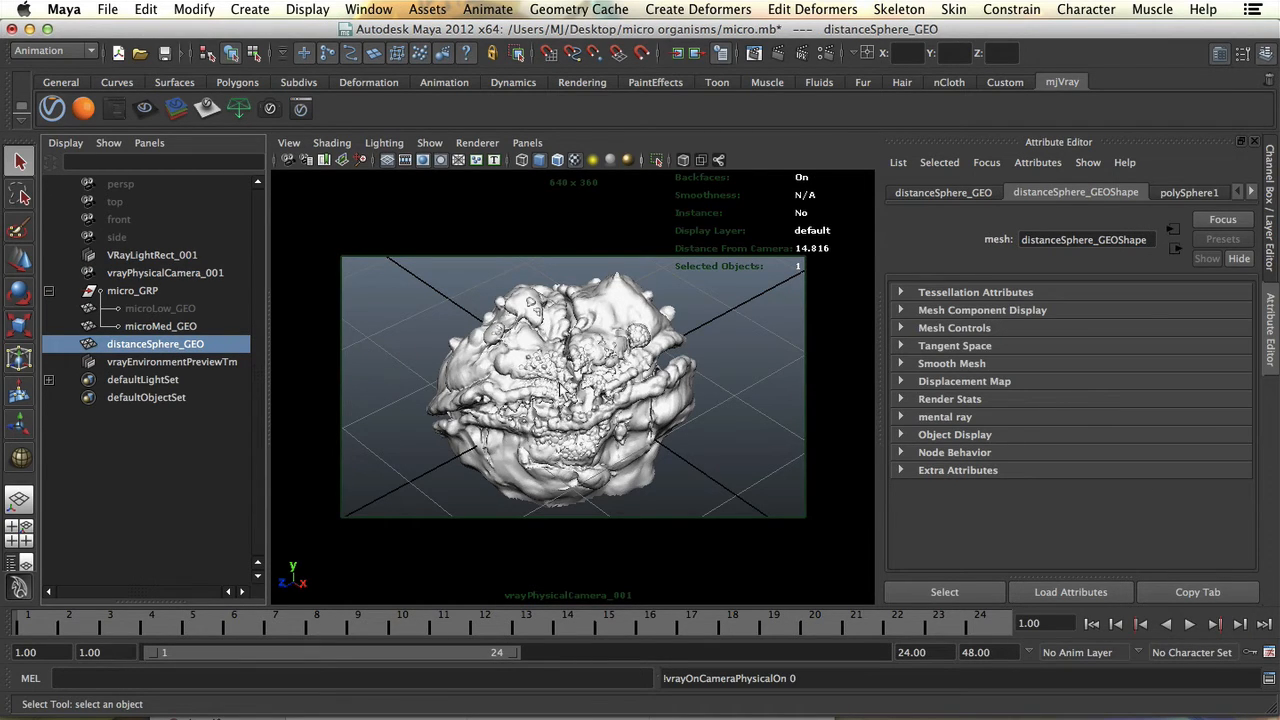
mouse_move(752, 253)
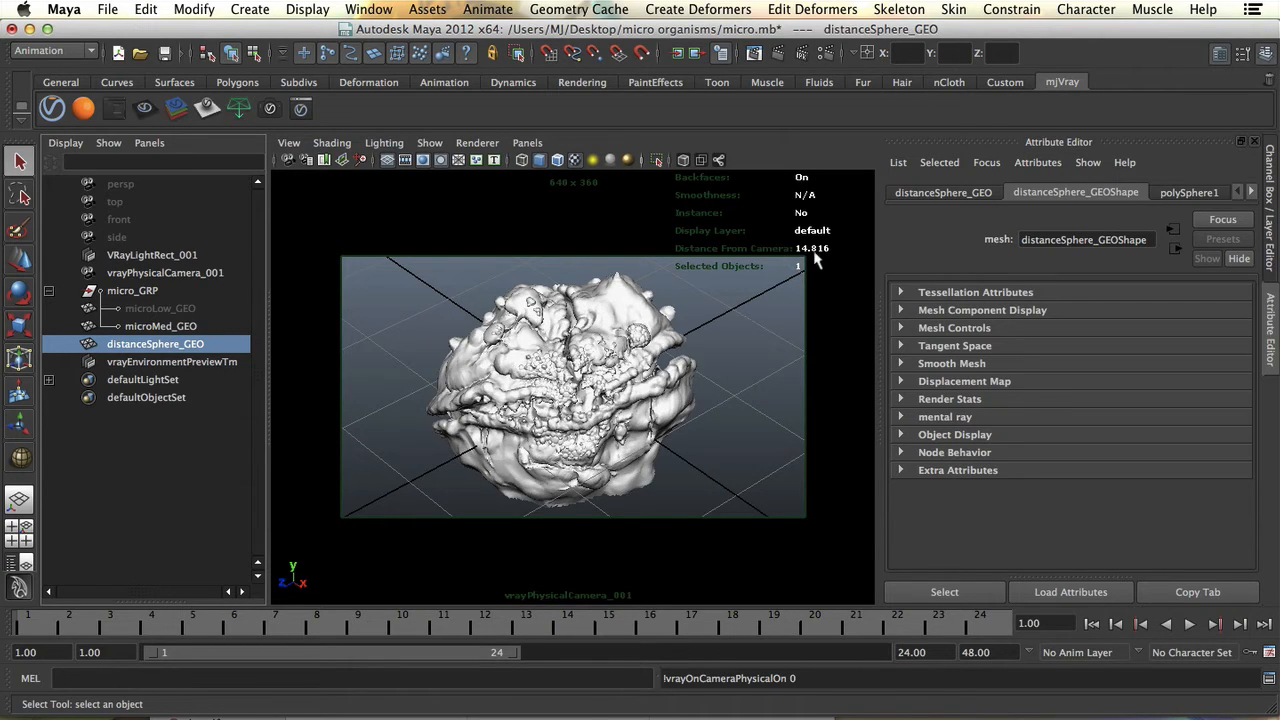
mouse_move(742, 250)
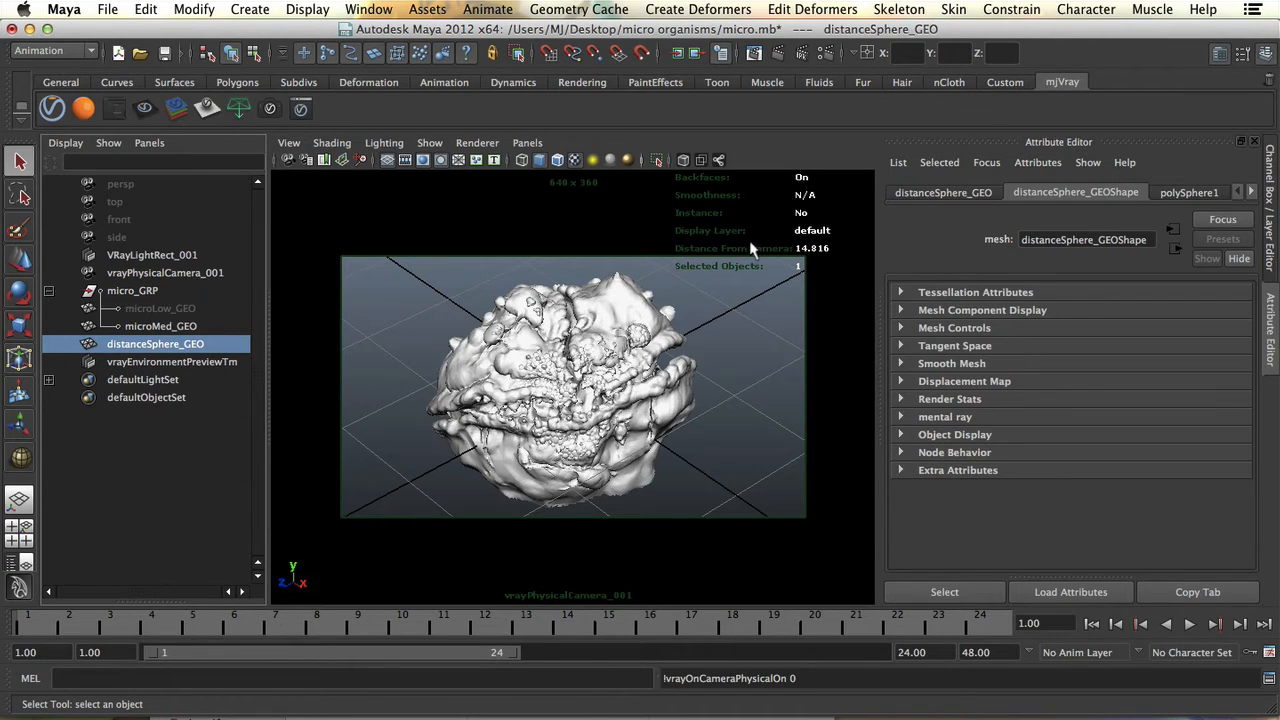
left_click(307, 9)
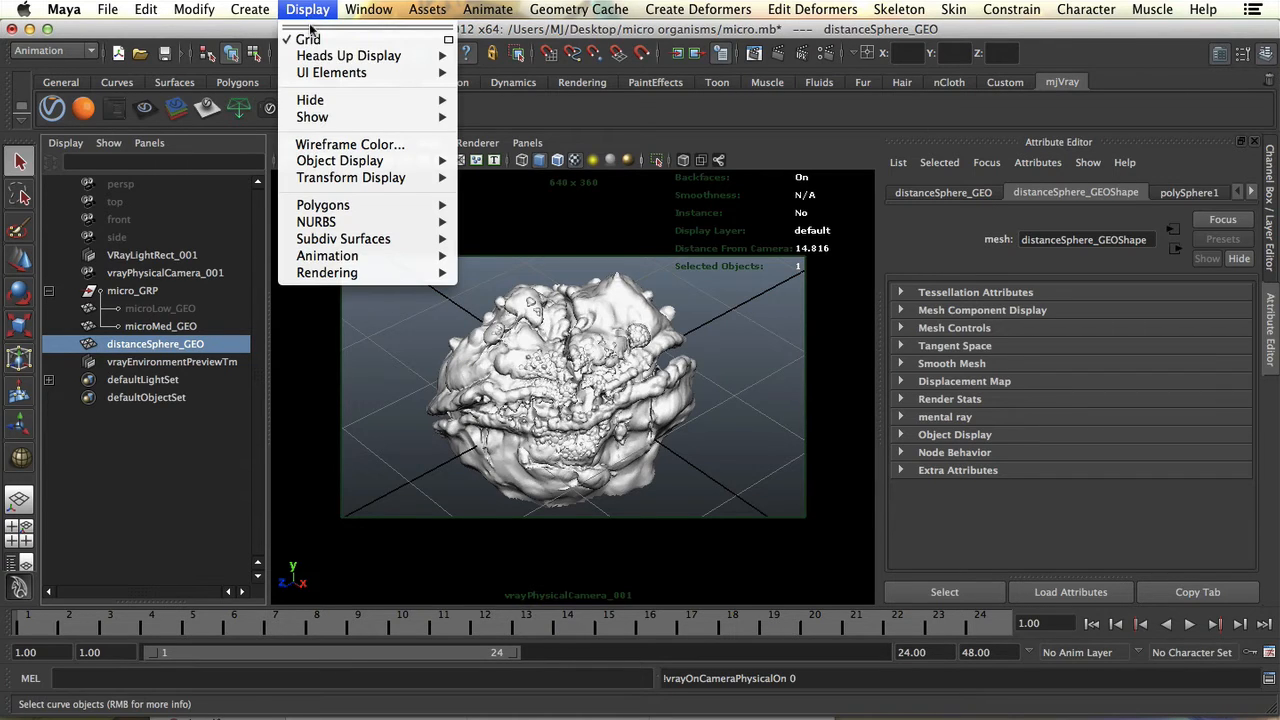
mouse_move(348, 55)
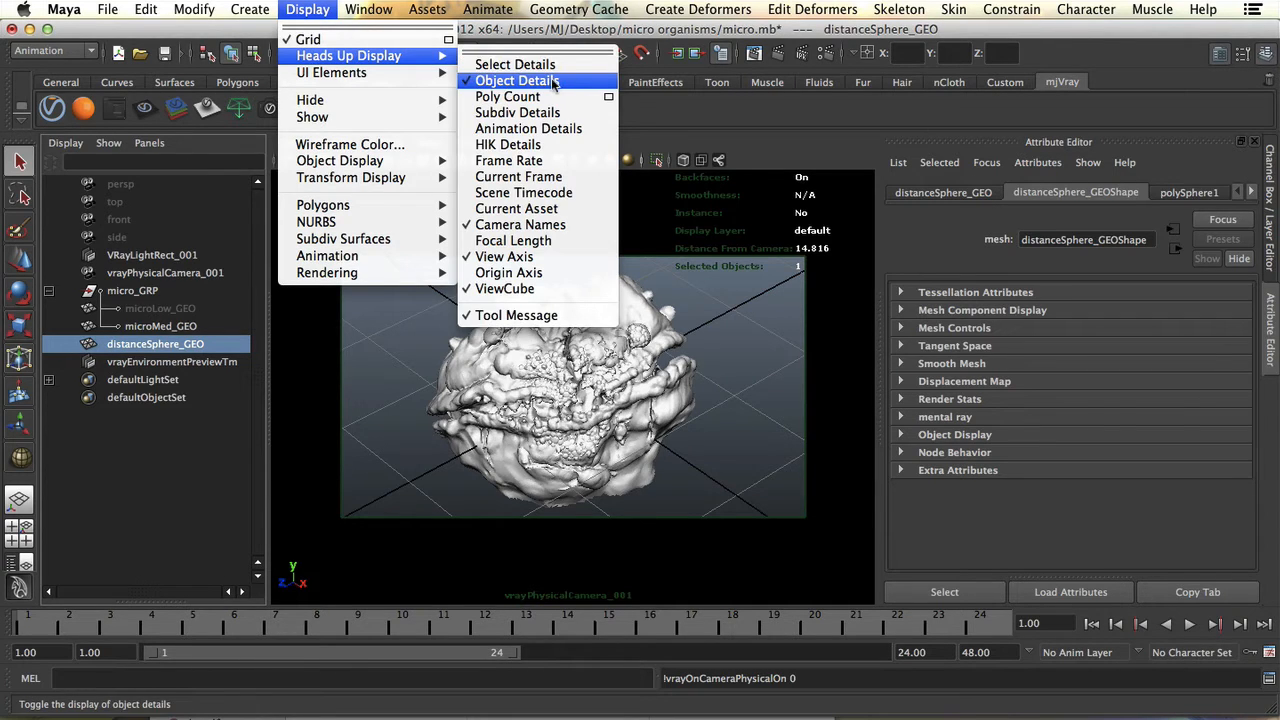
left_click(518, 80)
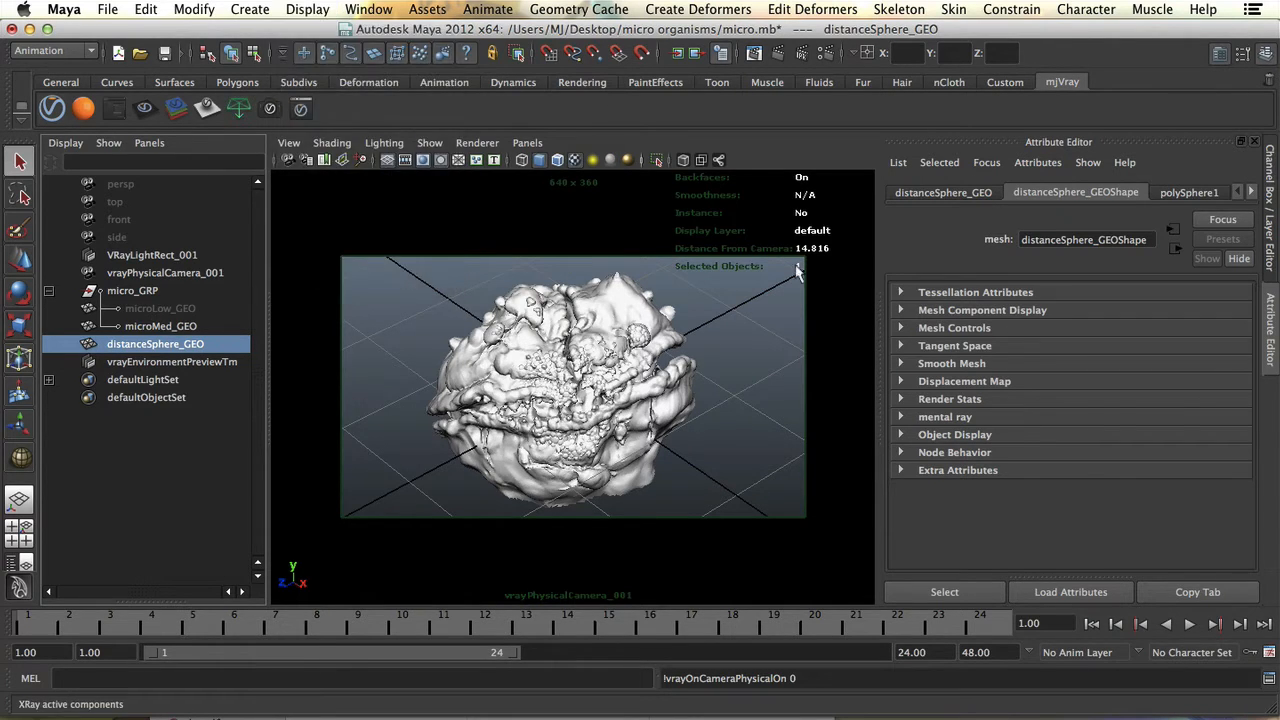
mouse_move(467, 250)
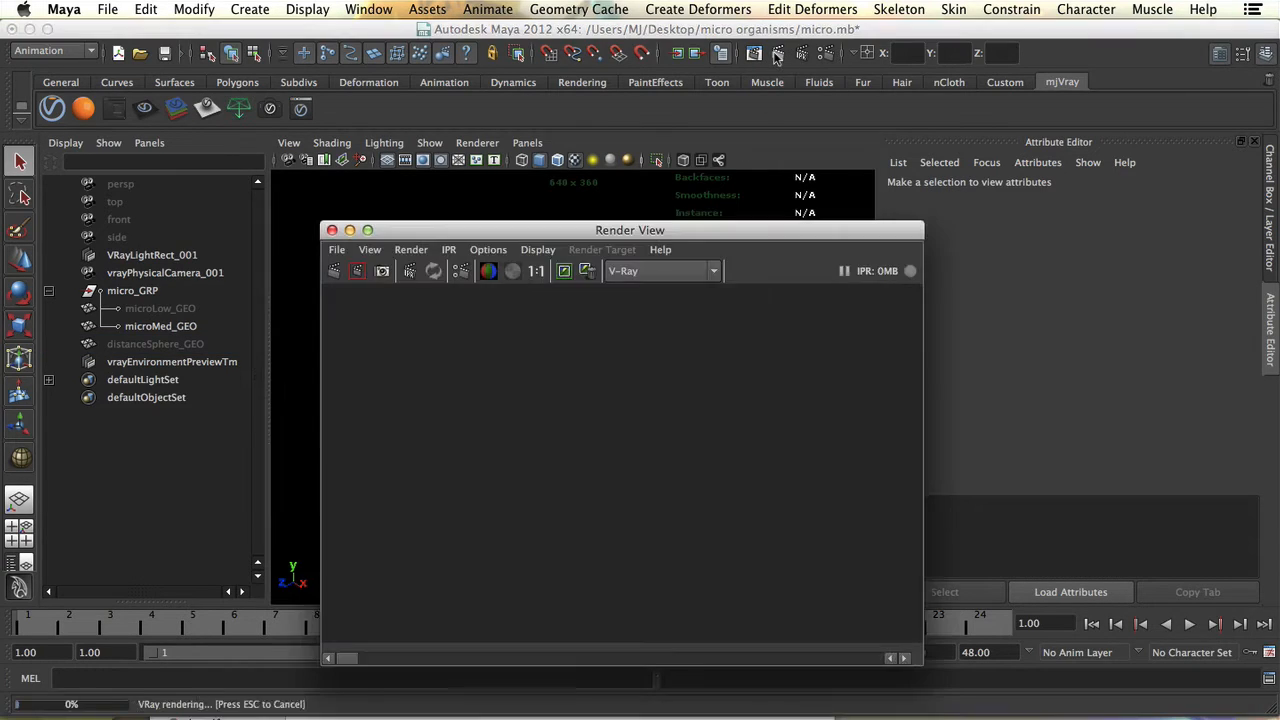
- Render the camera view with V-Ray, review the depth-of-field blur, then close the frame buffer
left_click(332, 230)
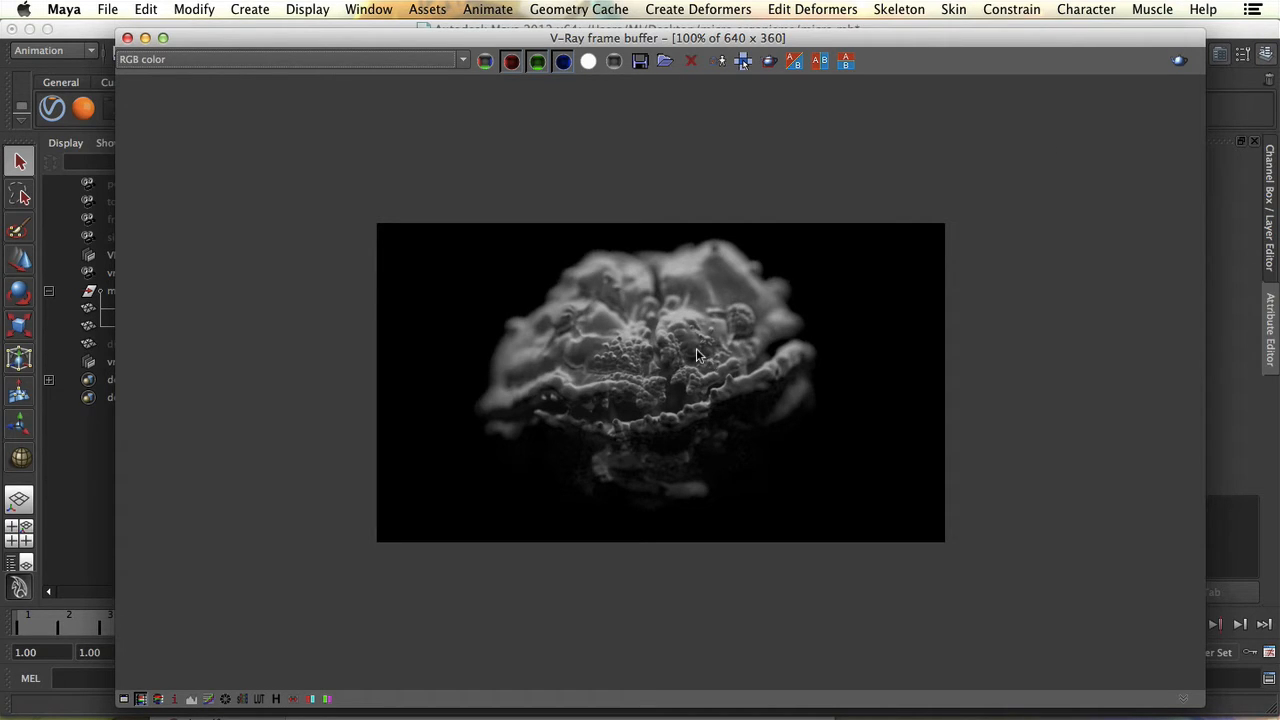
mouse_move(700, 281)
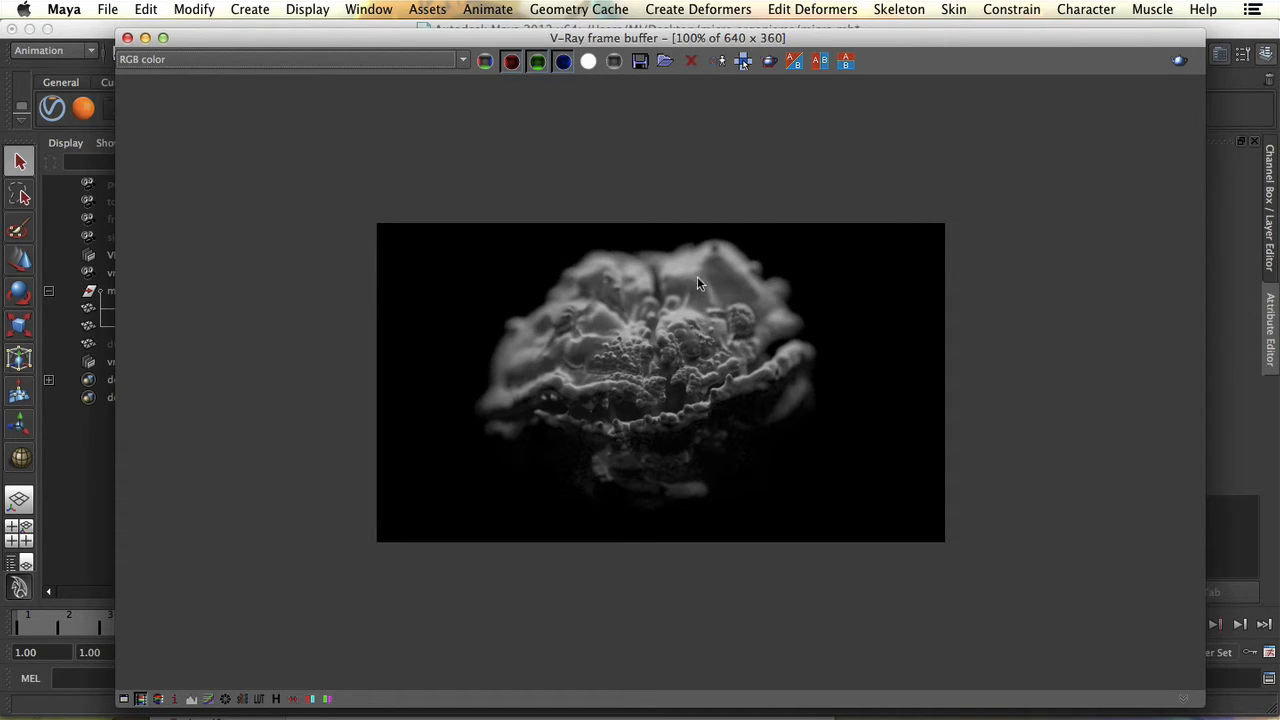
mouse_move(718, 279)
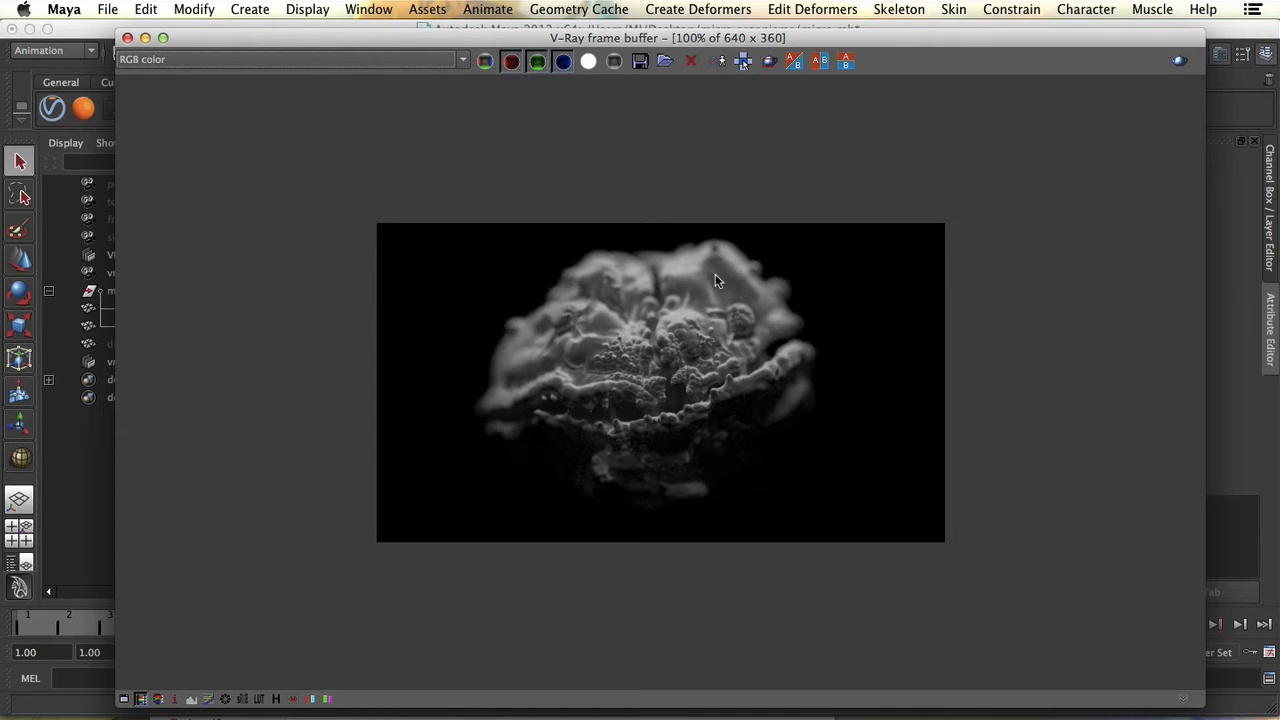
mouse_move(718, 342)
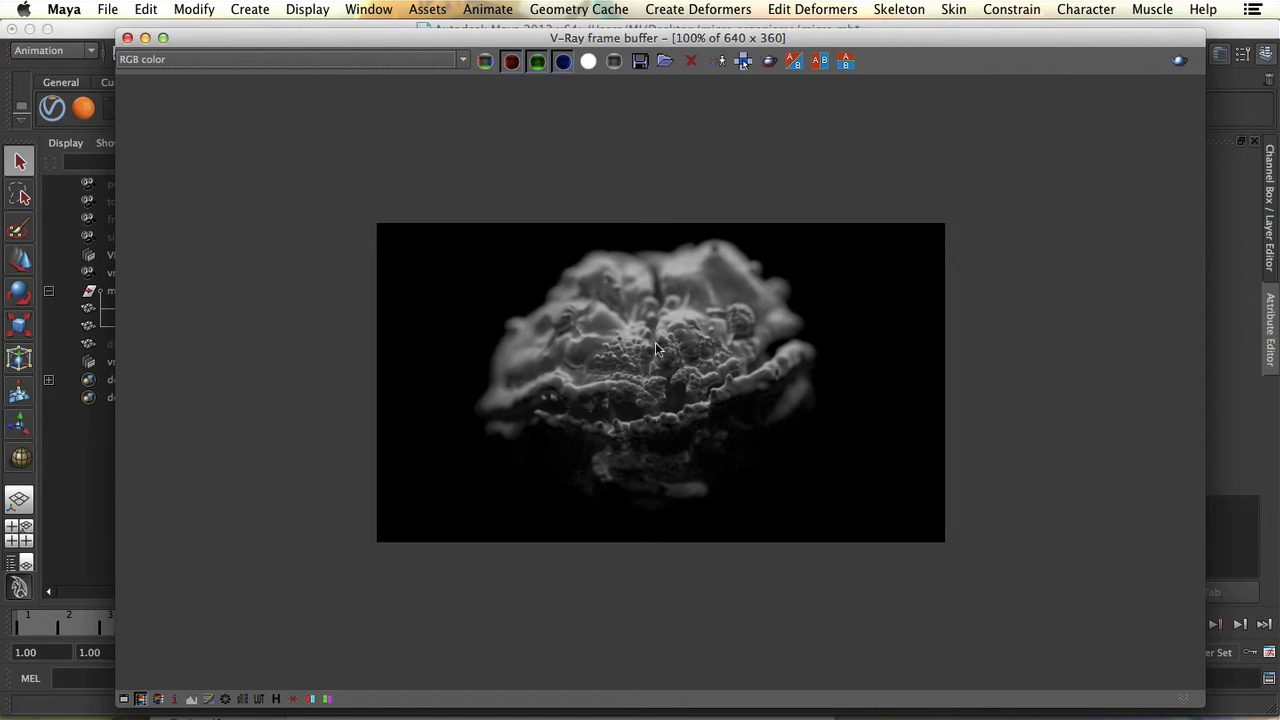
mouse_move(670, 384)
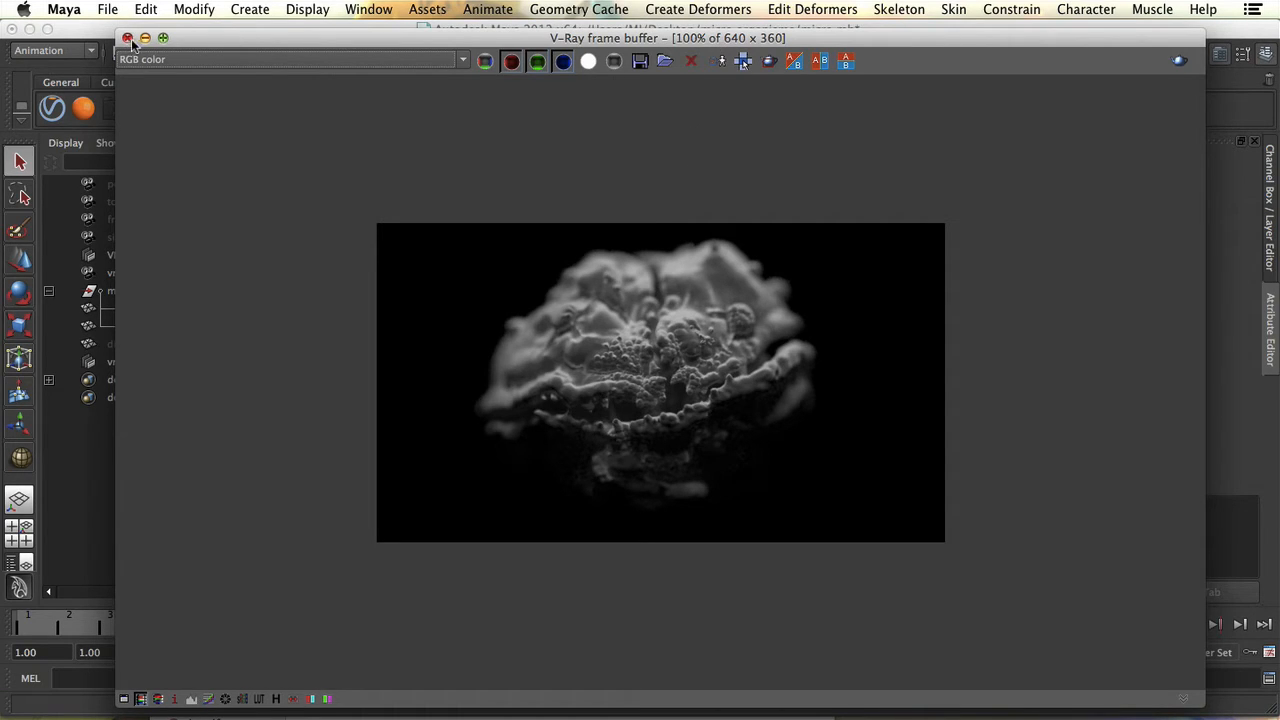
left_click(127, 37)
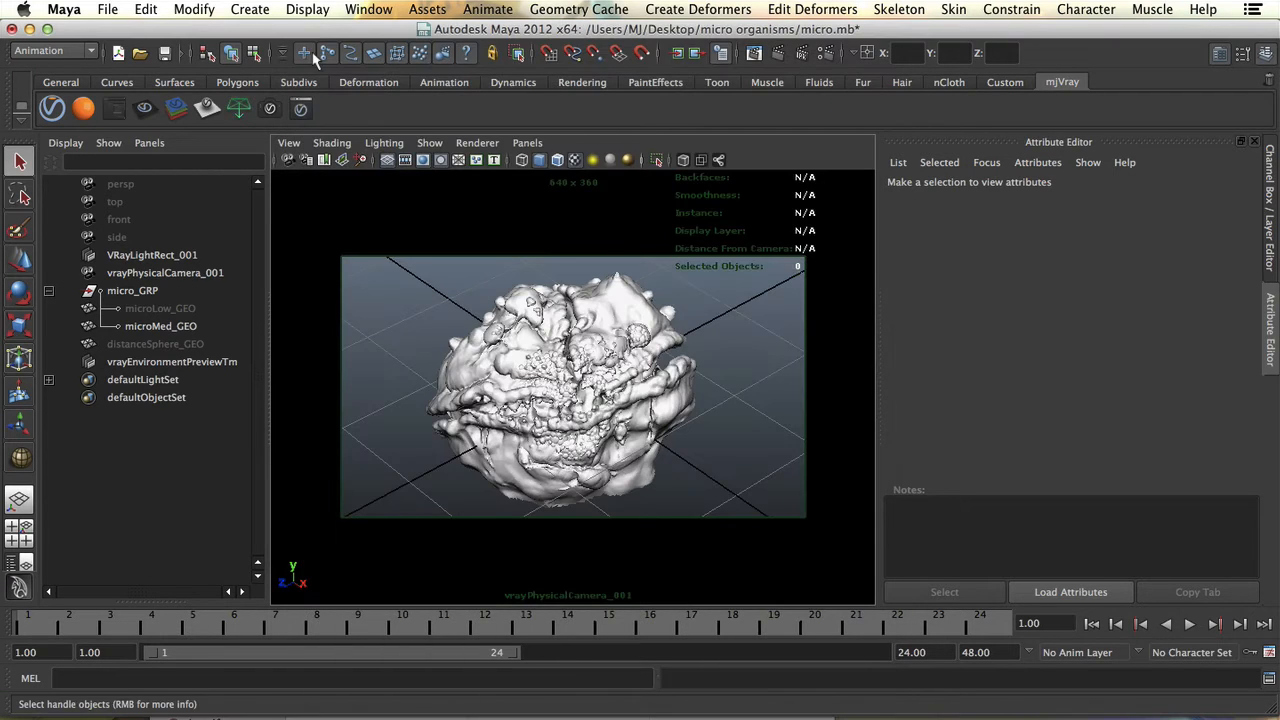
mouse_move(330, 55)
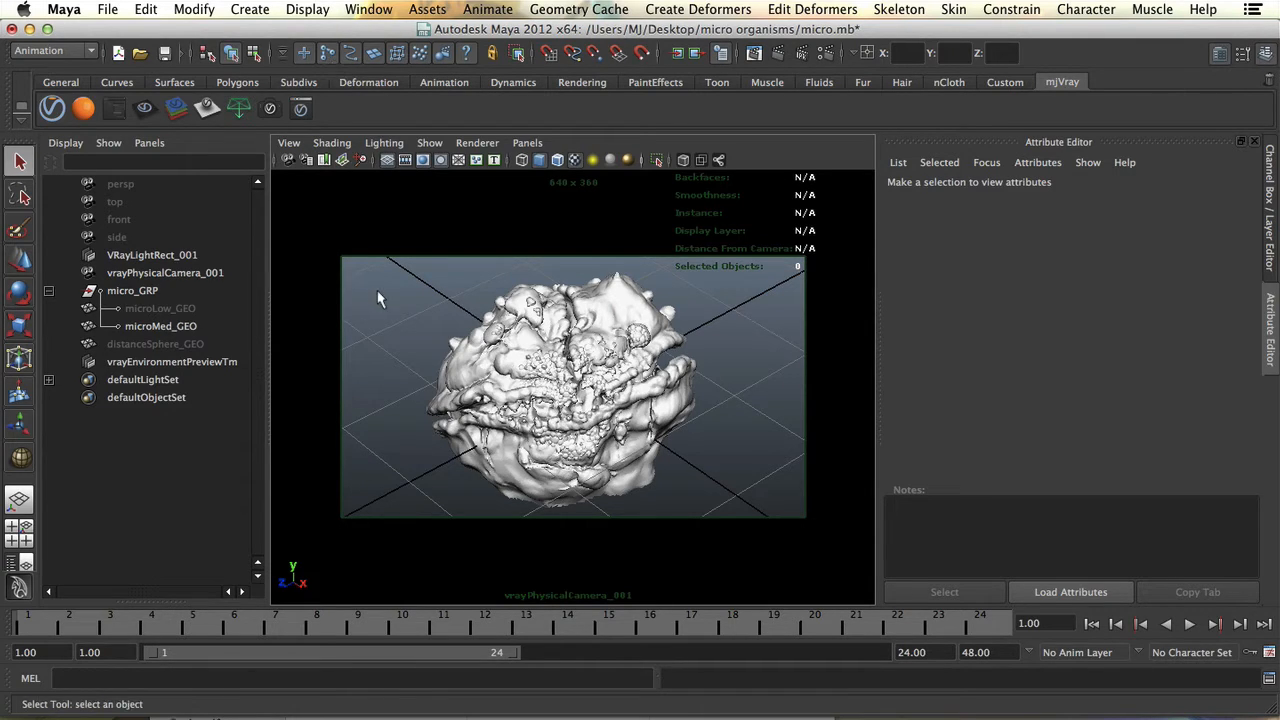
- Select microMed_GEO and bring back the Hypershade with its VMTL_fresnel material
left_click(160, 325)
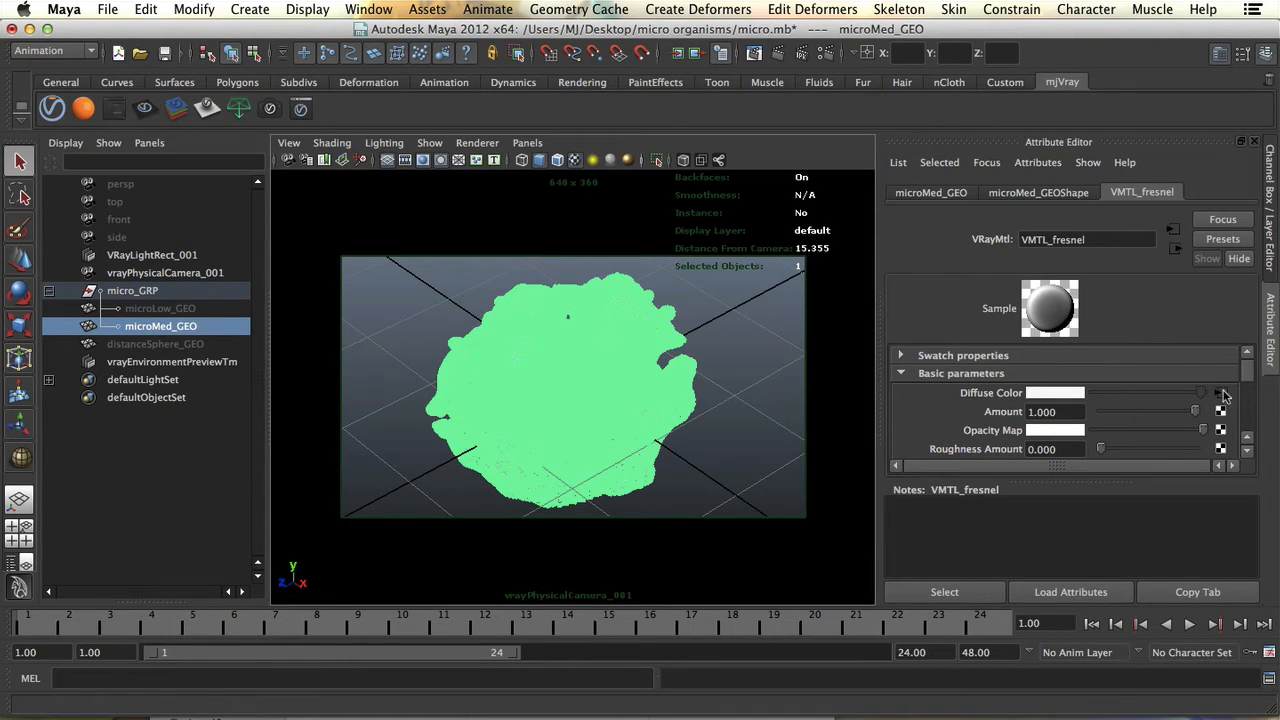
mouse_move(937, 398)
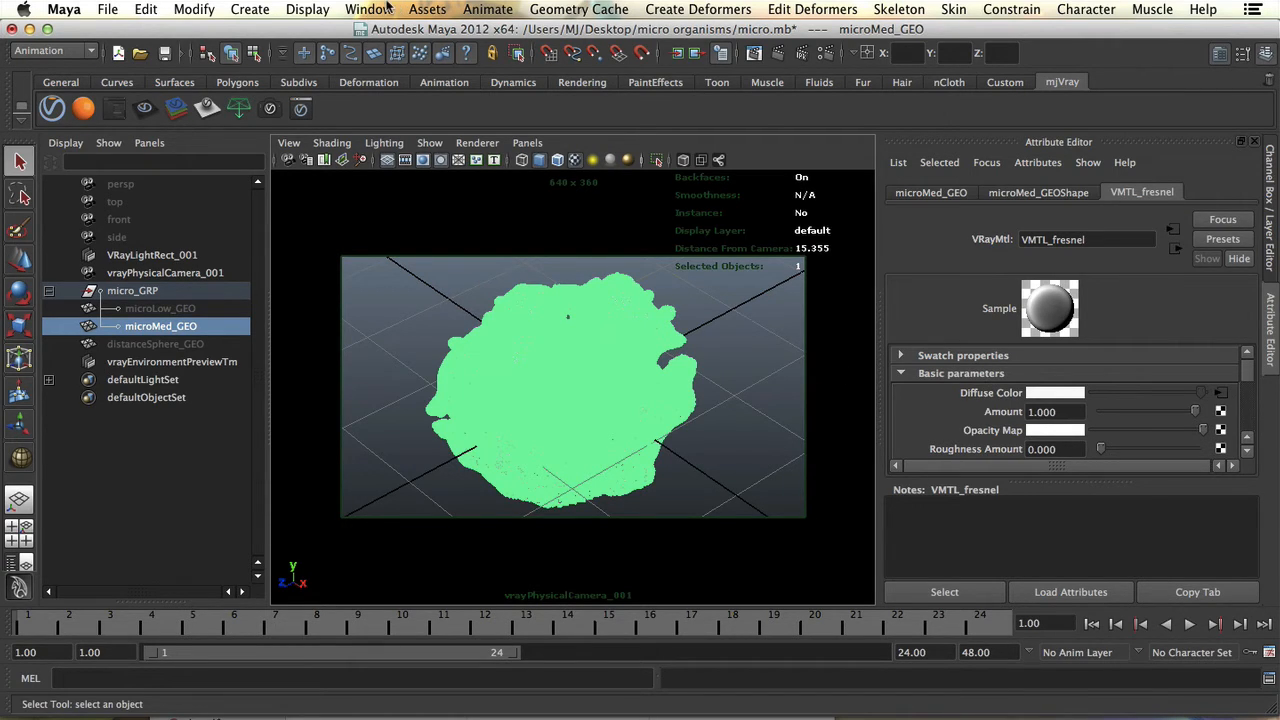
left_click(368, 9)
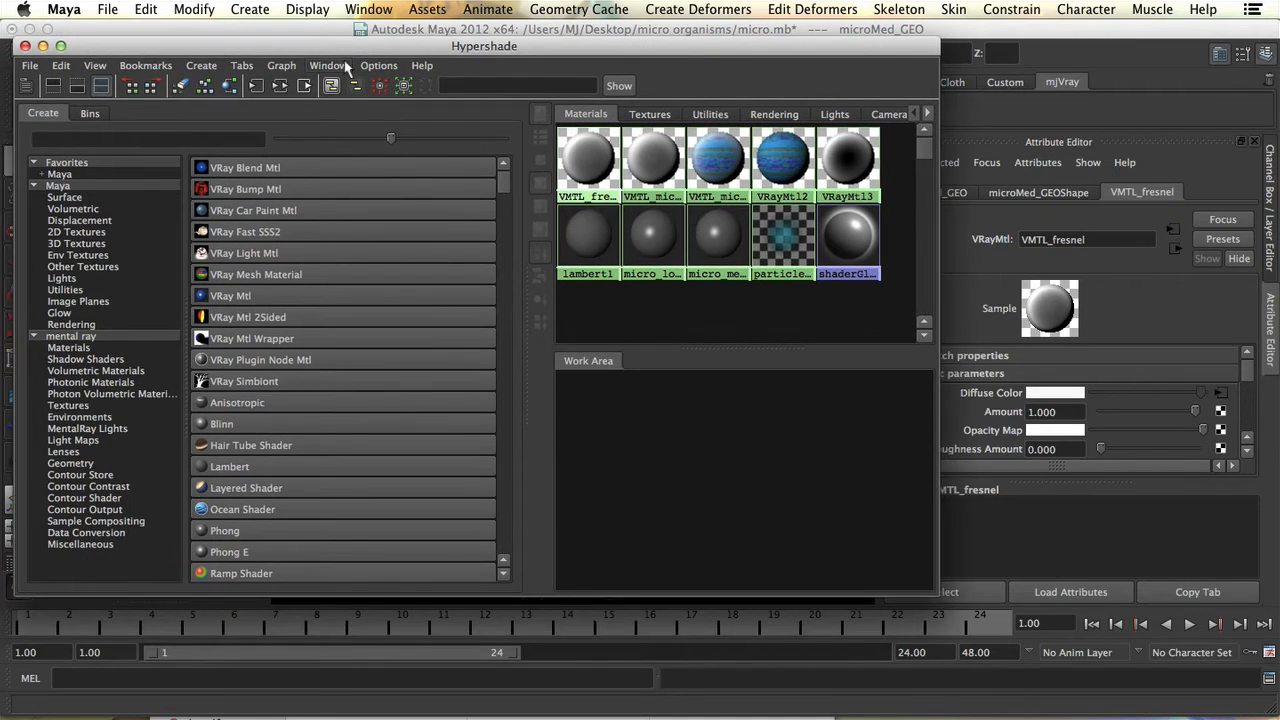
- Create VRayBlendMtl2 with VRayMtl5 as base material, and start mapping VRayMtl5's diffuse colour
left_click(245, 167)
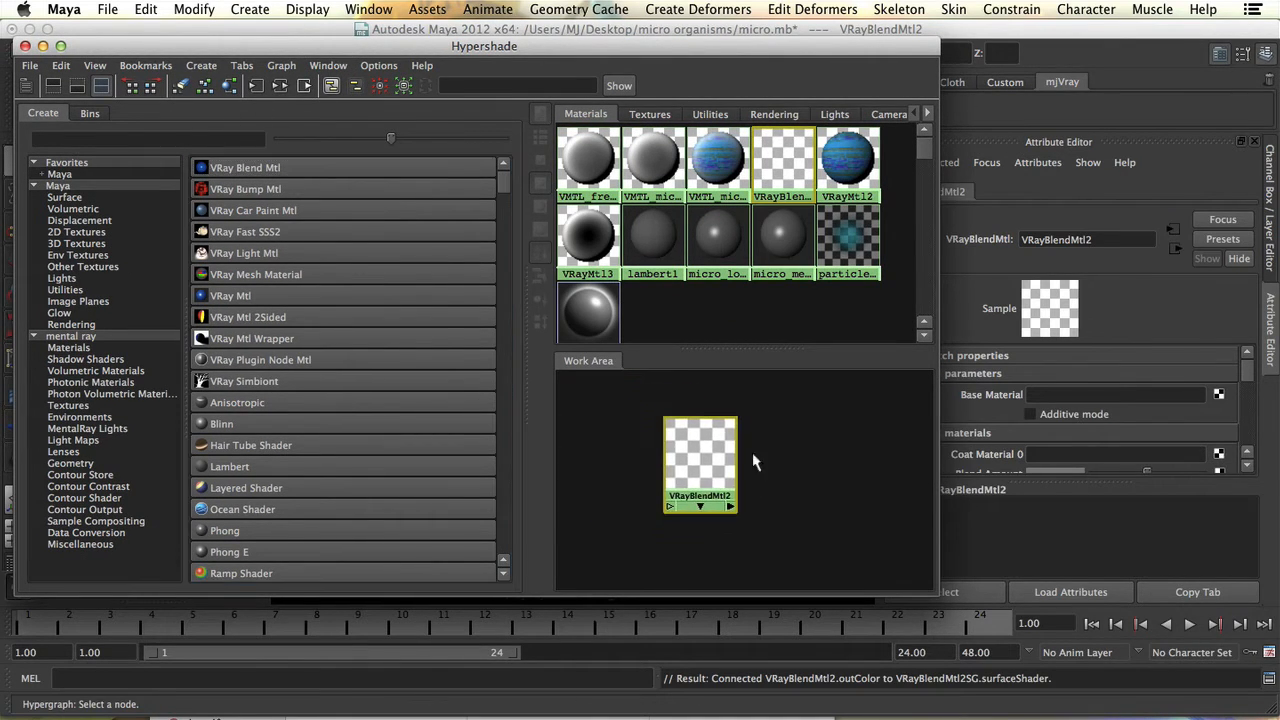
mouse_move(786, 465)
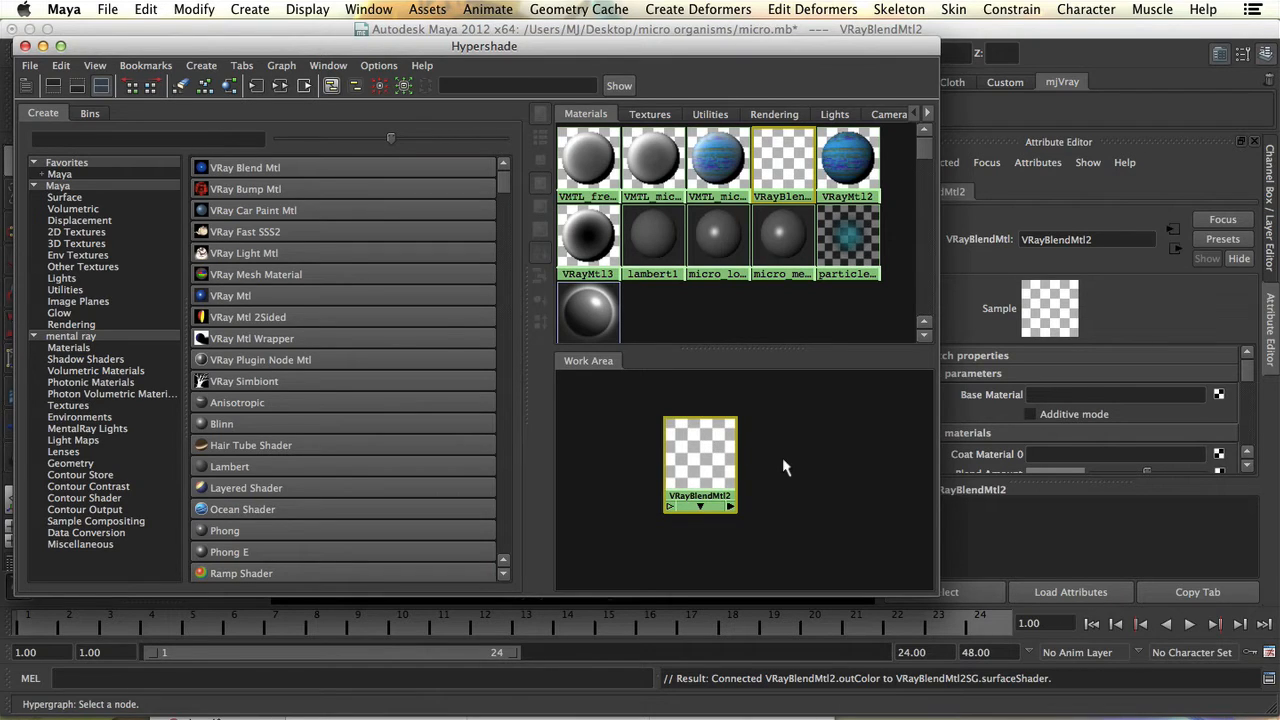
mouse_move(778, 436)
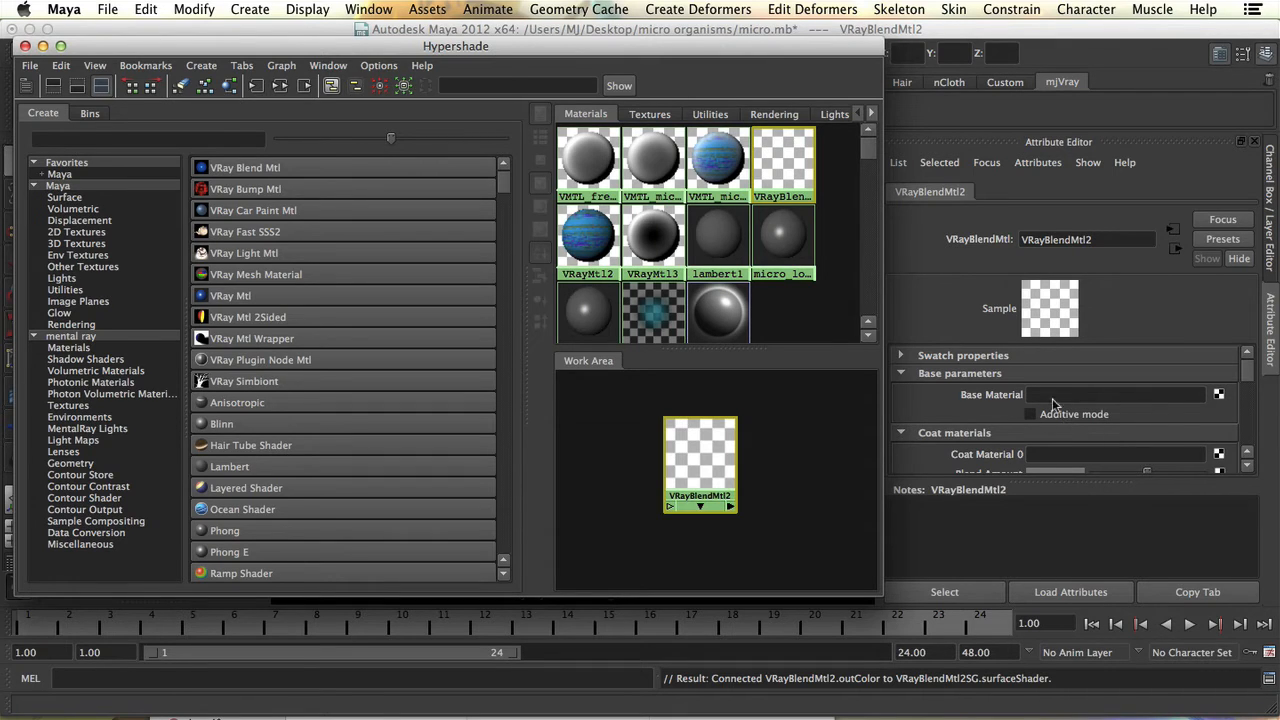
left_click_drag(700, 460, 618, 460)
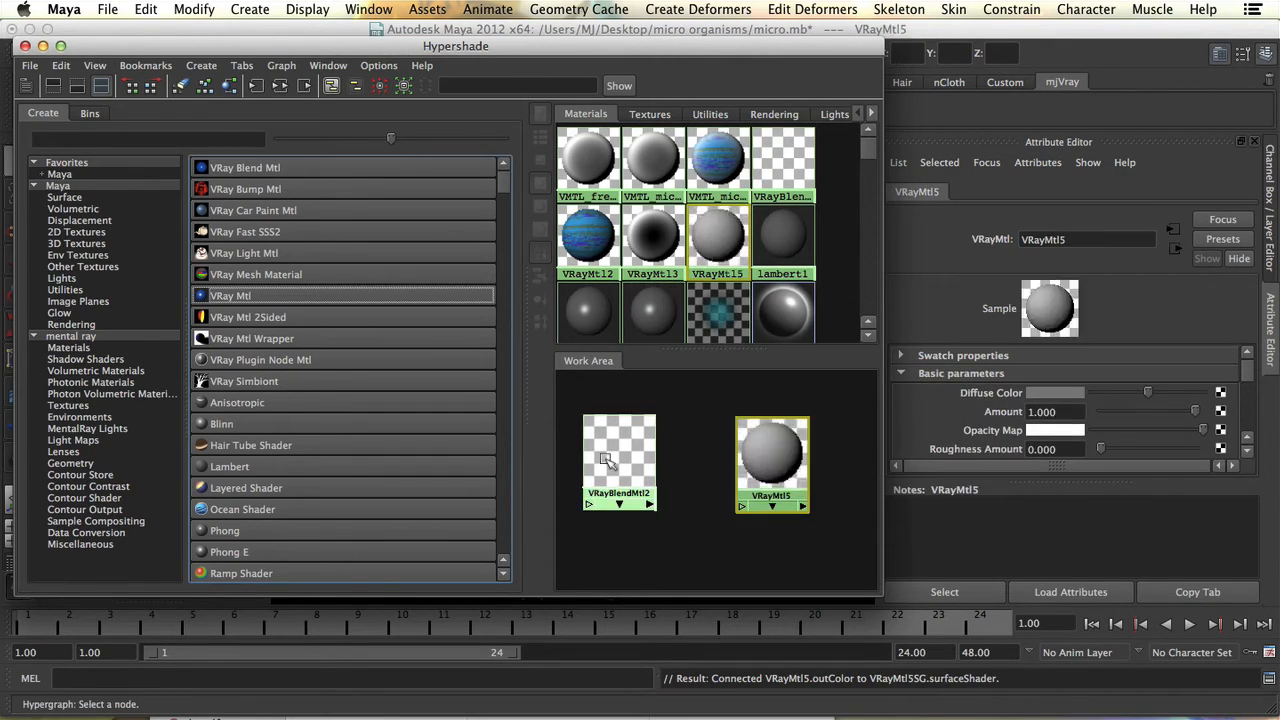
left_click(618, 460)
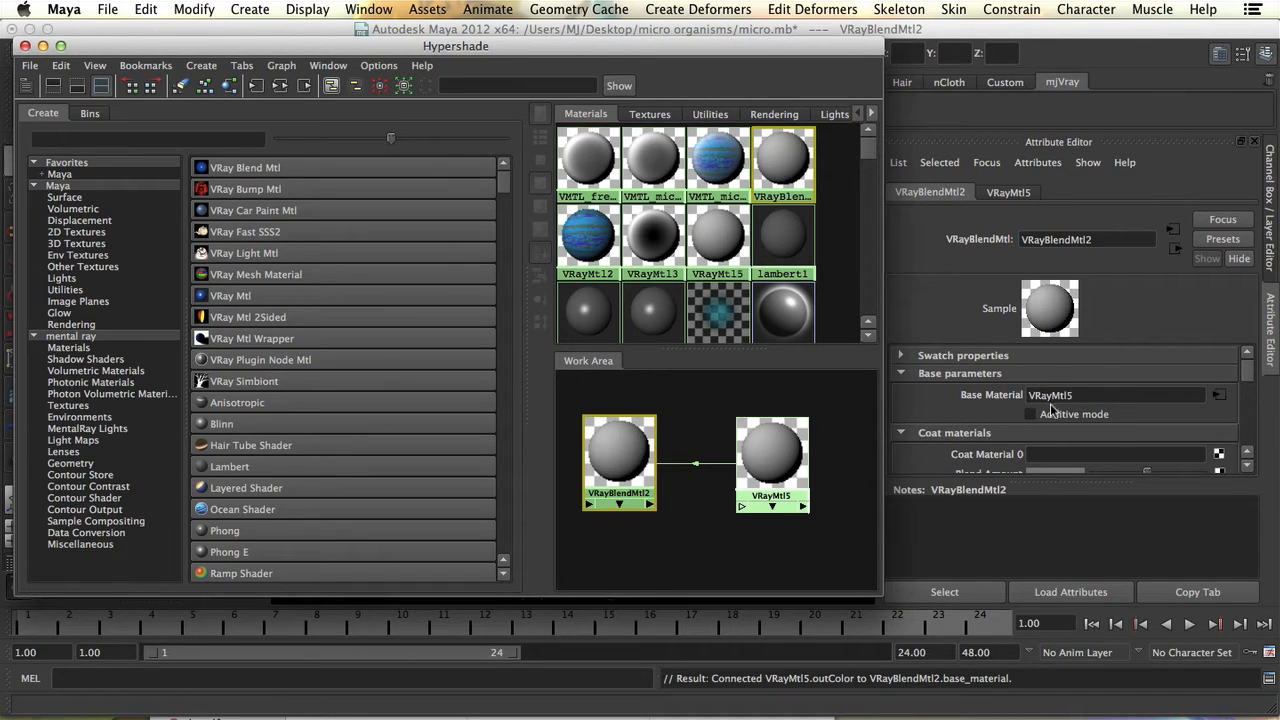
mouse_move(1093, 406)
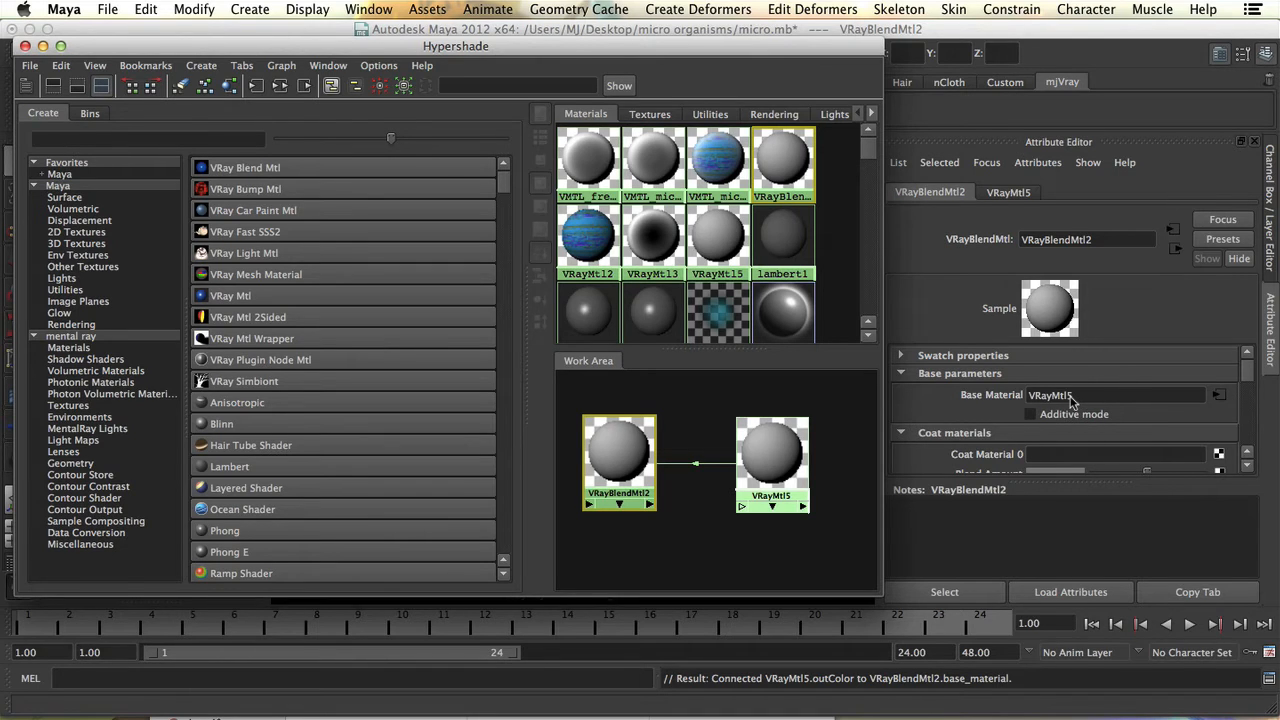
mouse_move(1149, 376)
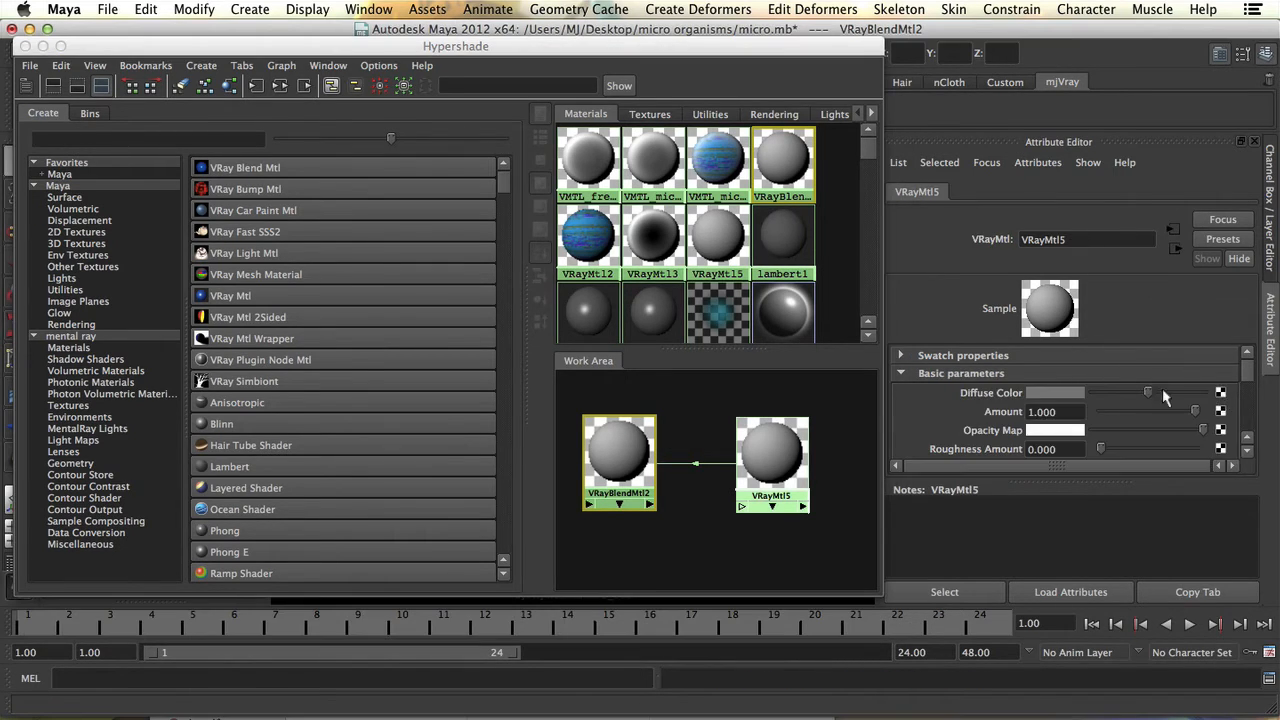
left_click(1217, 393)
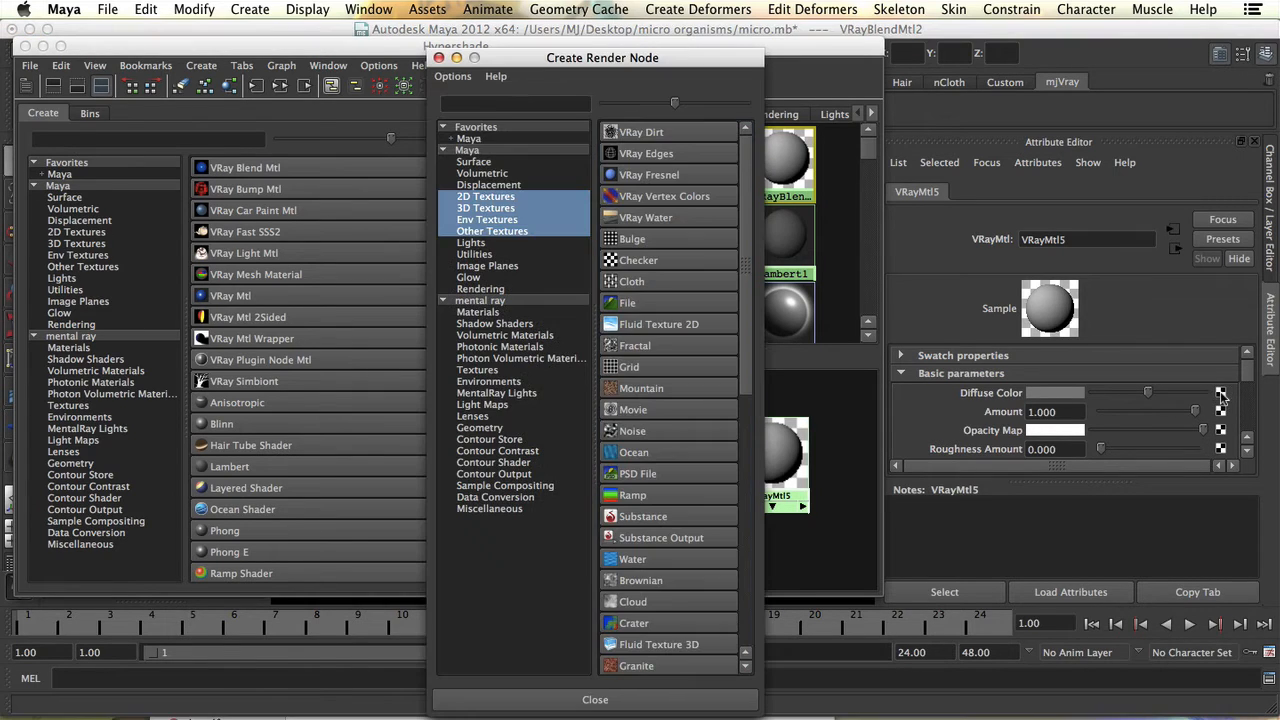
mouse_move(633, 302)
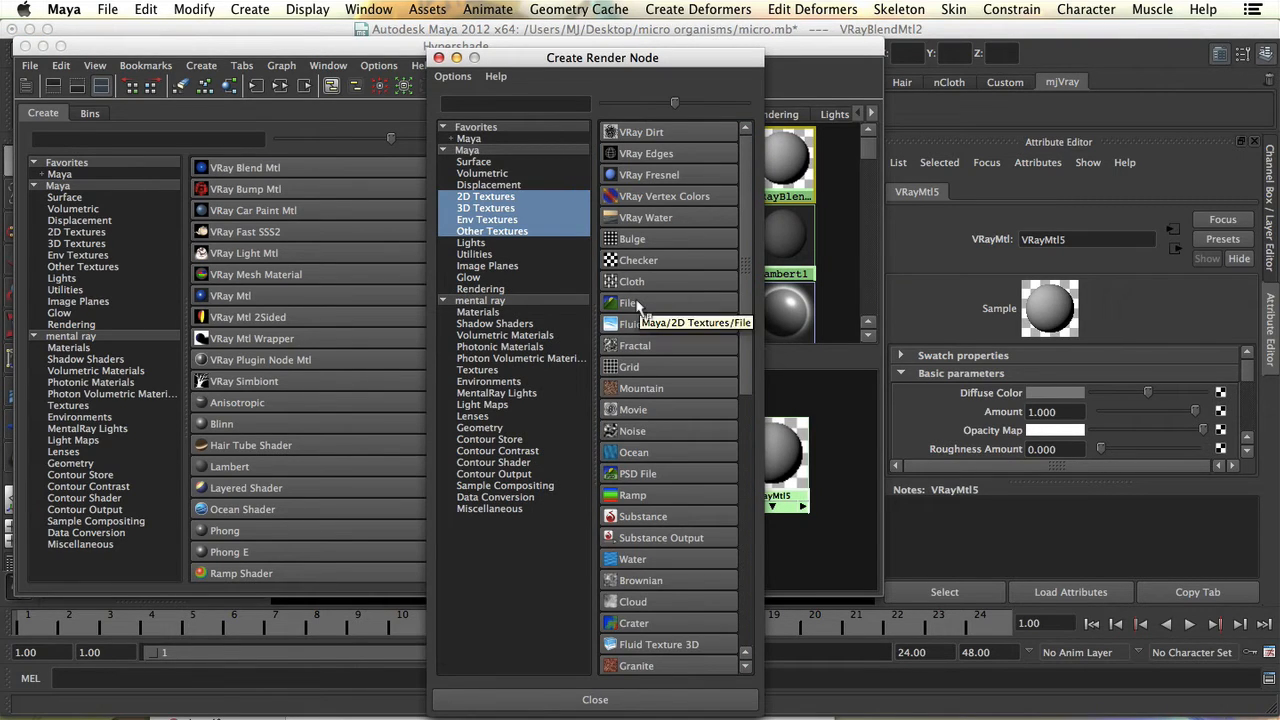
- Load PolySphere_2-TM_u0_v0.png as VRayMtl5's diffuse texture with filtering off, and check file3's V-Ray attributes
left_click(626, 302)
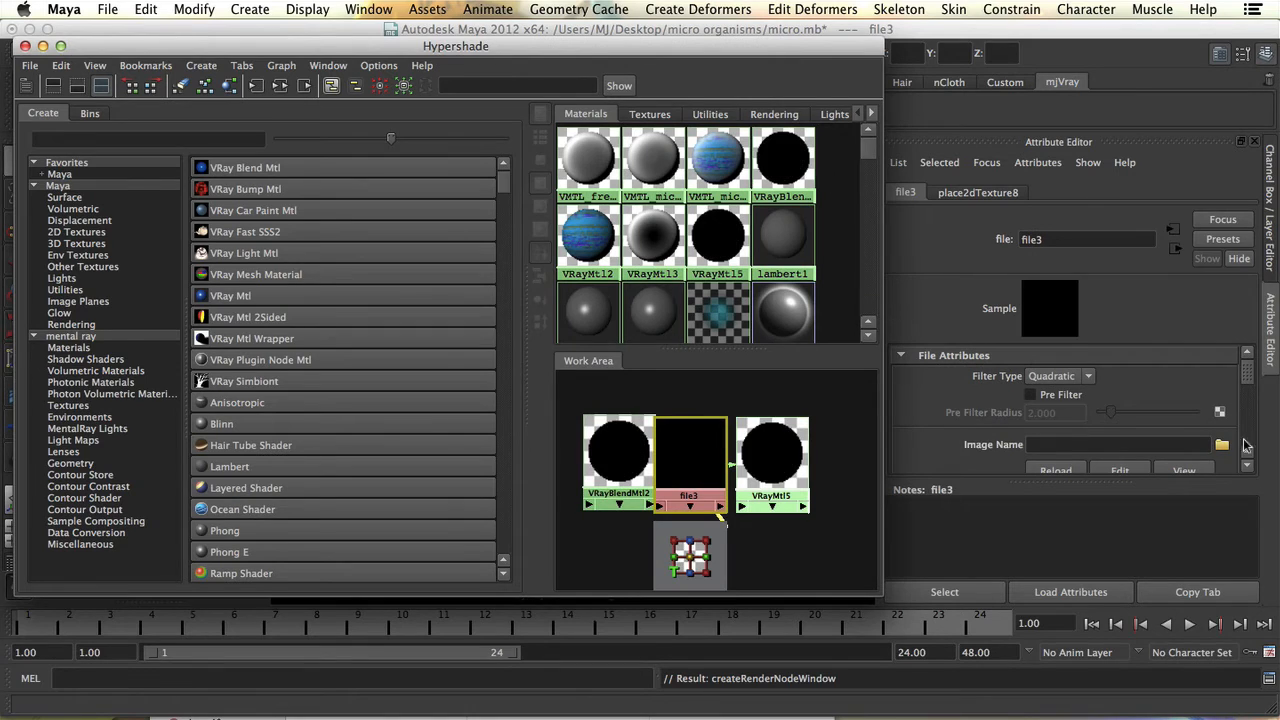
left_click(1221, 445)
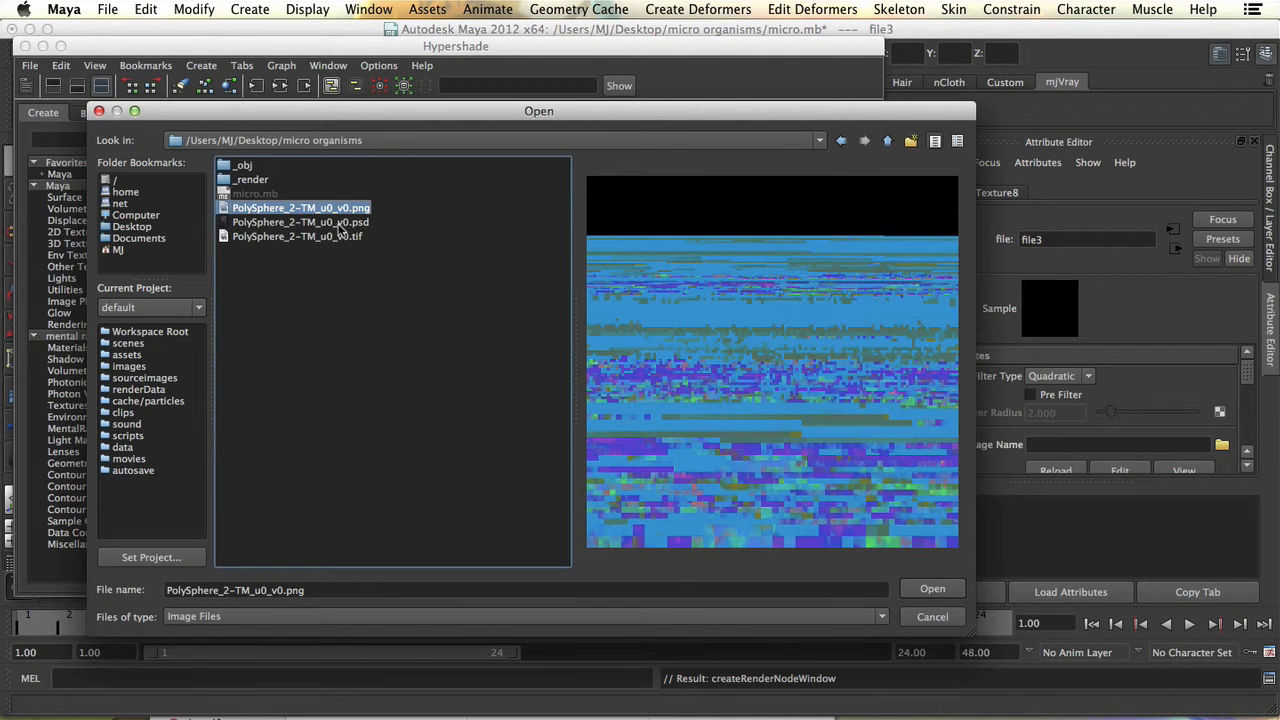
left_click(932, 588)
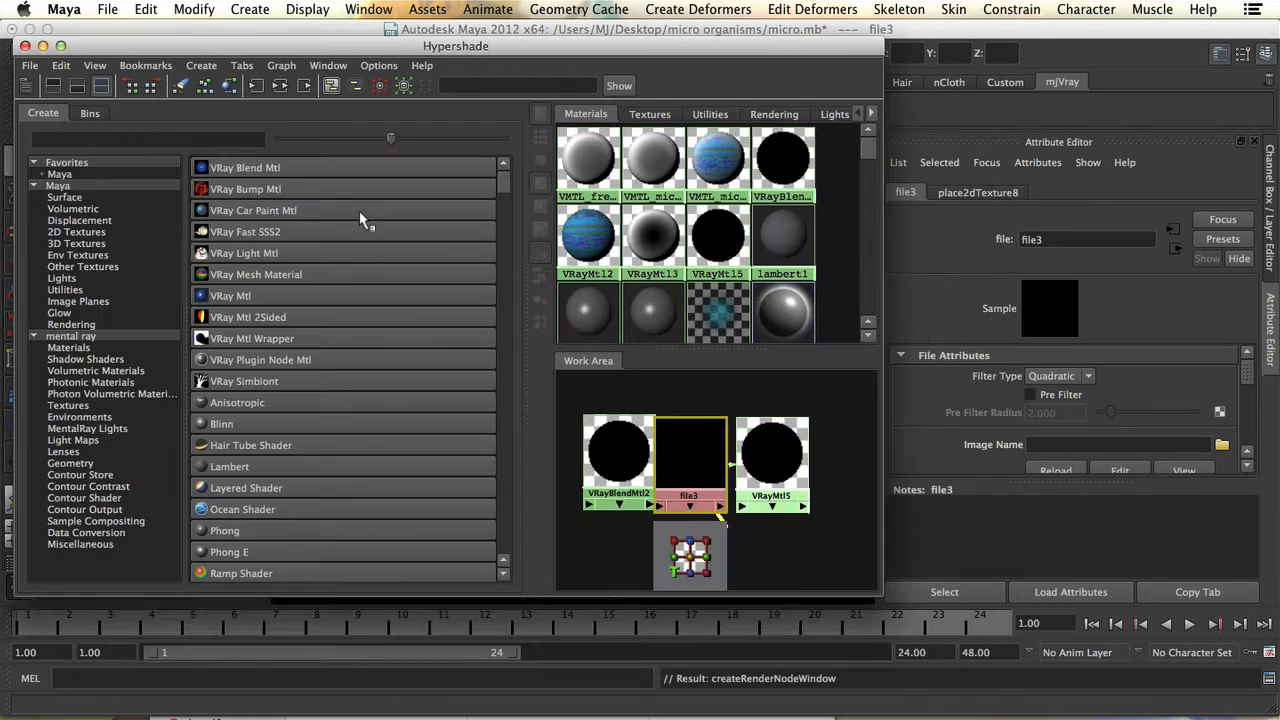
left_click(1060, 376)
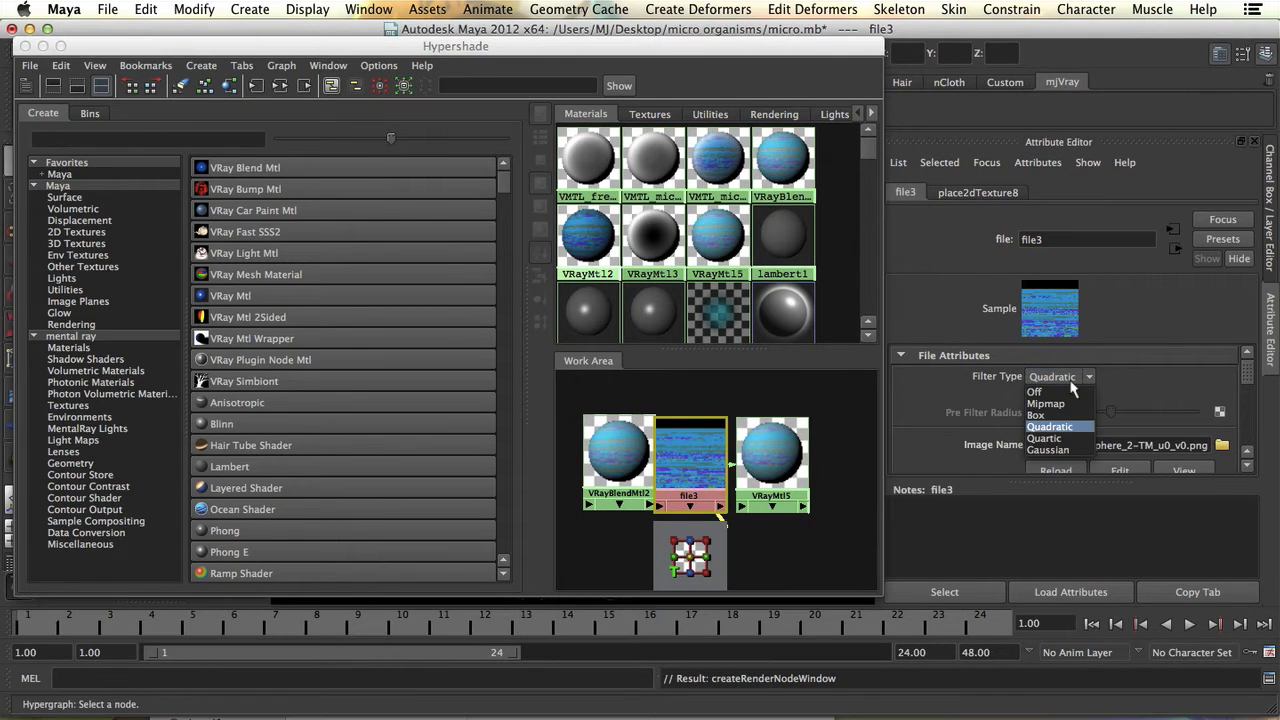
left_click(1033, 391)
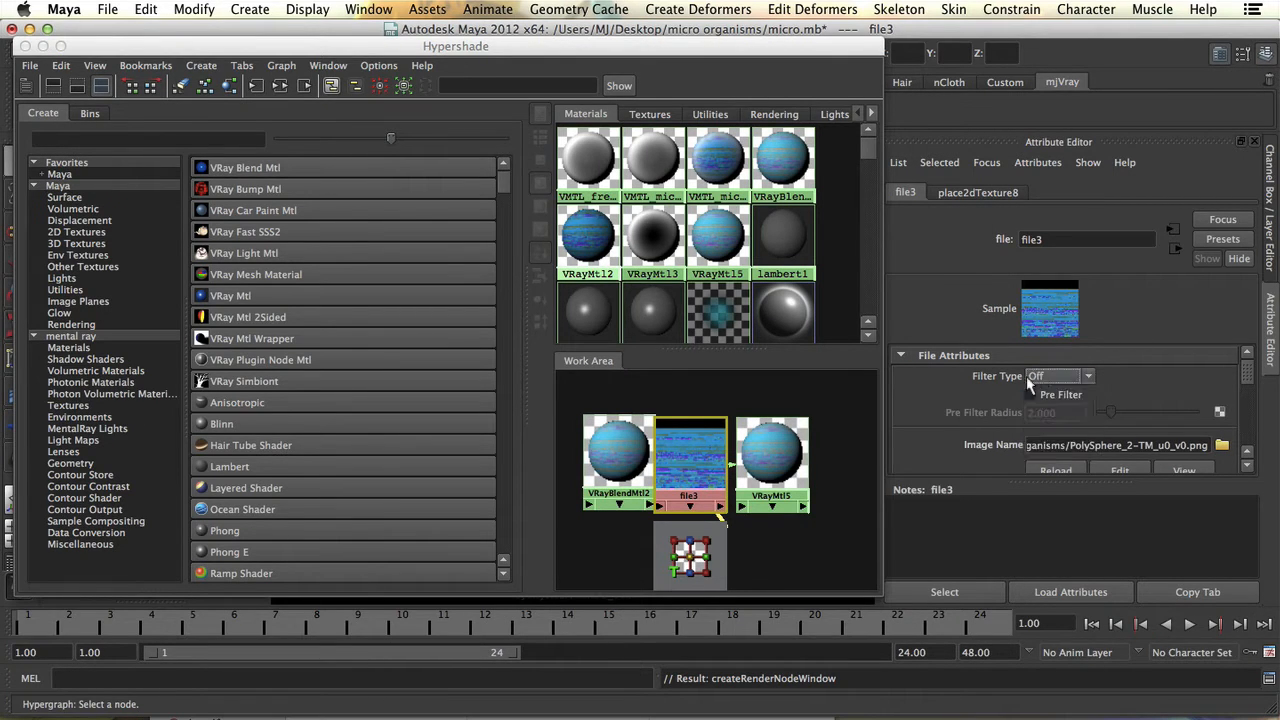
left_click(1037, 162)
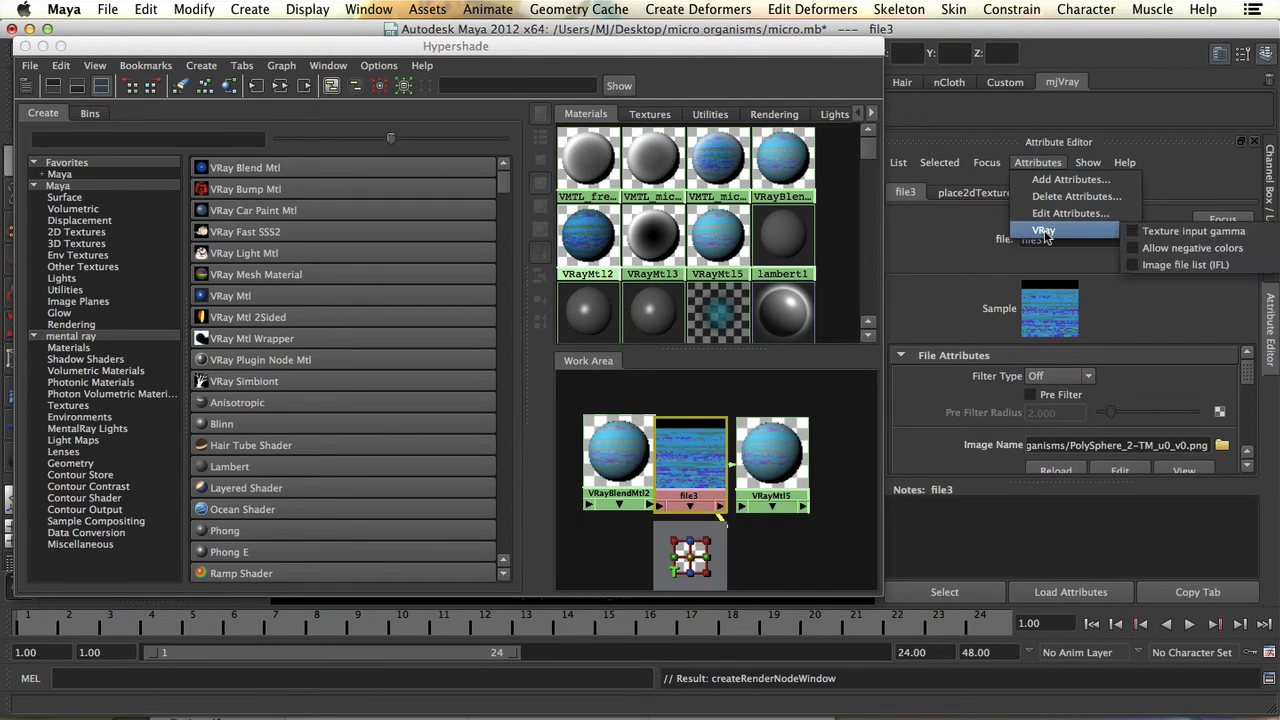
mouse_move(1193, 231)
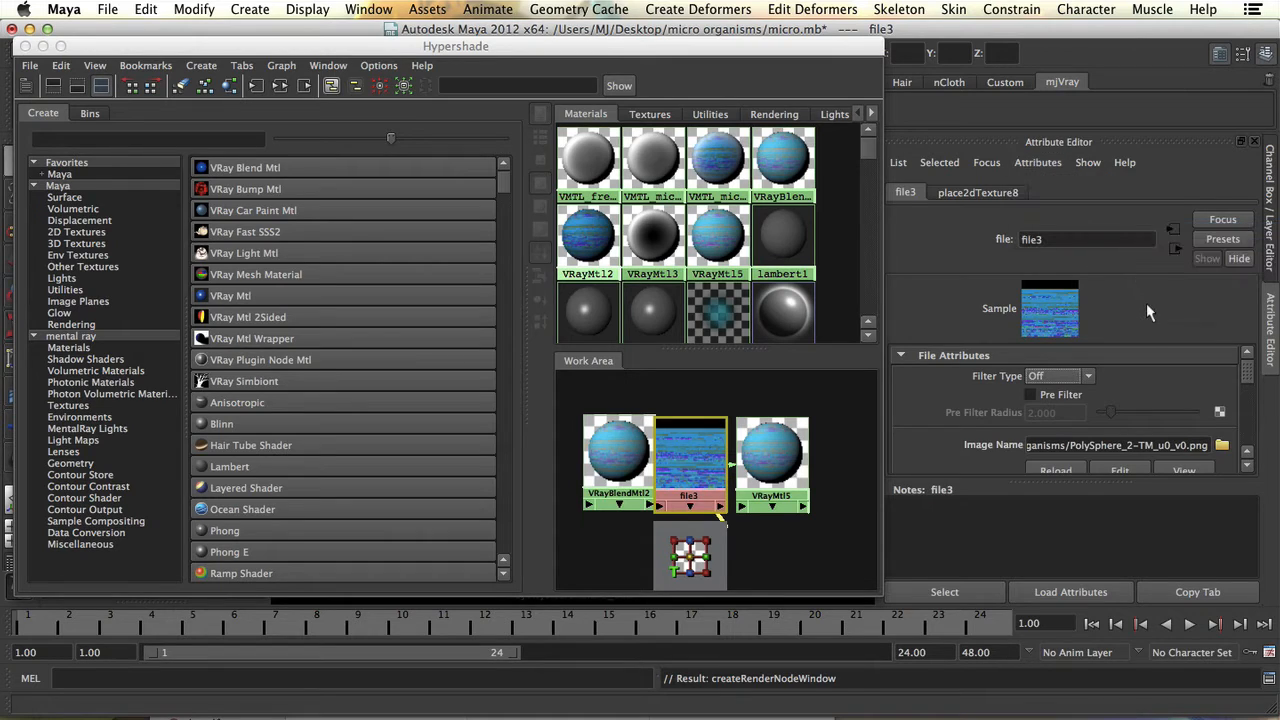
mouse_move(1175, 394)
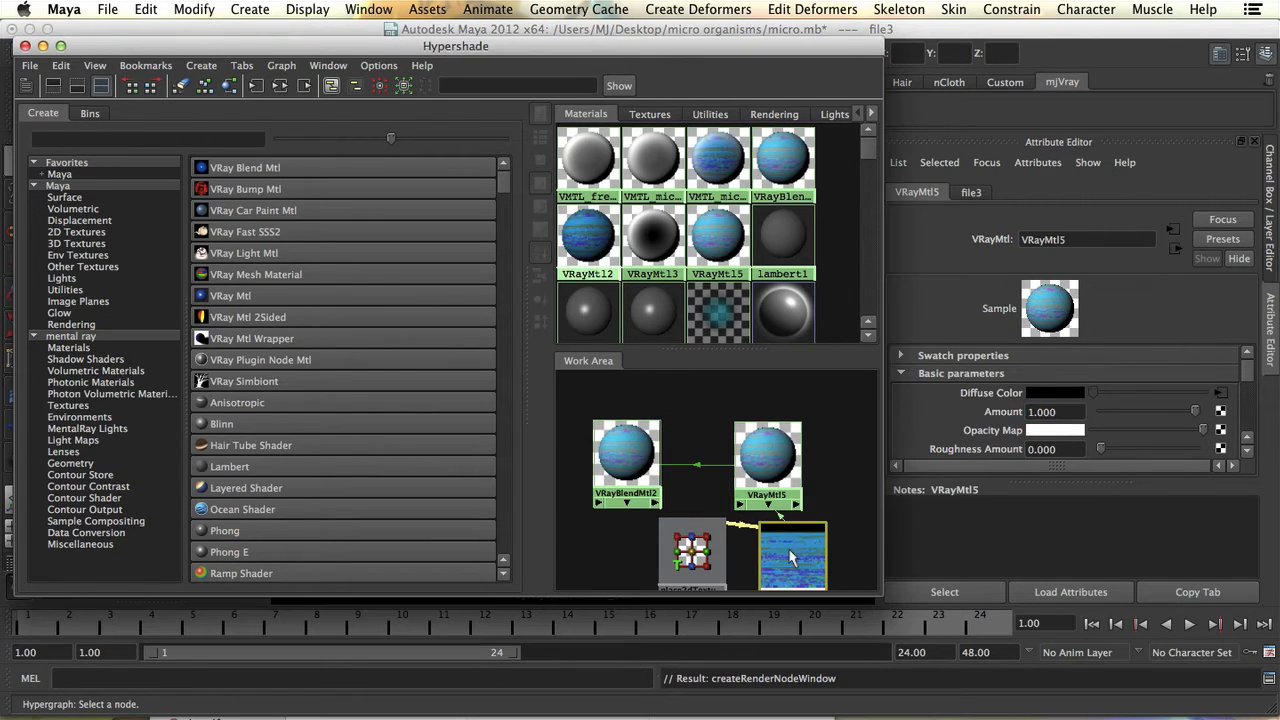
left_click(627, 430)
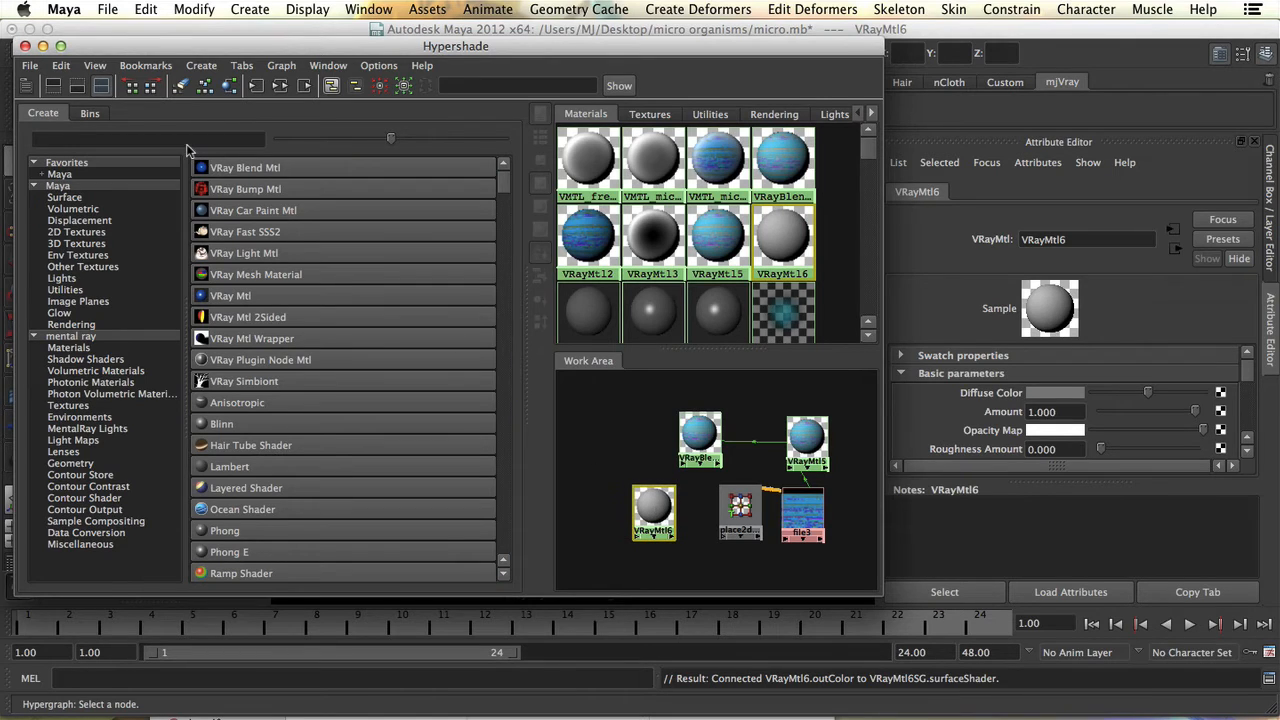
- Create ramp4 and samplerInfo4, and connect the sampler info node into the ramp
type("ramp")
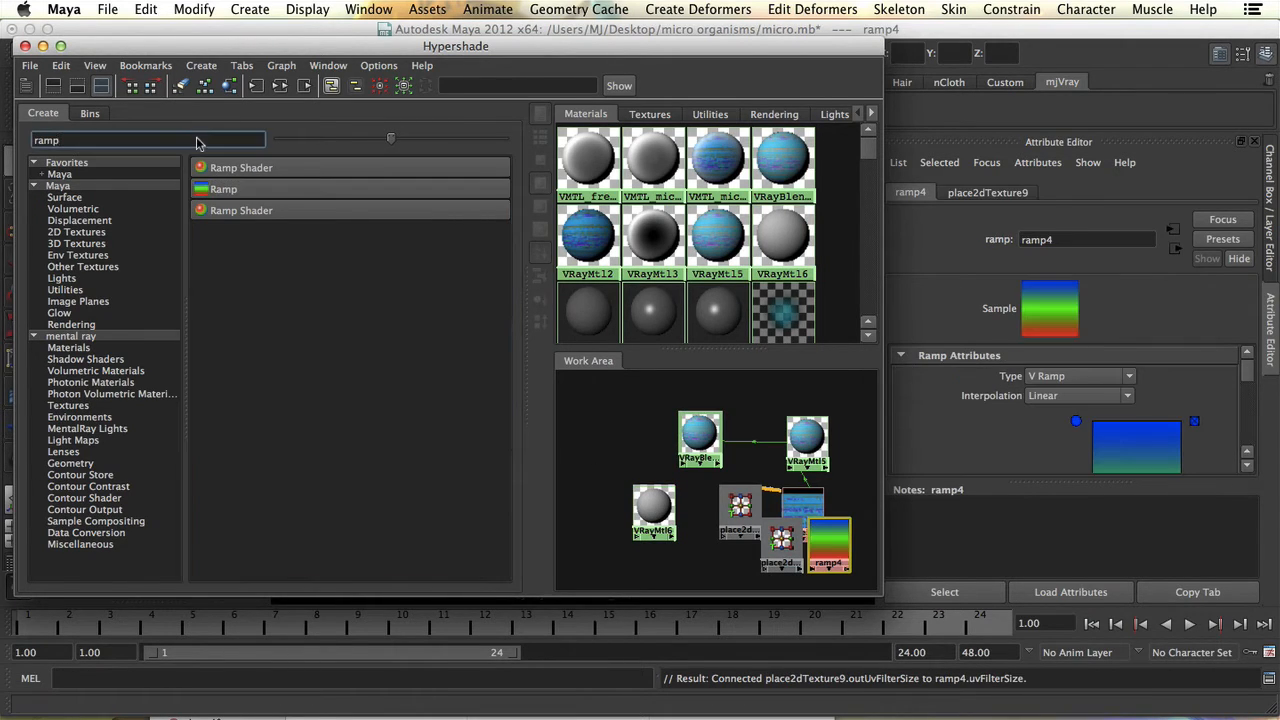
type("sampl")
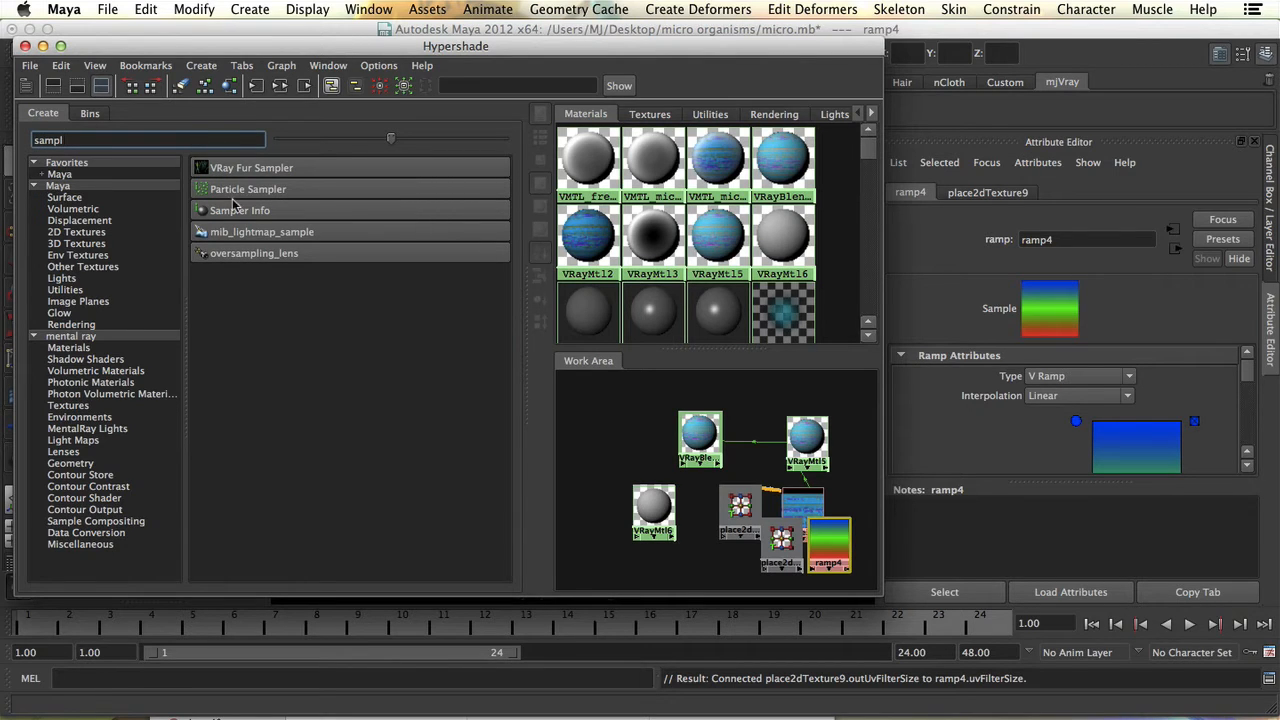
left_click(240, 210)
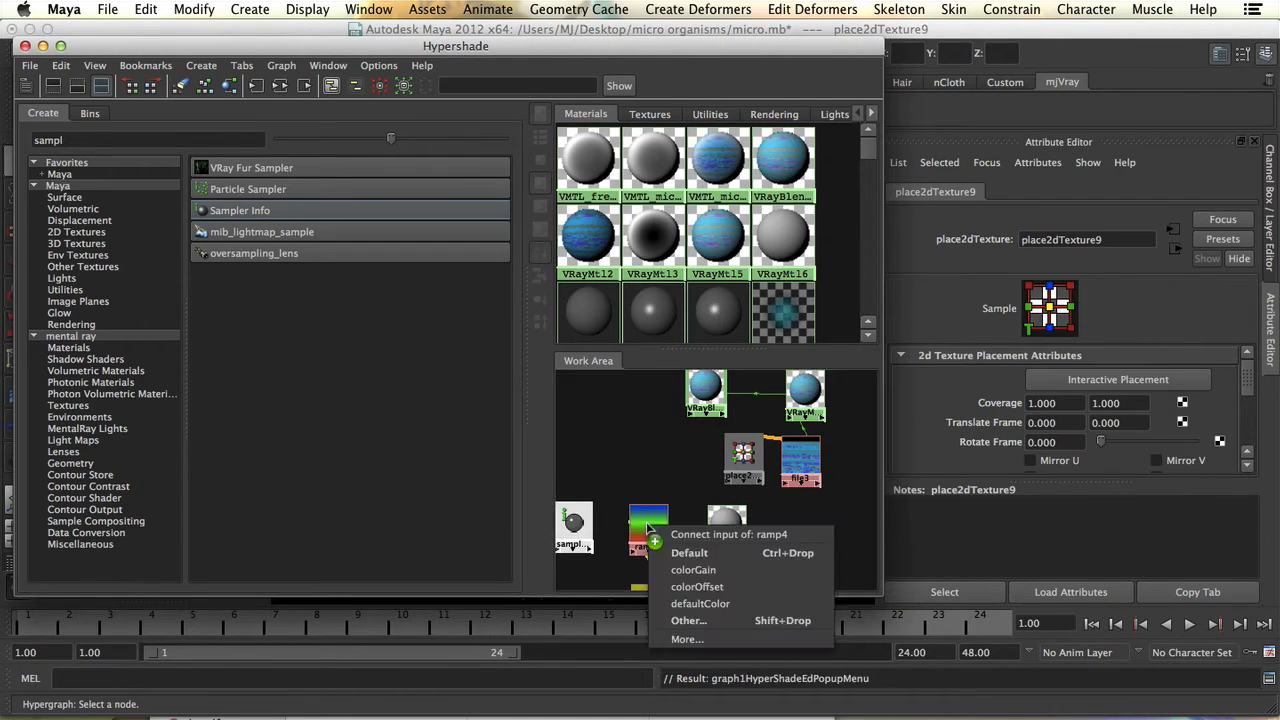
mouse_move(730, 603)
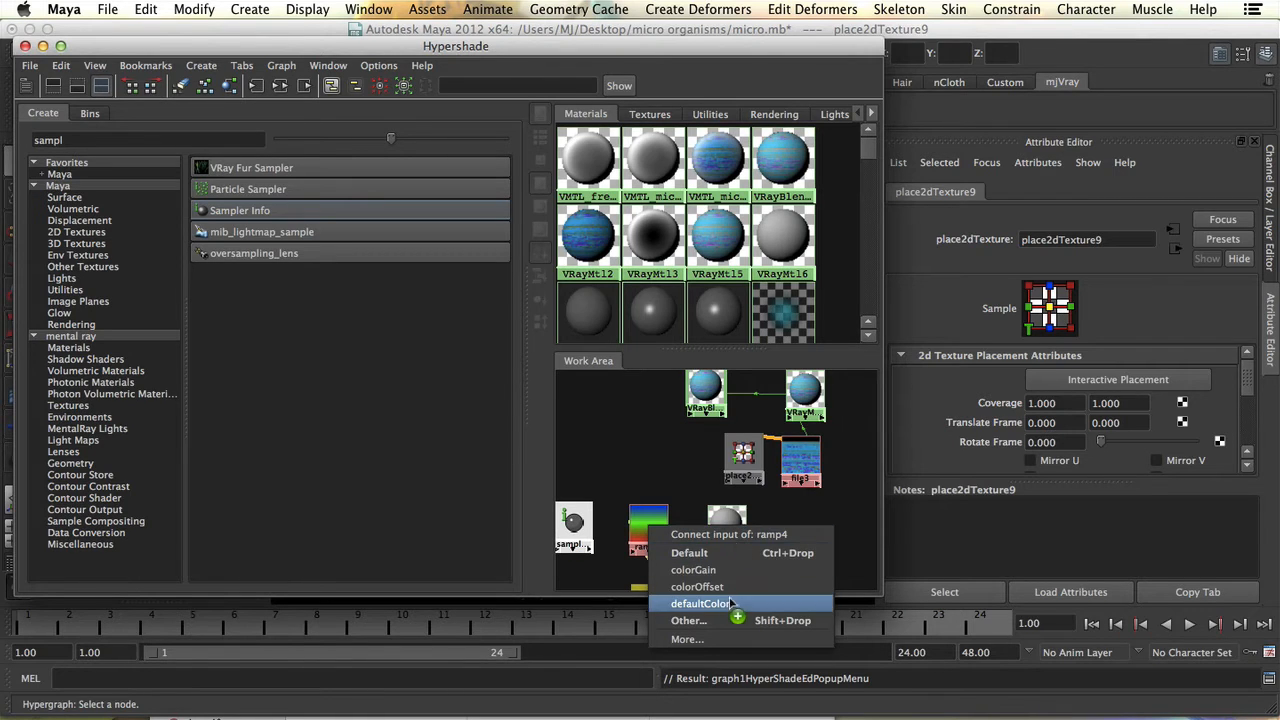
left_click(689, 620)
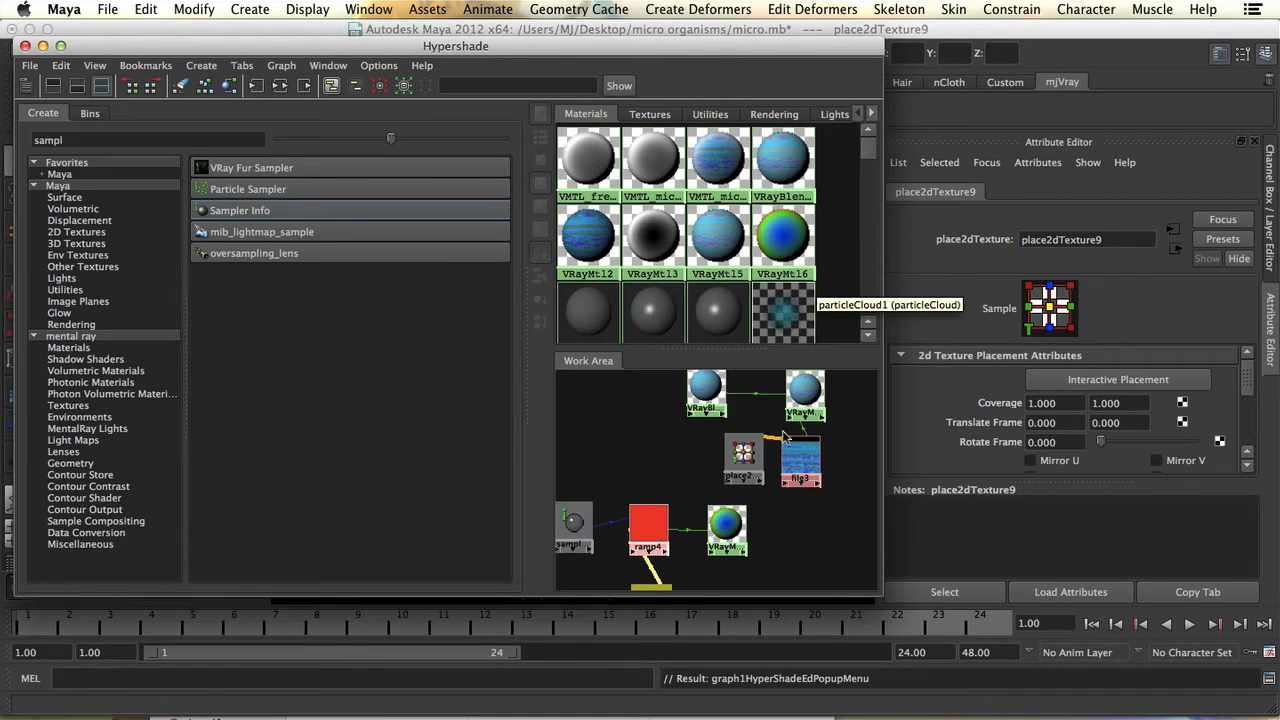
left_click(648, 524)
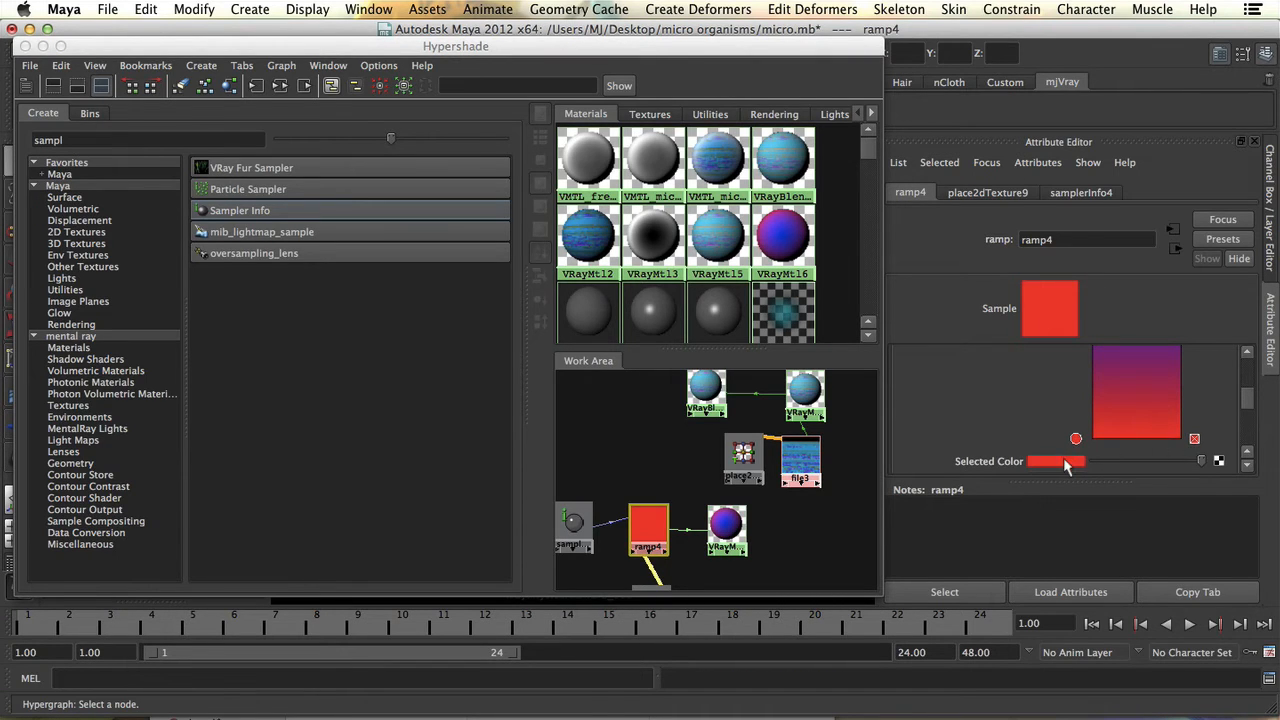
- Set ramp4's colour handles to black and white for a black-to-white gradient
left_click(1055, 461)
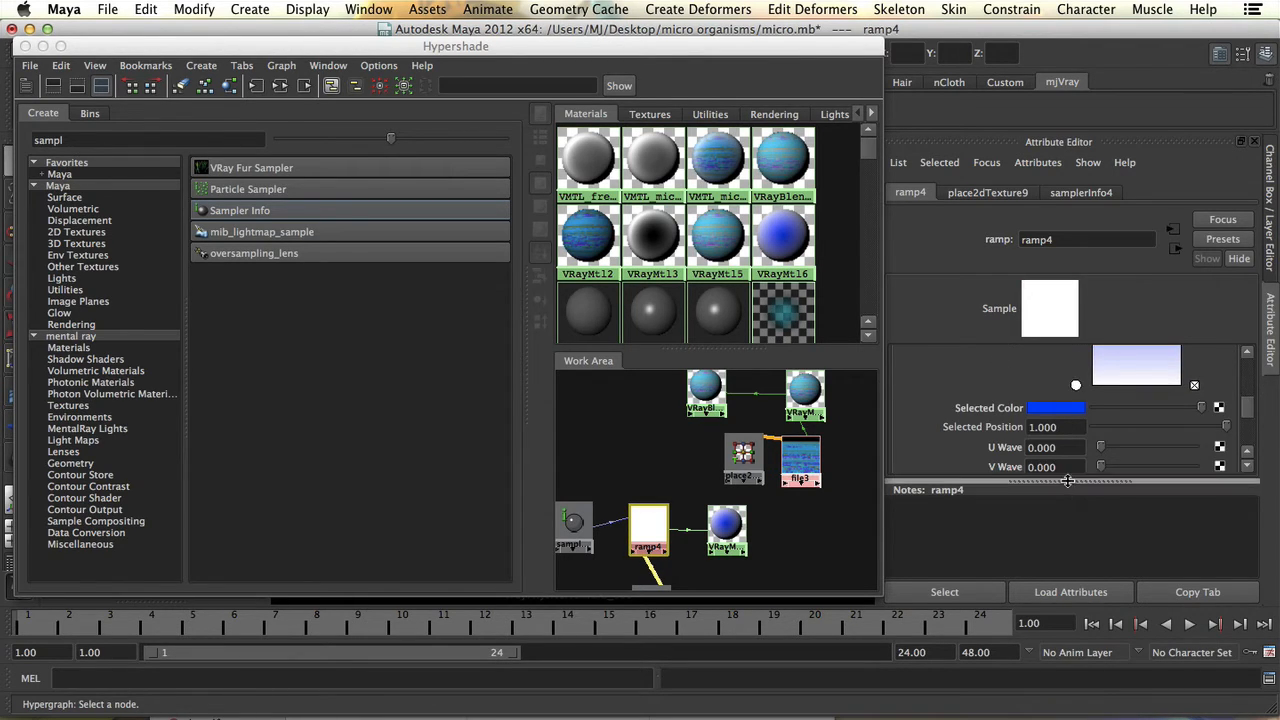
left_click(1055, 408)
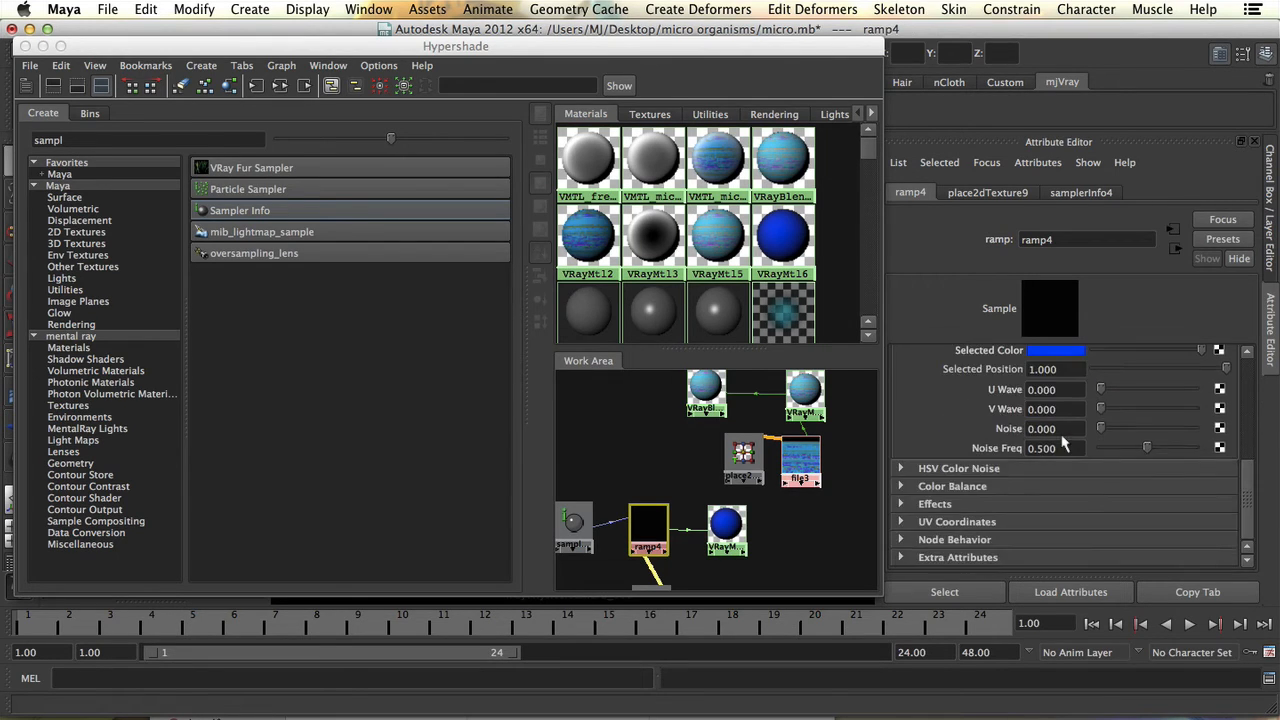
left_click(1055, 350)
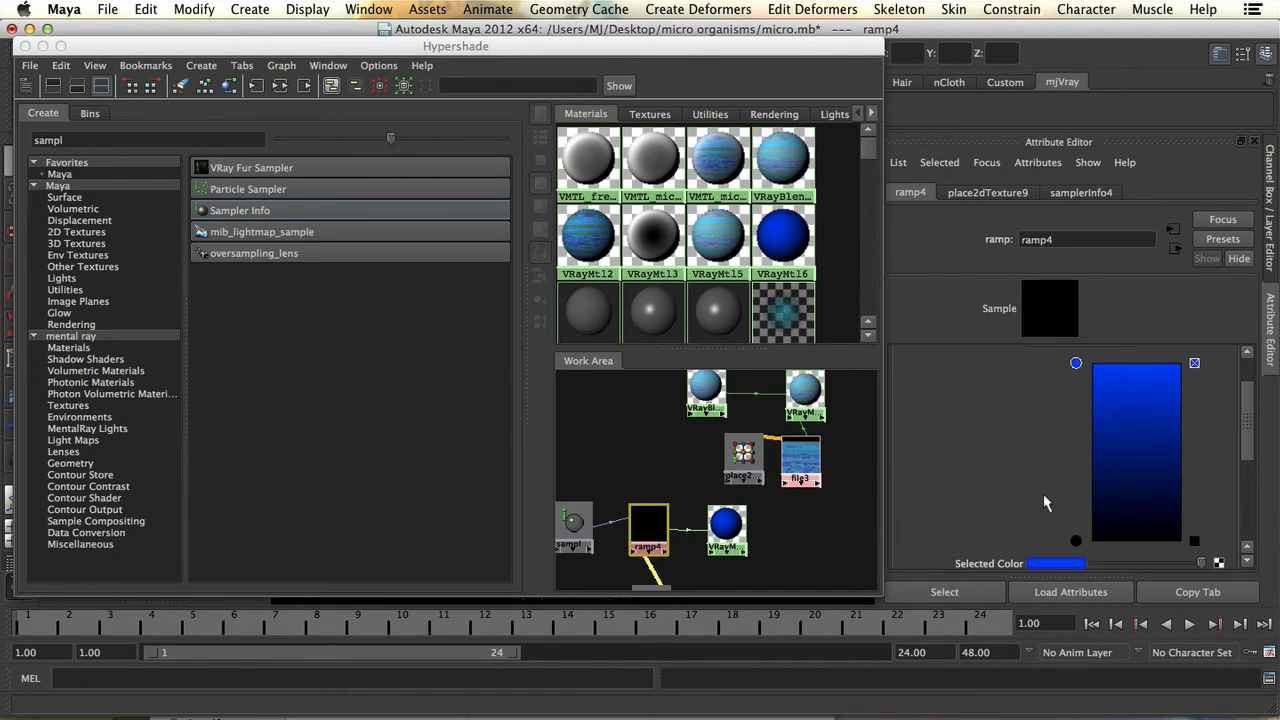
mouse_move(1068, 520)
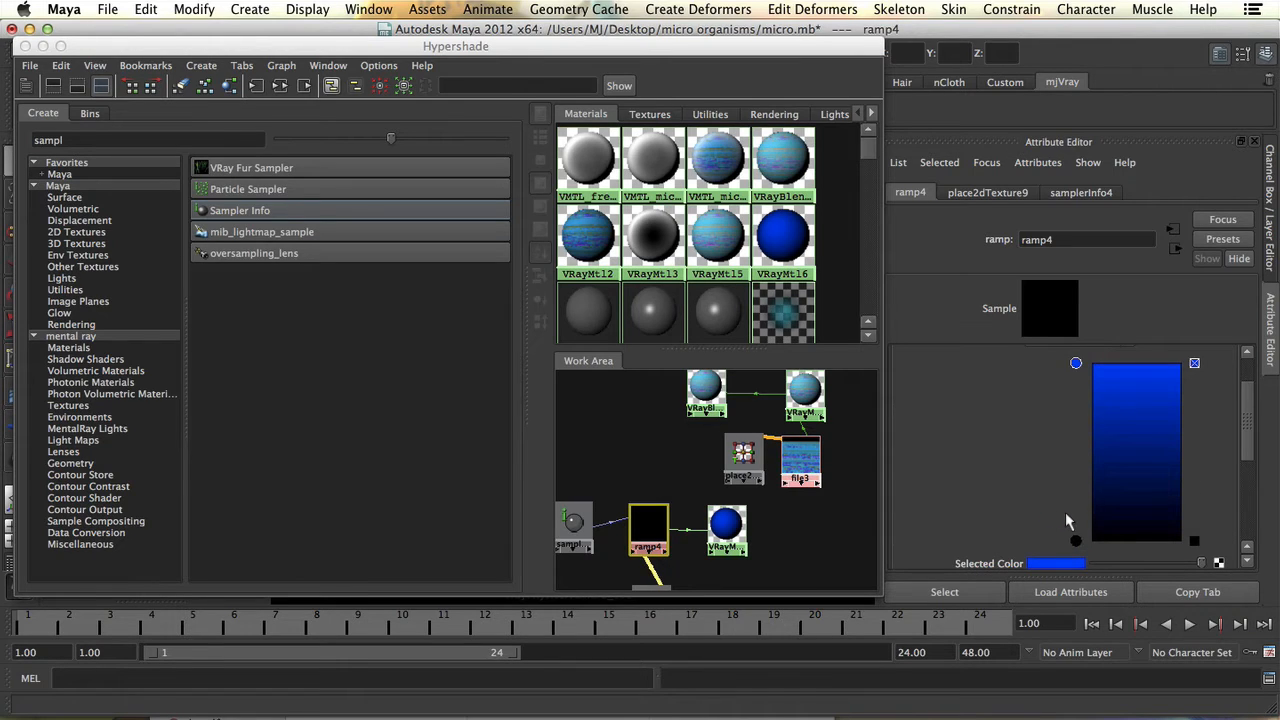
left_click(1056, 563)
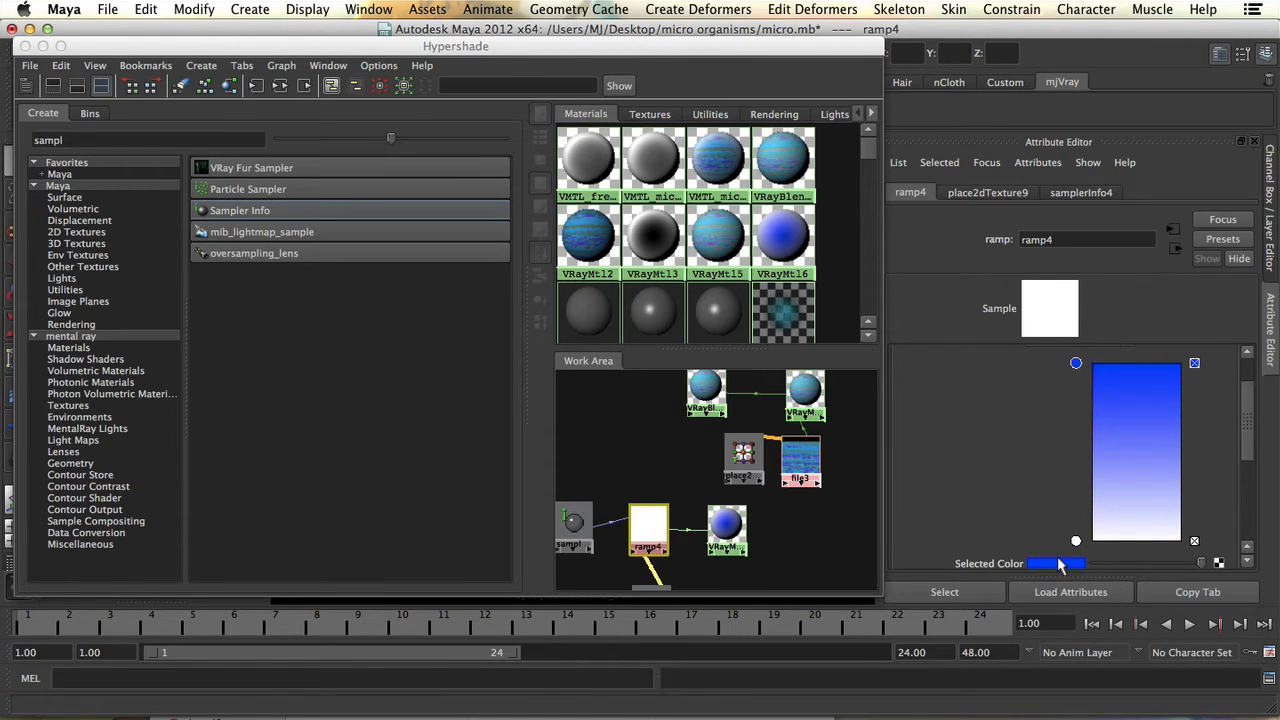
left_click(1055, 564)
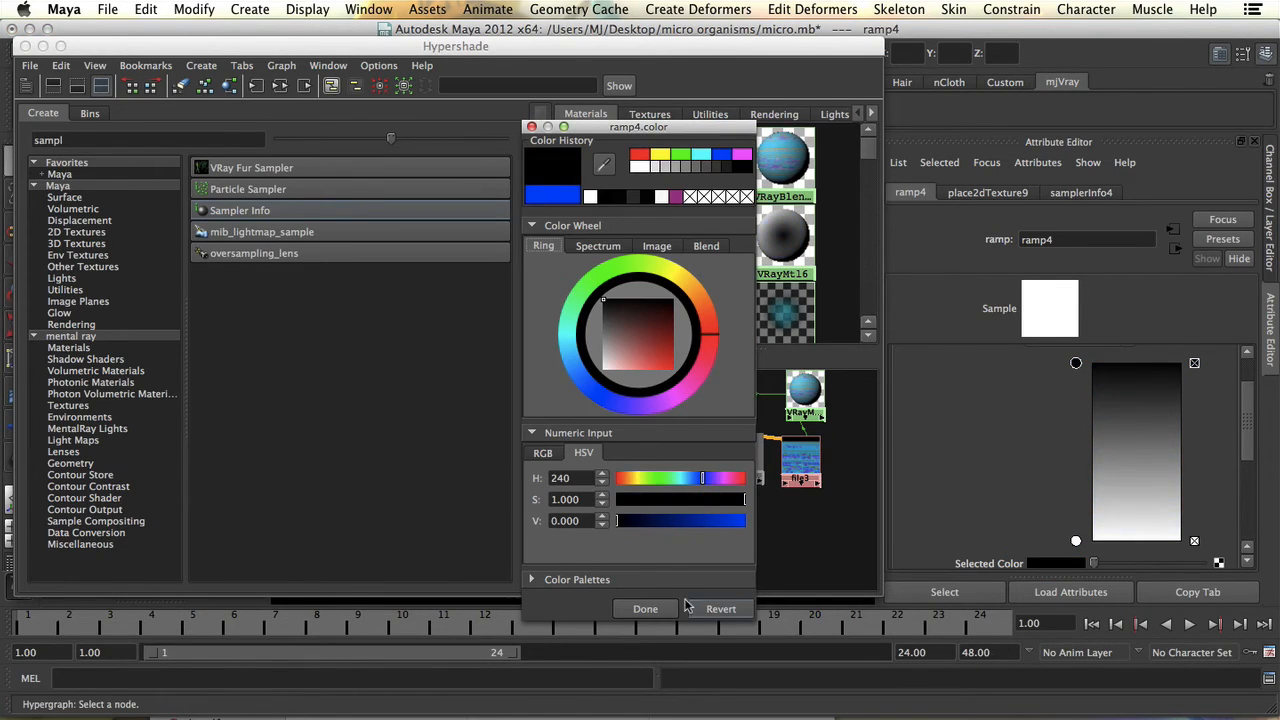
left_click(644, 608)
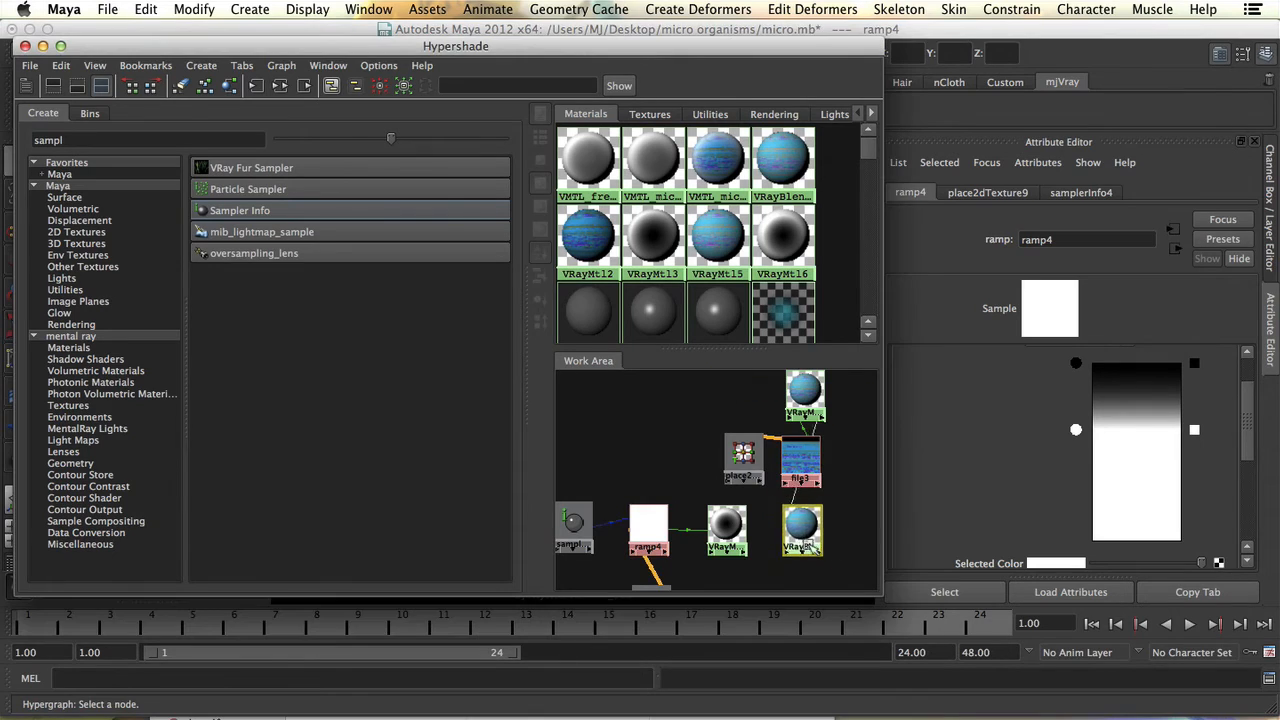
left_click(831, 538)
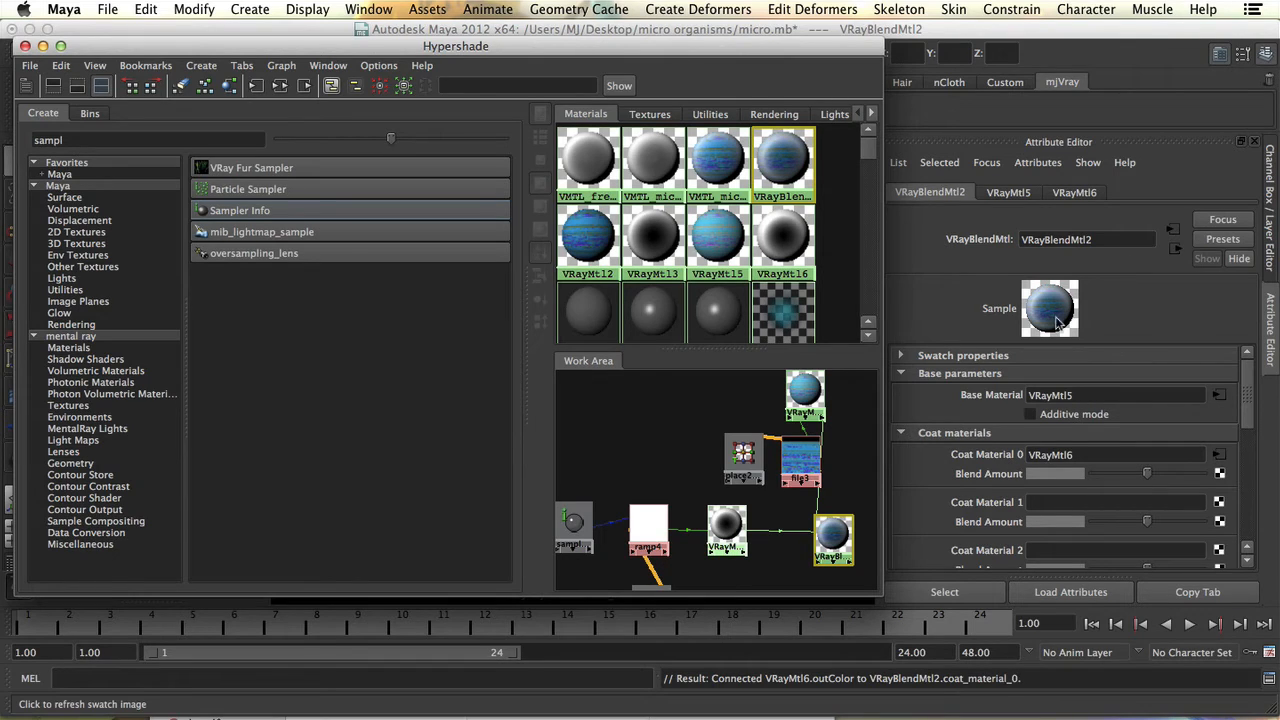
mouse_move(1040, 320)
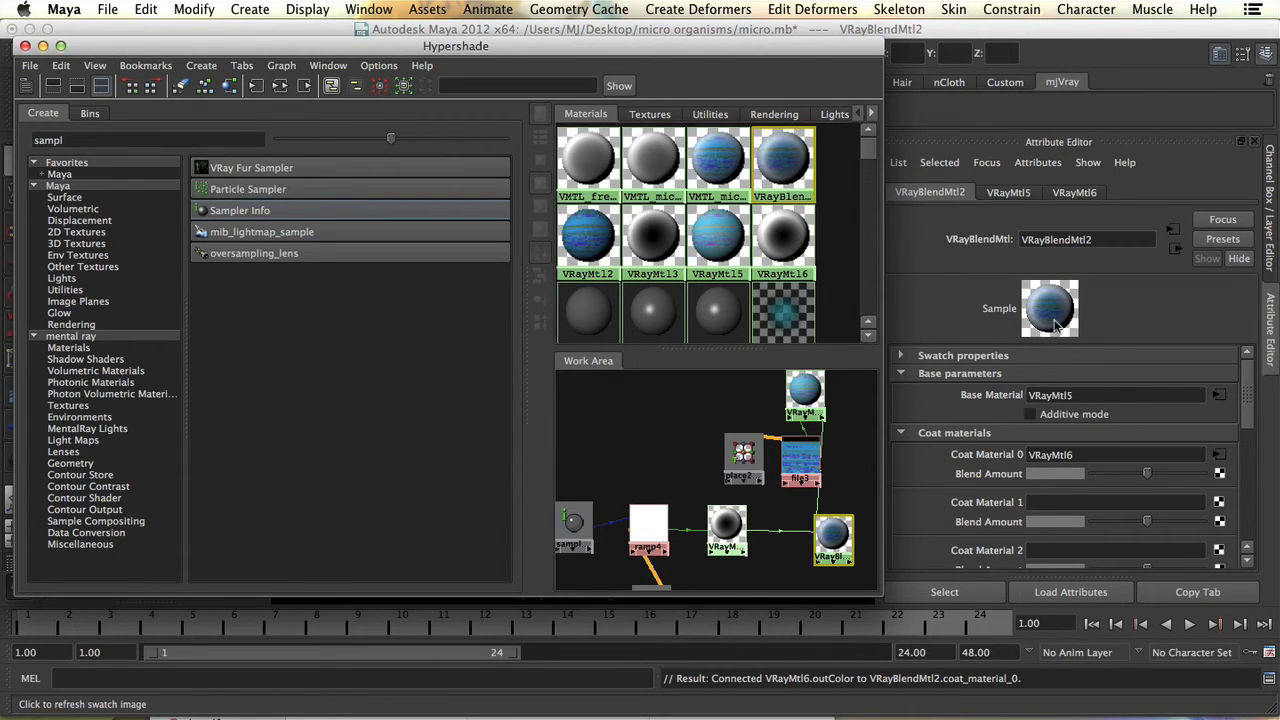
- Tick Additive mode on VRayBlendMtl2 so VRayMtl6 coats the VRayMtl5 base
left_click(1030, 414)
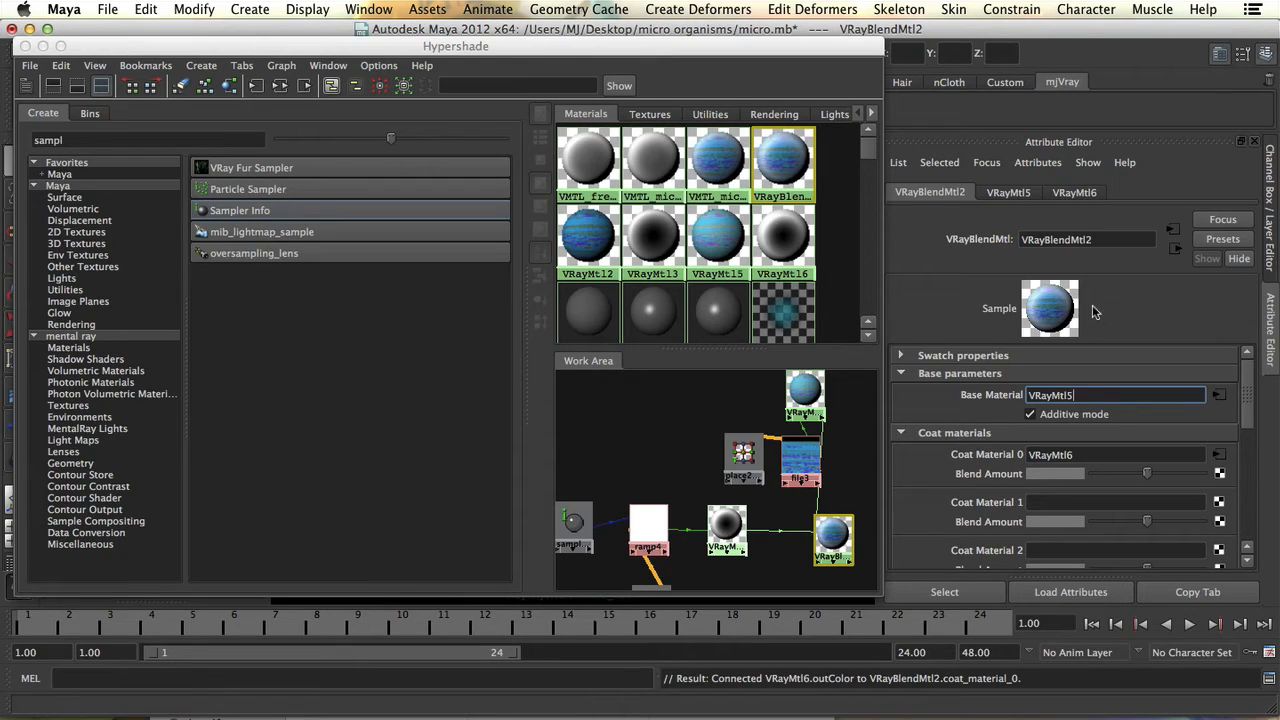
mouse_move(783, 160)
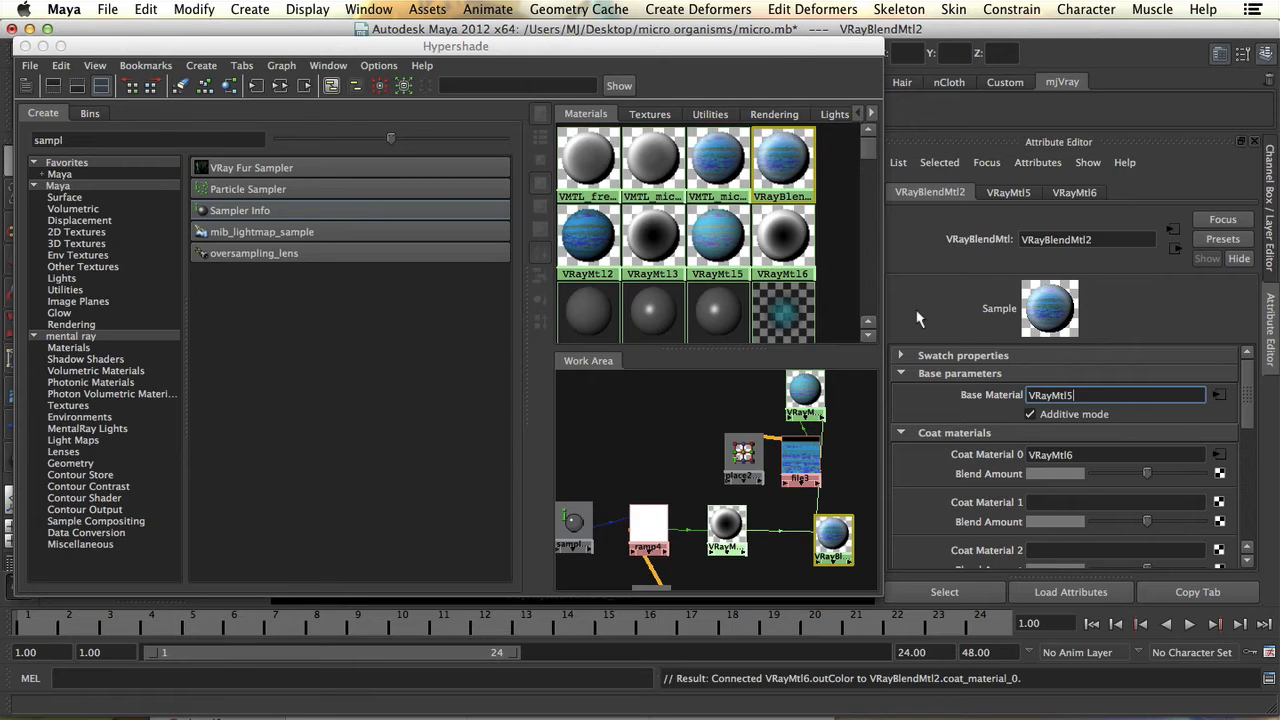
mouse_move(975, 375)
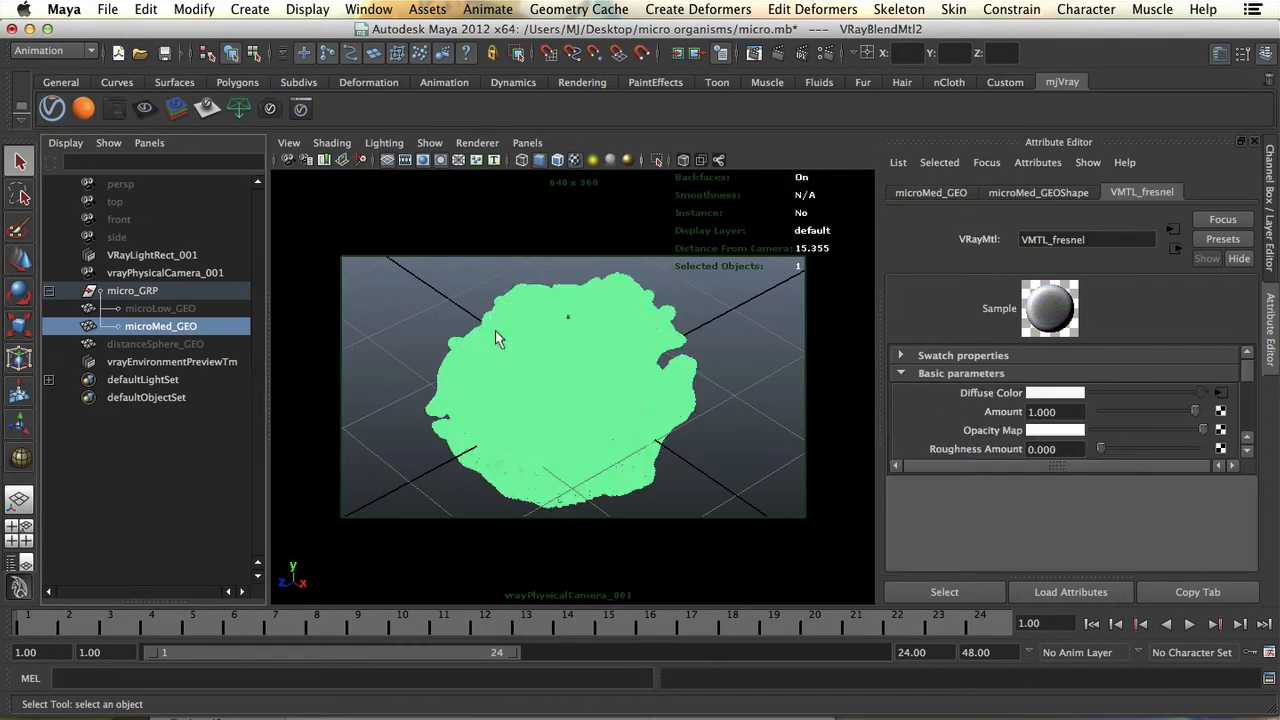
- Confirm Render Settings' Render Elements list includes the Normals (vrayRE_Normals) pass
right_click(500, 338)
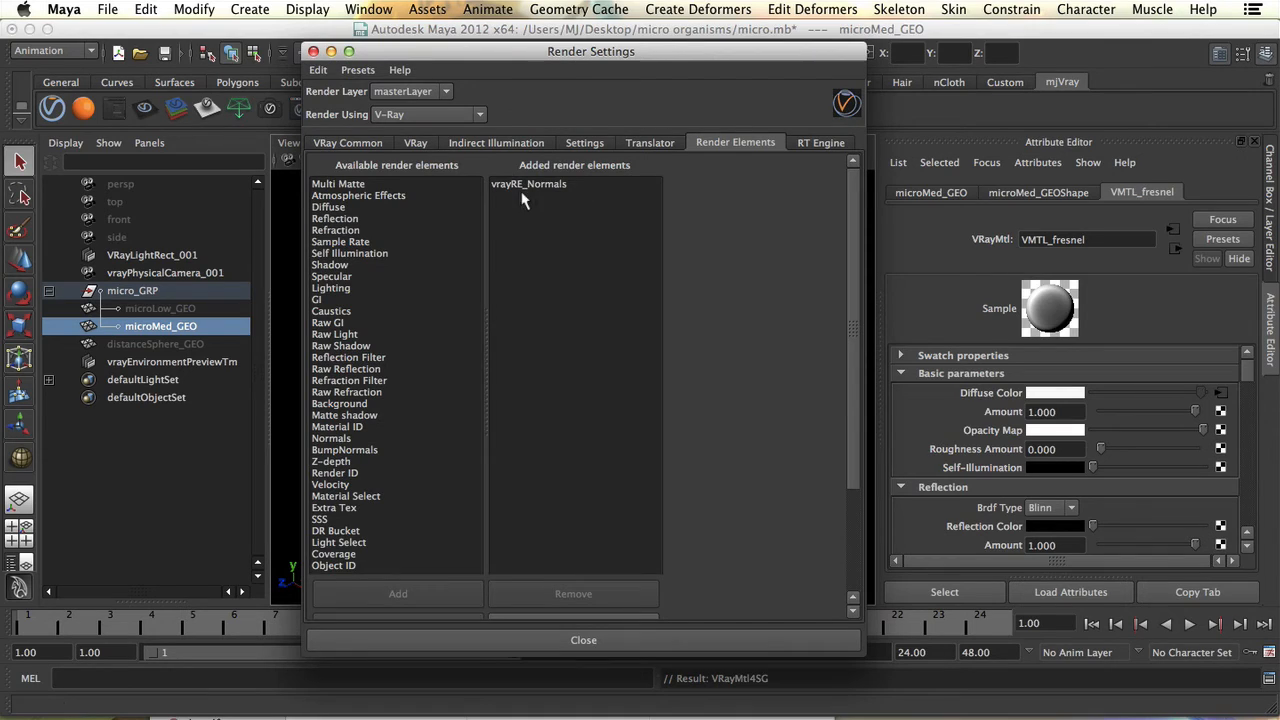
left_click(529, 184)
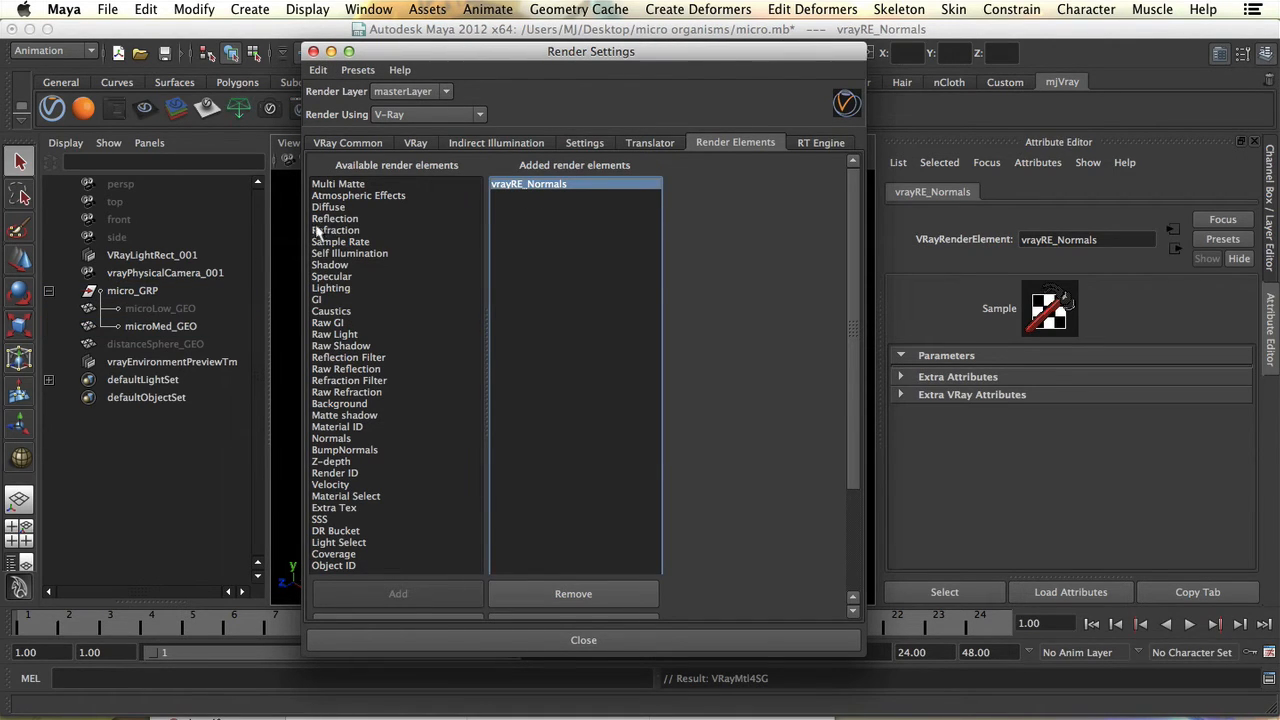
mouse_move(334, 311)
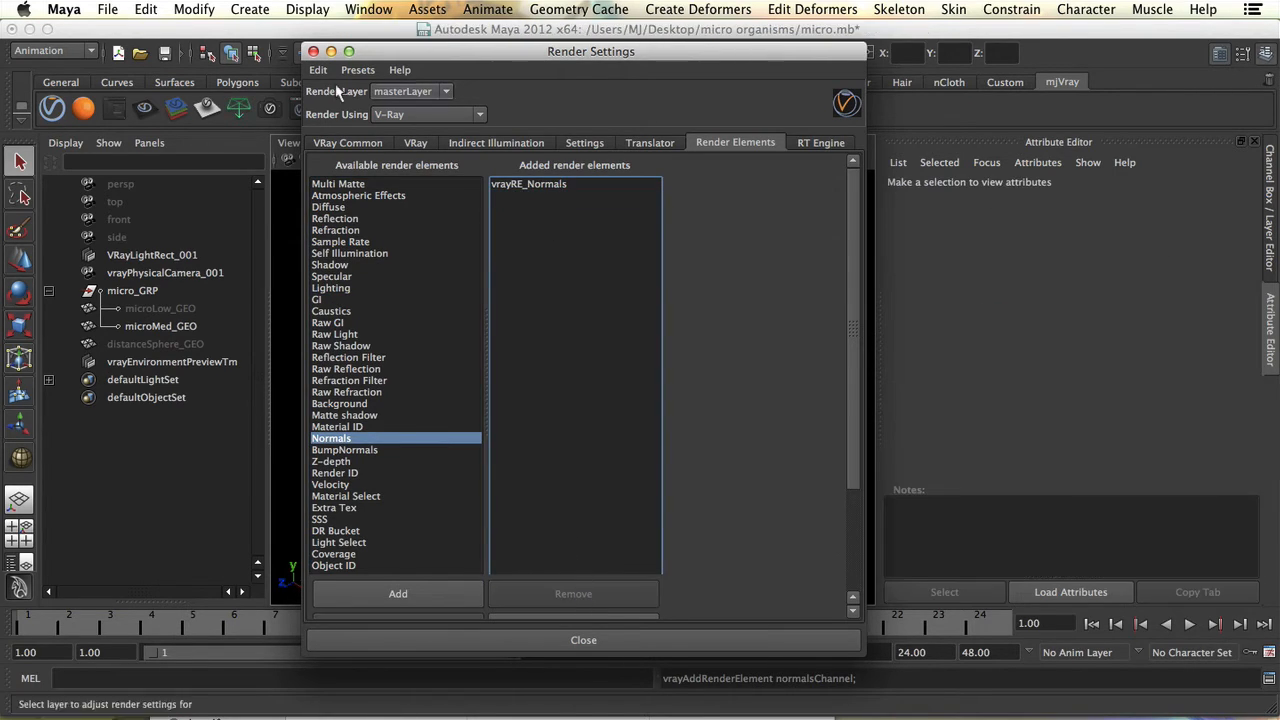
left_click(582, 639)
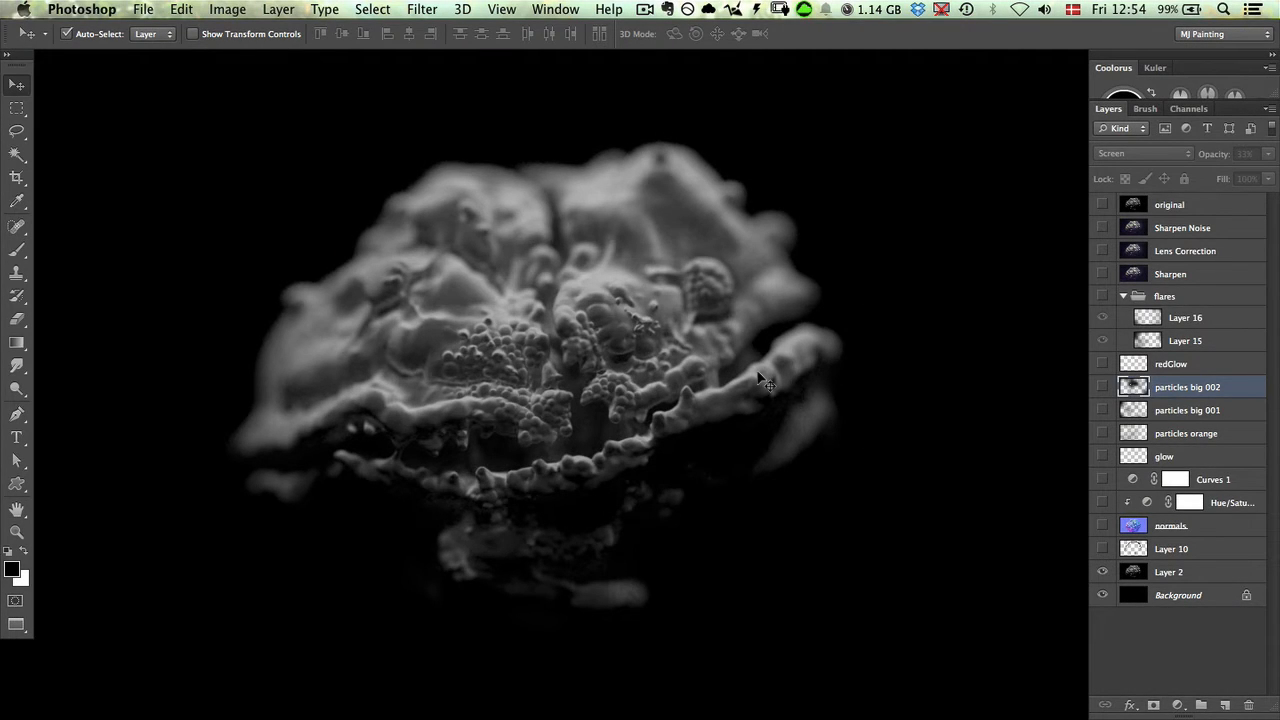
mouse_move(1164, 364)
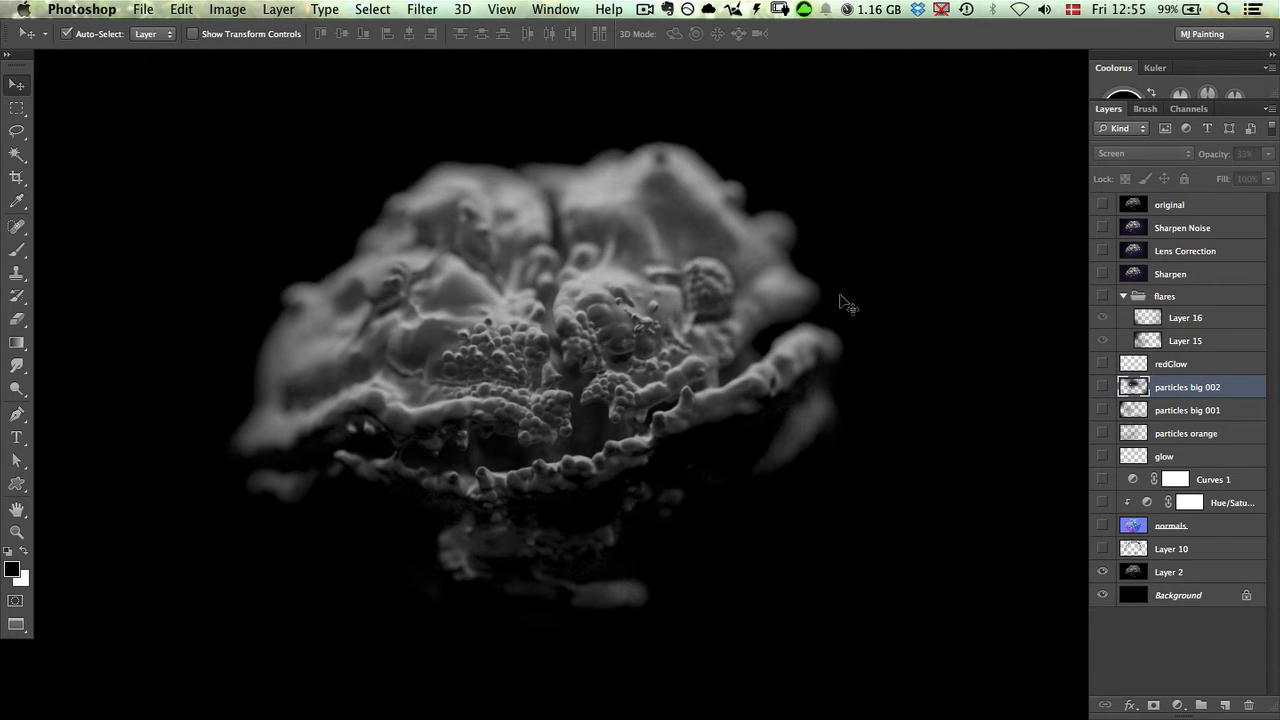
mouse_move(984, 524)
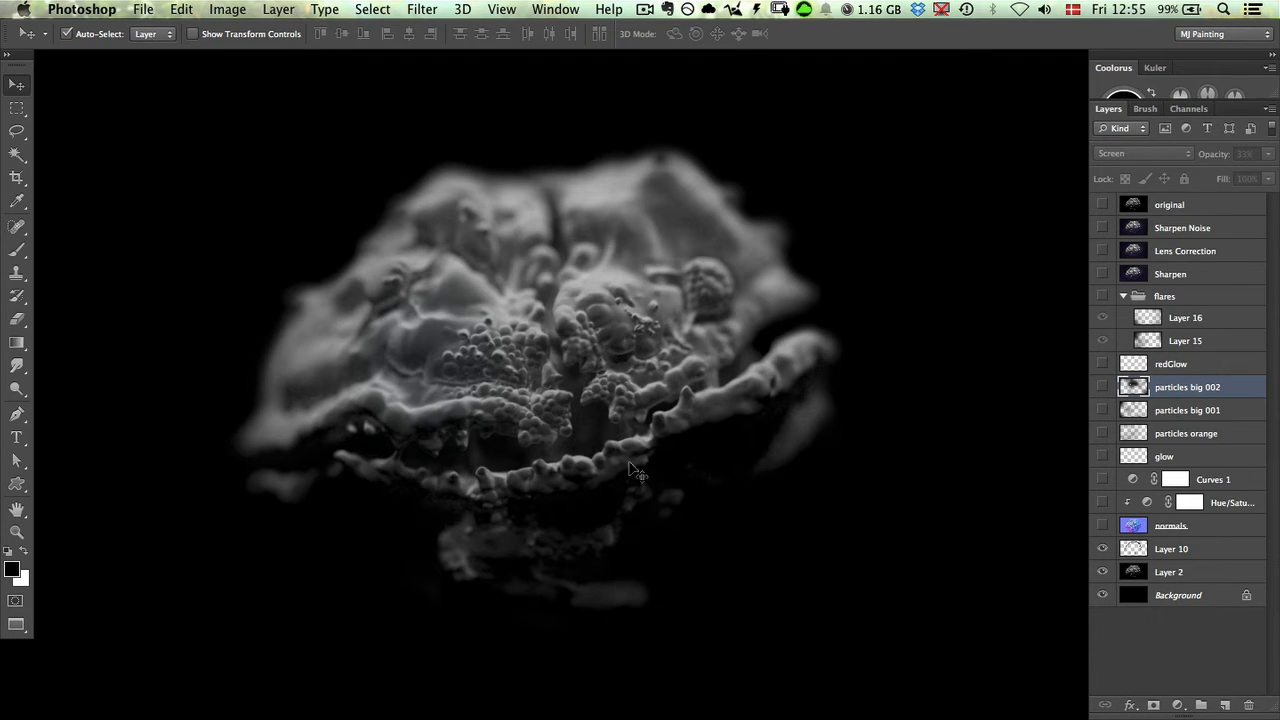
mouse_move(1036, 476)
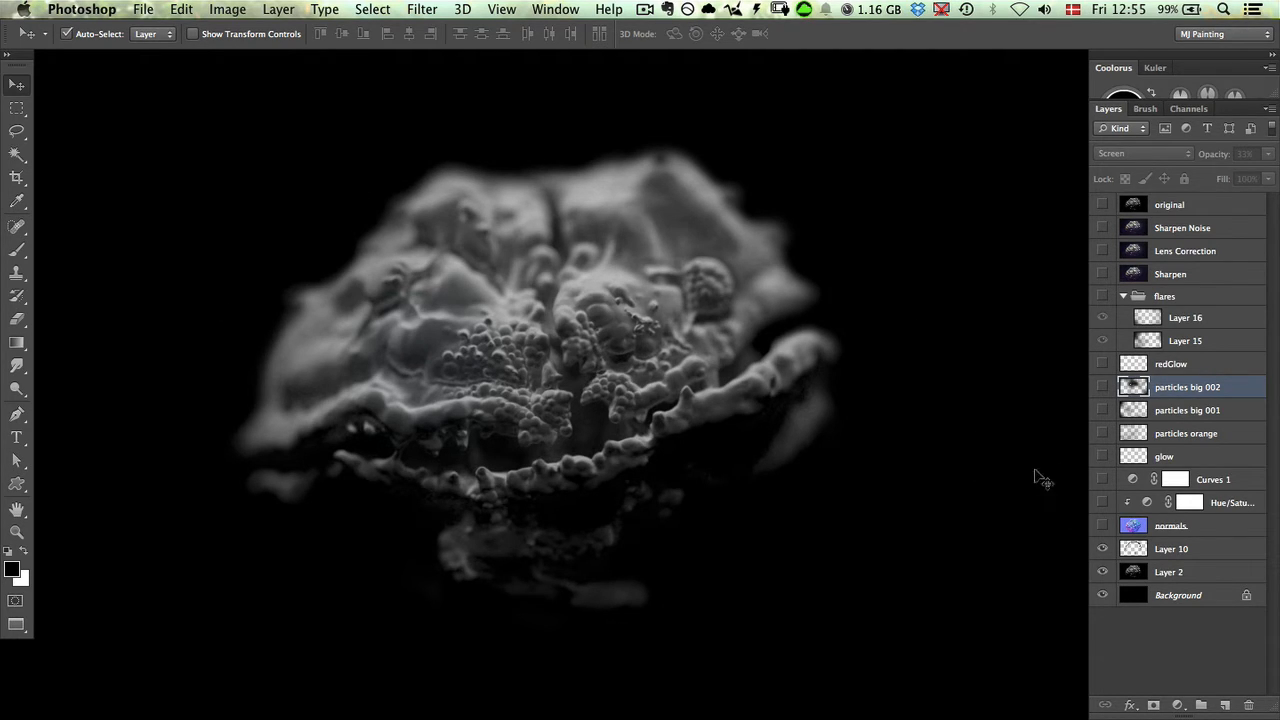
- Turn on Layer 10, the normals layer, in the Layers panel
left_click(1102, 525)
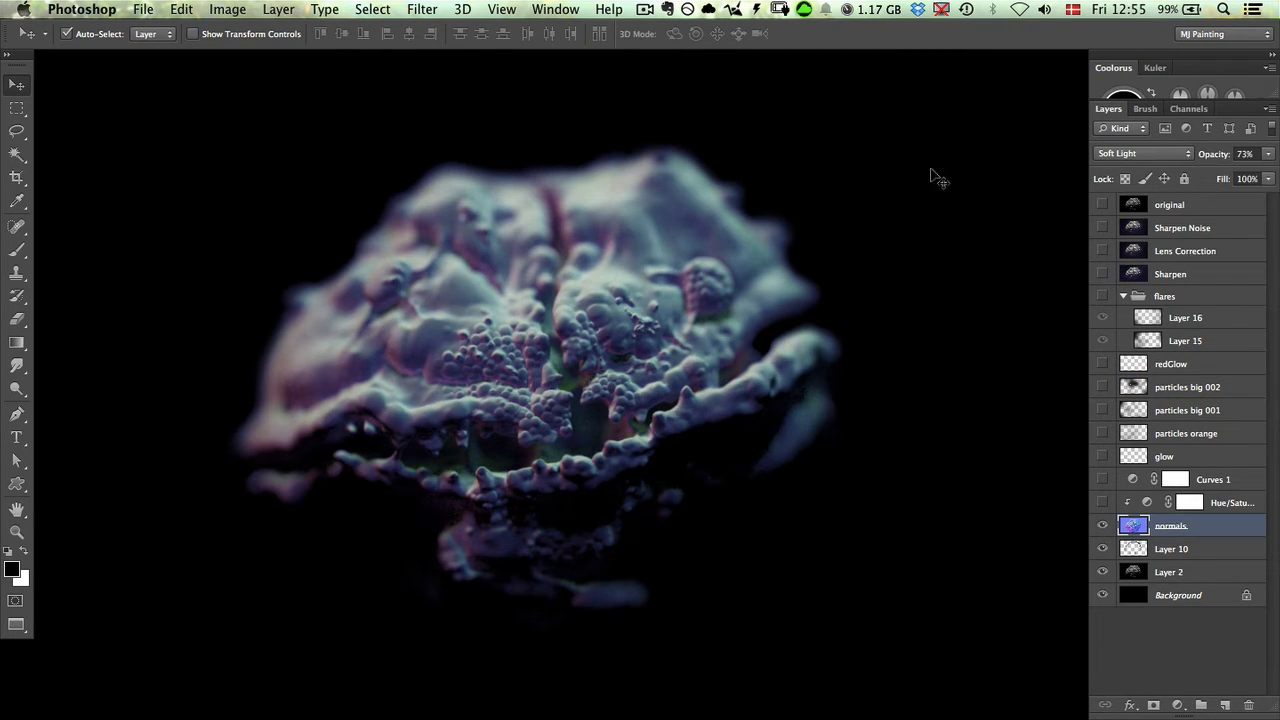
- Try Overlay on the normals layer, then set it to Soft Light at 73% opacity
left_click(1140, 153)
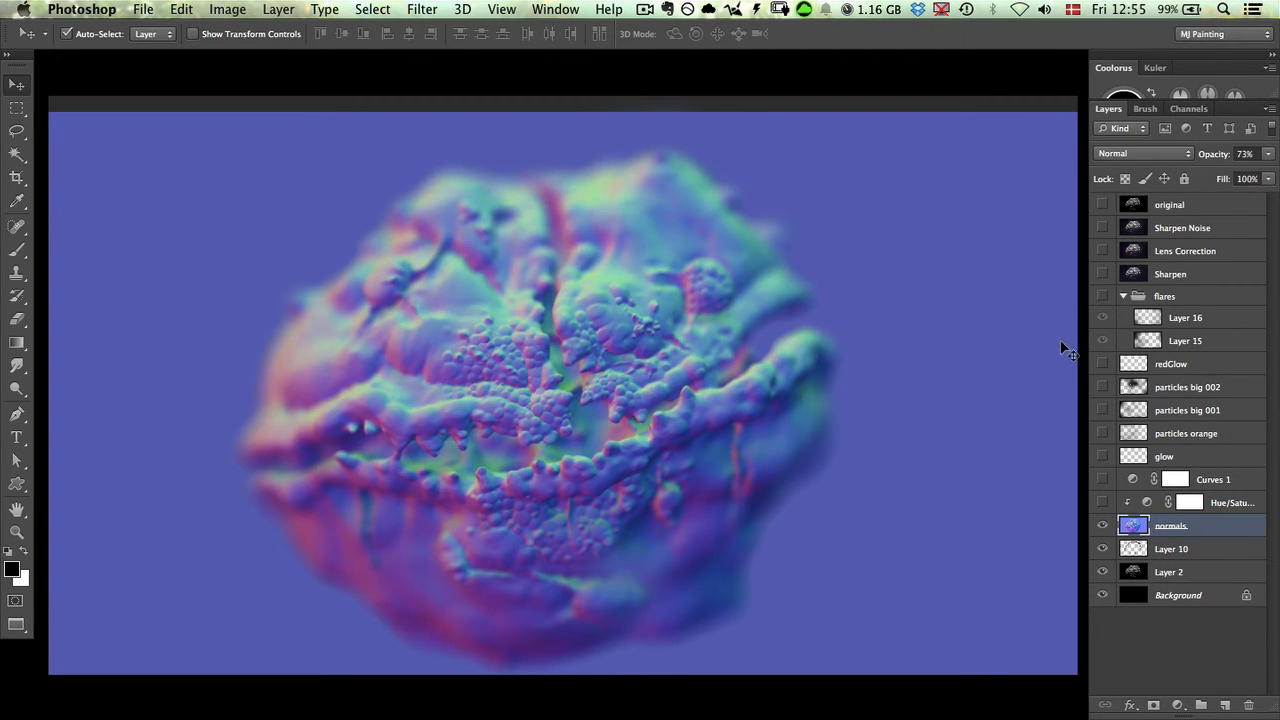
mouse_move(947, 348)
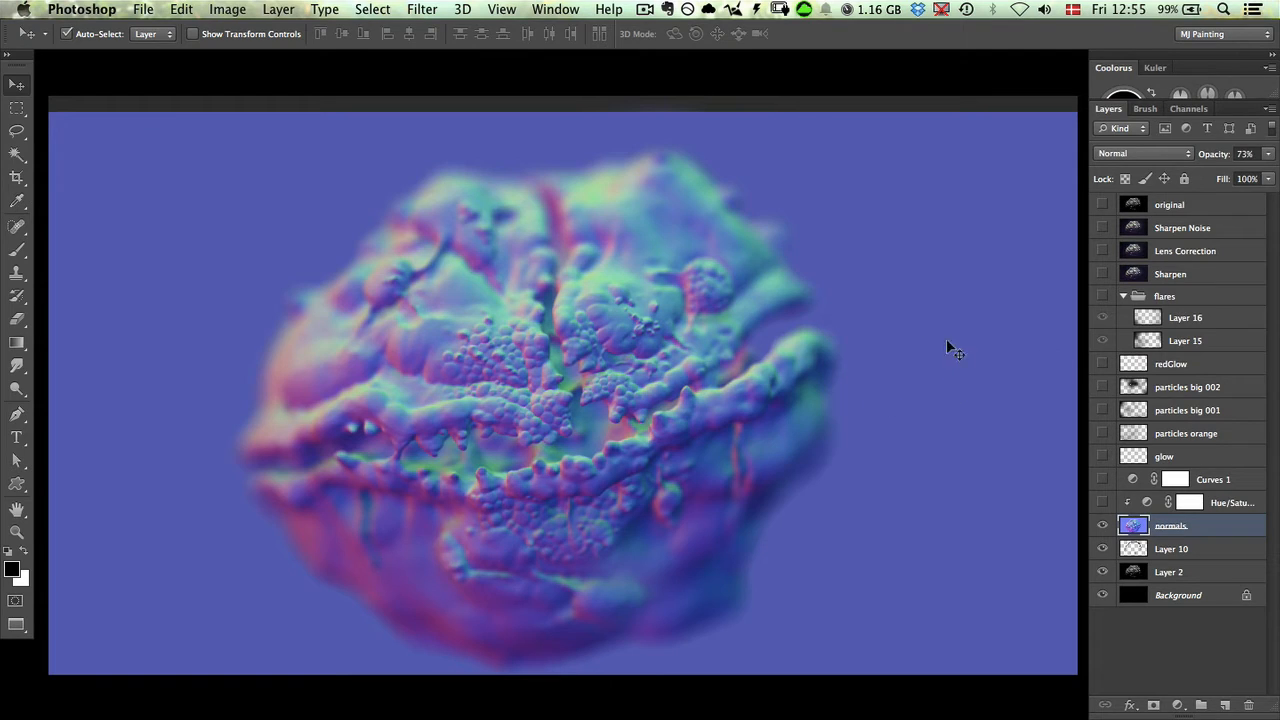
mouse_move(544, 350)
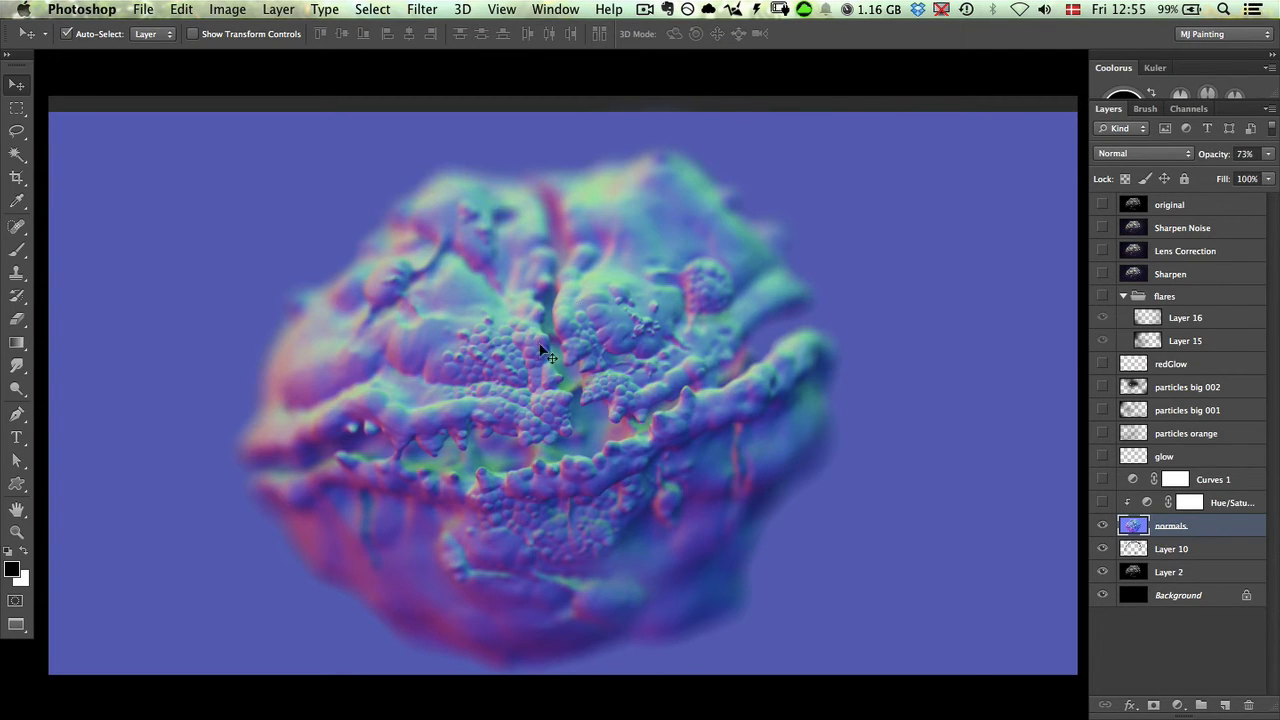
mouse_move(977, 290)
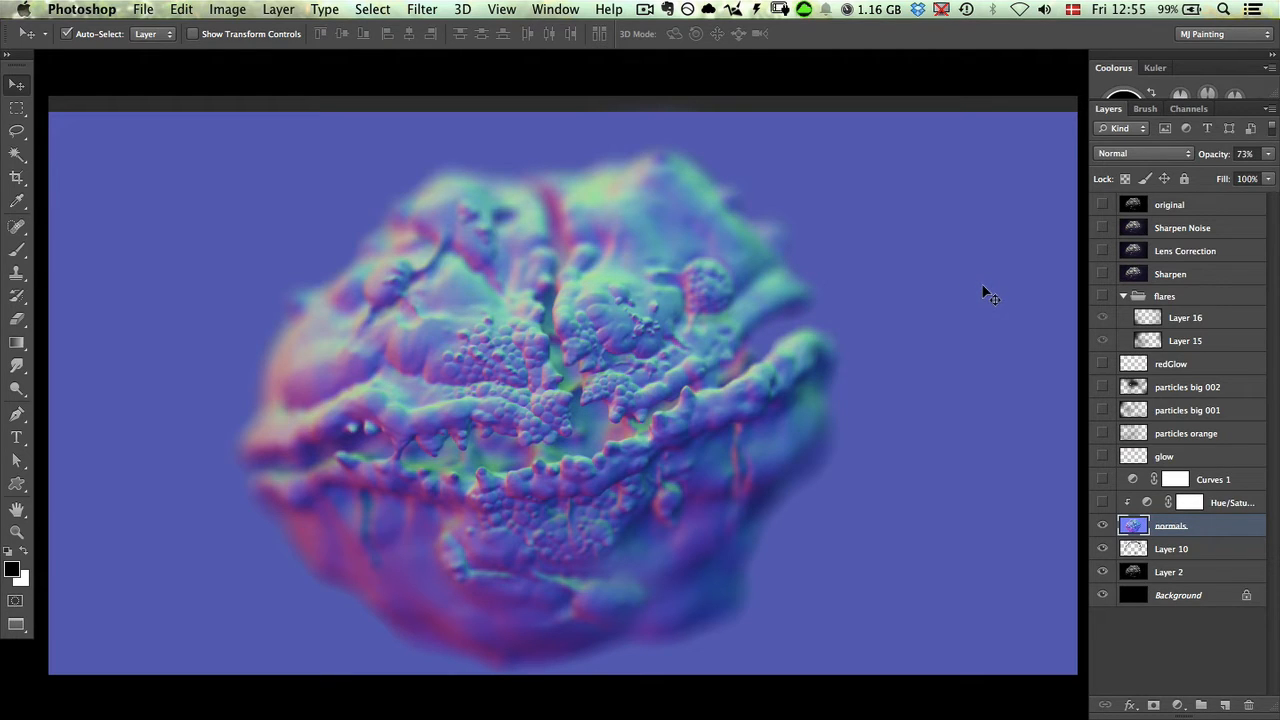
mouse_move(997, 330)
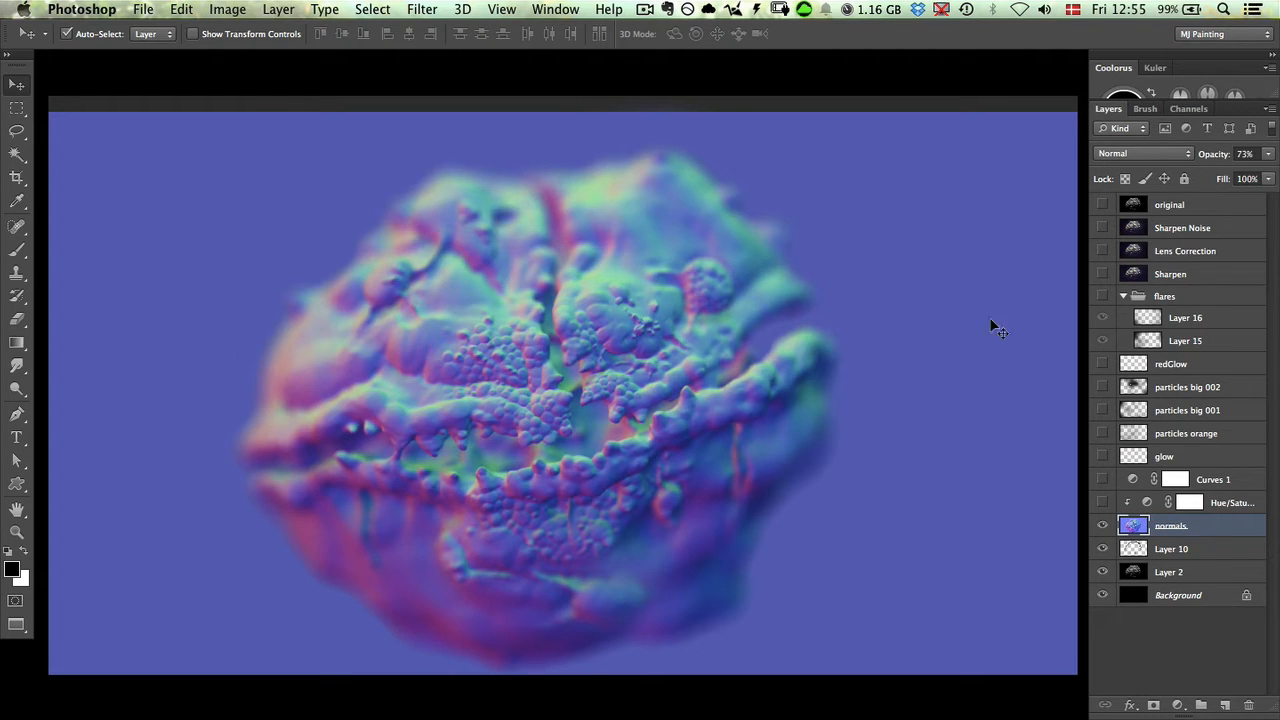
mouse_move(1033, 300)
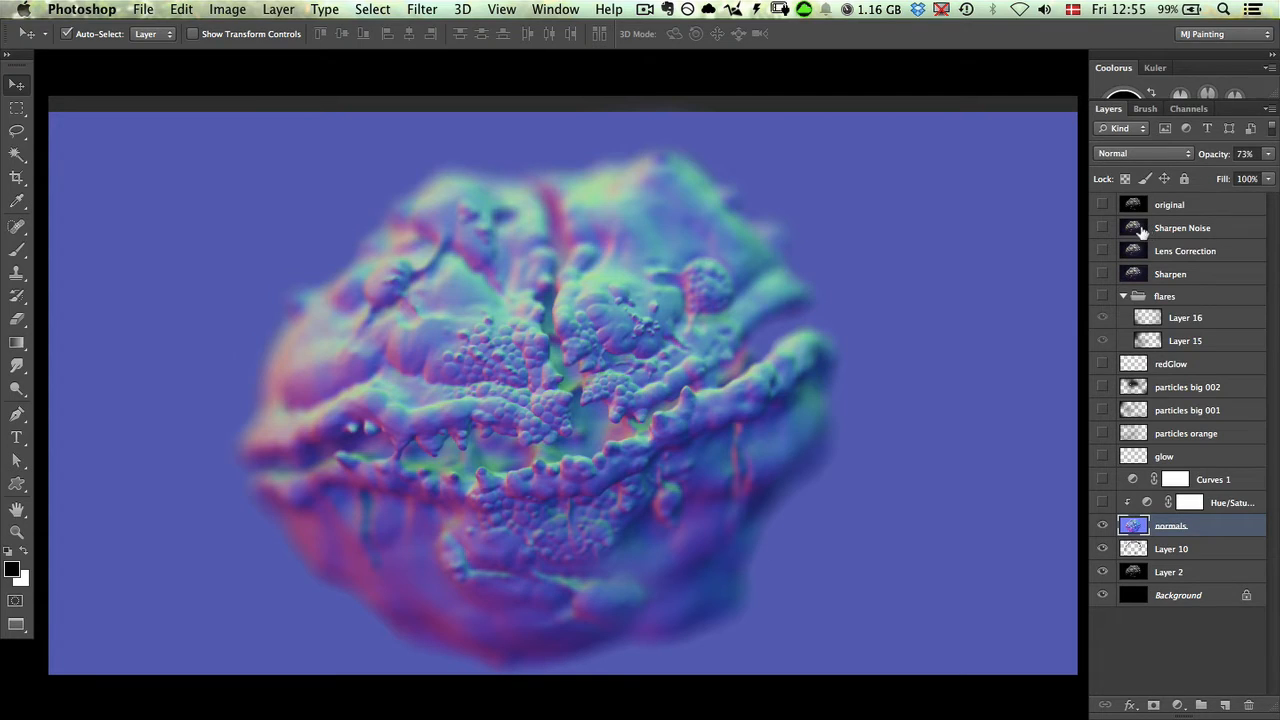
mouse_move(1164, 296)
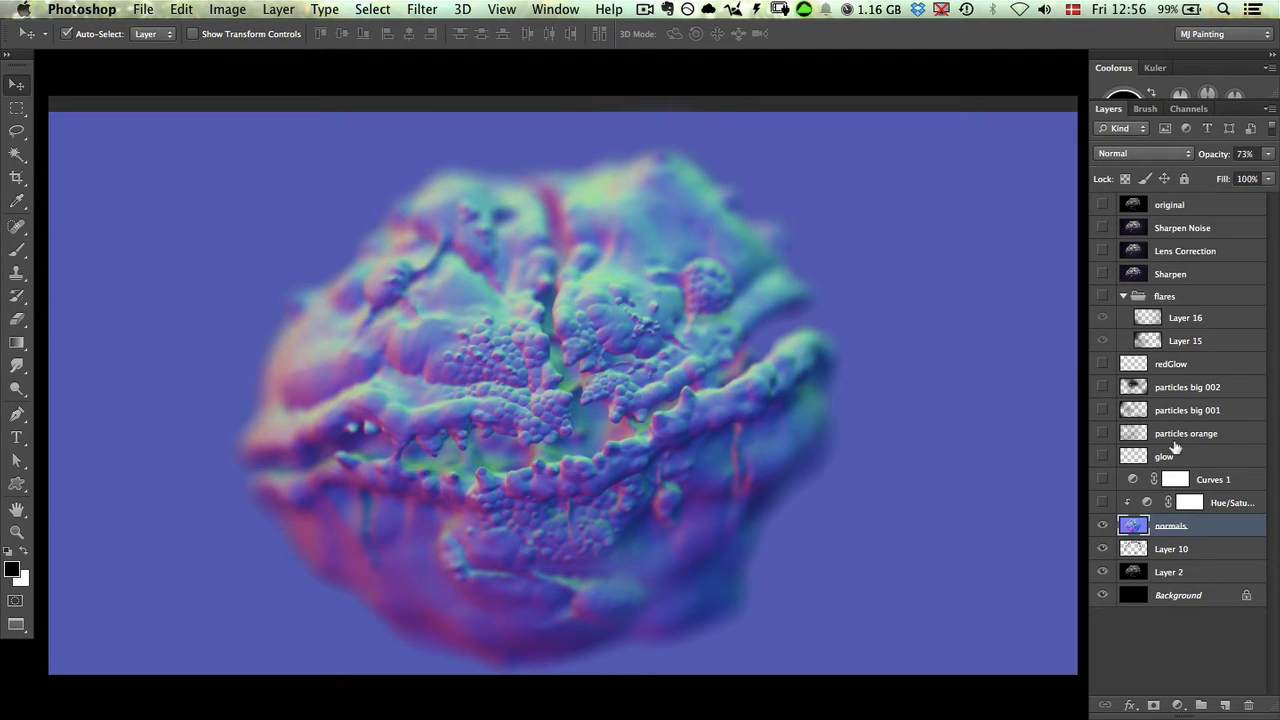
mouse_move(1070, 425)
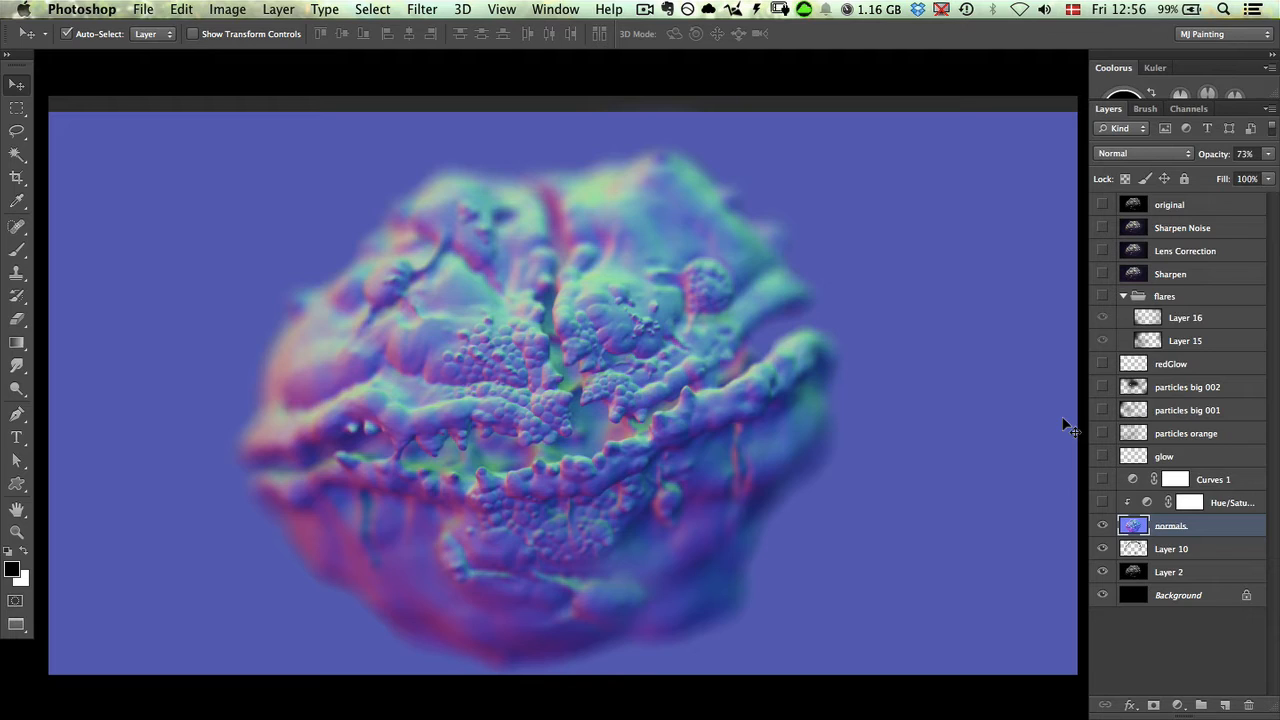
left_click(1142, 153)
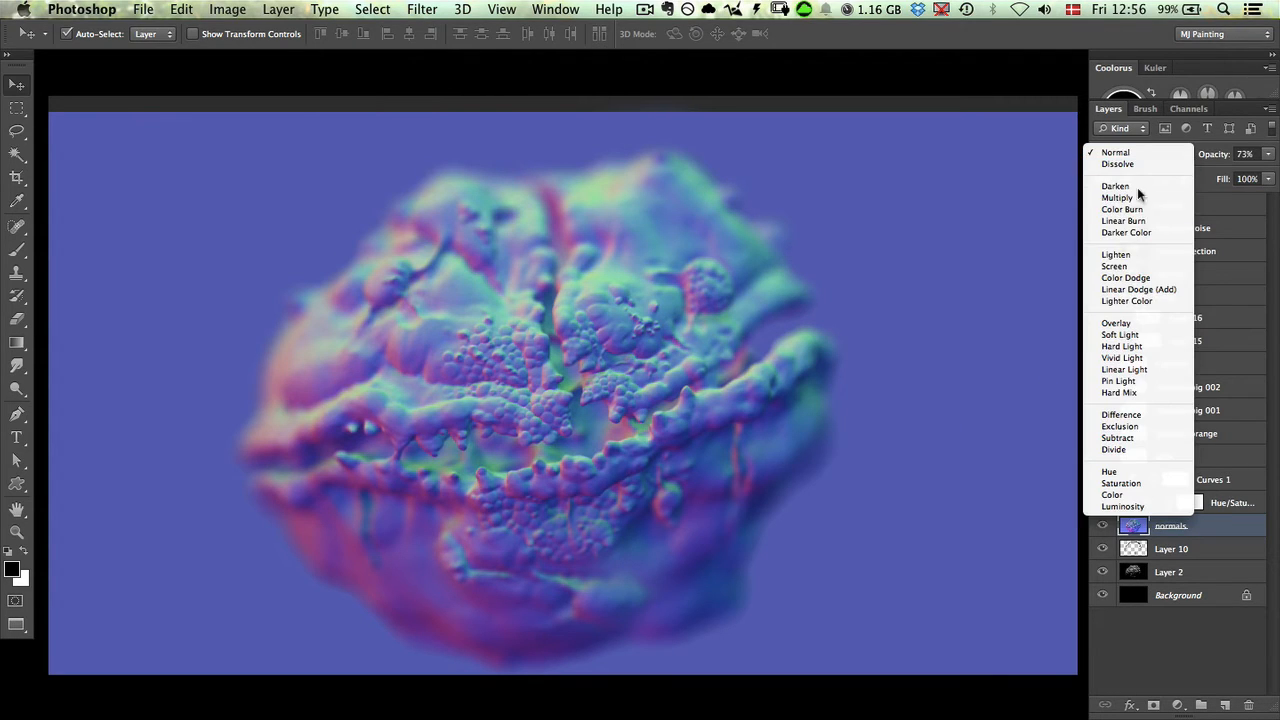
left_click(1115, 322)
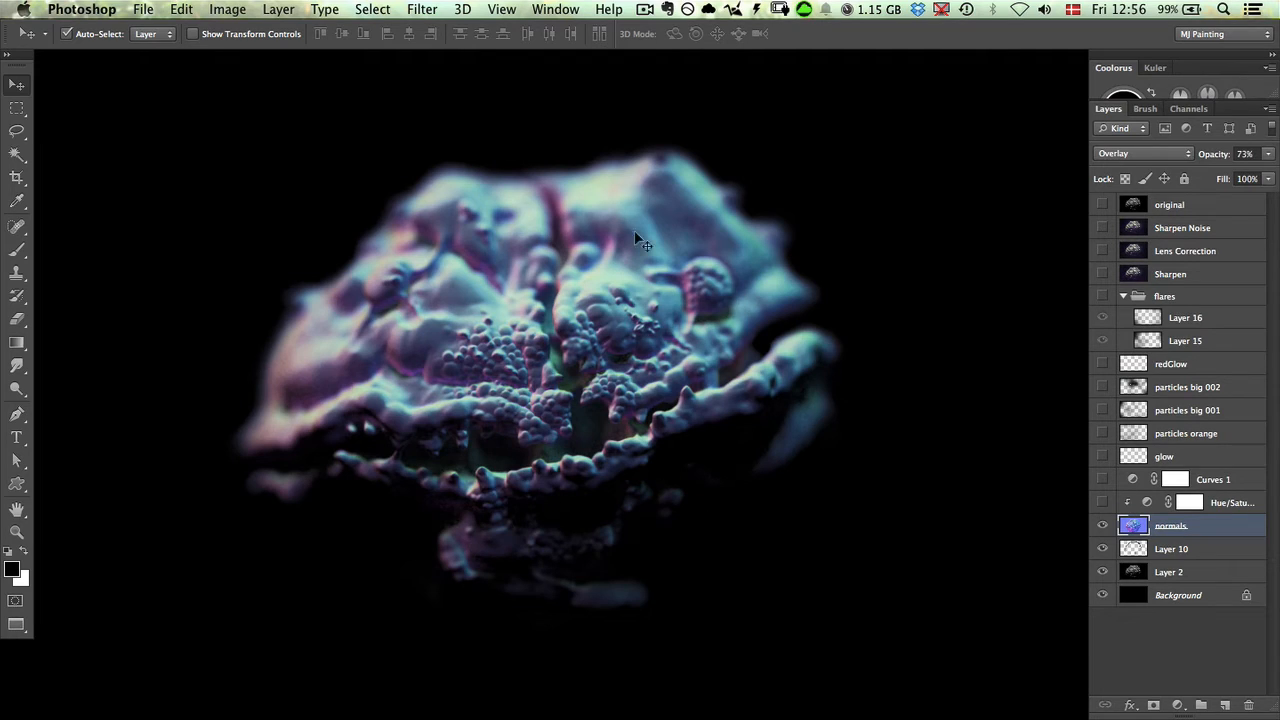
mouse_move(1132, 160)
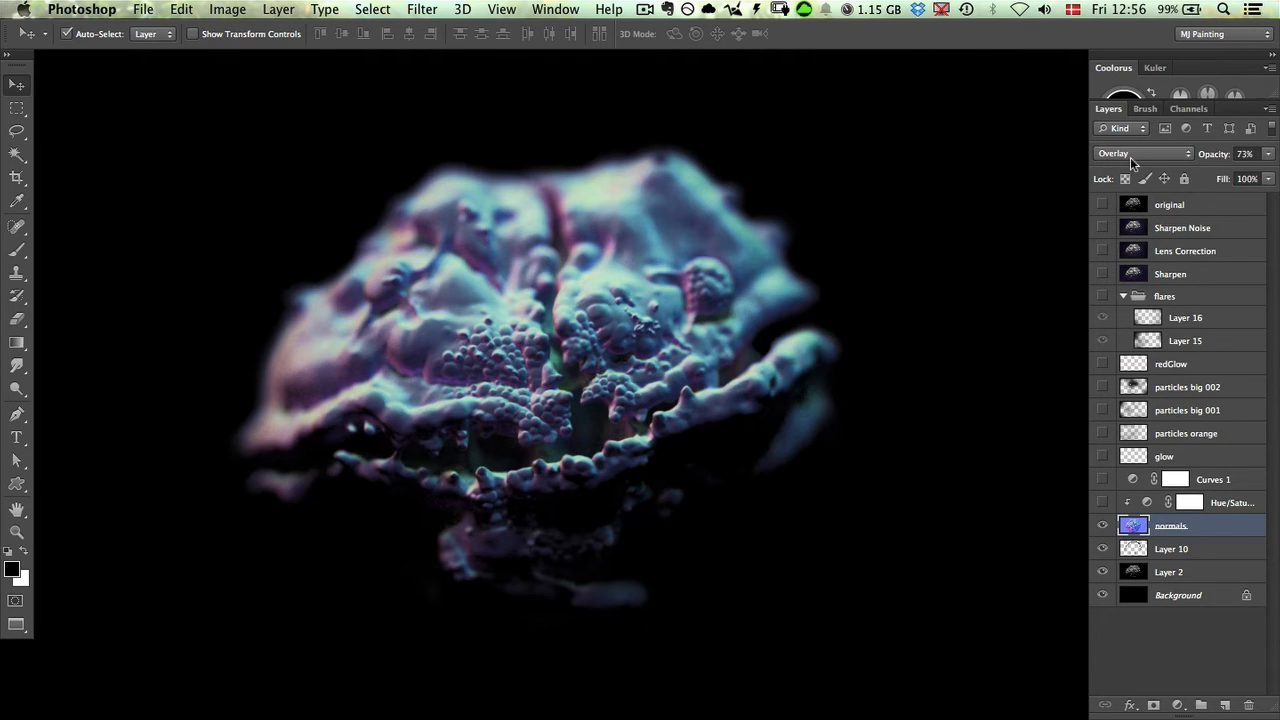
left_click(1140, 153)
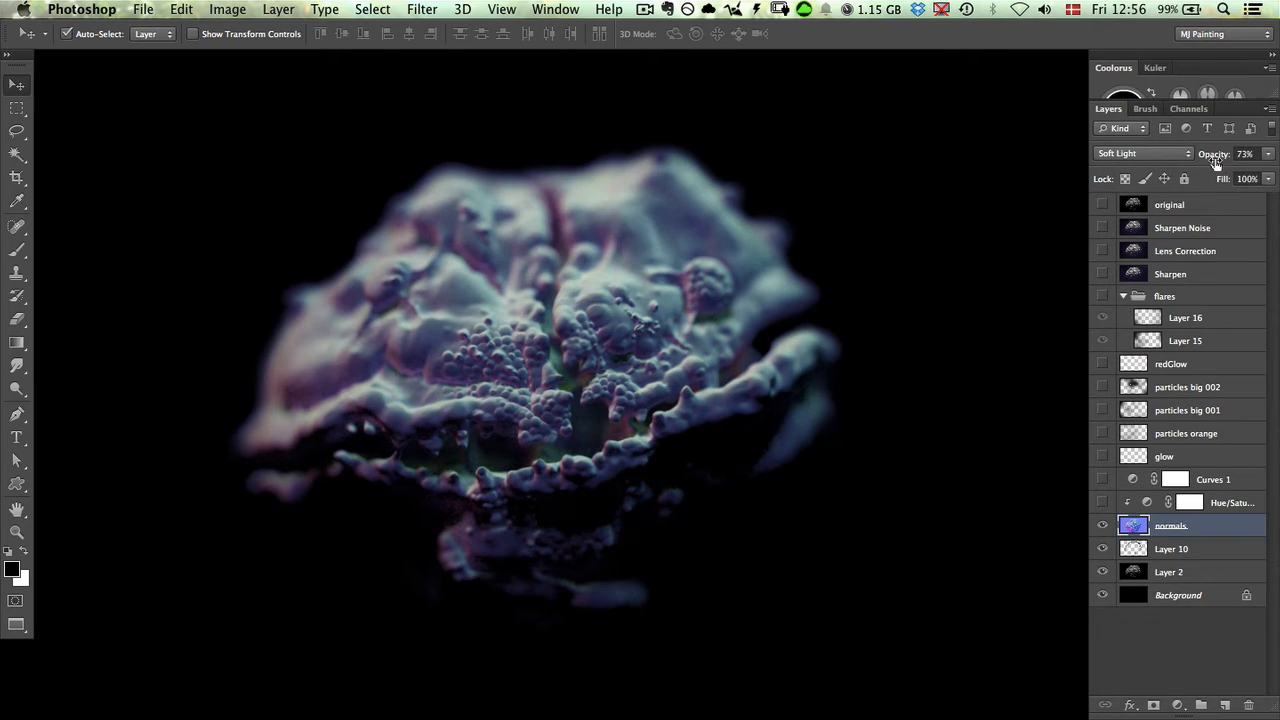
left_click(1245, 153)
type("29")
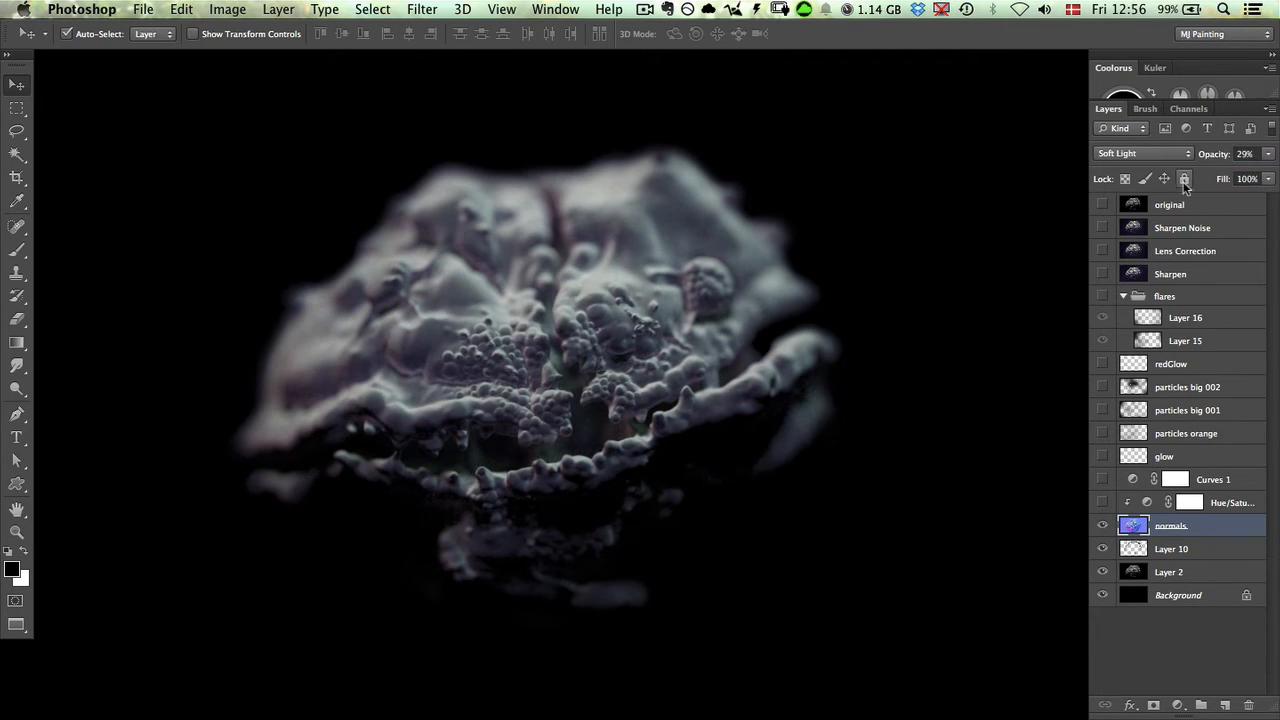
left_click_drag(1244, 153, 1250, 145)
type("73")
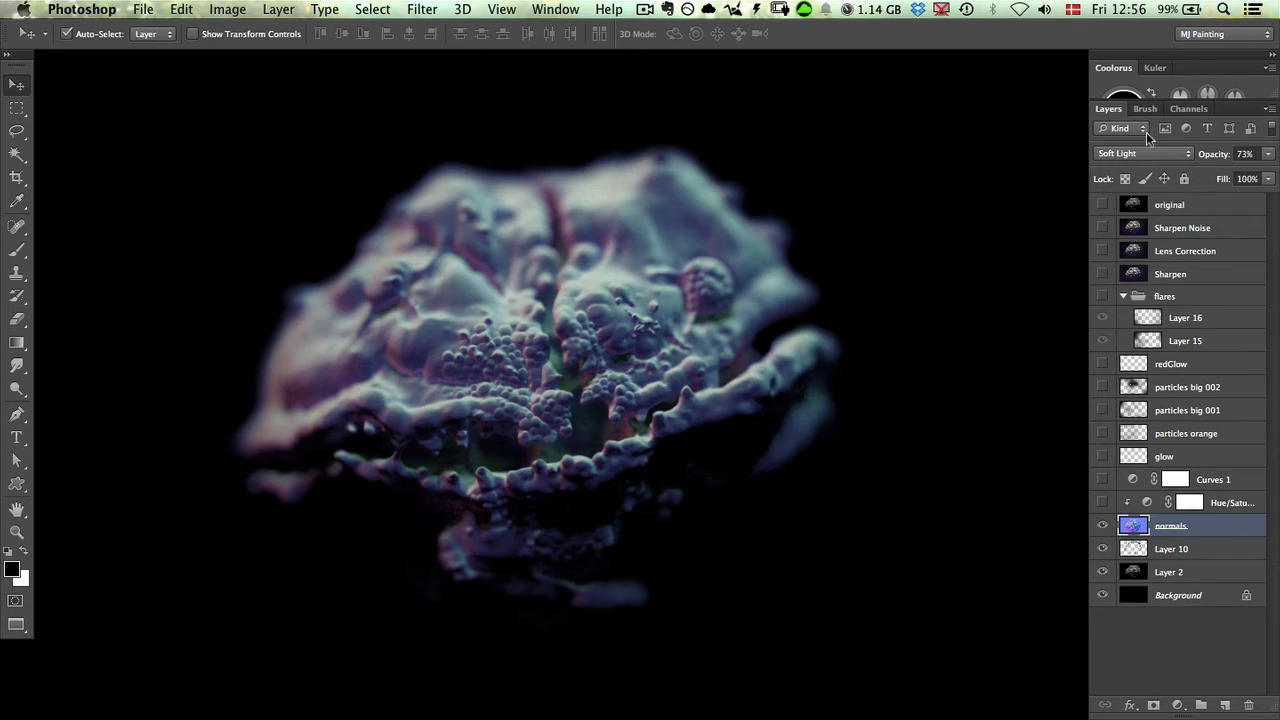
left_click(1142, 153)
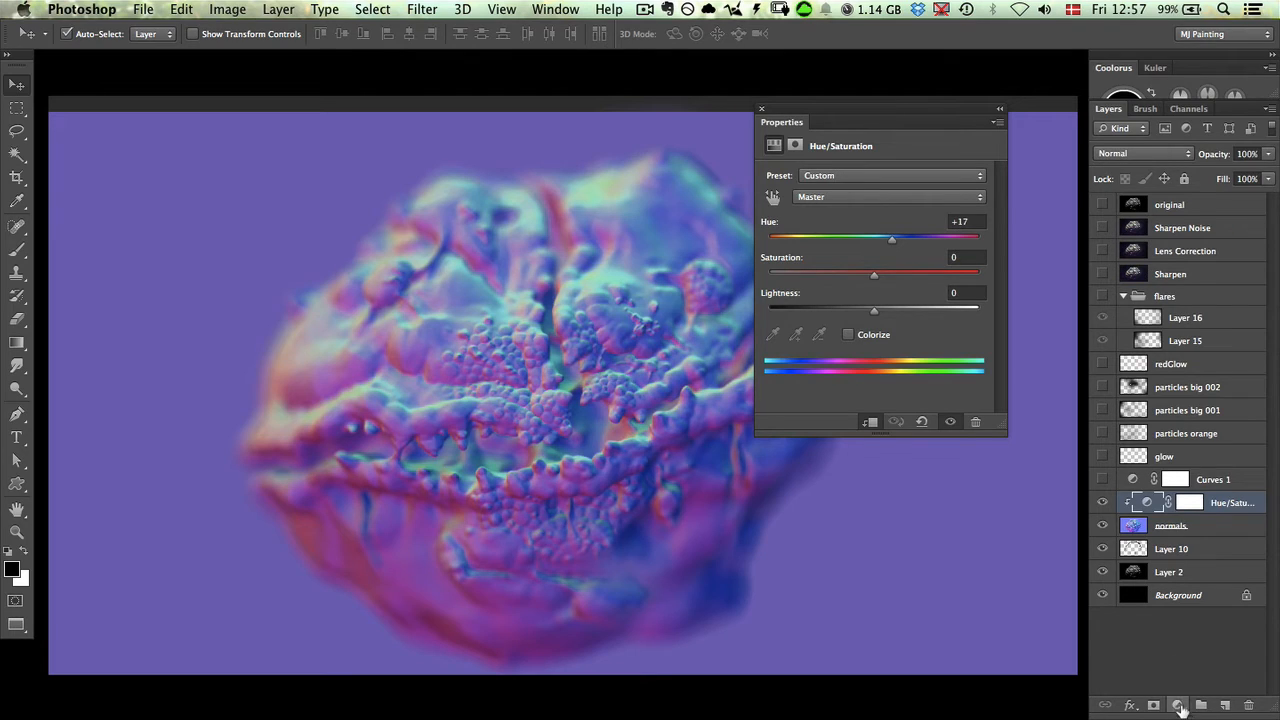
- Enable the clipped Hue/Saturation and sweep Hue through green, purple and pink before settling
left_click(1173, 703)
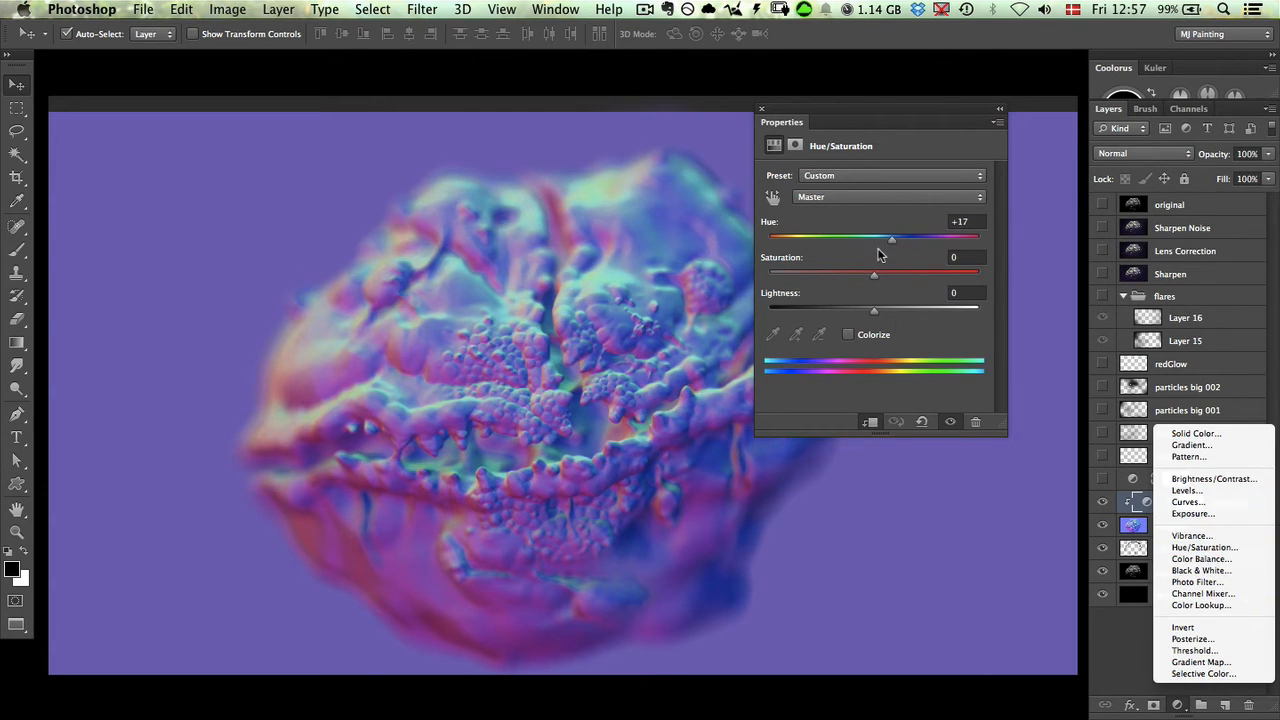
left_click_drag(891, 237, 933, 237)
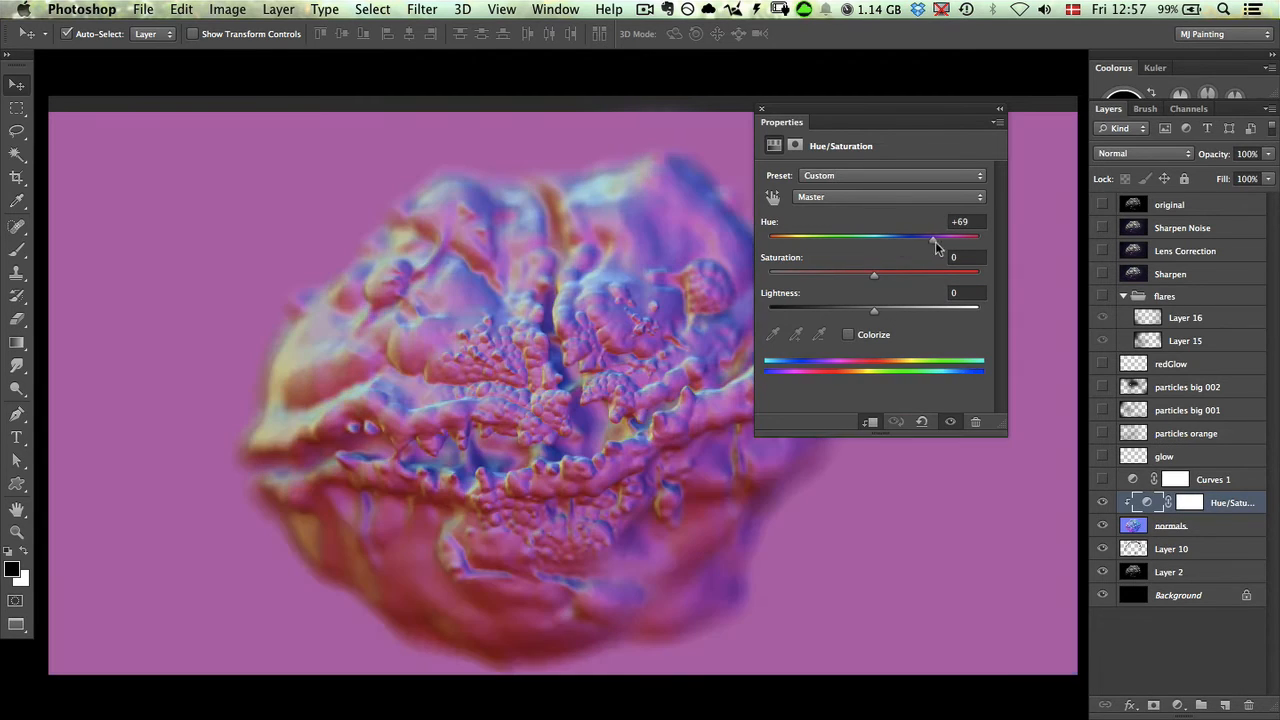
left_click_drag(933, 237, 812, 237)
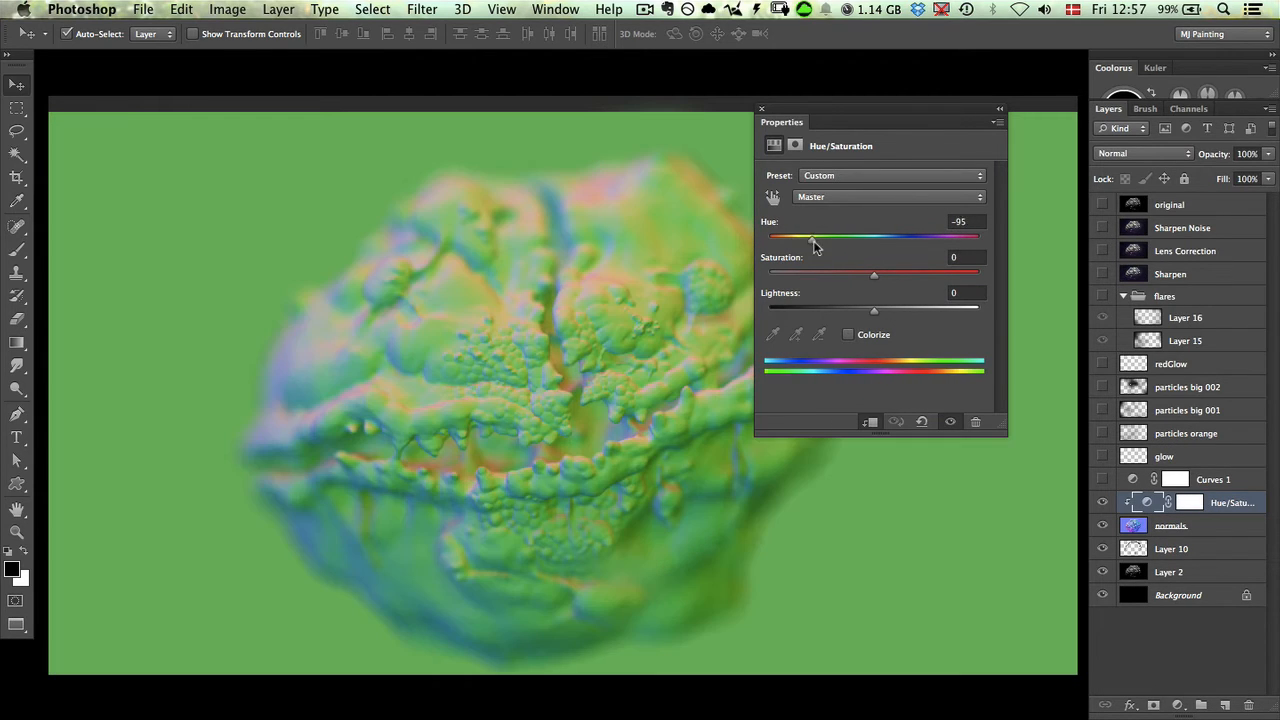
left_click_drag(813, 237, 805, 237)
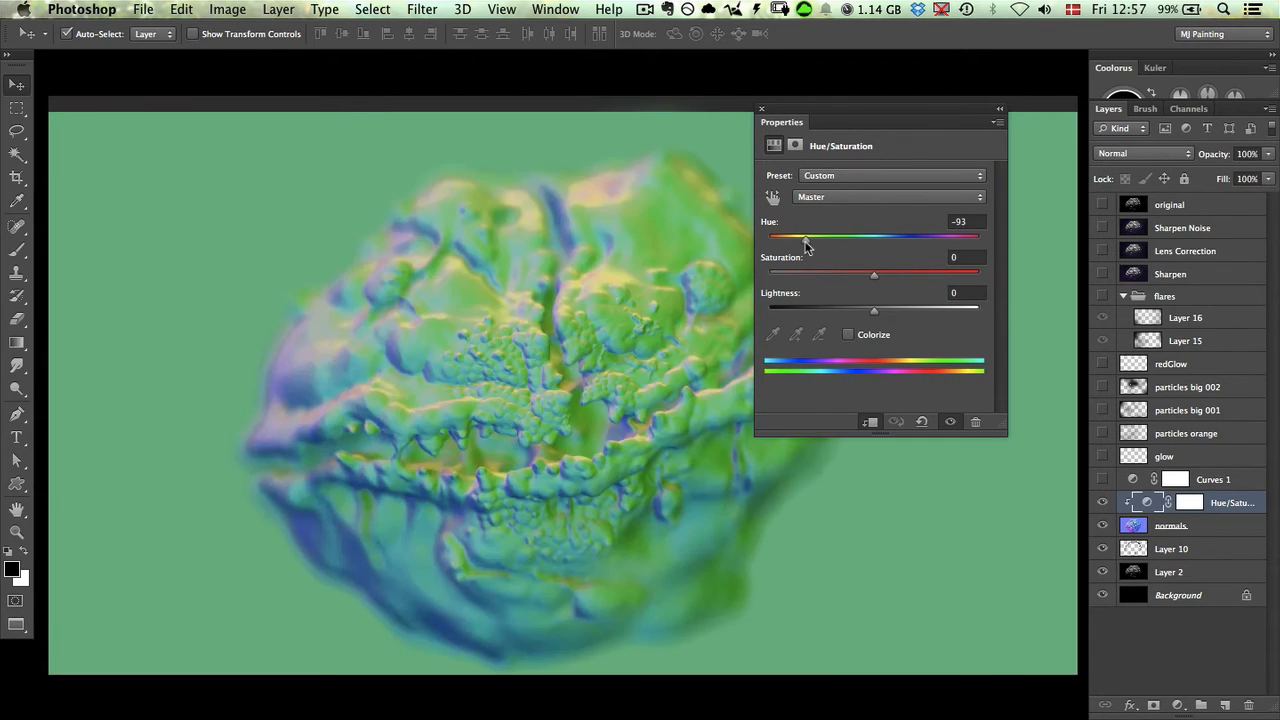
left_click_drag(805, 237, 932, 237)
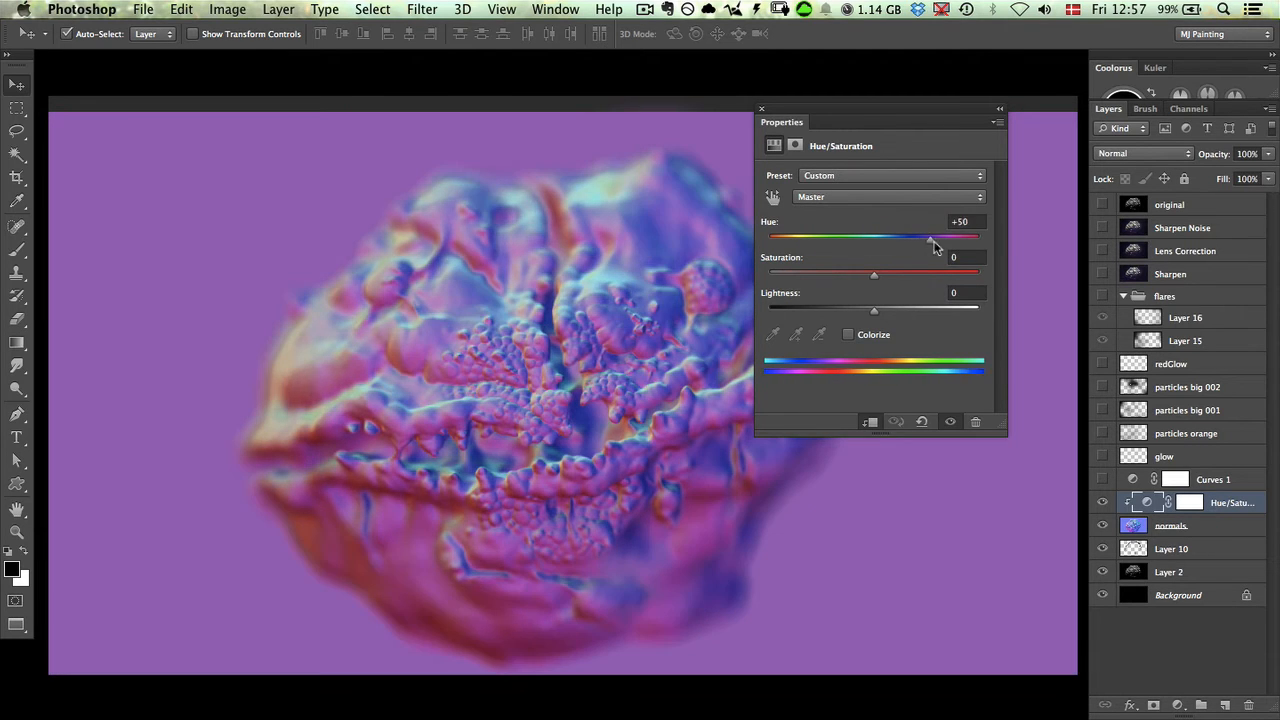
left_click_drag(930, 237, 945, 237)
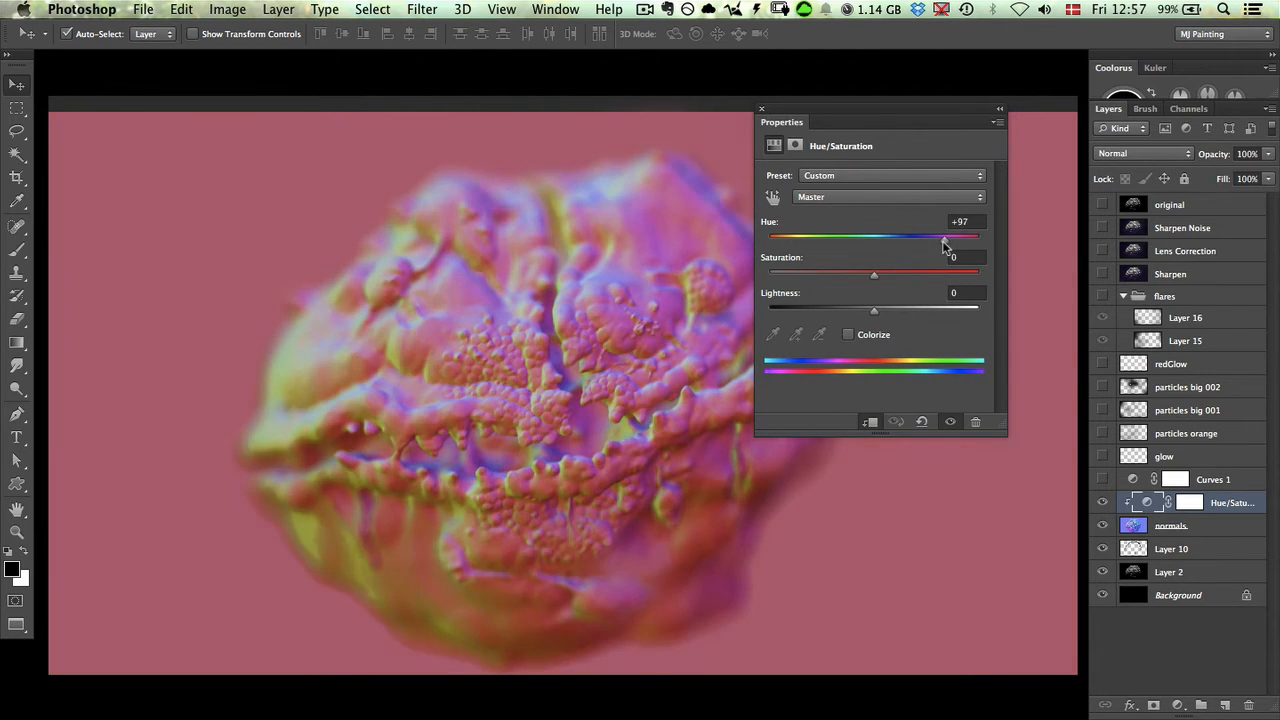
left_click_drag(942, 238, 890, 238)
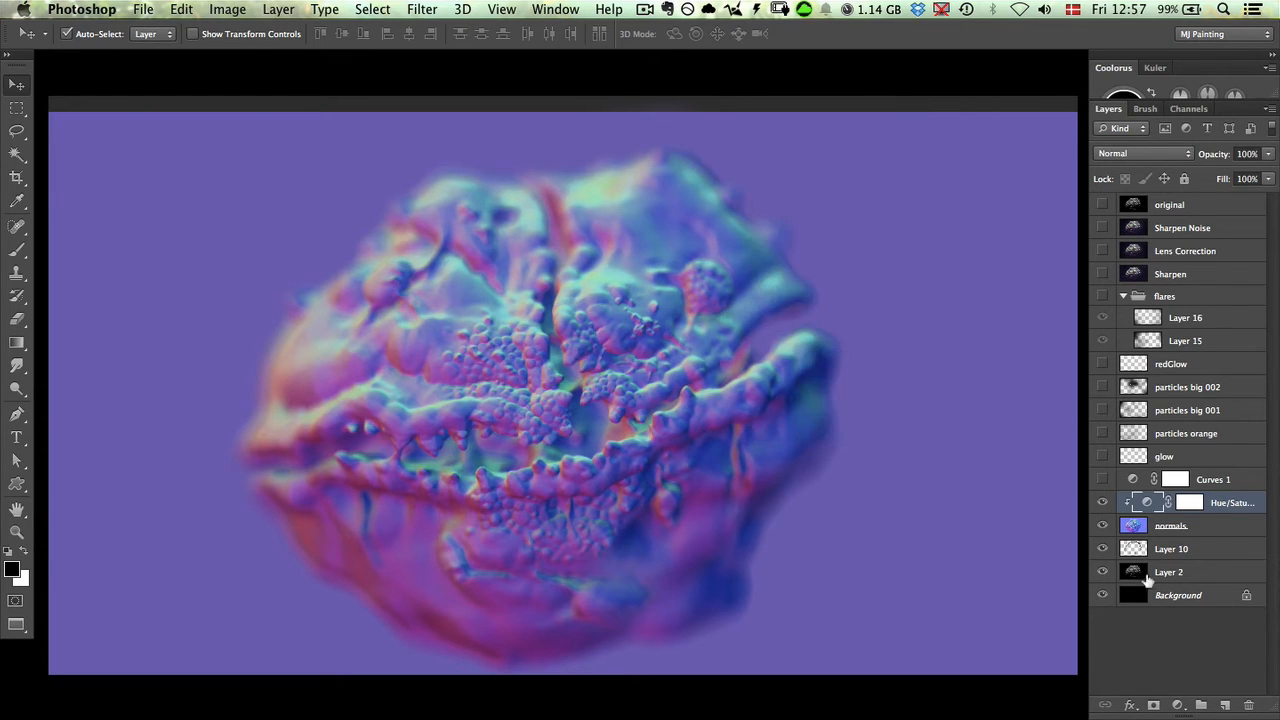
- Set the normals layer to Soft Light and switch on the Curves 1 colour grade
left_click(1180, 525)
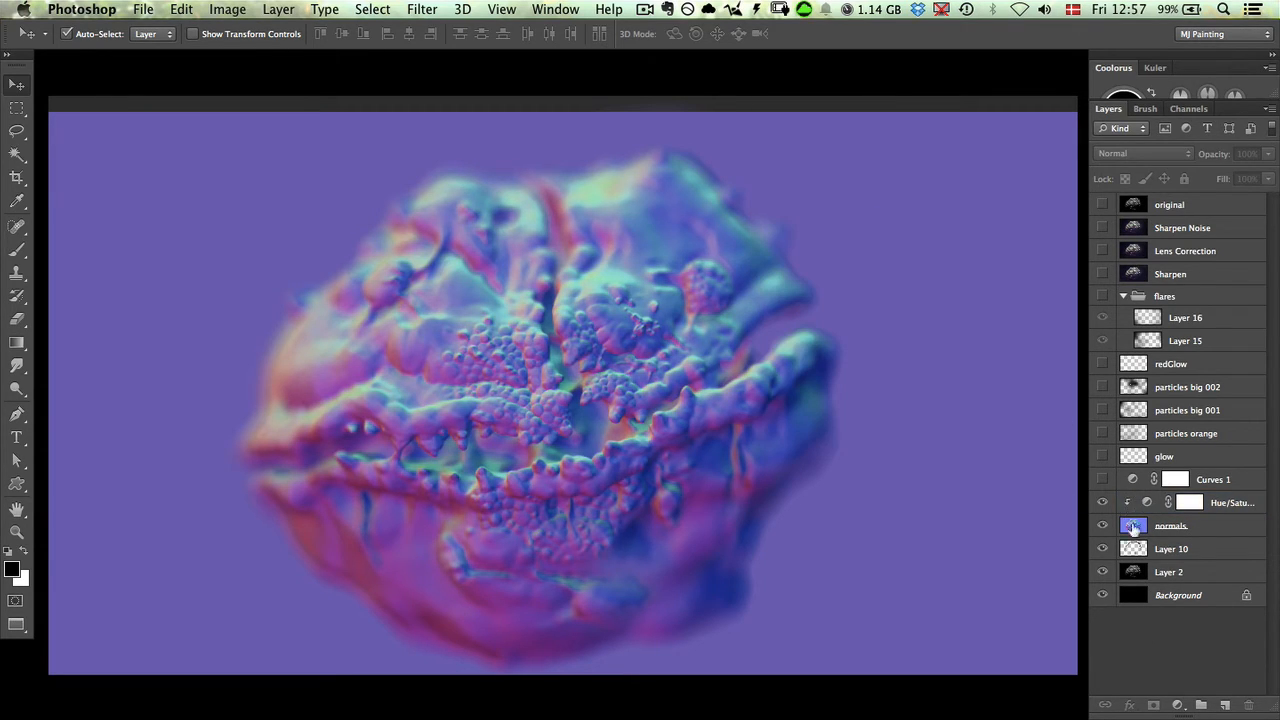
left_click(1220, 502)
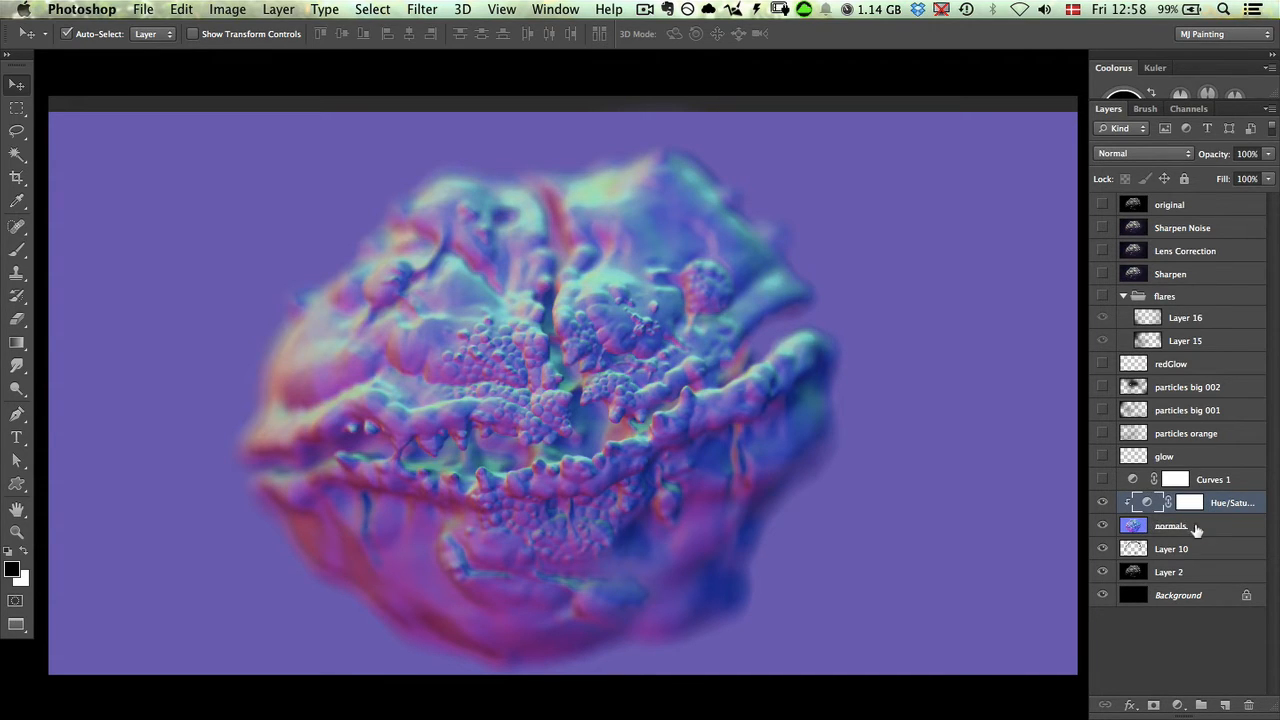
left_click(1142, 153)
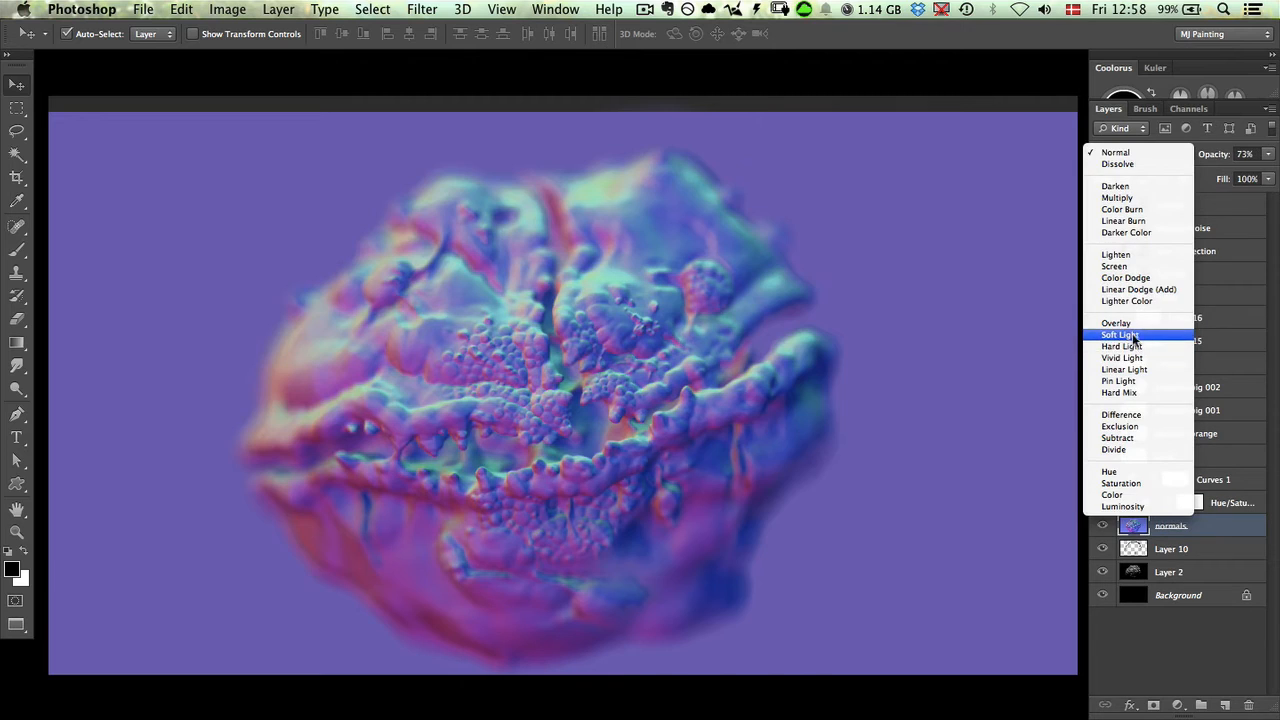
left_click(1120, 334)
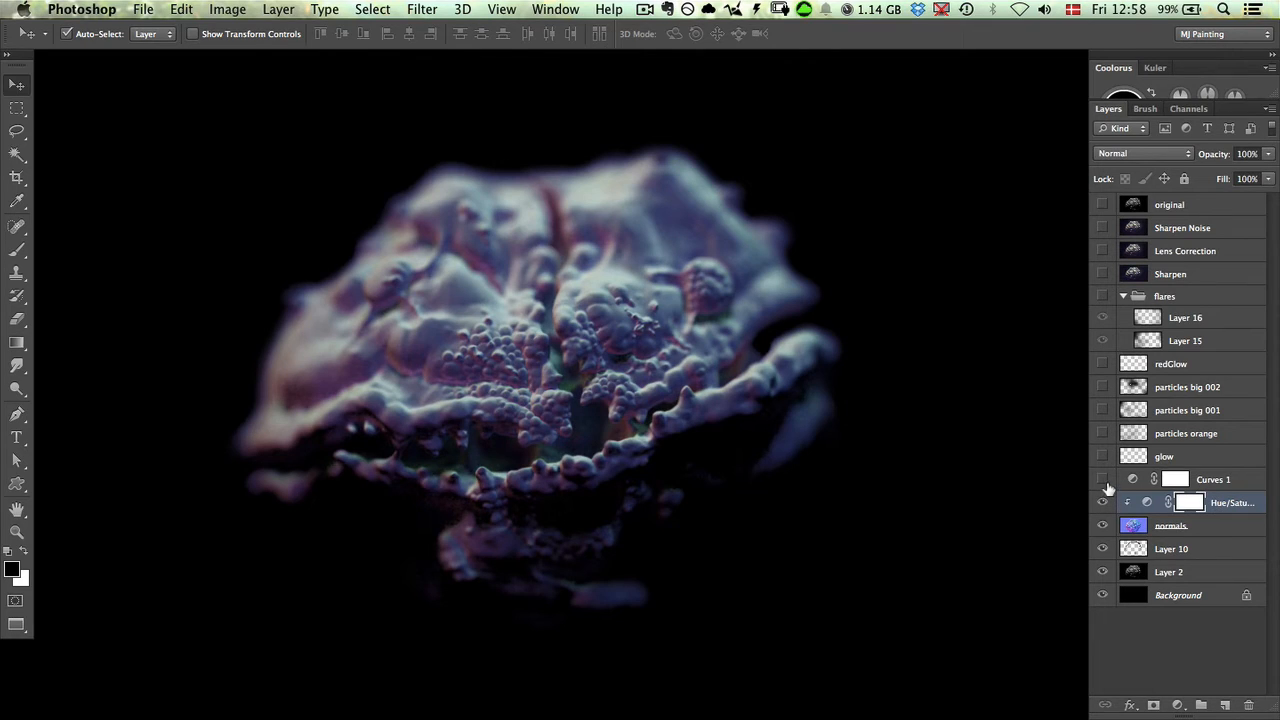
left_click(1101, 479)
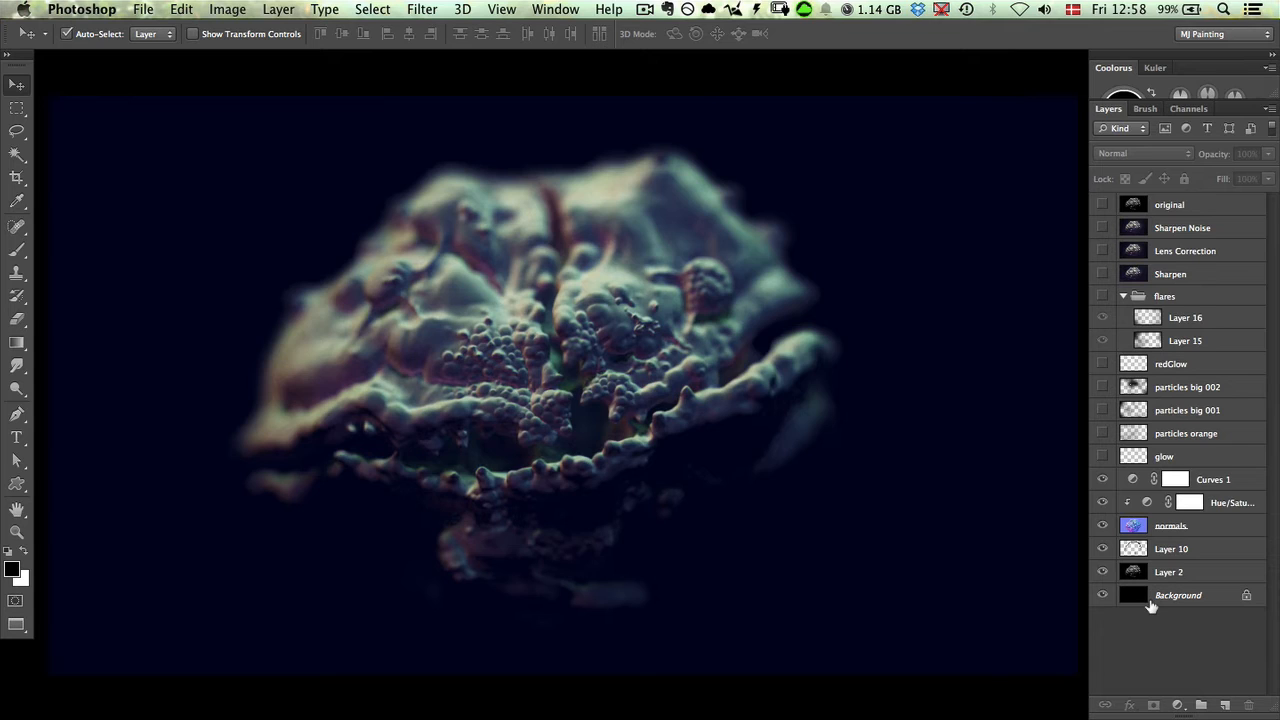
- Open Curves 1 and raise the Red channel curve's highlights for a strong red boost
double_click(1213, 479)
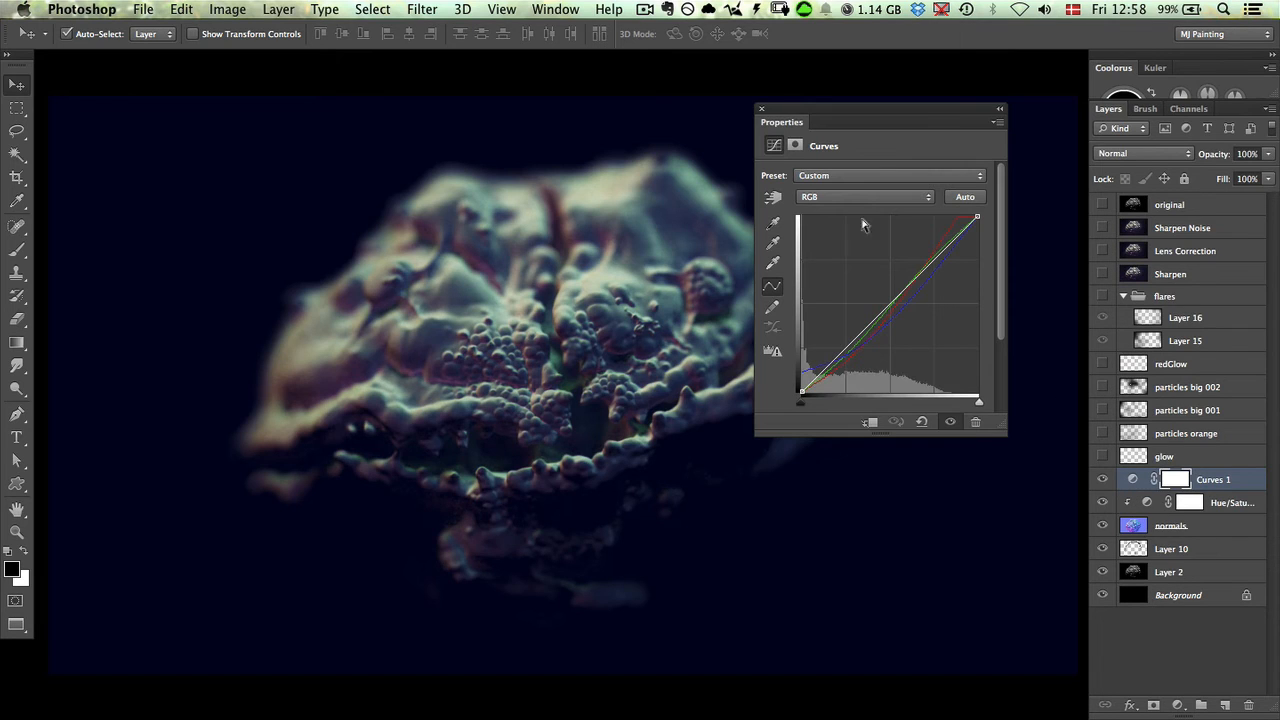
left_click(865, 196)
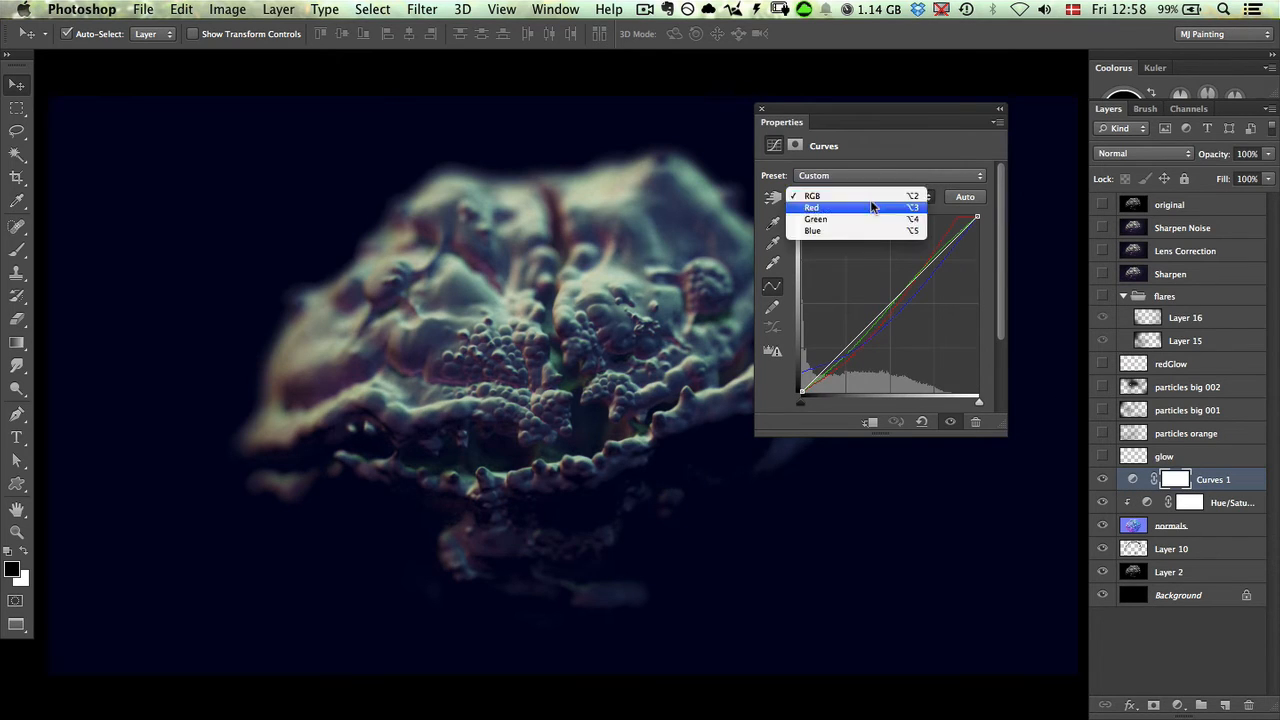
left_click(811, 207)
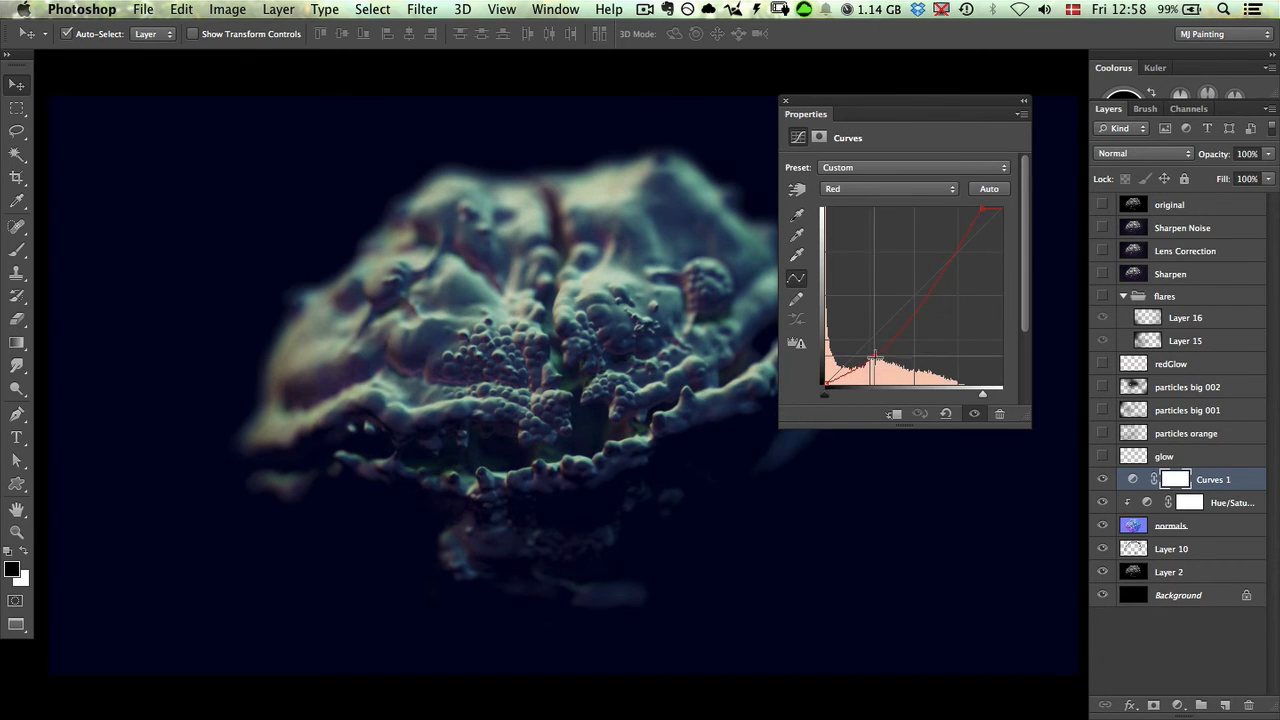
left_click_drag(875, 355, 875, 370)
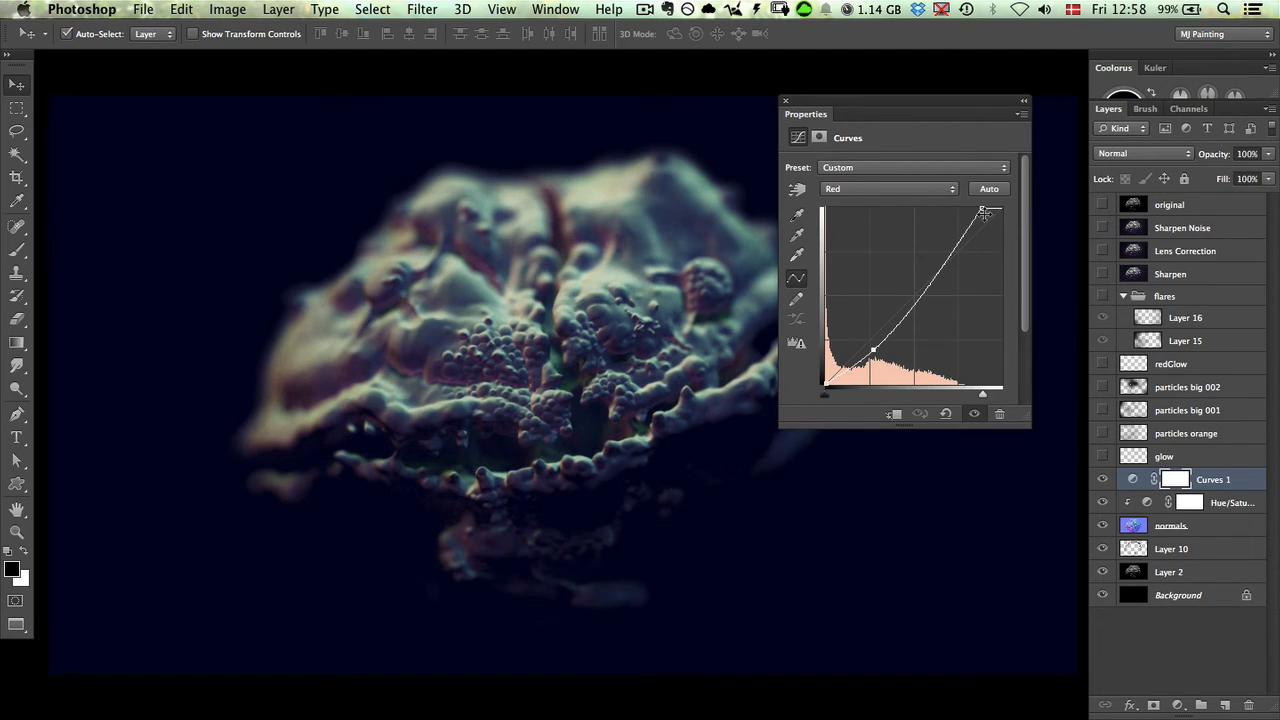
left_click_drag(983, 212, 952, 210)
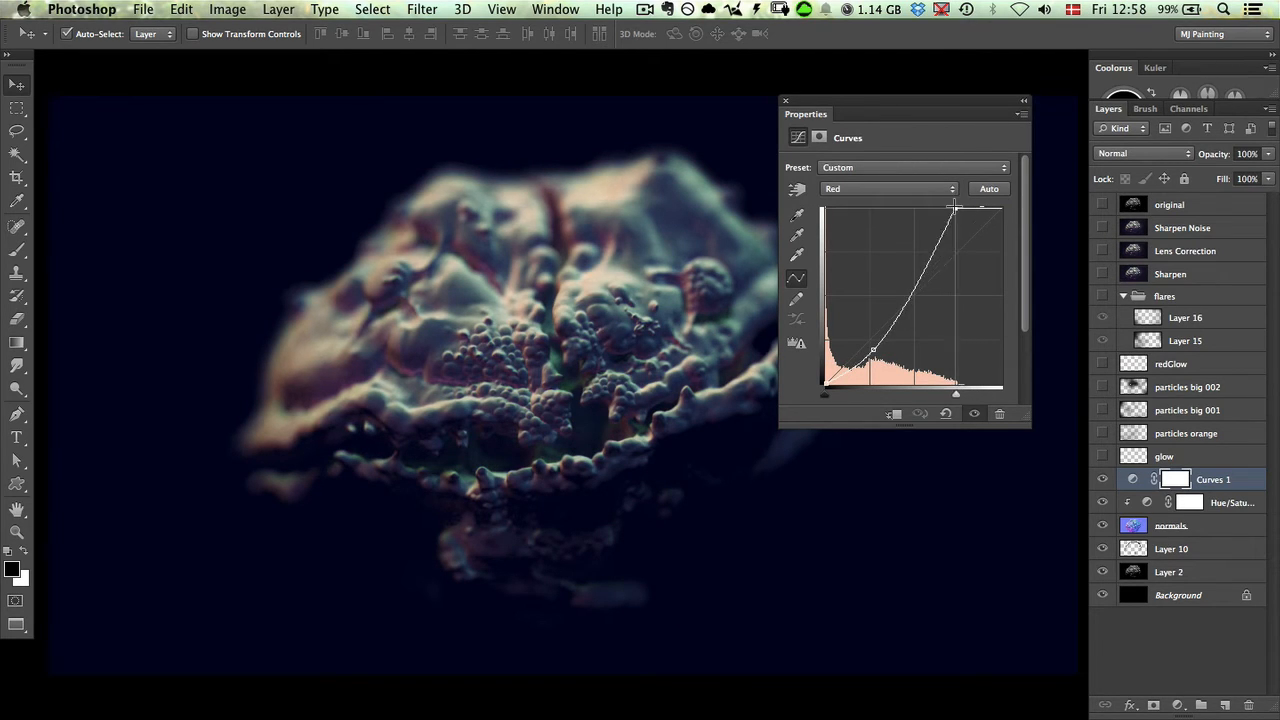
left_click_drag(955, 207, 900, 207)
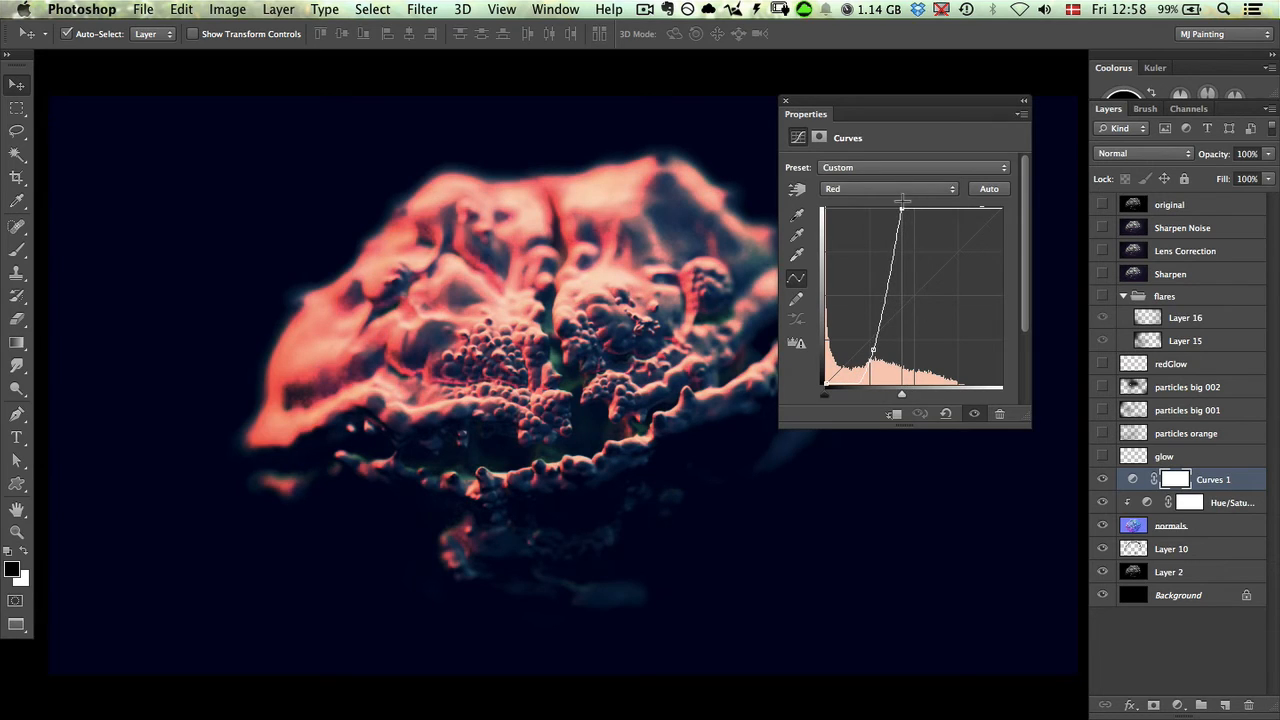
- Nudge shadow and highlight points on the Green and Red channel curves
left_click(888, 189)
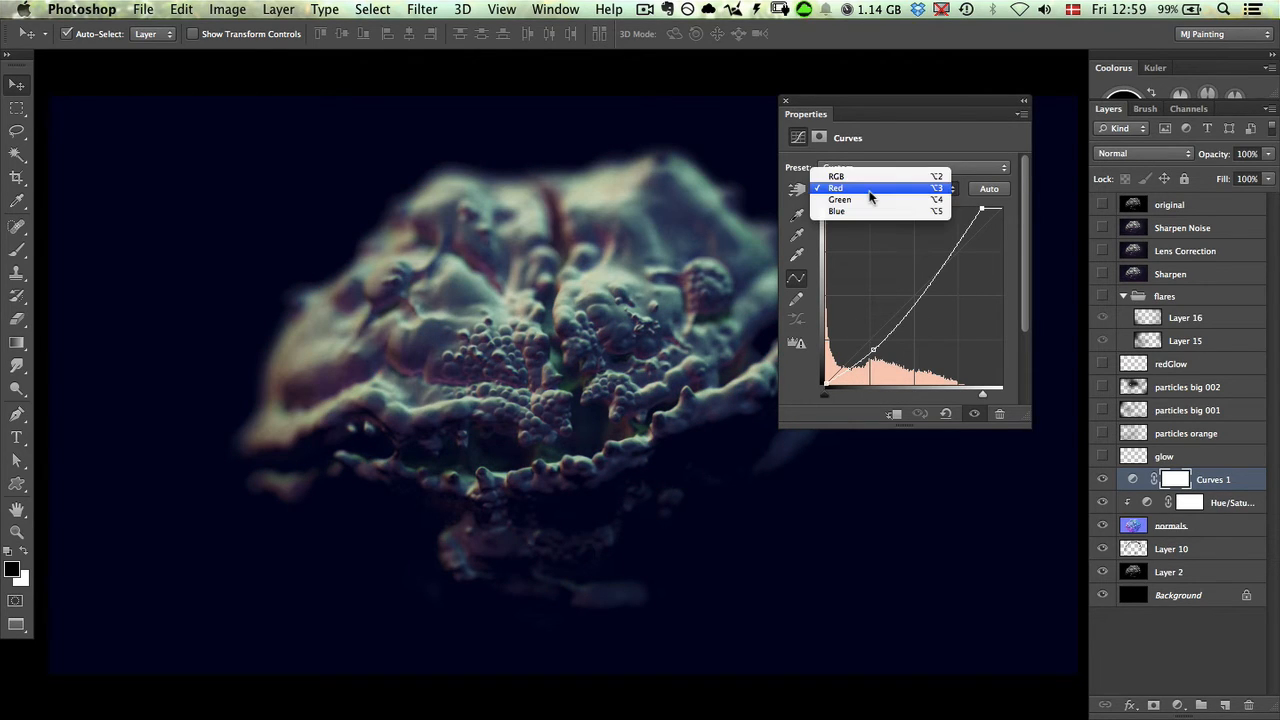
left_click(839, 199)
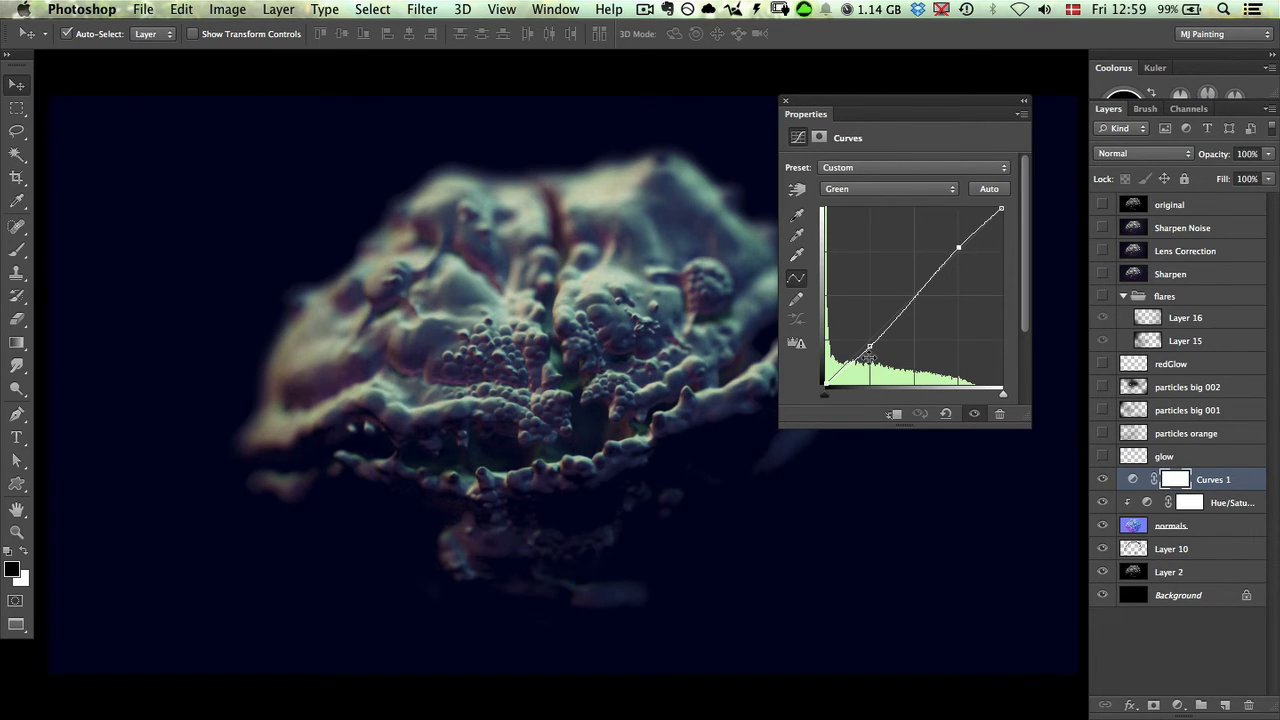
left_click_drag(868, 357, 875, 343)
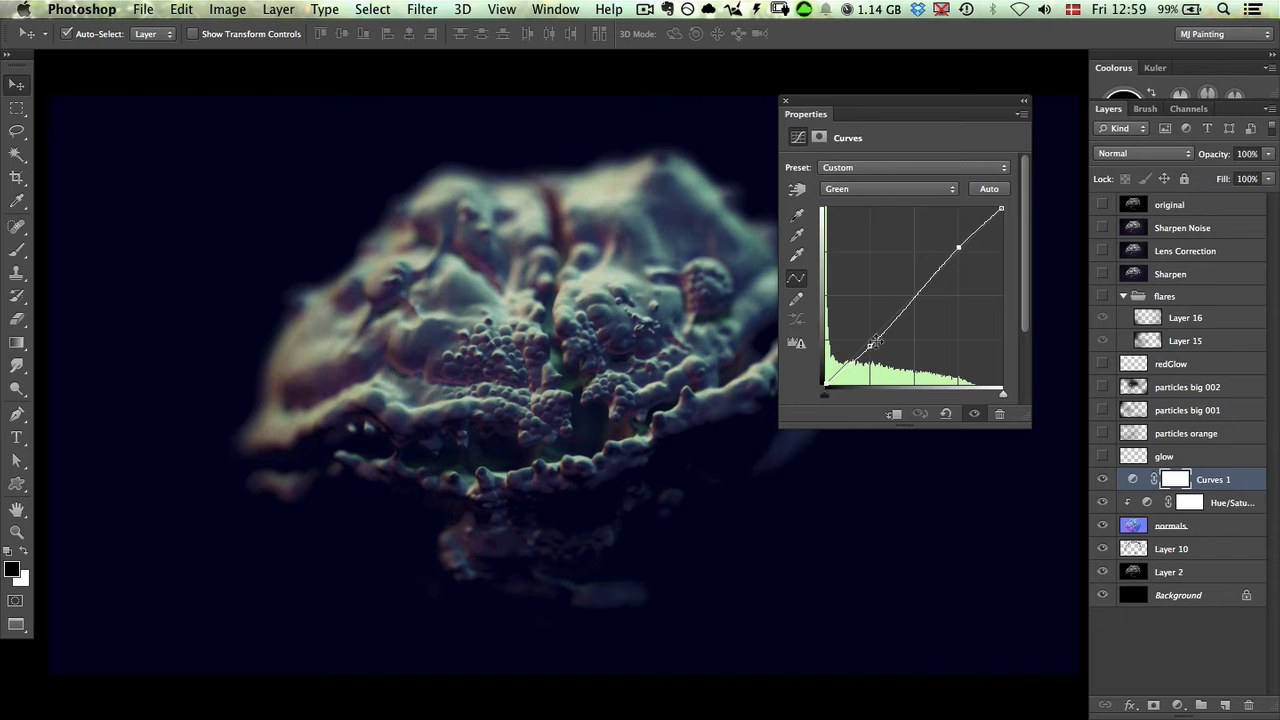
left_click(888, 188)
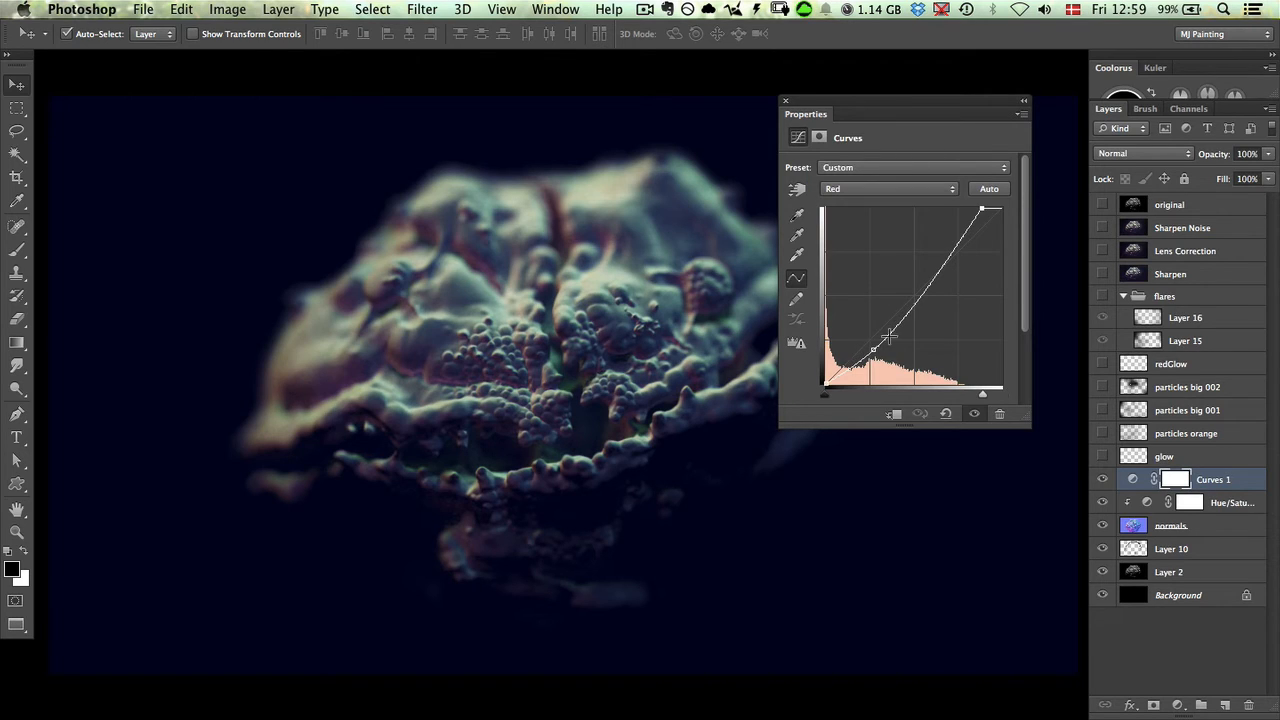
left_click_drag(888, 337, 873, 348)
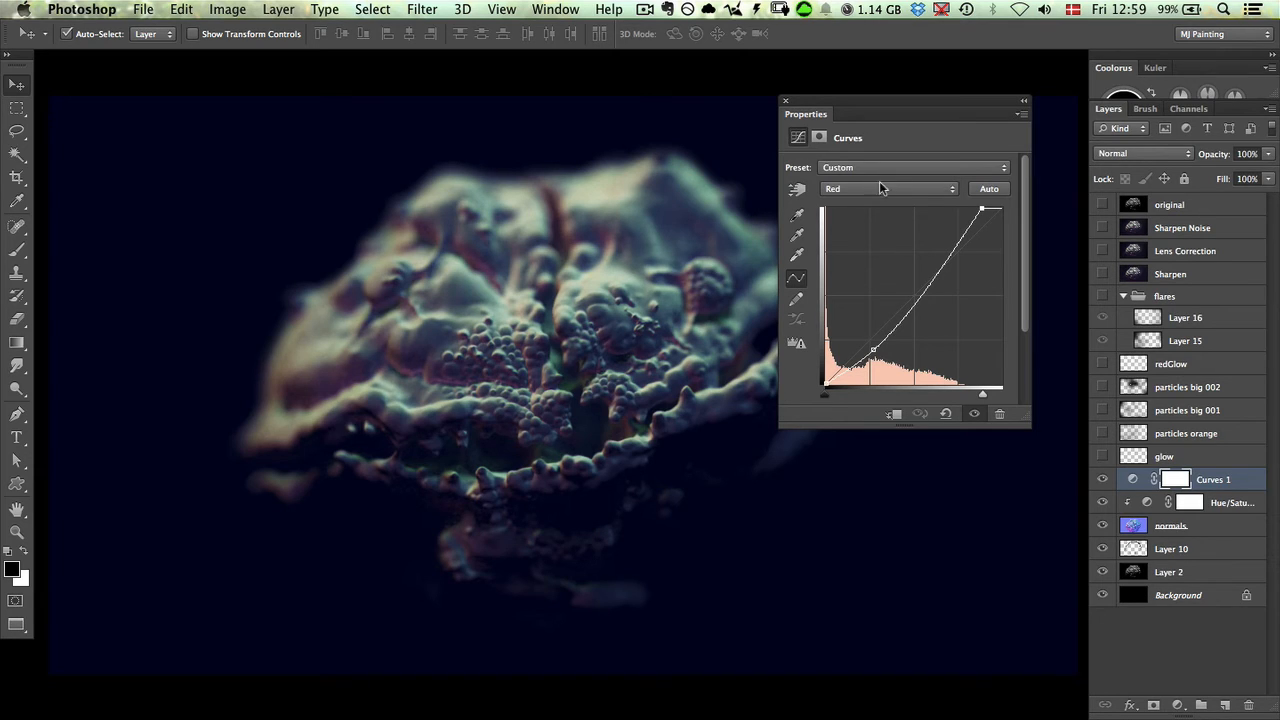
left_click(887, 188)
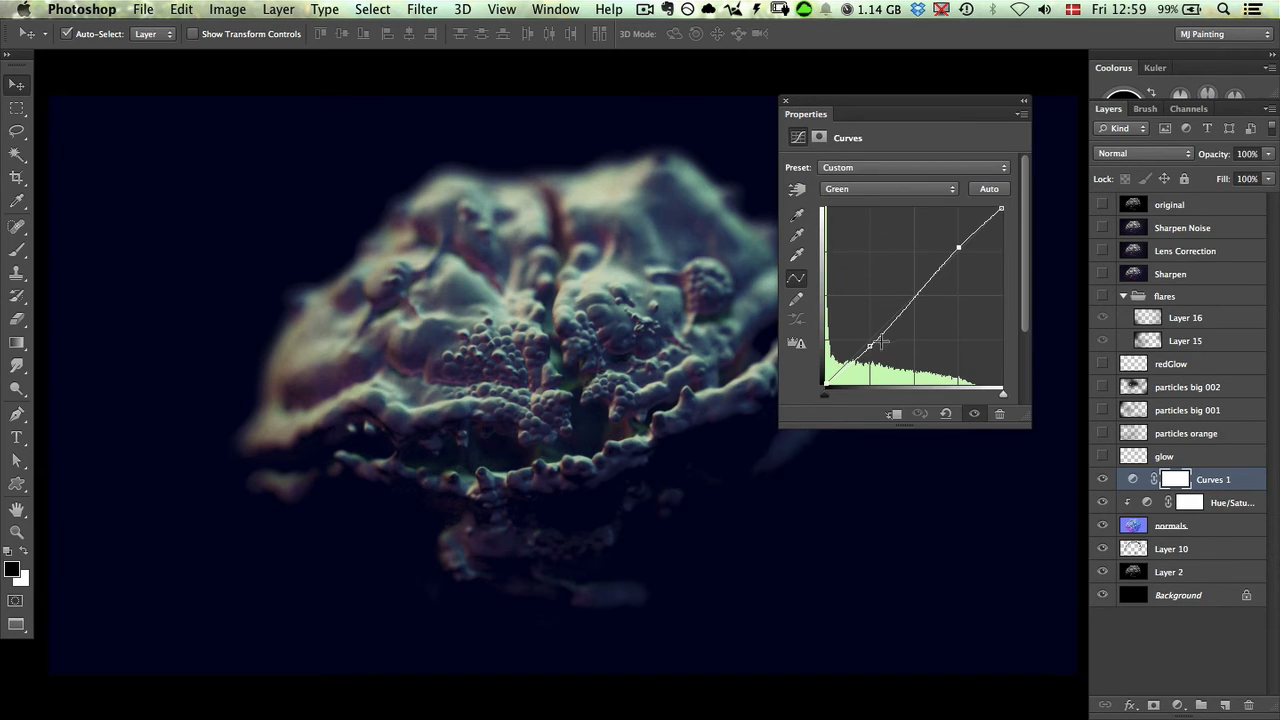
left_click_drag(882, 340, 870, 348)
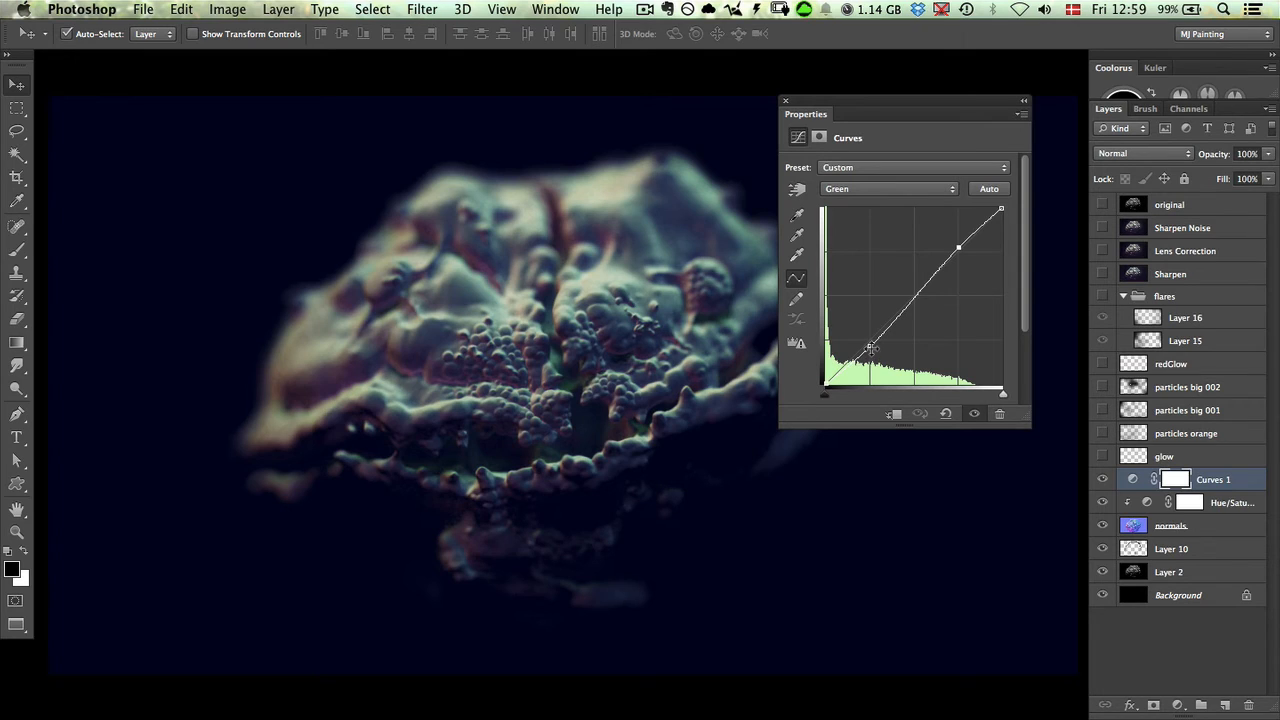
left_click_drag(873, 347, 873, 360)
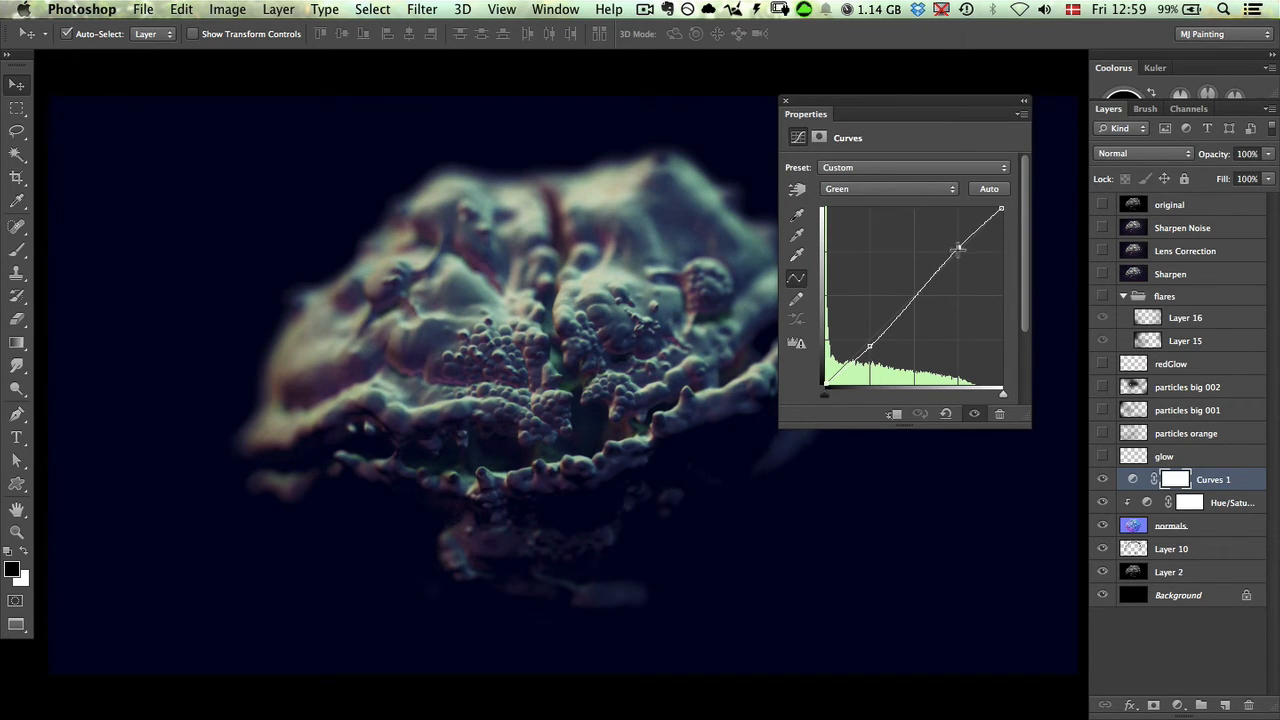
left_click_drag(958, 252, 958, 243)
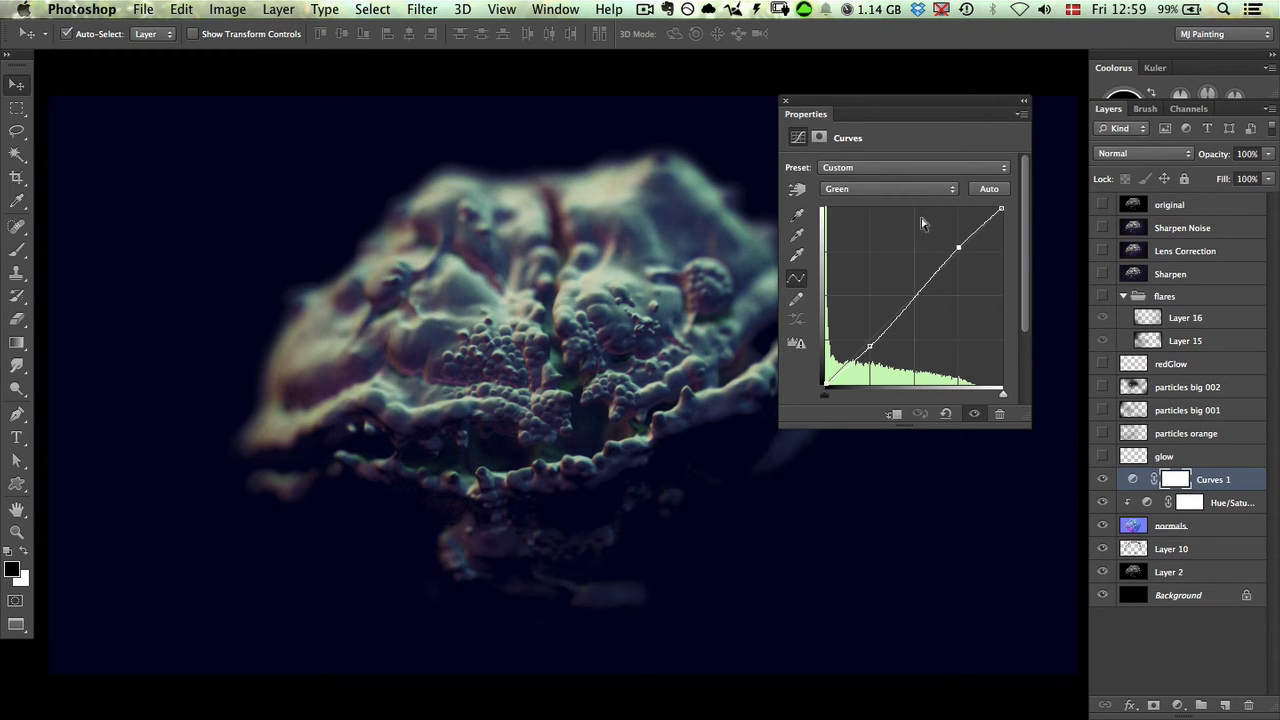
left_click(888, 188)
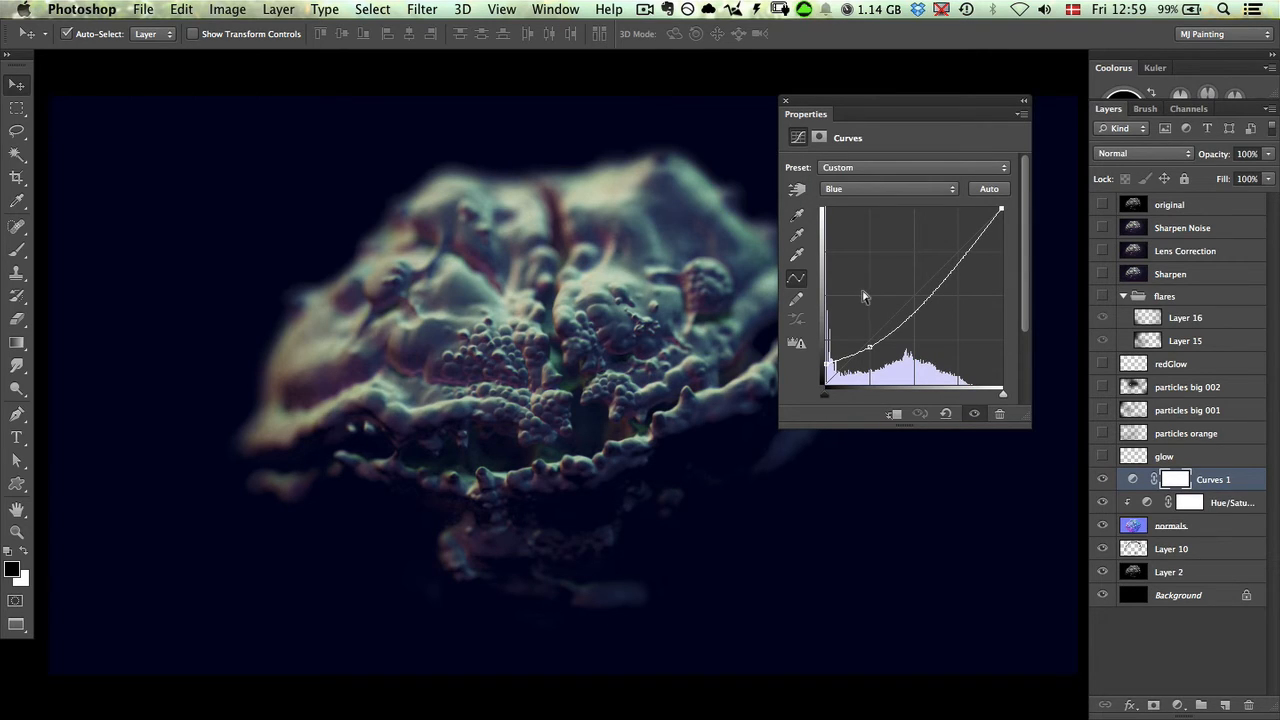
mouse_move(869, 306)
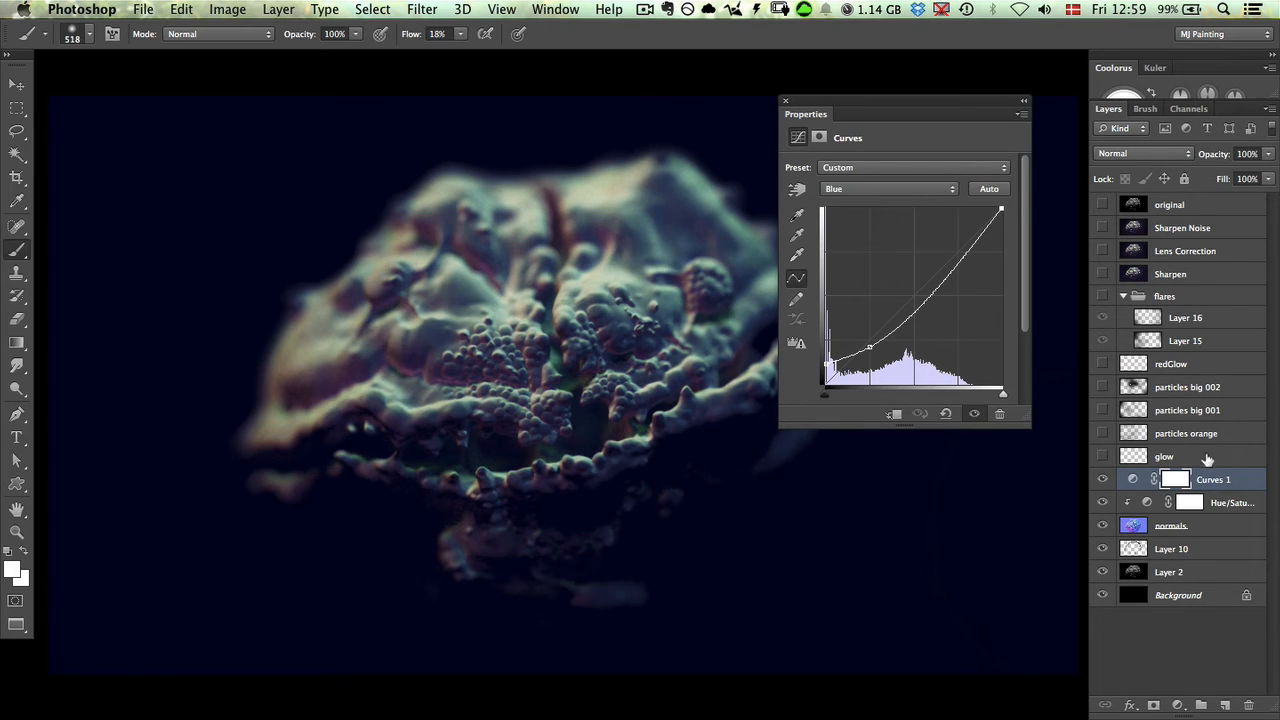
- Select the glow layer, then Layer 17, in the Layers panel
left_click(11, 570)
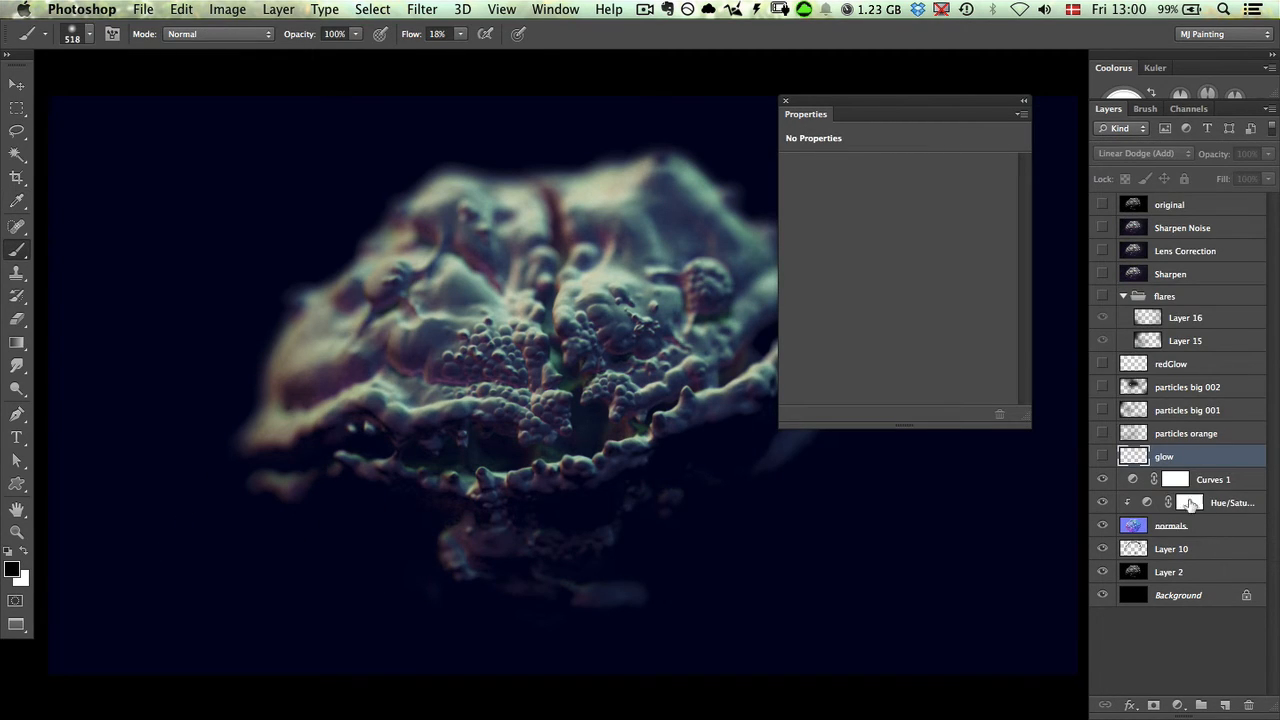
left_click(1223, 479)
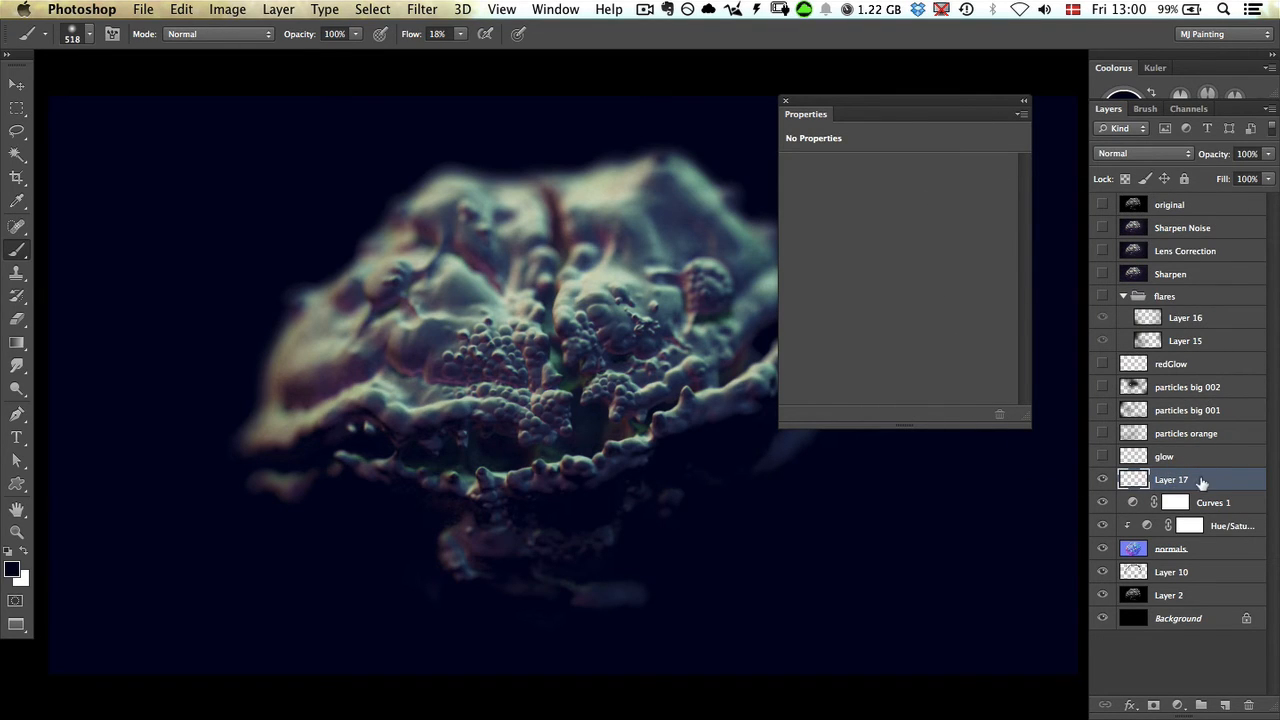
left_click(1208, 479)
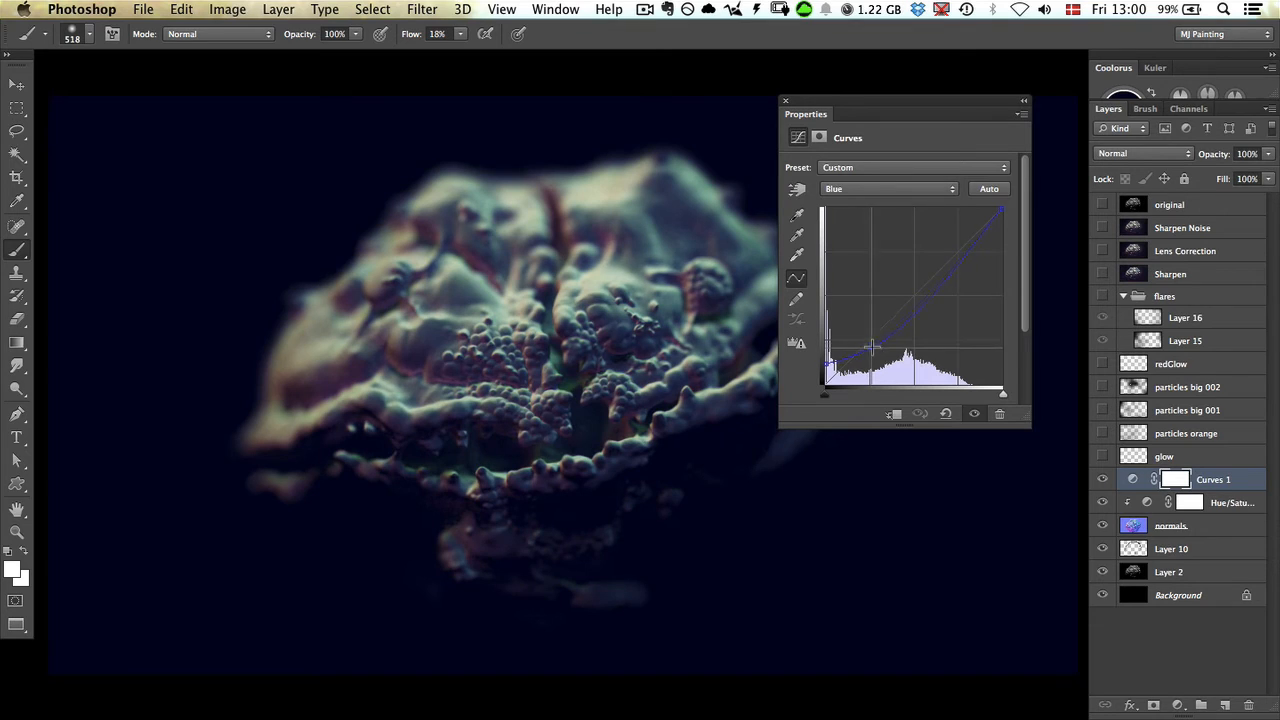
- Bend the lower part of the Curves 1 Blue channel curve into a sagging shape
left_click_drag(875, 347, 873, 352)
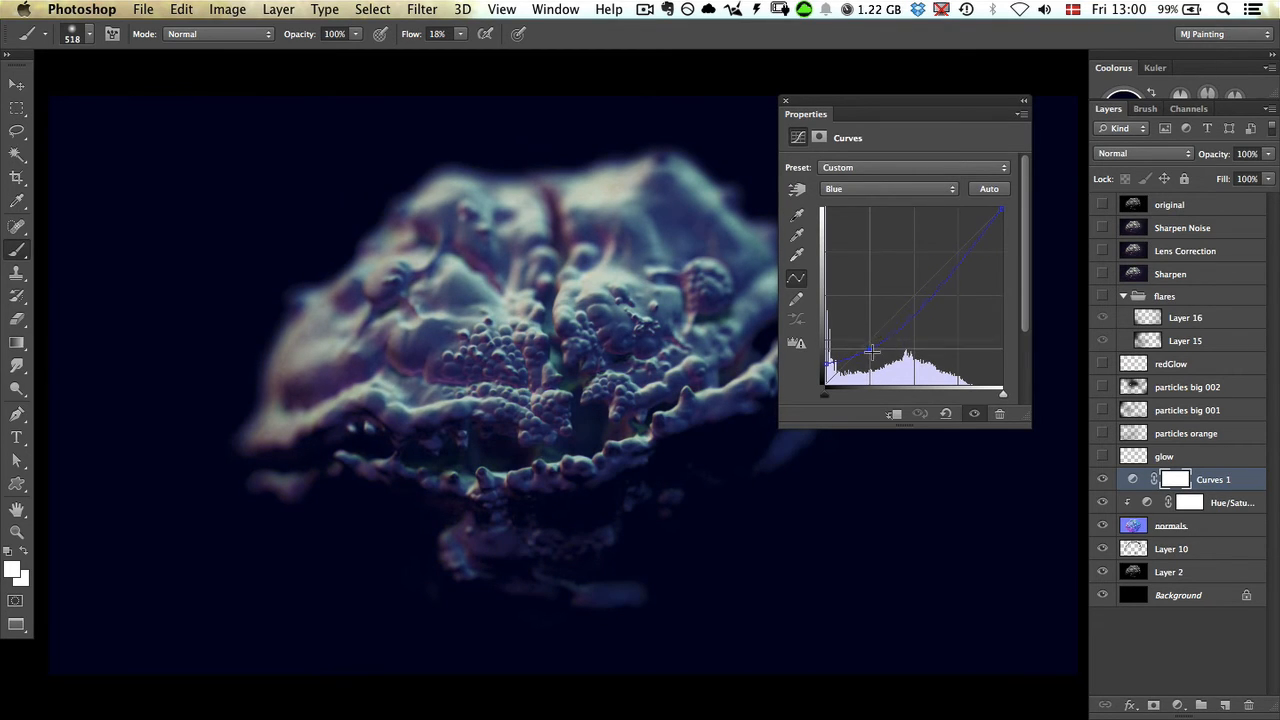
left_click_drag(870, 355, 870, 345)
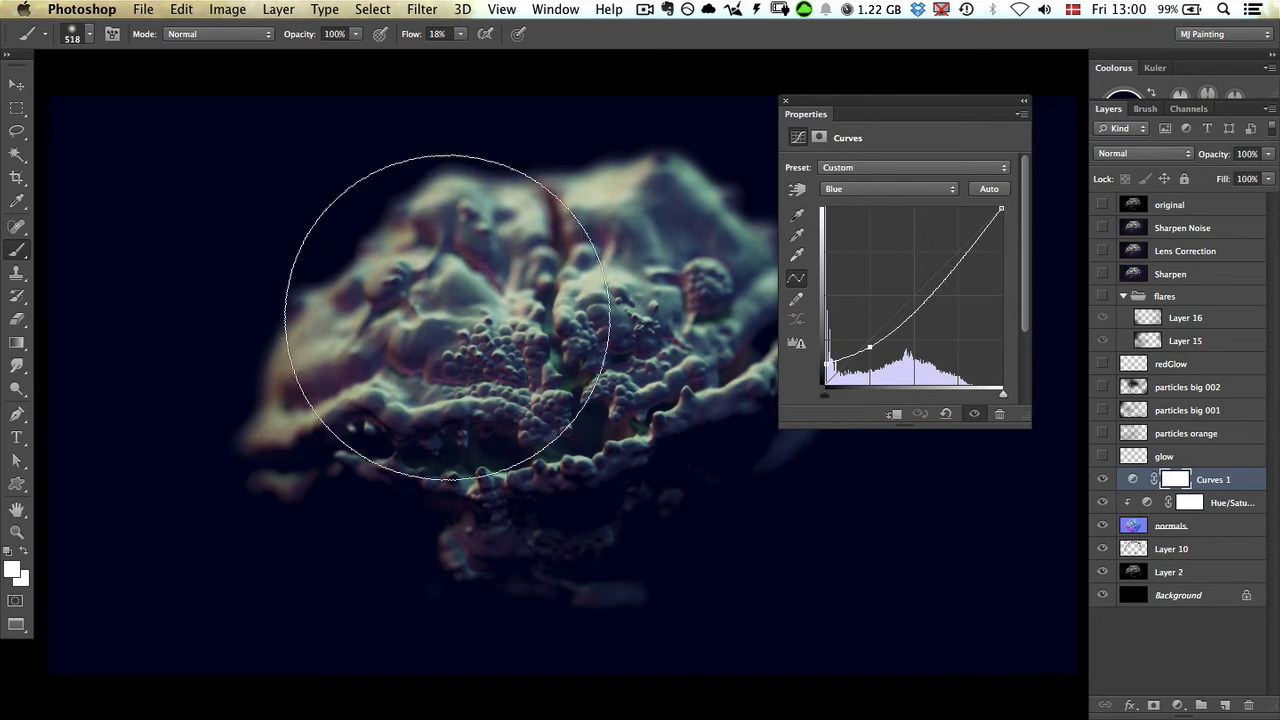
mouse_move(565, 300)
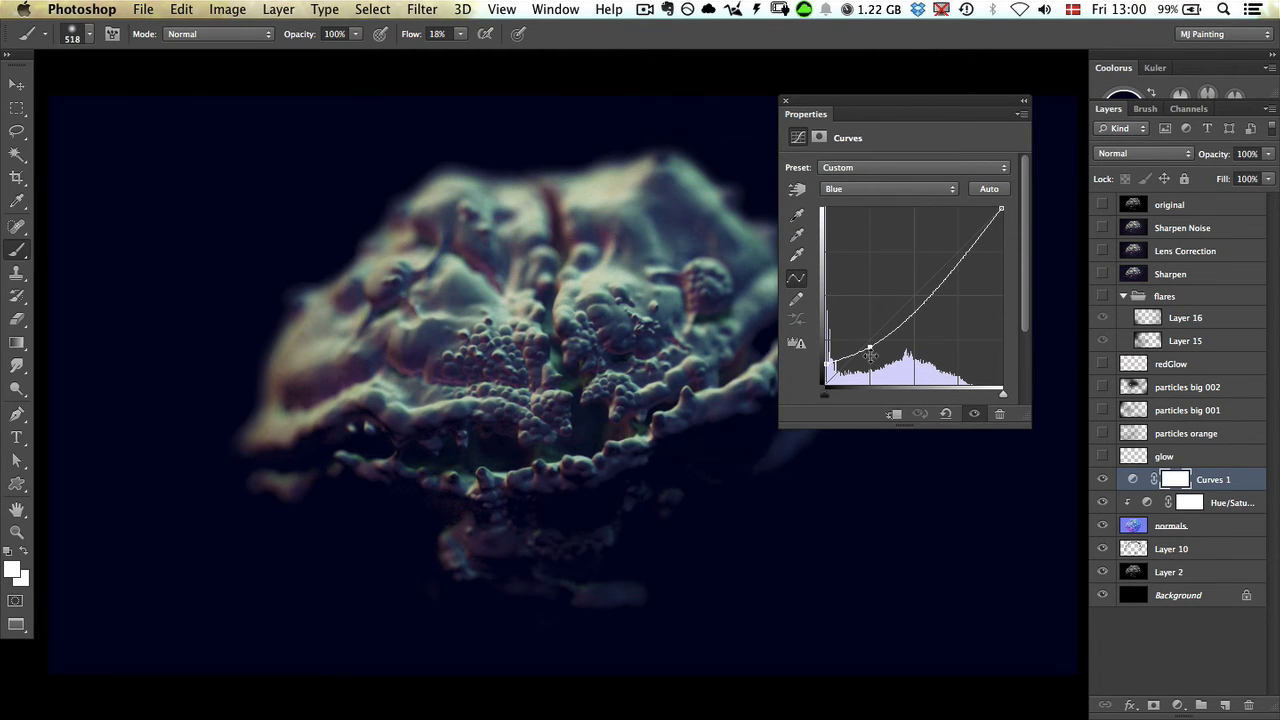
left_click_drag(870, 352, 858, 348)
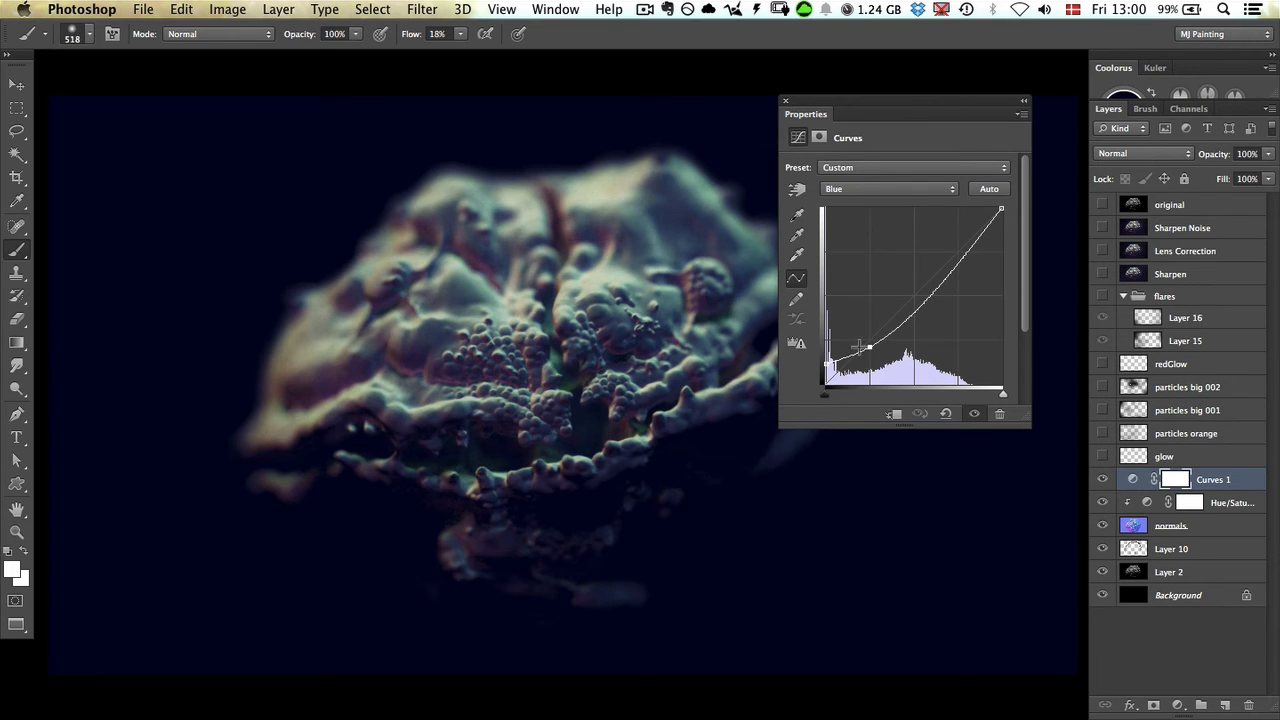
left_click_drag(857, 347, 825, 367)
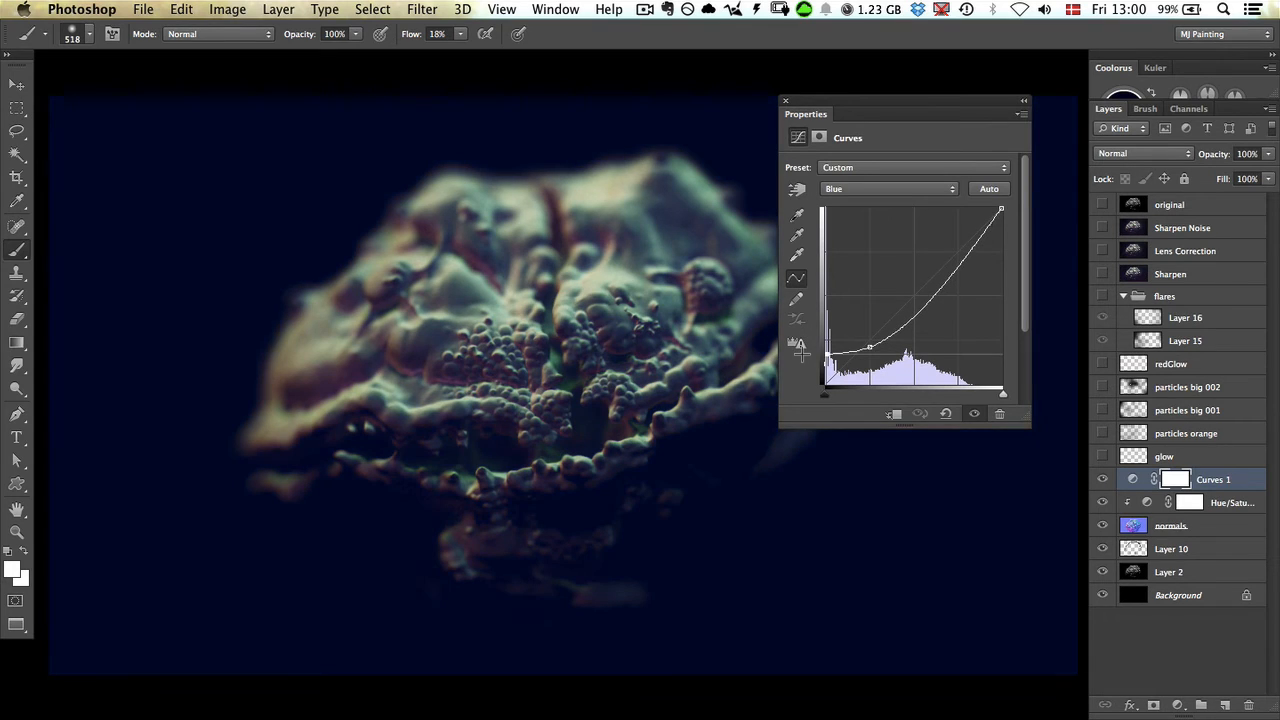
left_click_drag(870, 345, 843, 368)
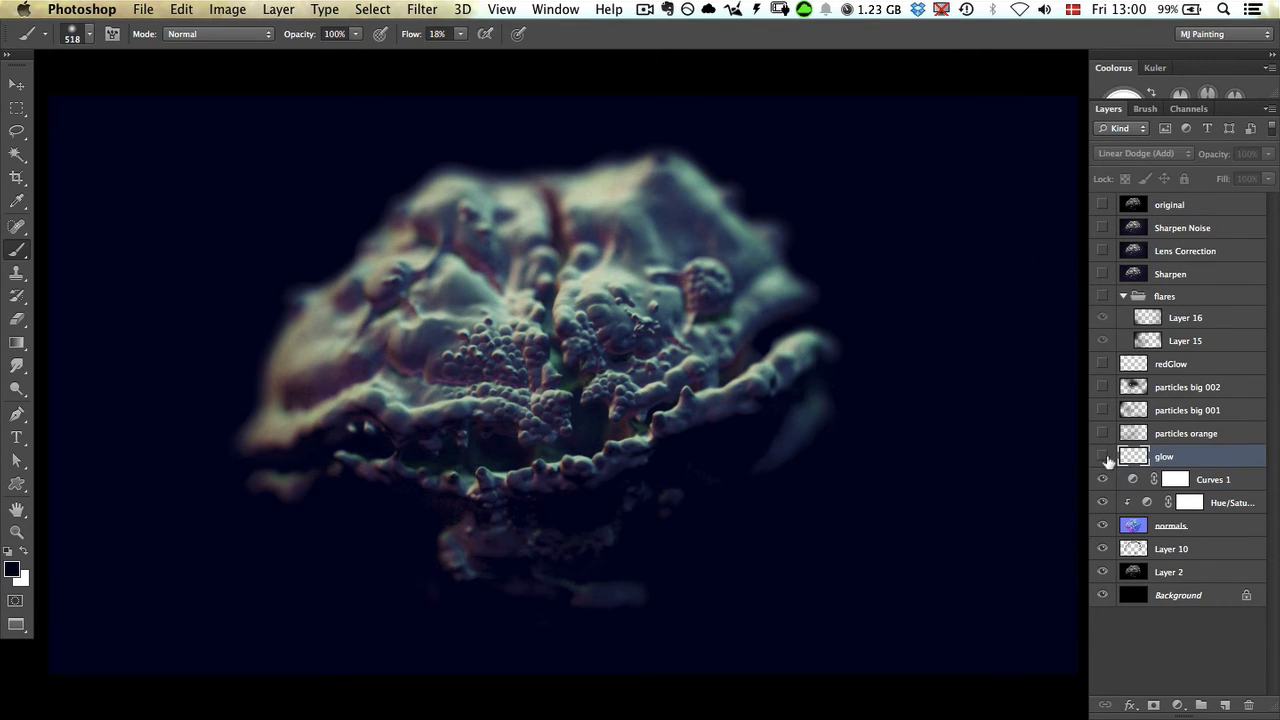
- Turn on the glow layer's soft Linear Dodge haze around the micro-organism
left_click(1101, 456)
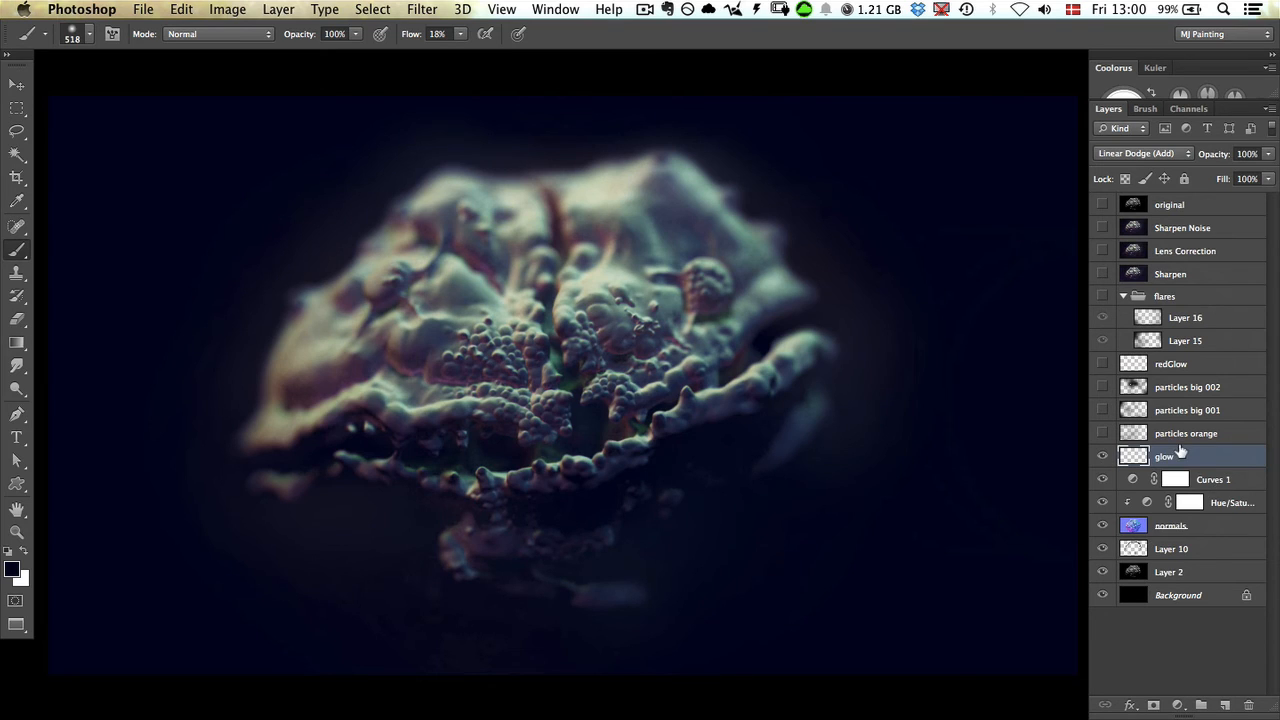
mouse_move(717, 382)
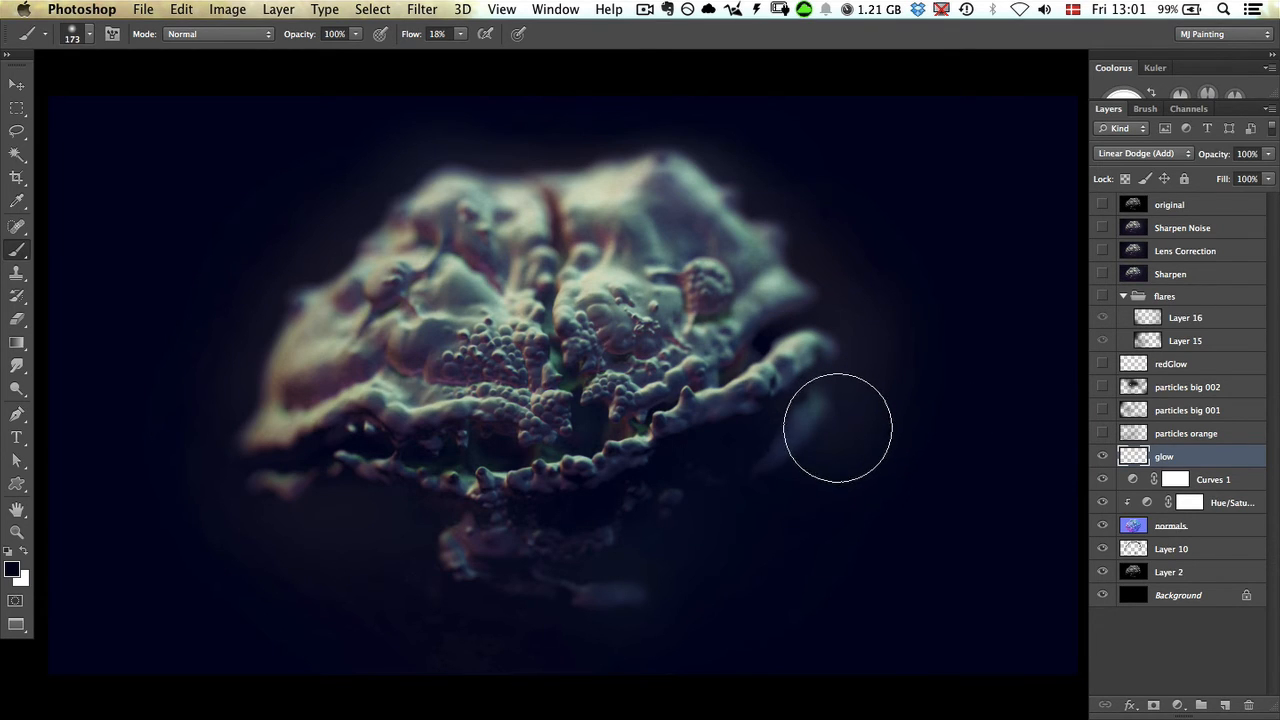
mouse_move(846, 420)
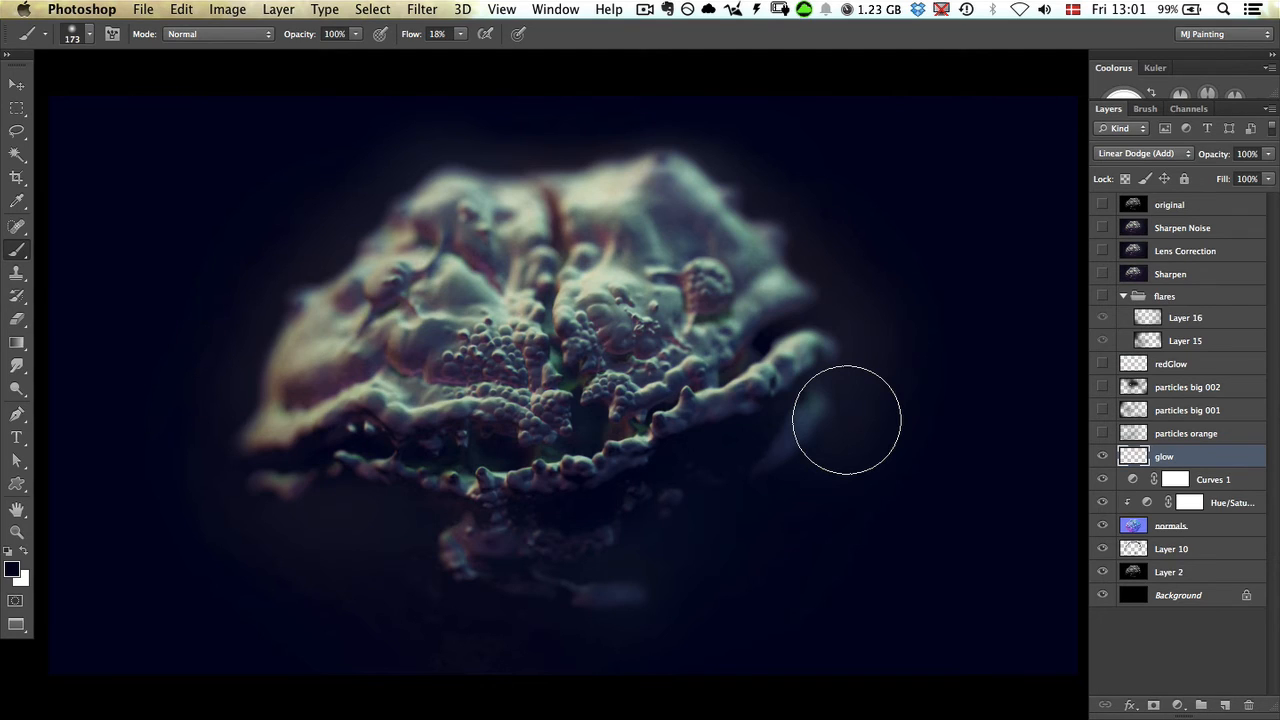
mouse_move(831, 303)
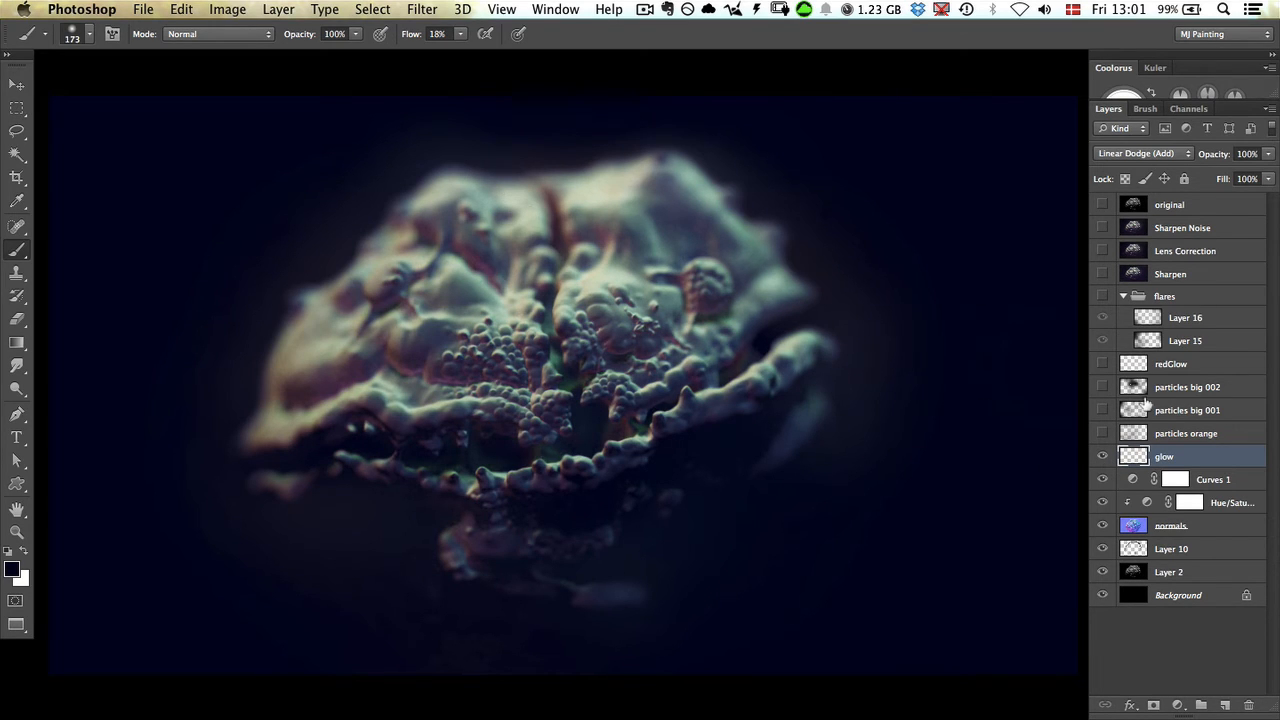
mouse_move(1180, 430)
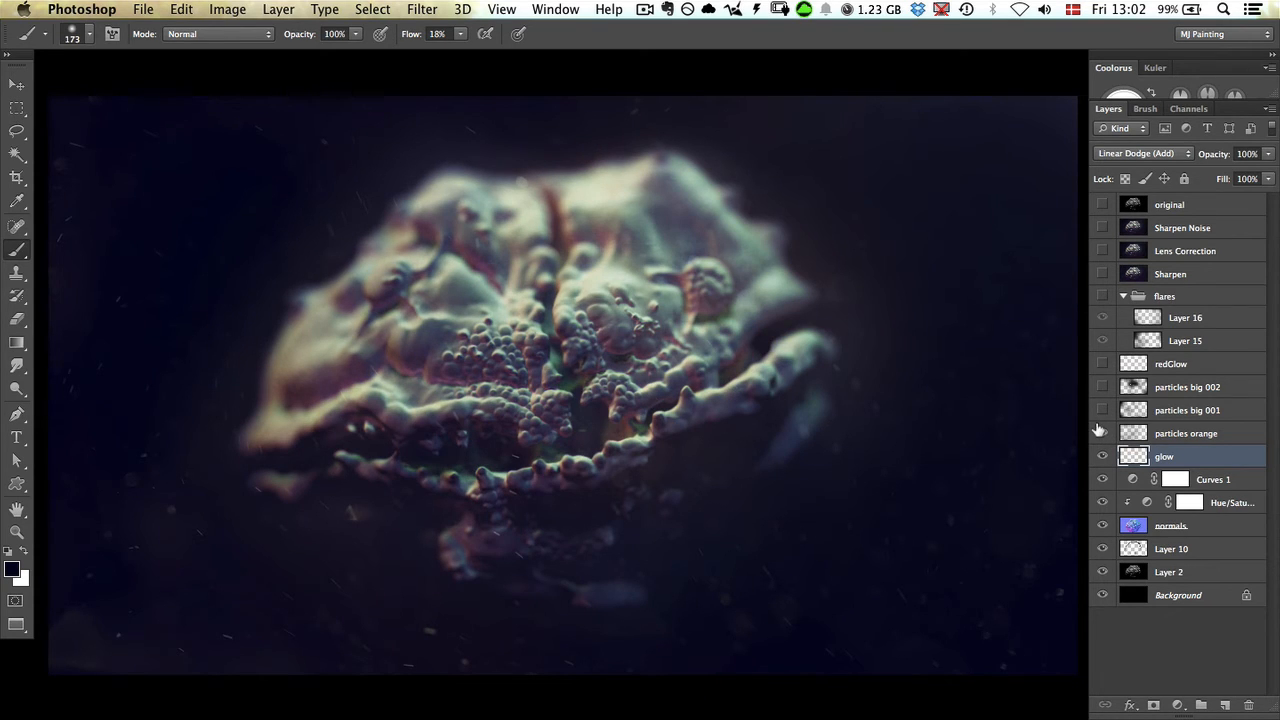
- Try Color Dodge on the particles orange layer, then return it to Linear Dodge (Add)
left_click(1186, 433)
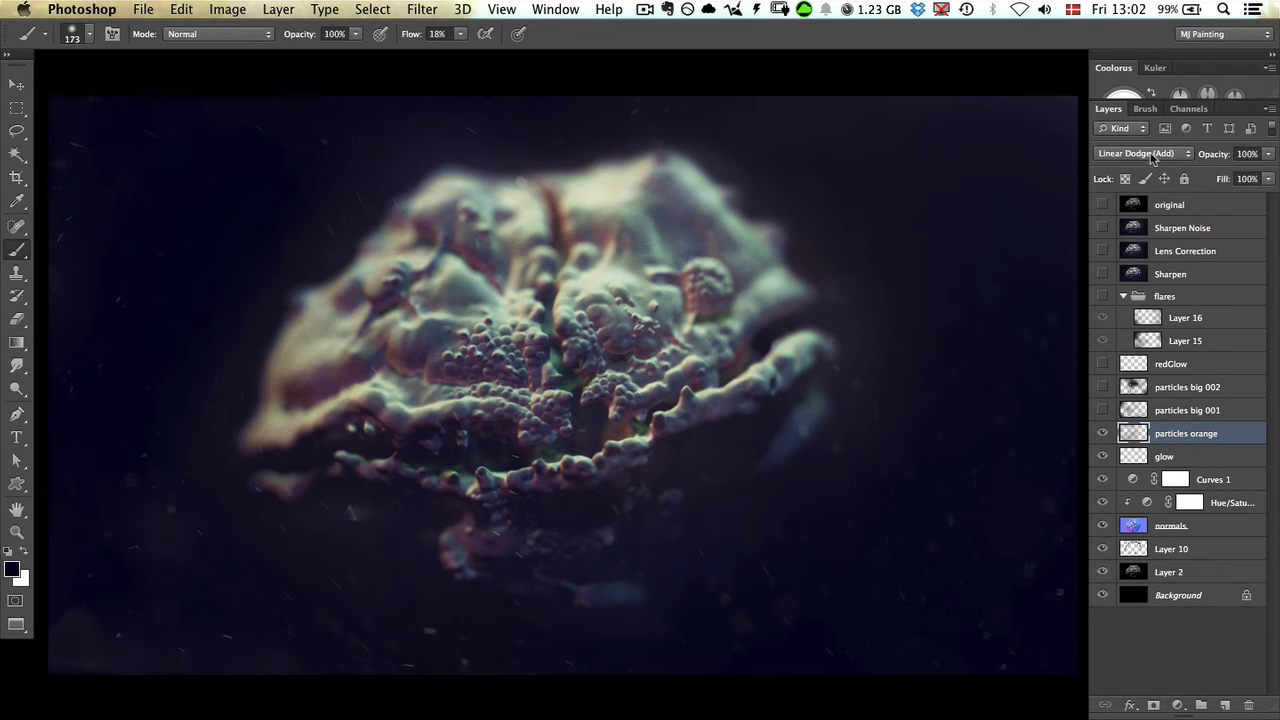
left_click(1142, 153)
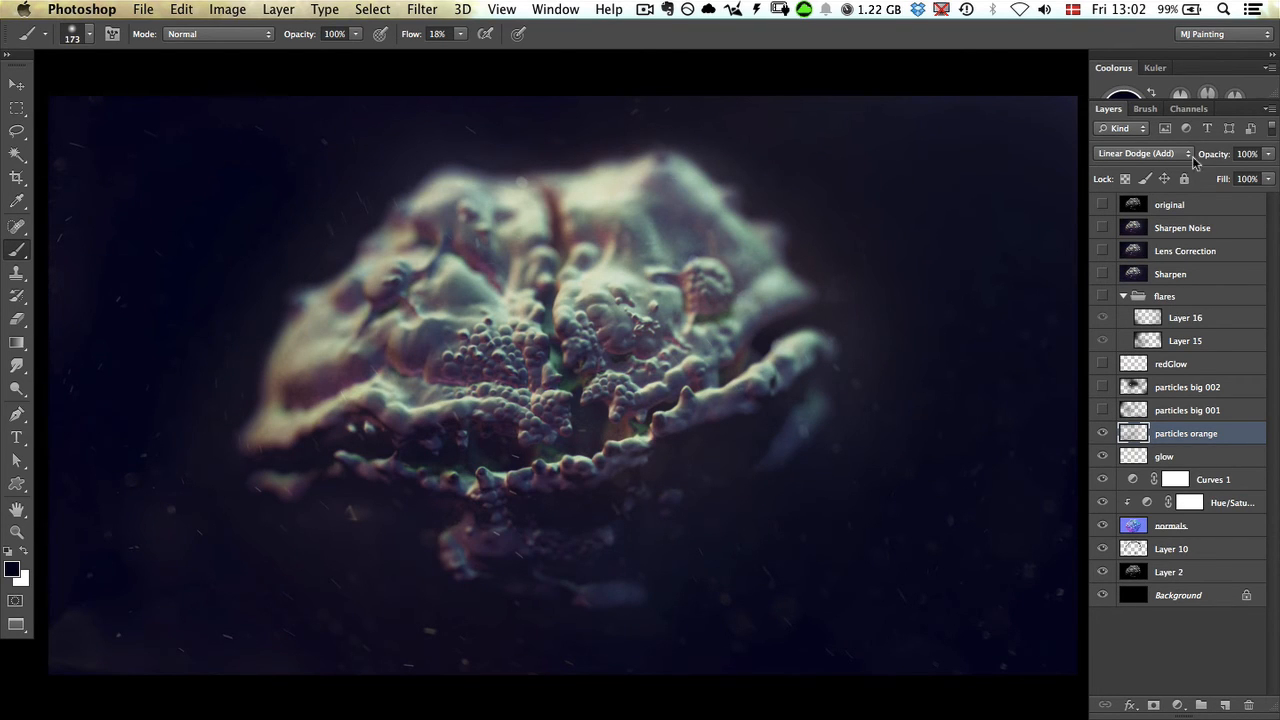
mouse_move(807, 467)
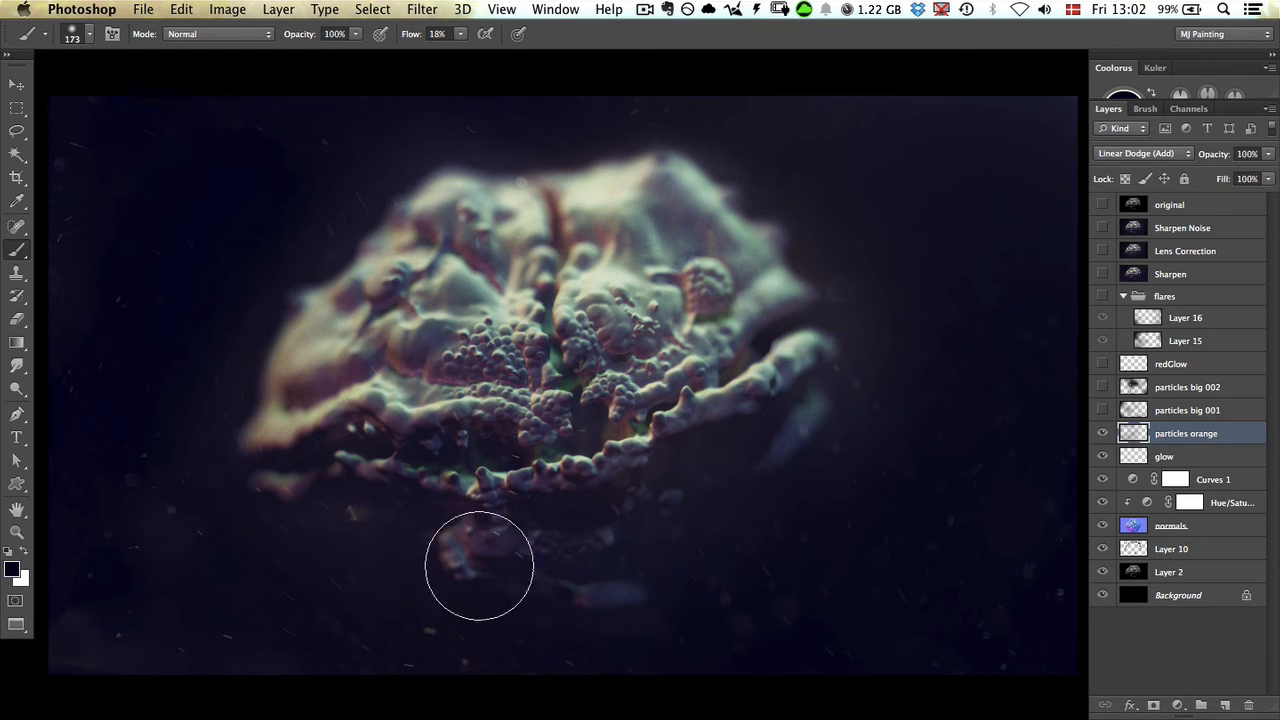
left_click(1142, 153)
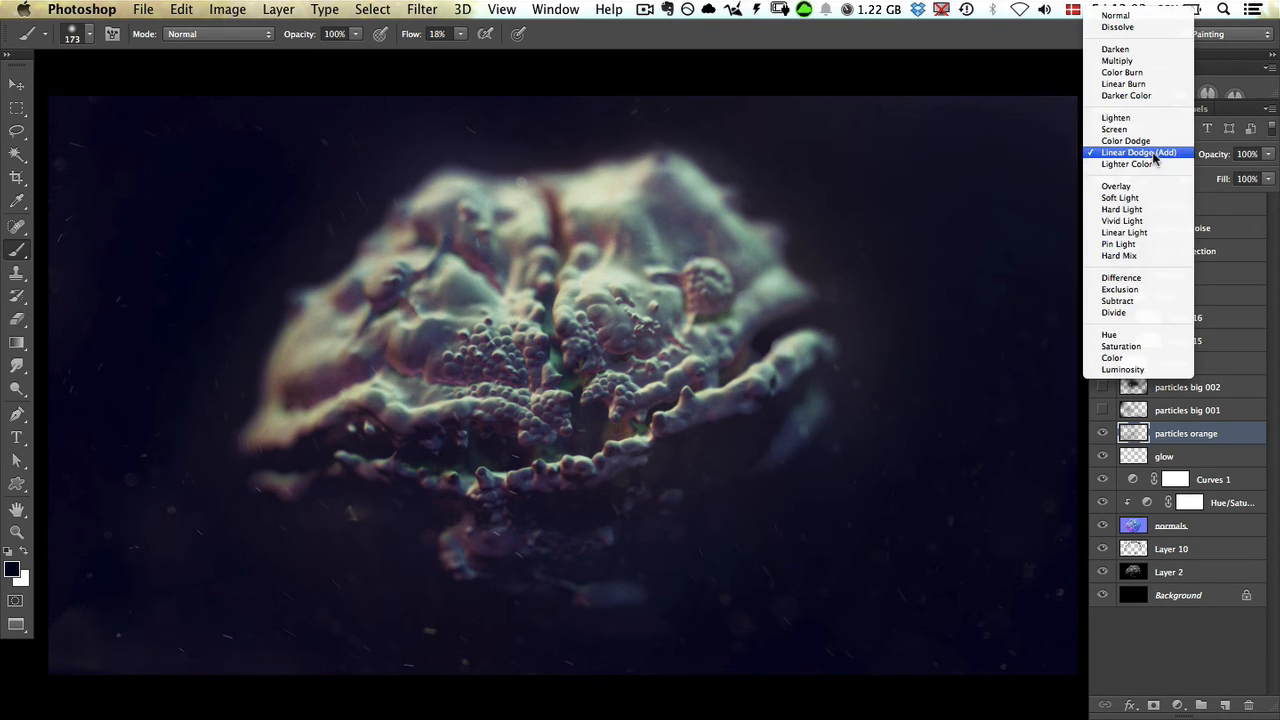
left_click(1125, 140)
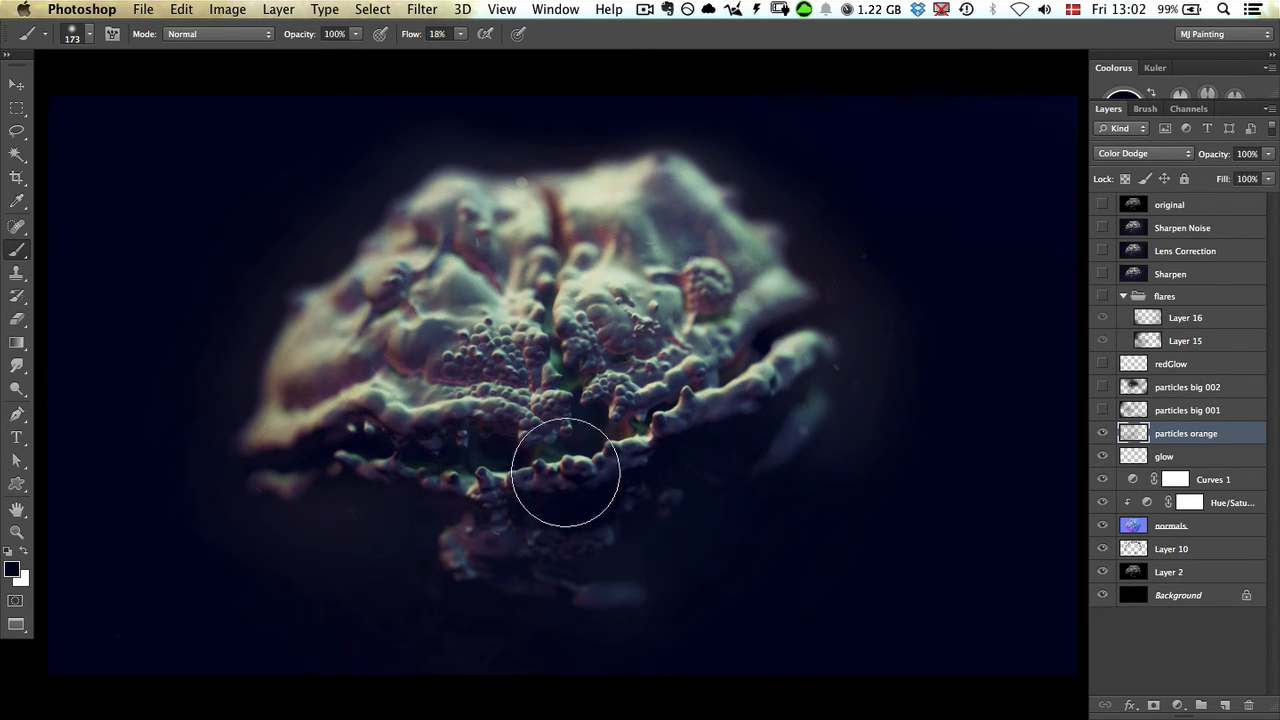
left_click(1143, 153)
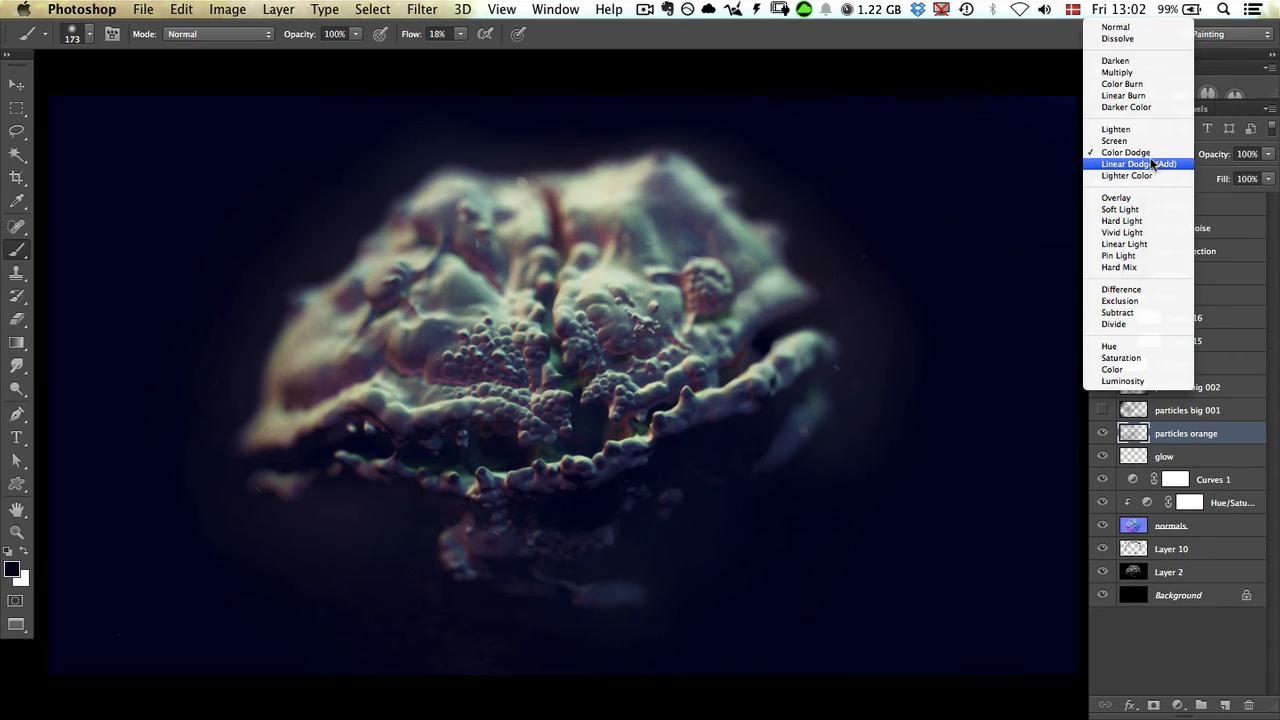
left_click(1138, 164)
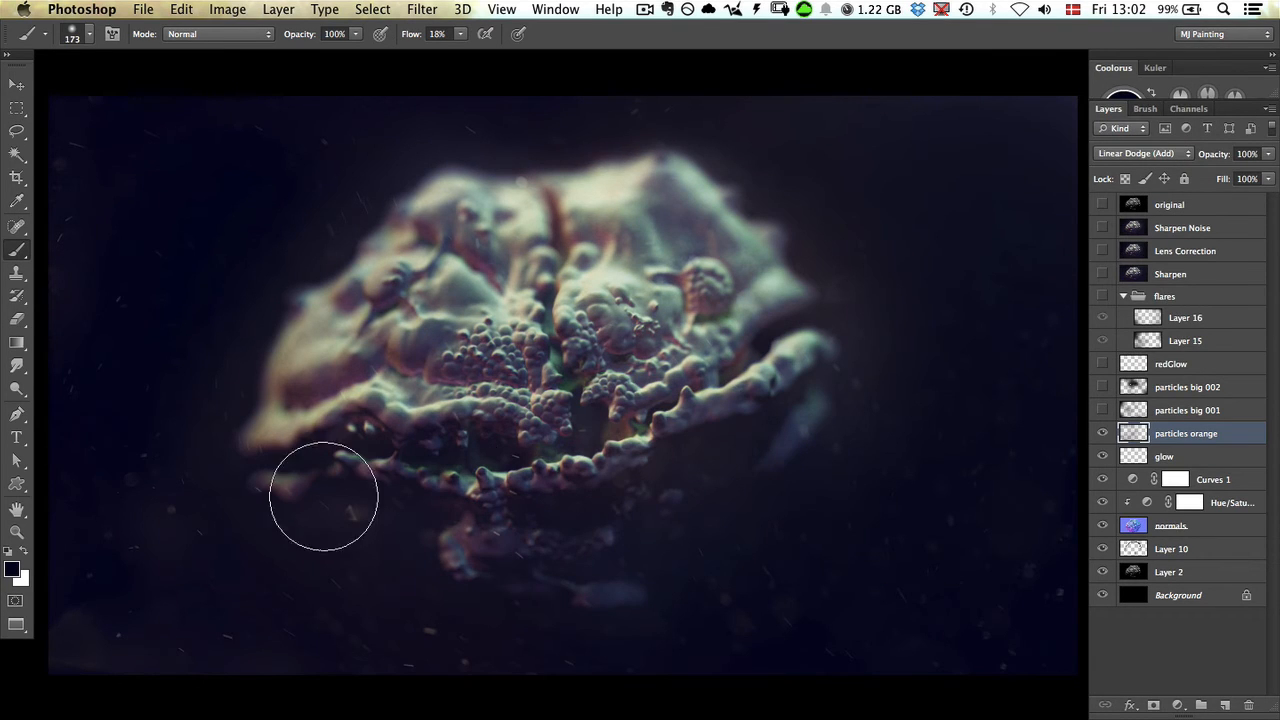
mouse_move(827, 432)
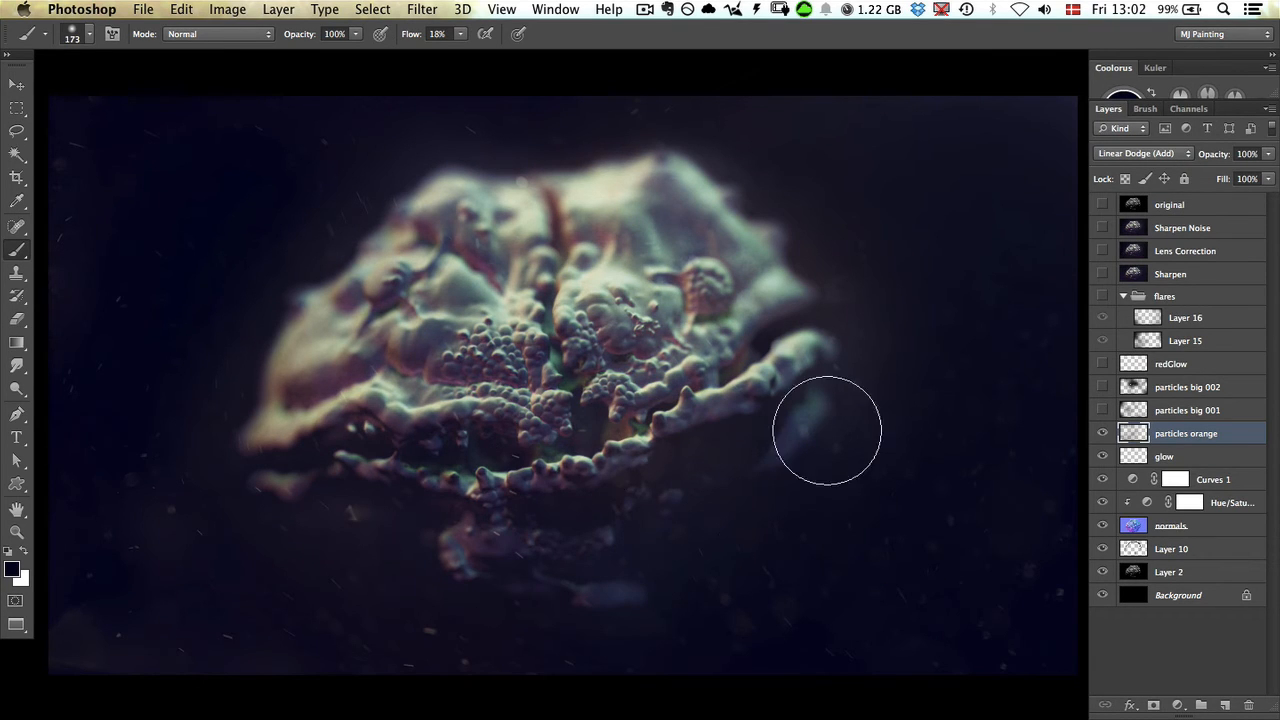
left_click(1102, 409)
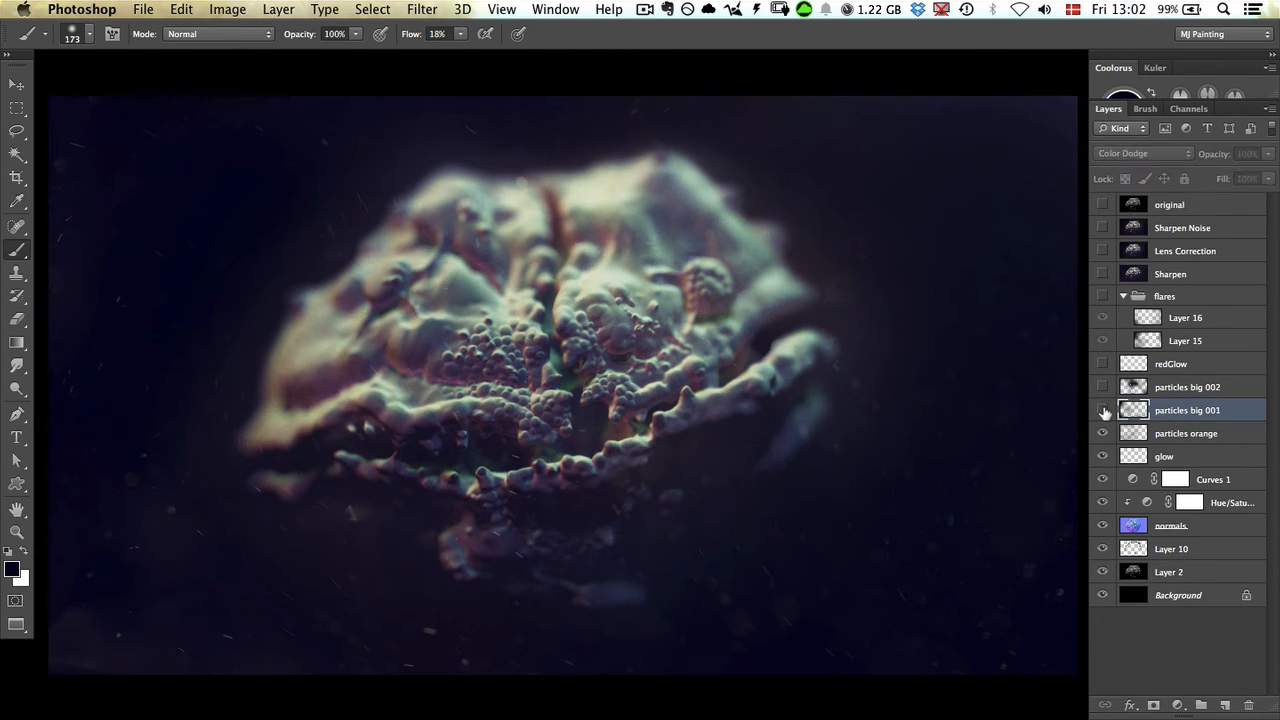
- Toggle particles big 001 on and off to compare, then show particles big 002
left_click(1103, 410)
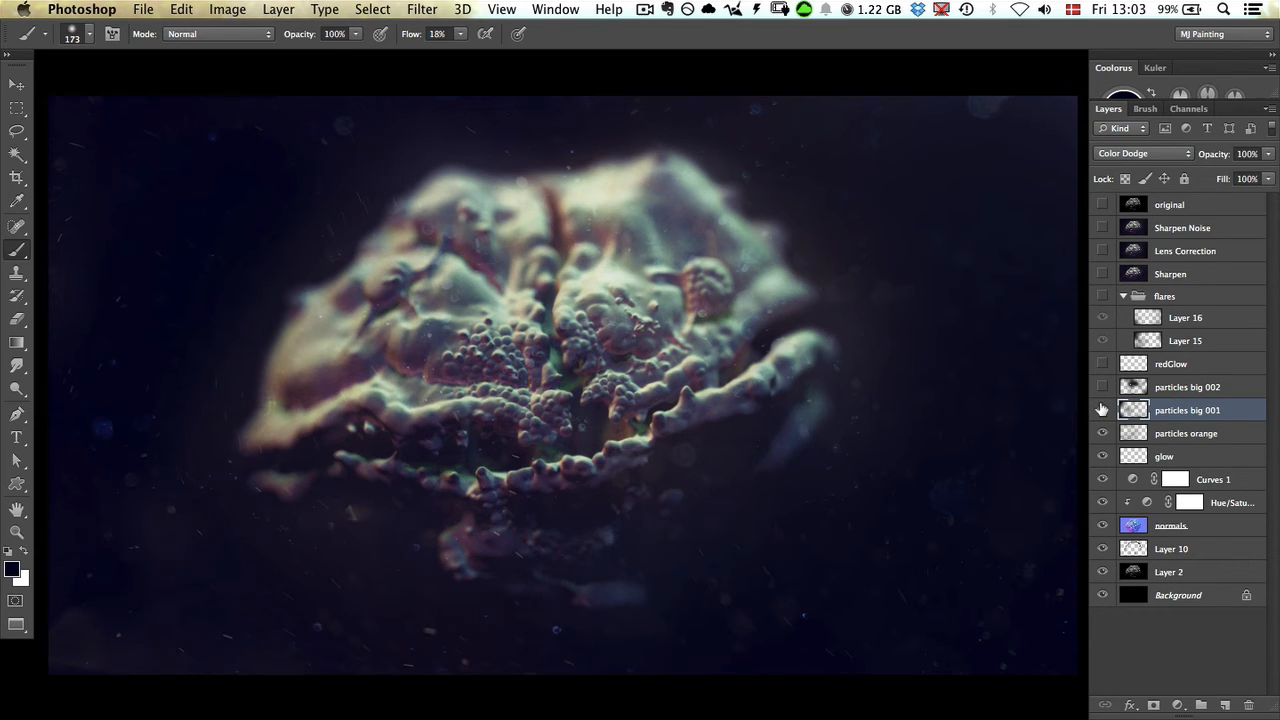
left_click(1102, 410)
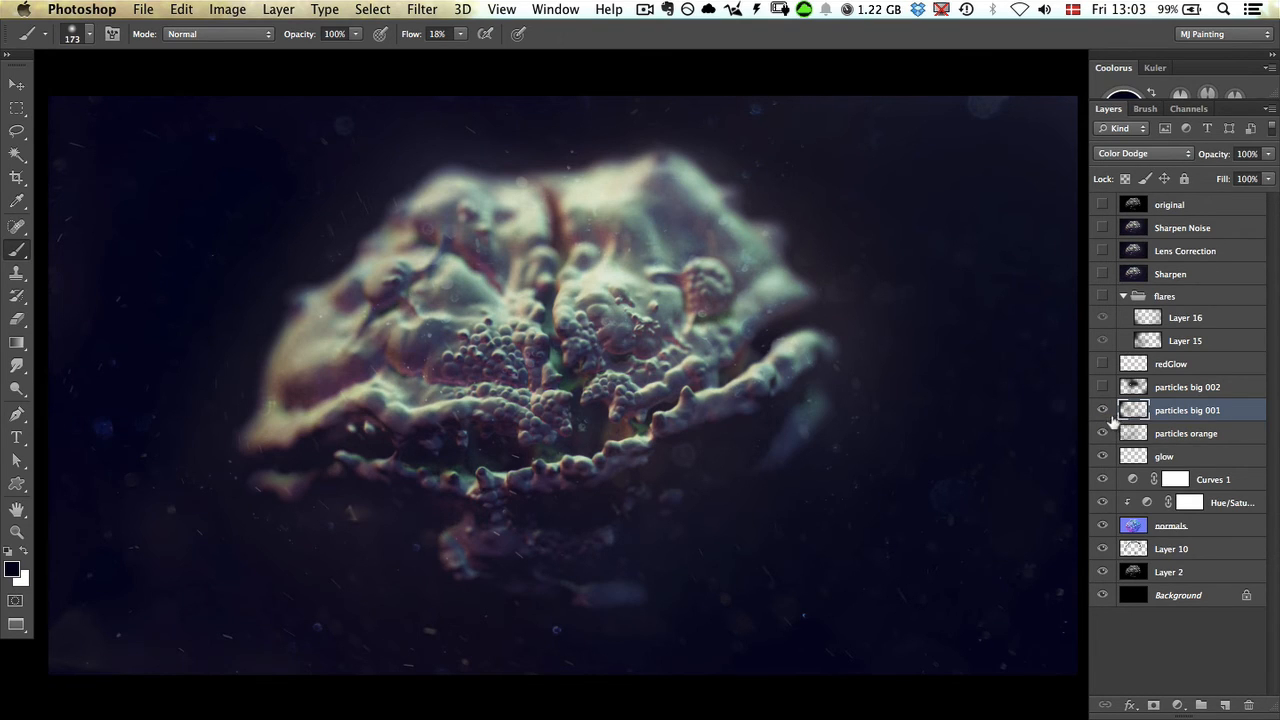
mouse_move(1103, 410)
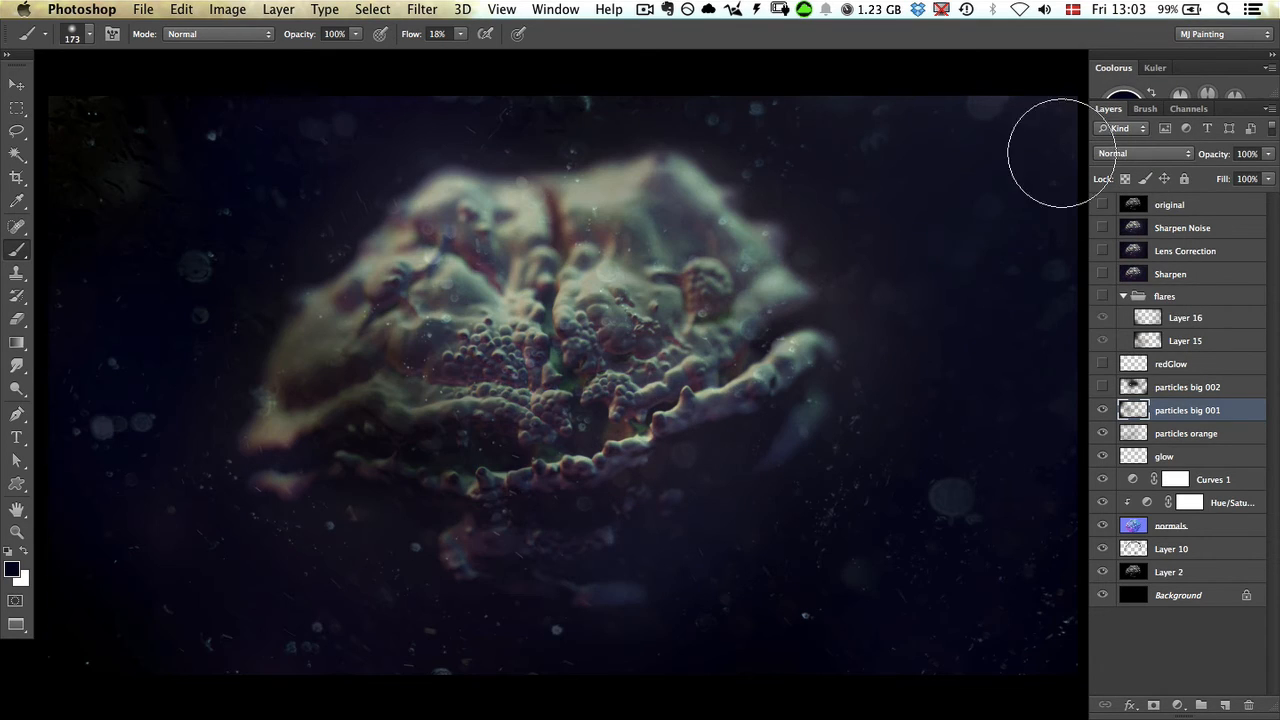
mouse_move(195, 540)
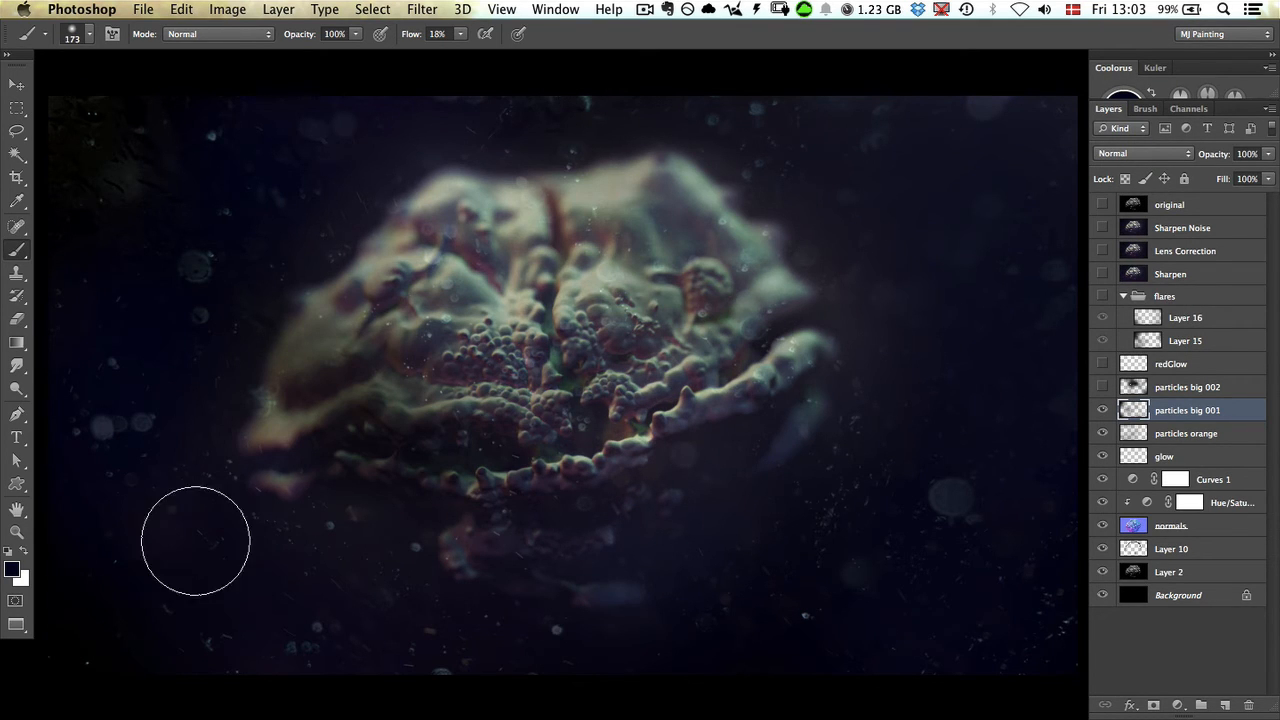
mouse_move(999, 108)
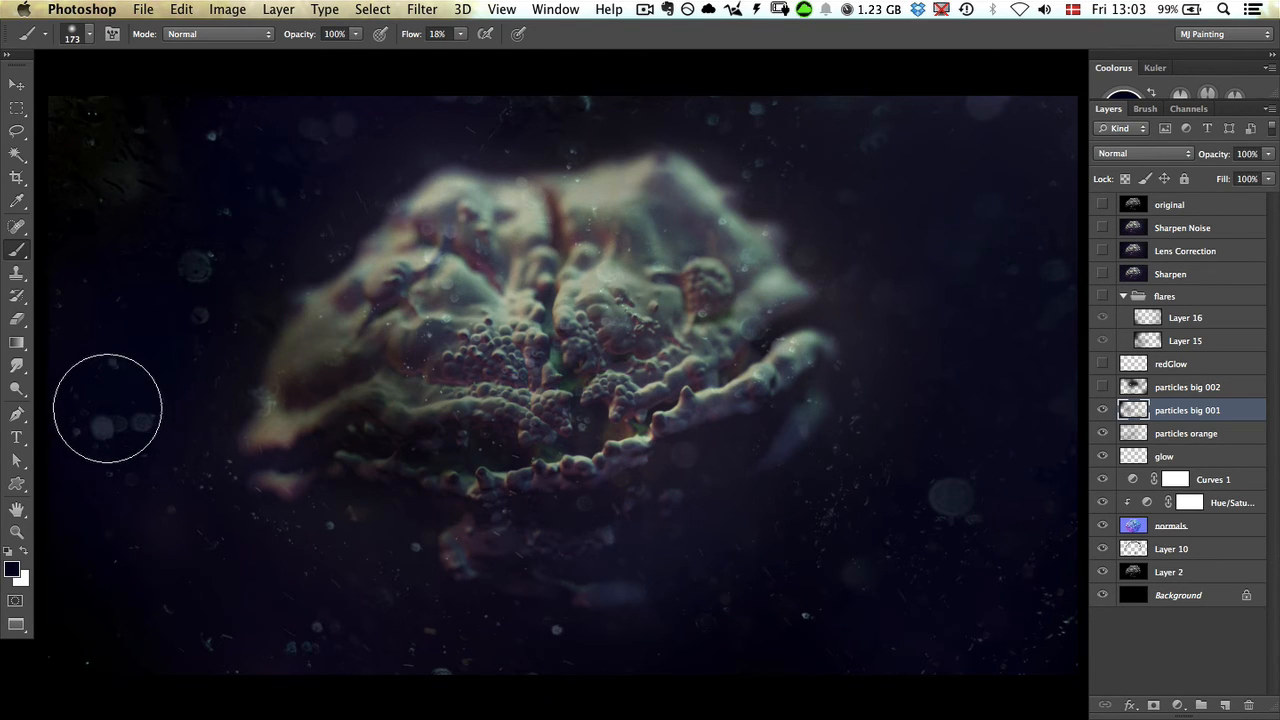
mouse_move(893, 366)
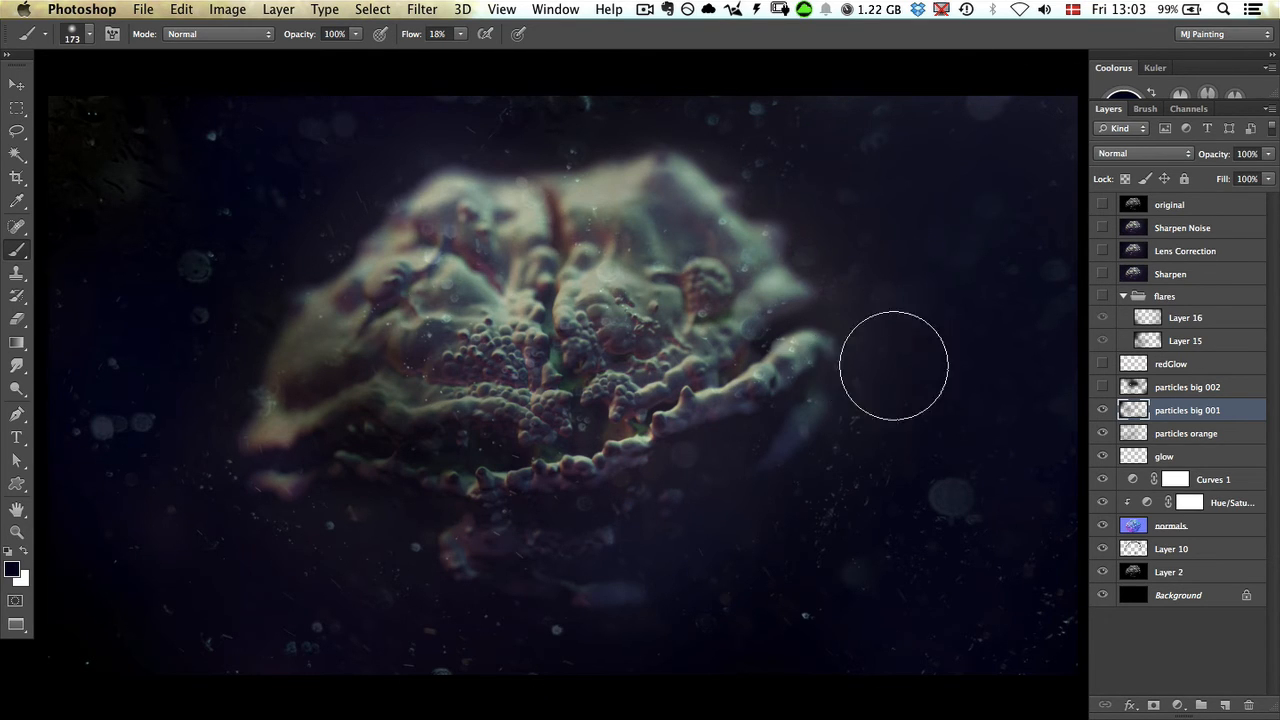
mouse_move(886, 380)
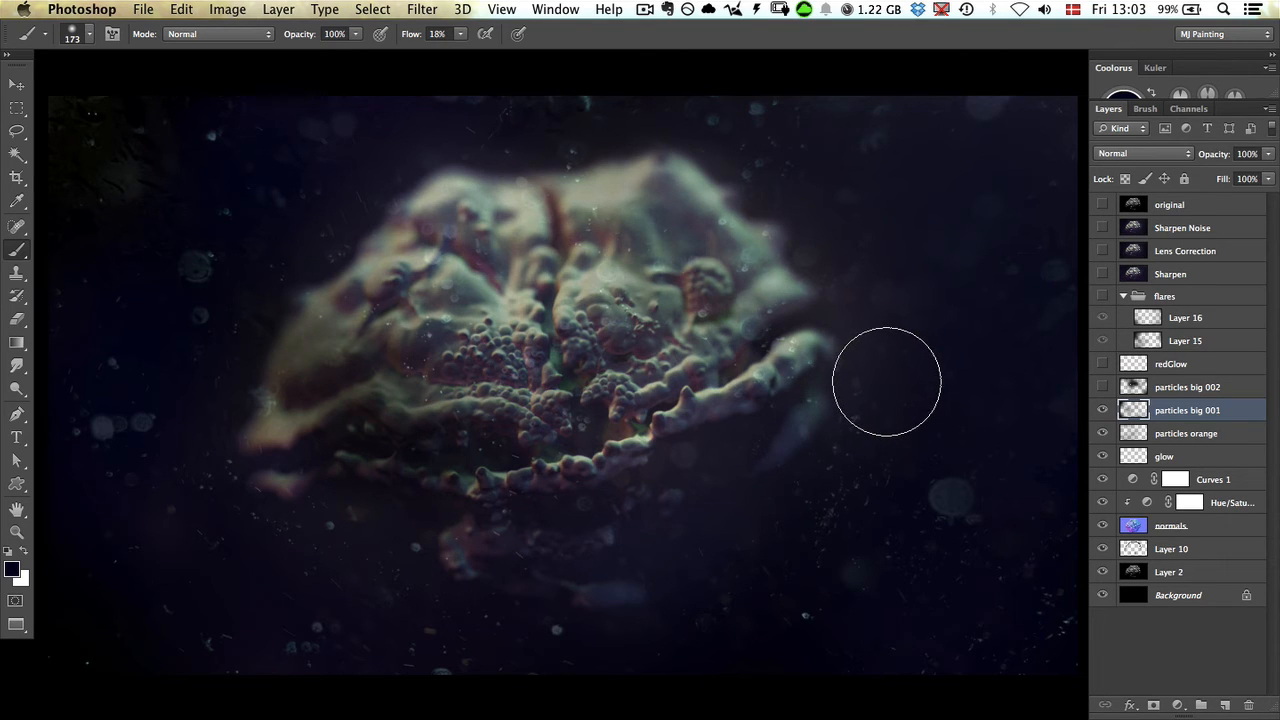
mouse_move(913, 493)
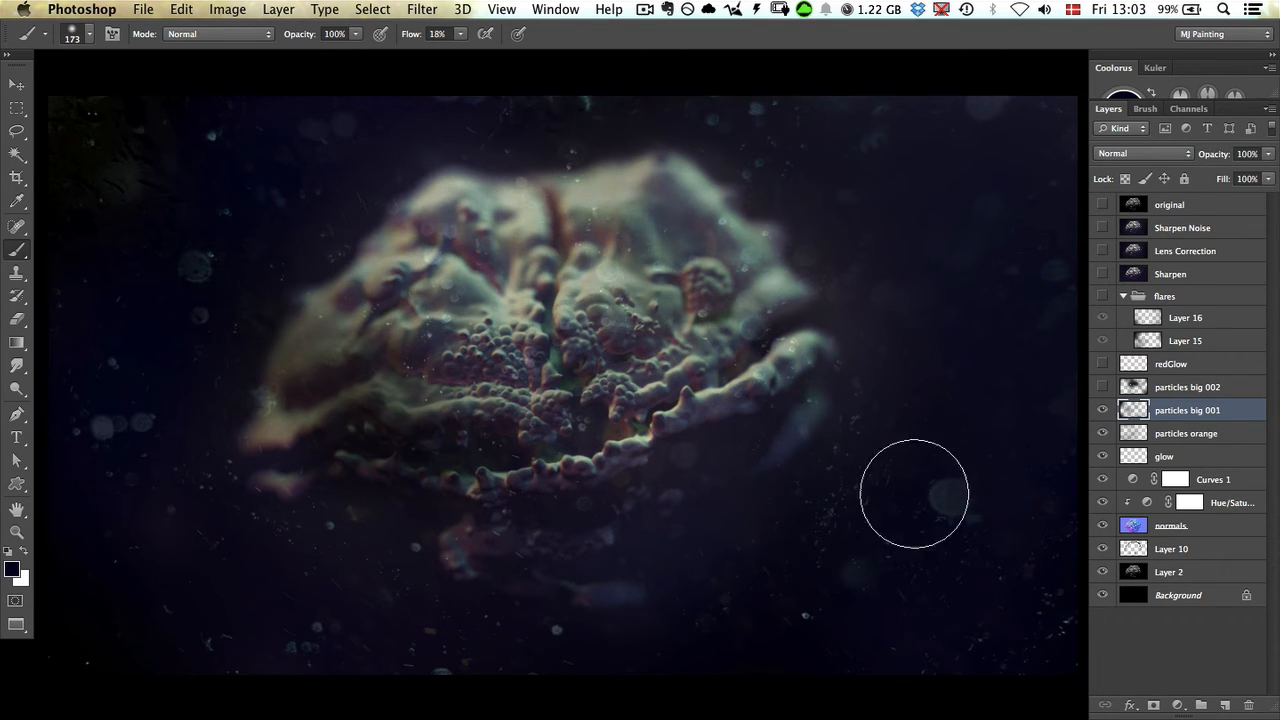
mouse_move(962, 505)
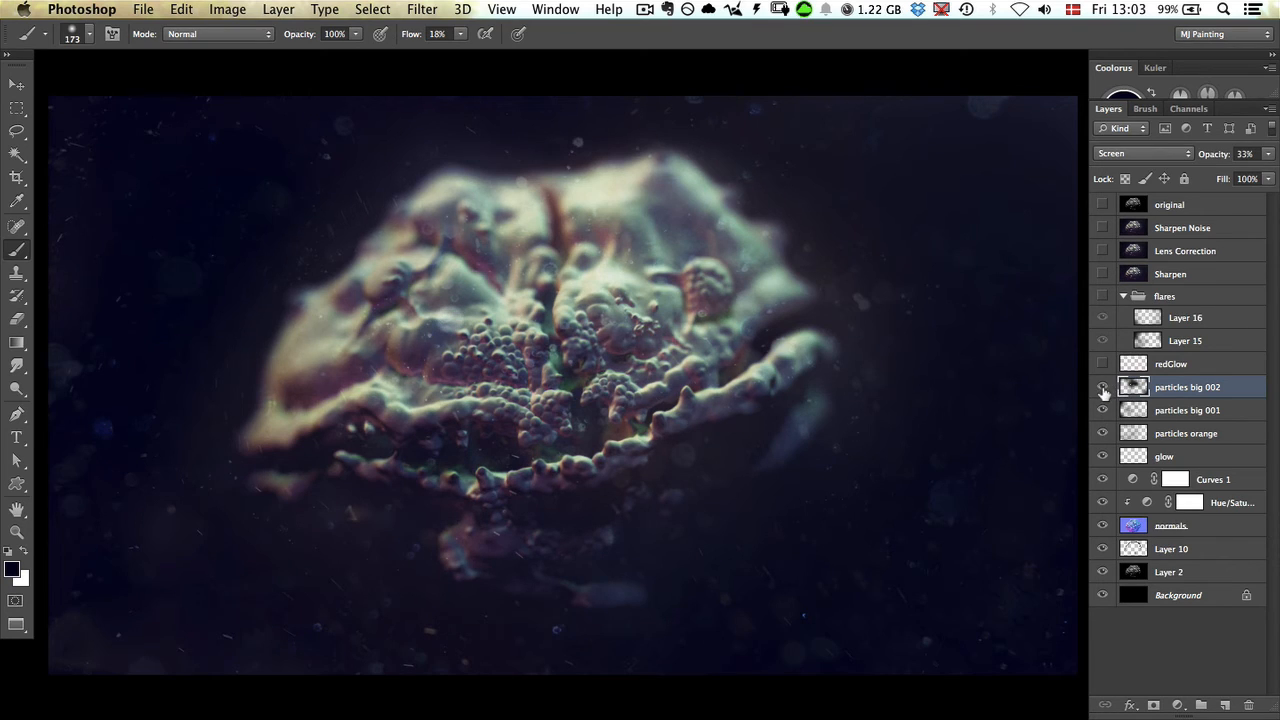
left_click(1187, 409)
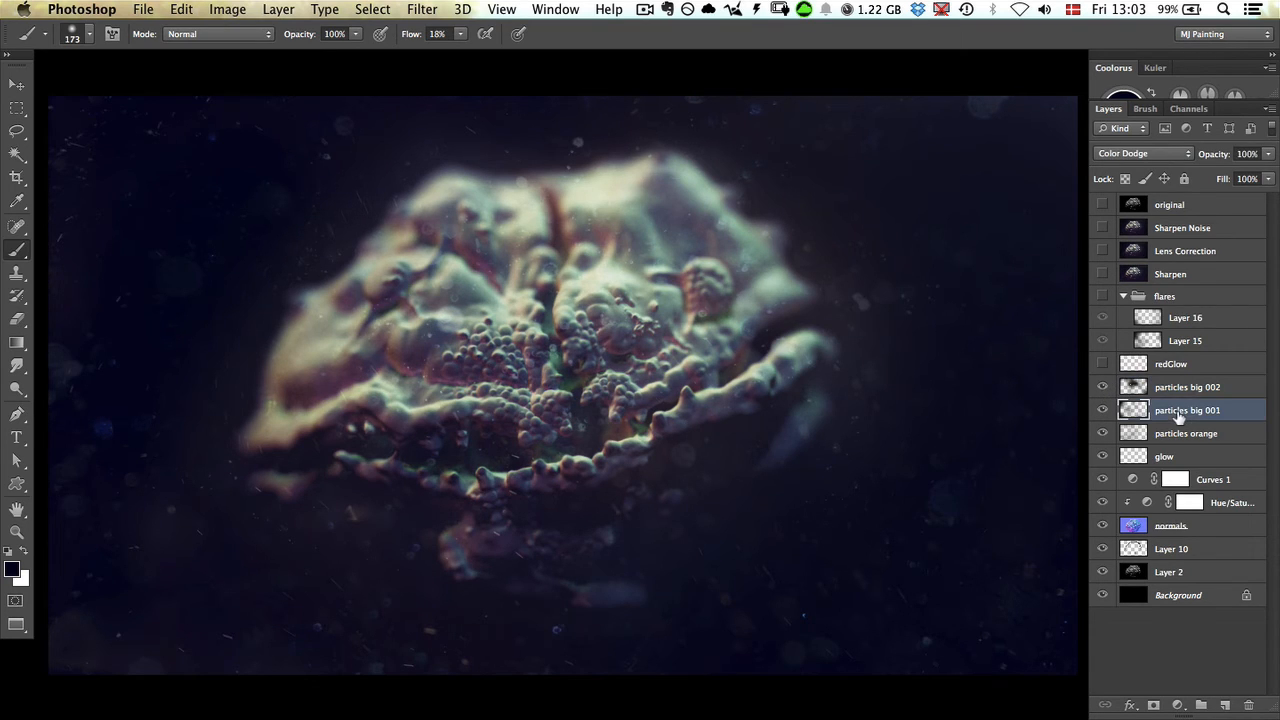
left_click(1185, 386)
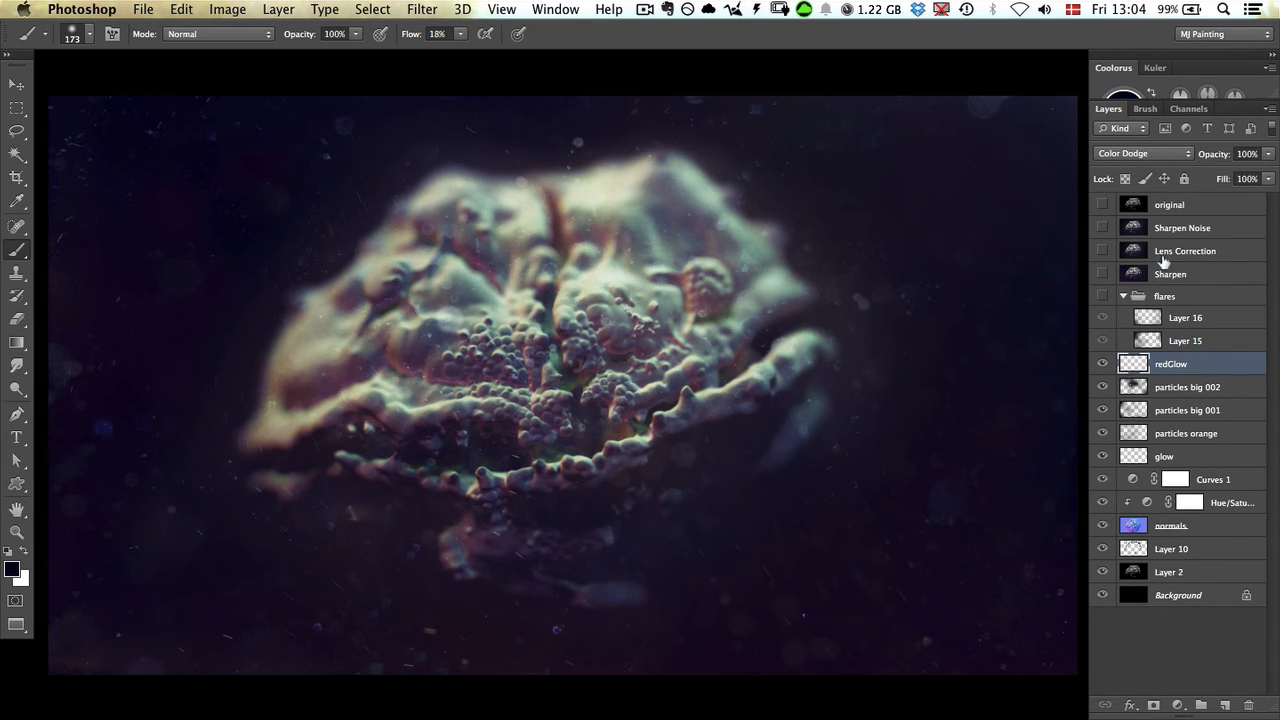
left_click(1143, 153)
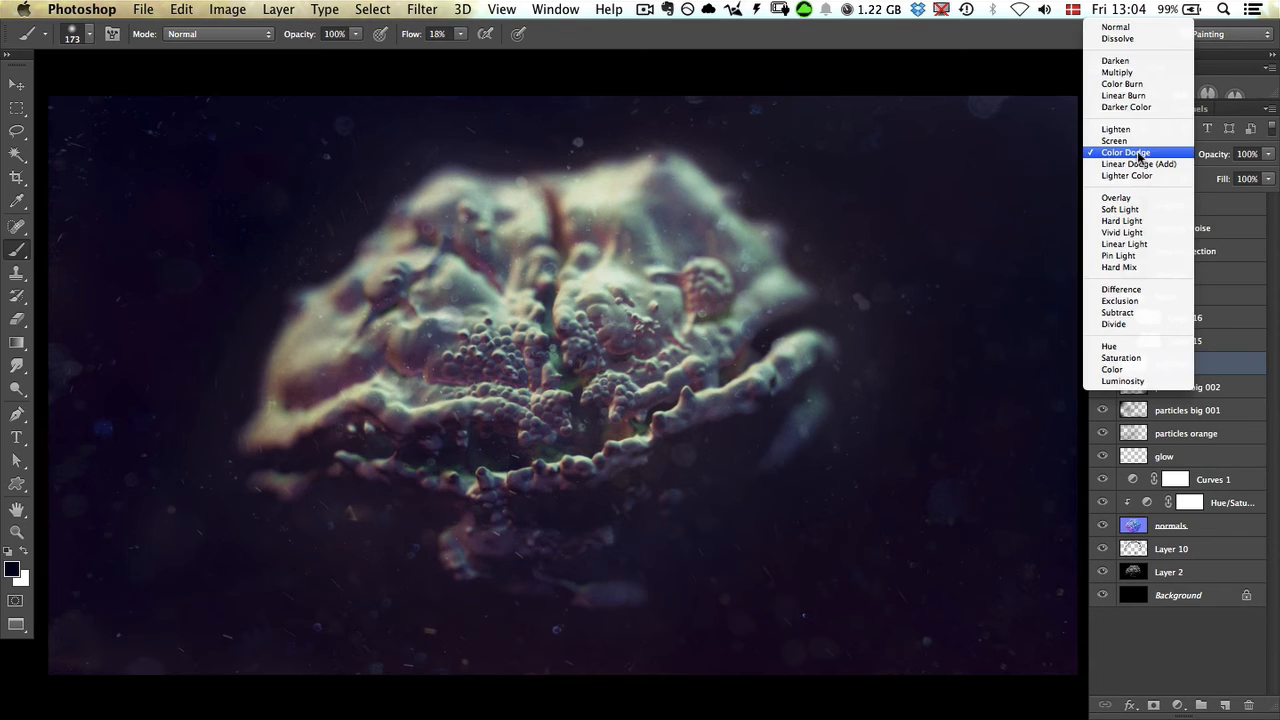
left_click(1127, 152)
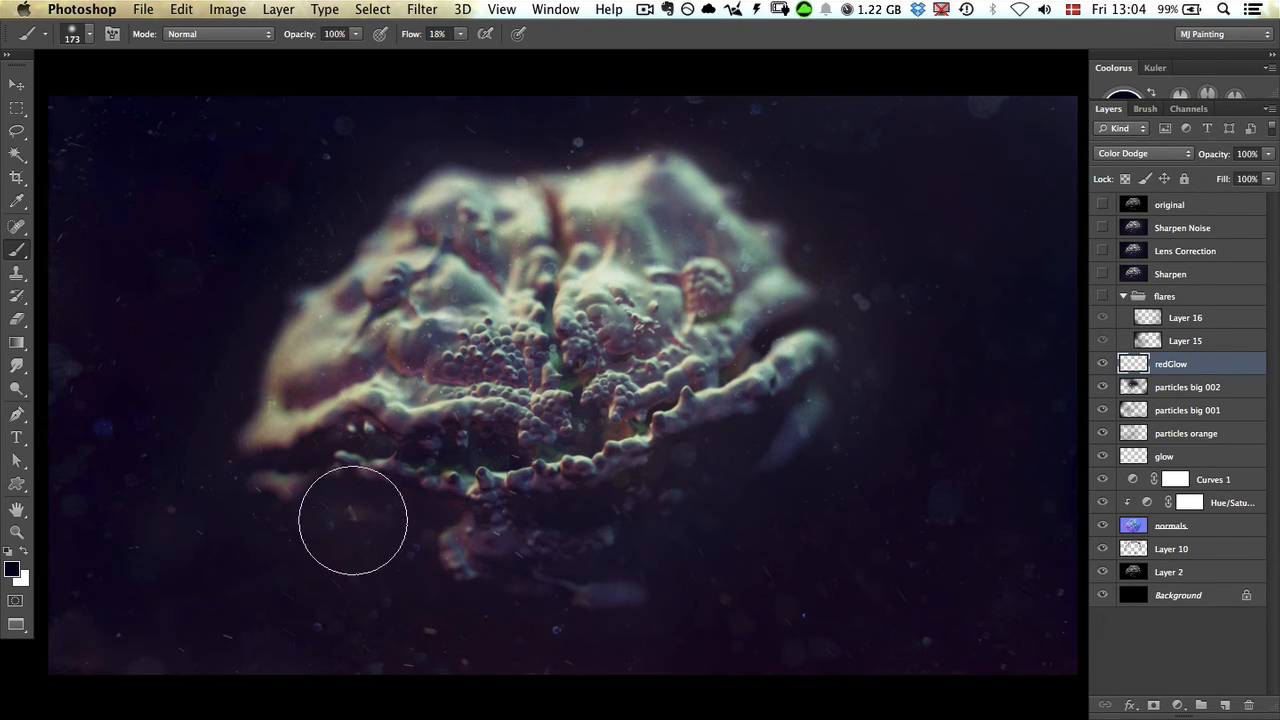
left_click(1141, 153)
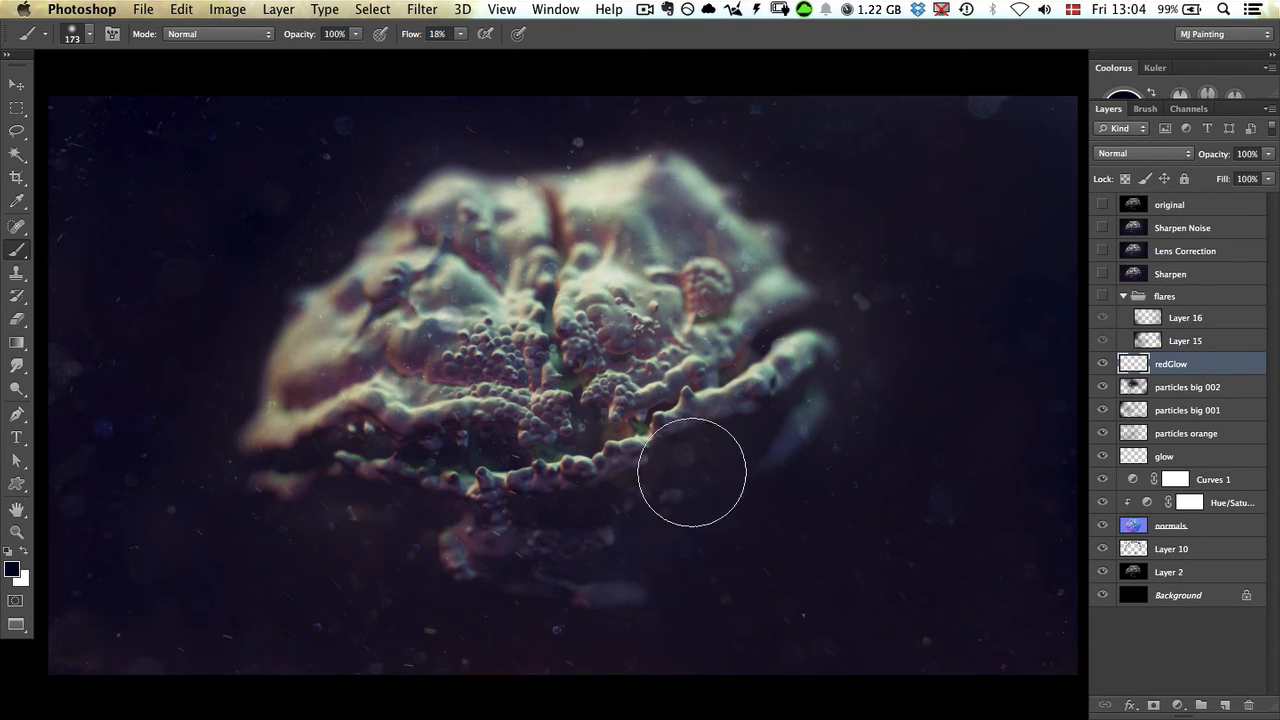
left_click(1140, 153)
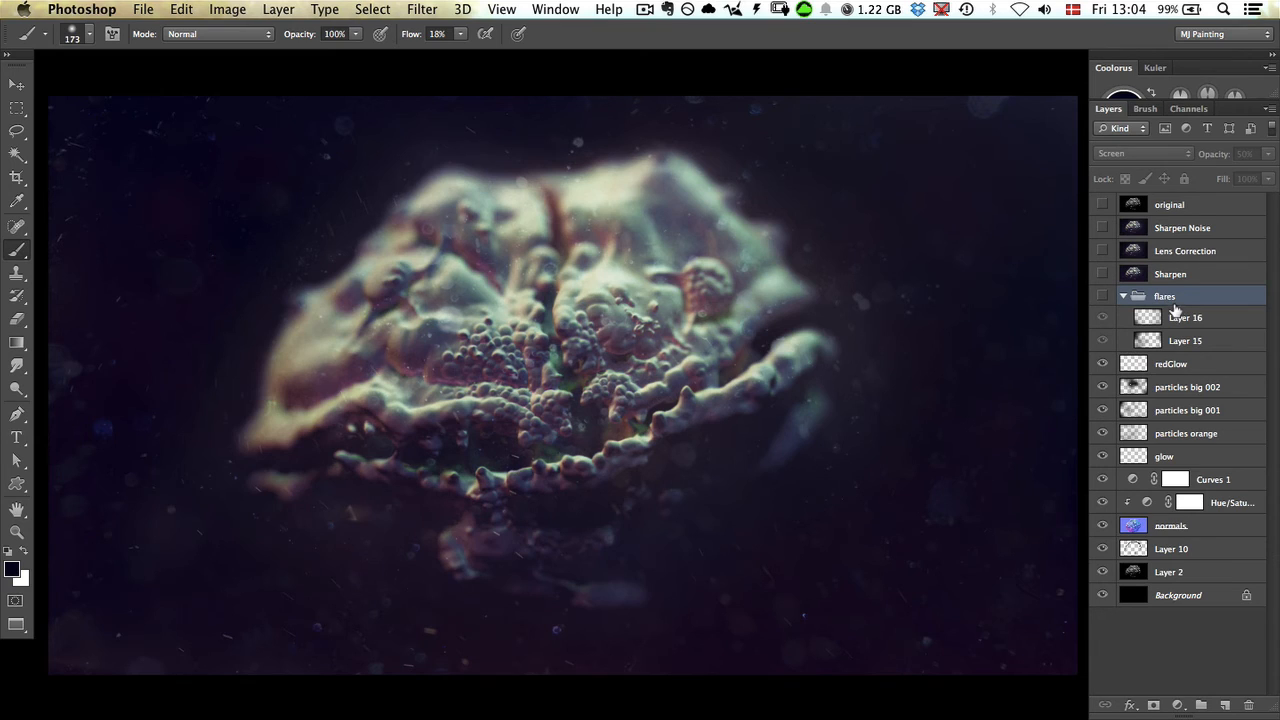
mouse_move(1153, 320)
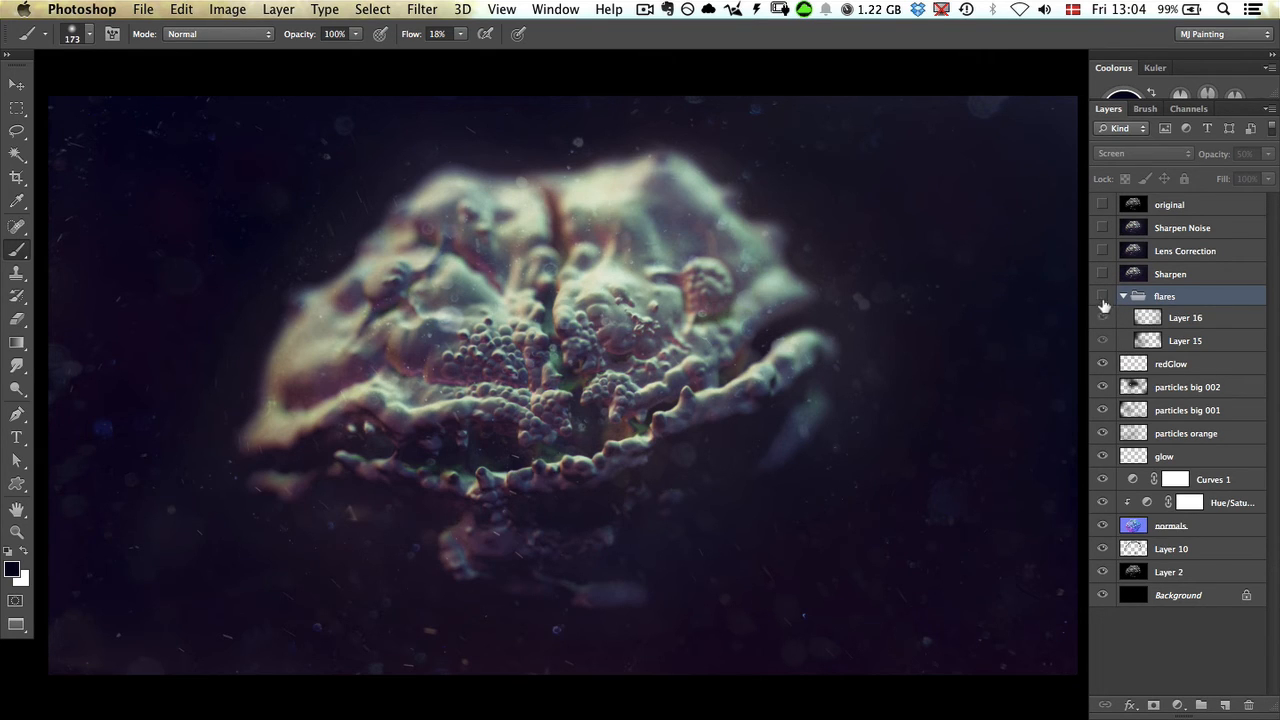
- Turn on the flares group holding Layers 15 and 16, blended in Screen at 50%
left_click(1102, 296)
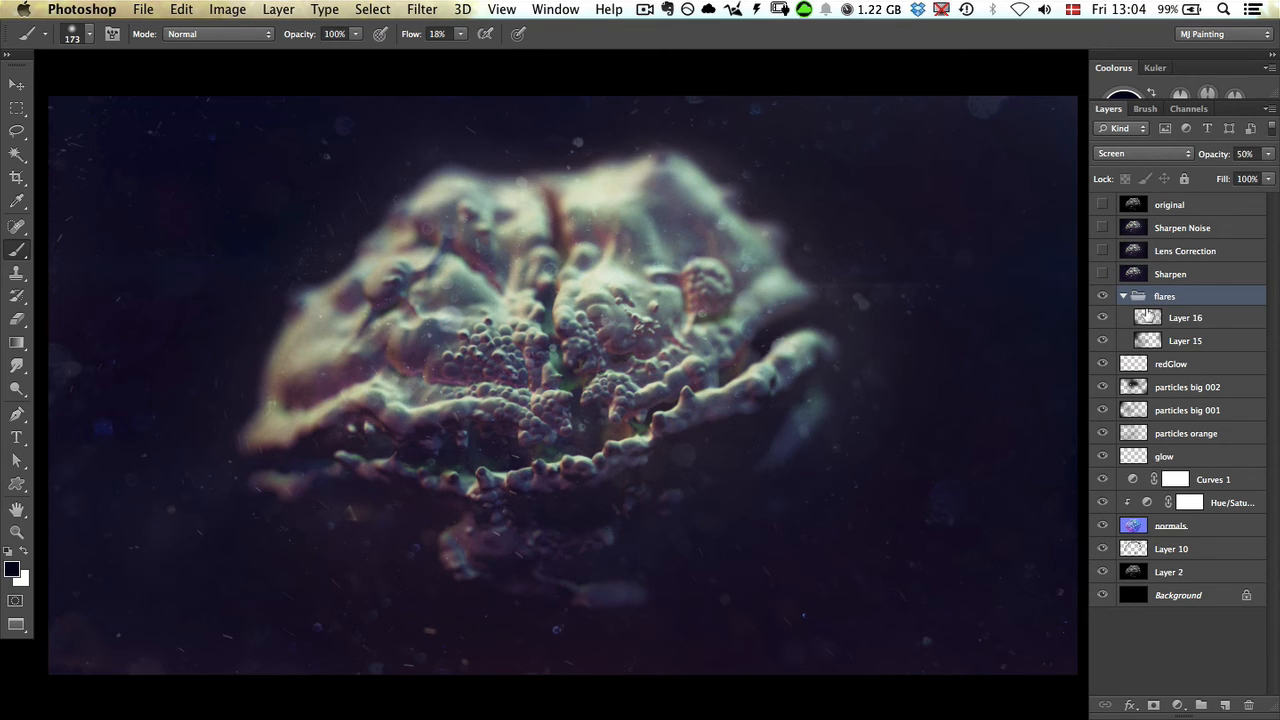
mouse_move(1136, 317)
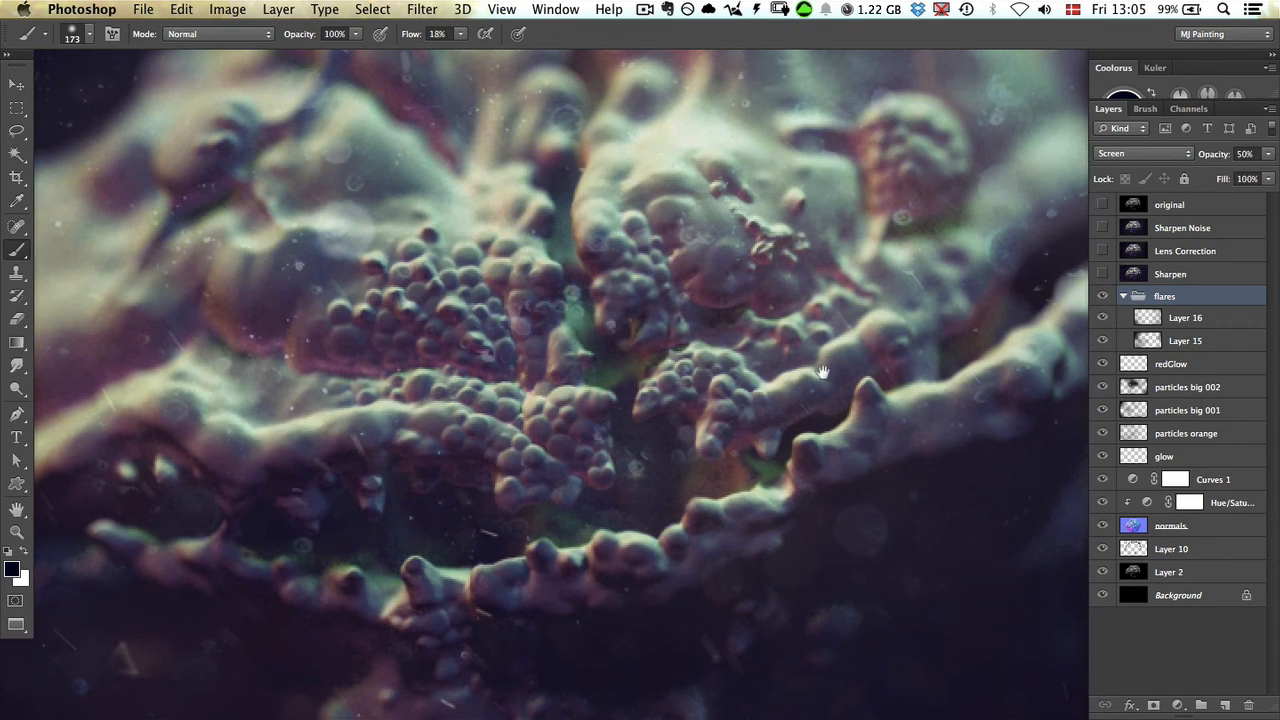
- Turn on the Sharpen layer and bring up the Filter menu
left_click(1102, 273)
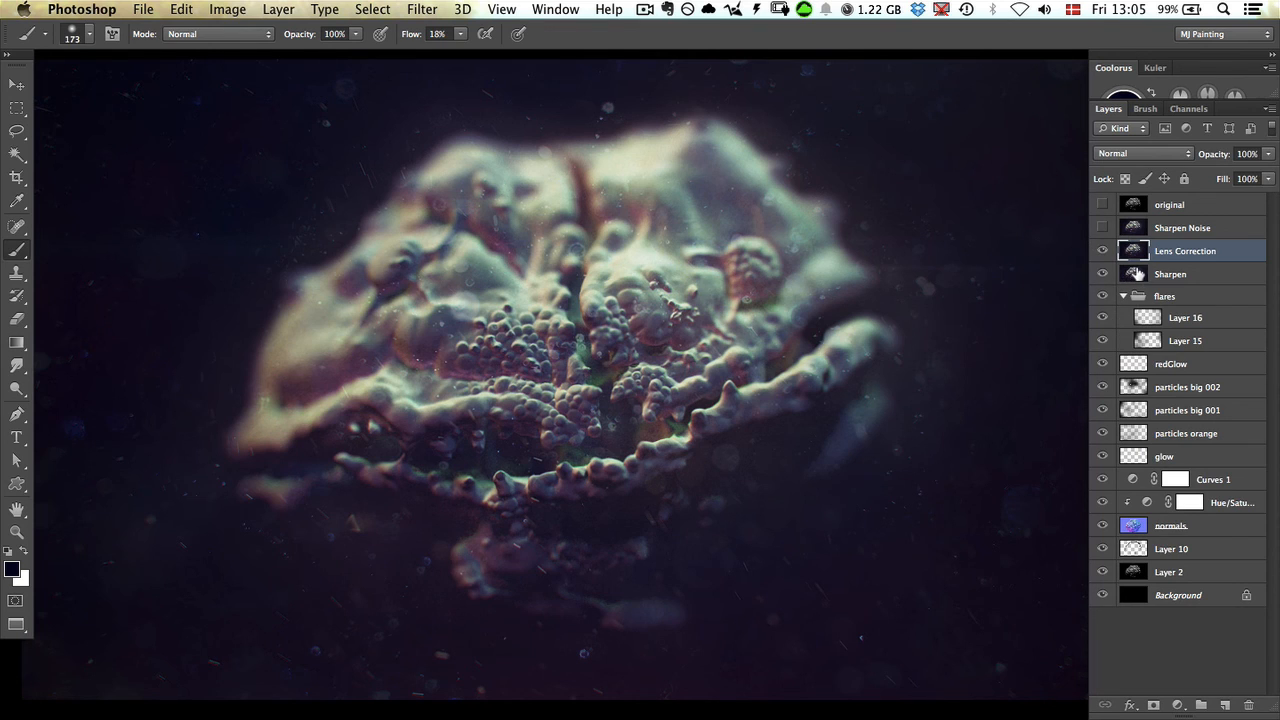
left_click(421, 9)
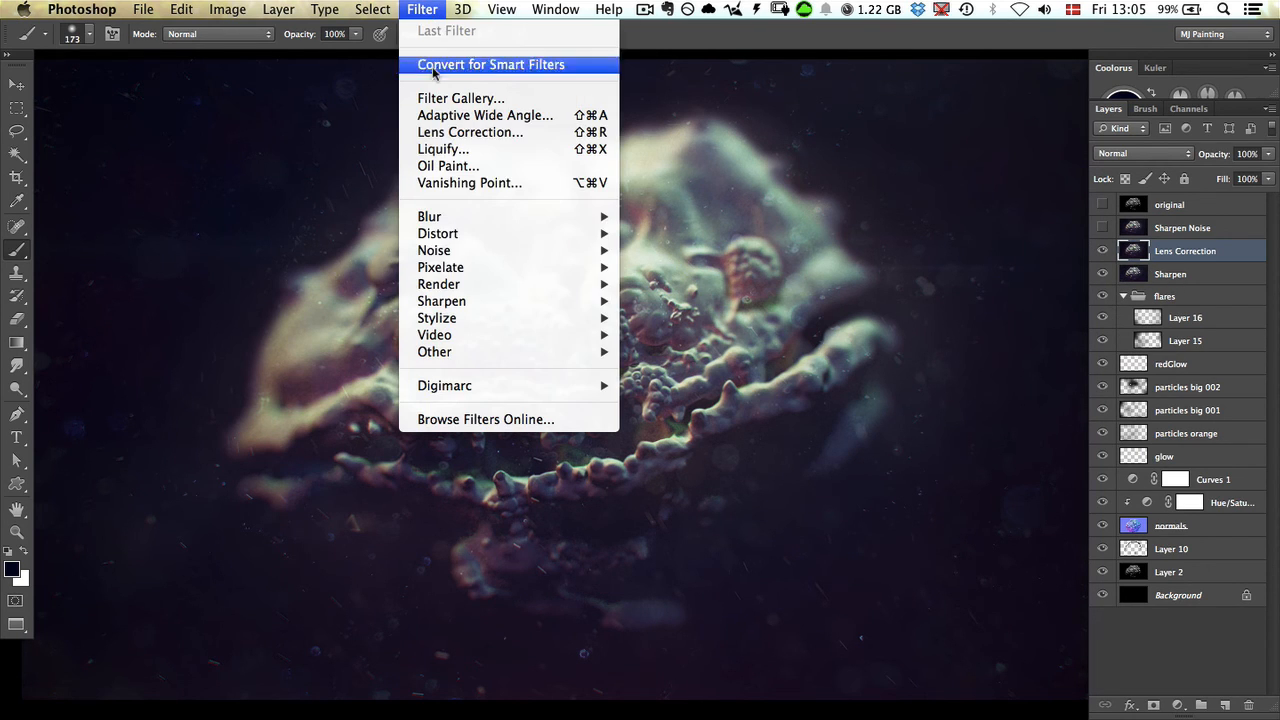
mouse_move(441, 301)
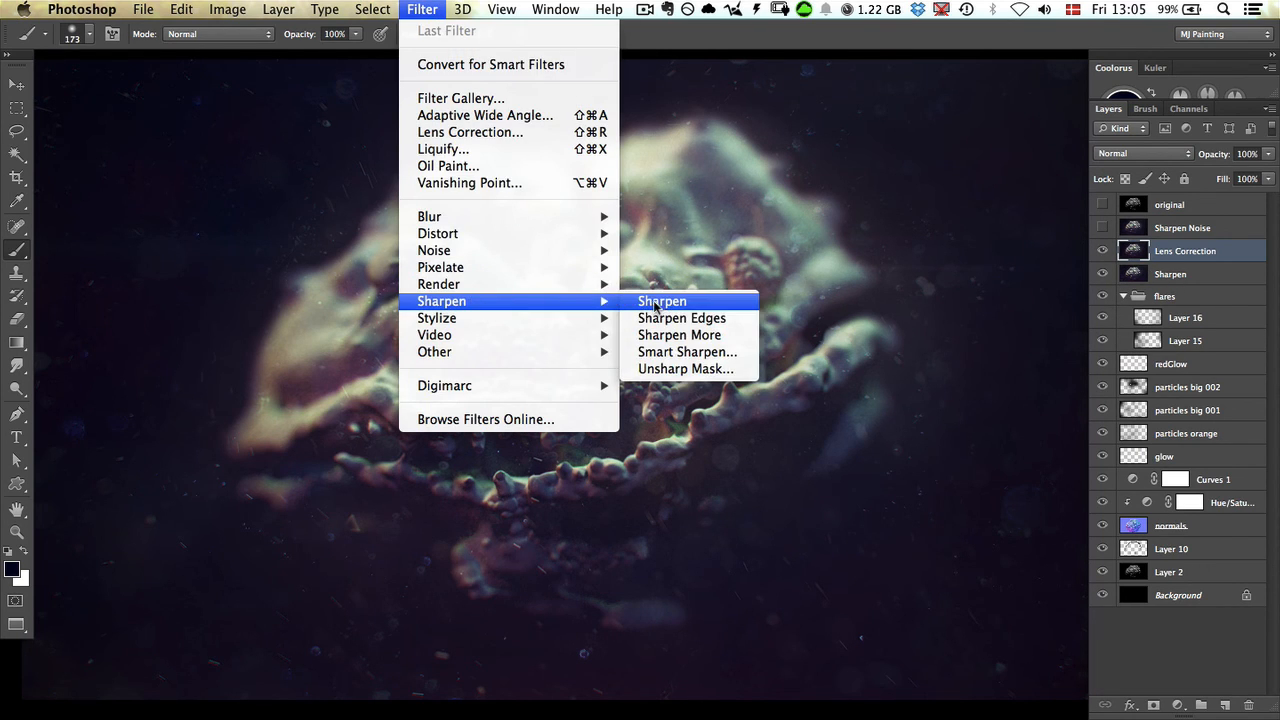
mouse_move(950, 308)
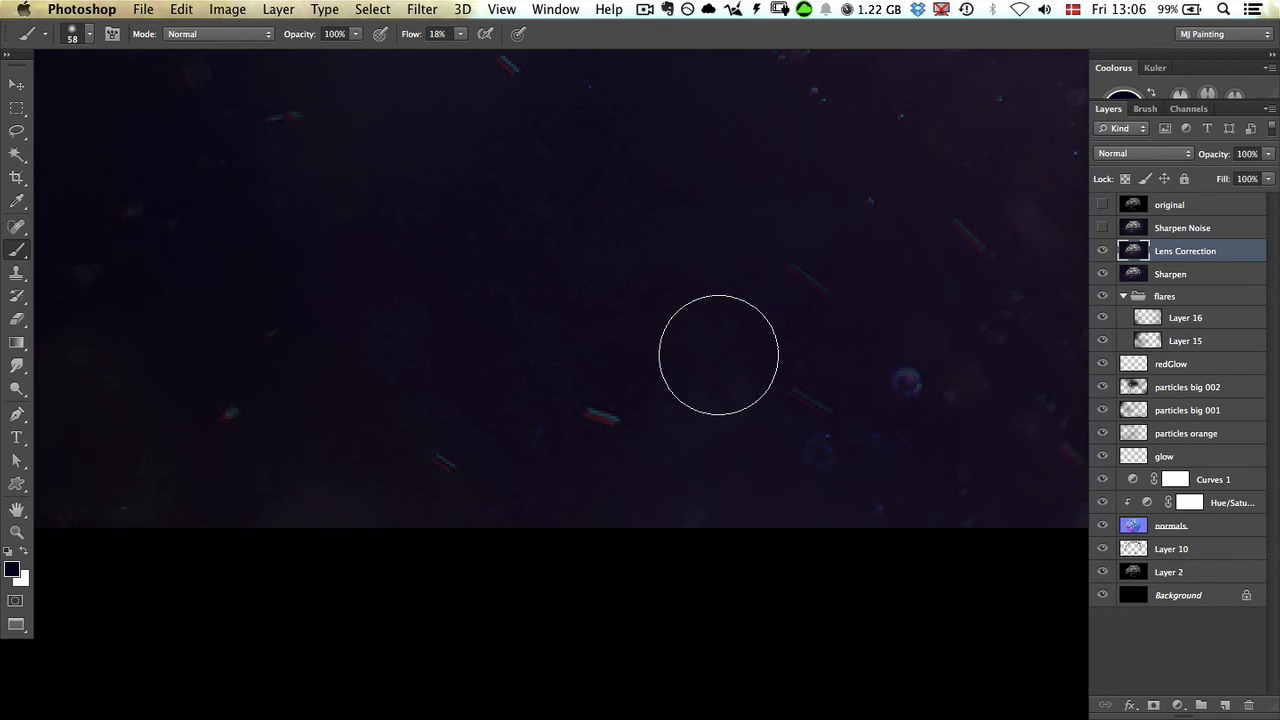
mouse_move(762, 337)
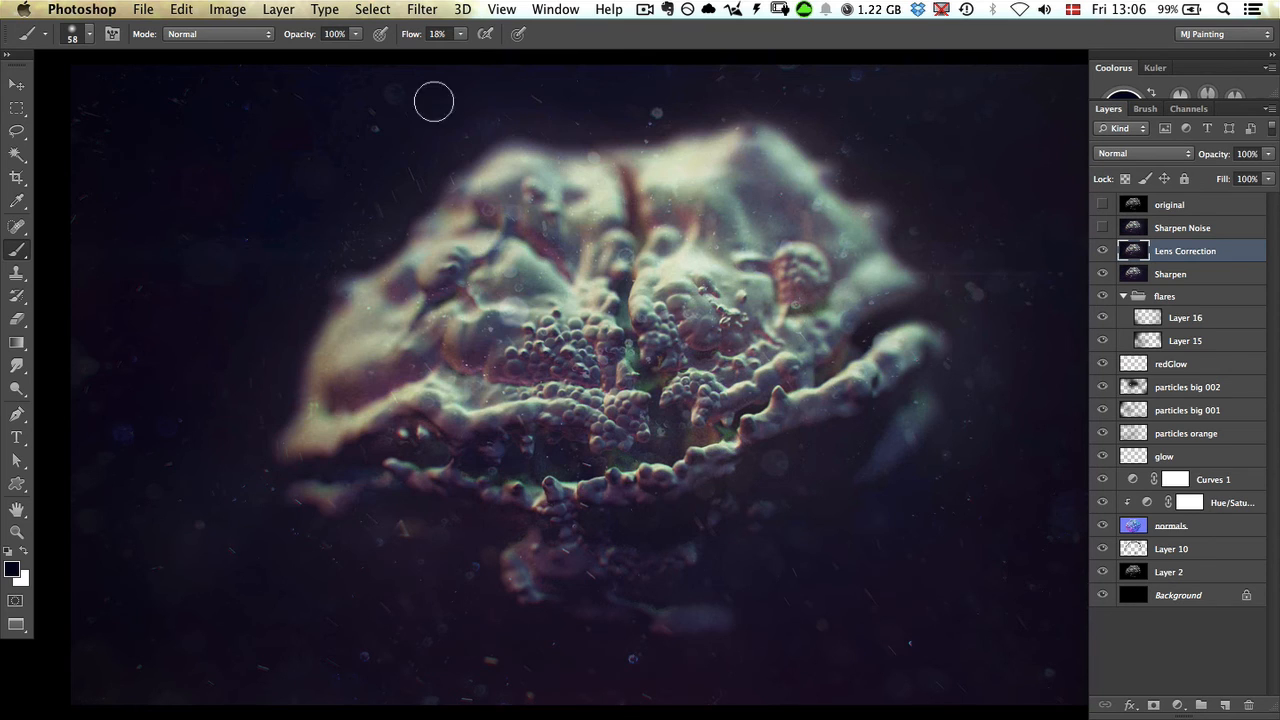
- Open the Lens Correction filter's Custom settings and magnify the preview
left_click(421, 9)
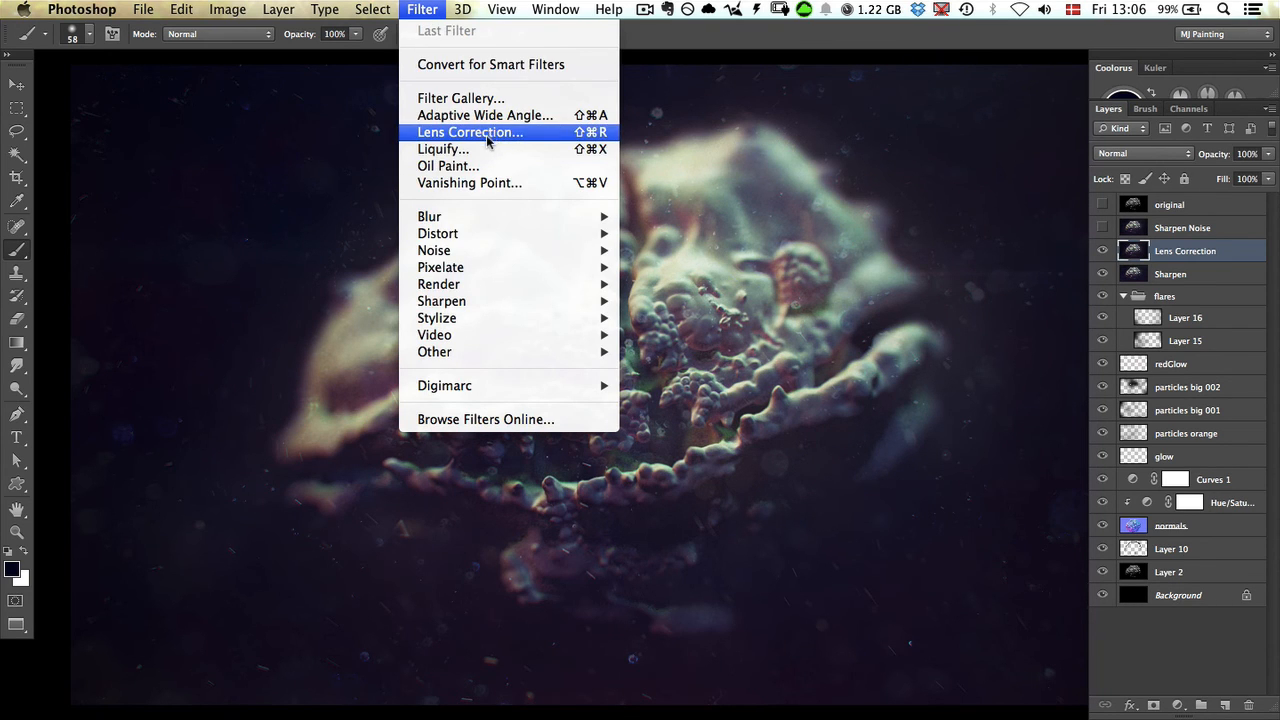
left_click(470, 132)
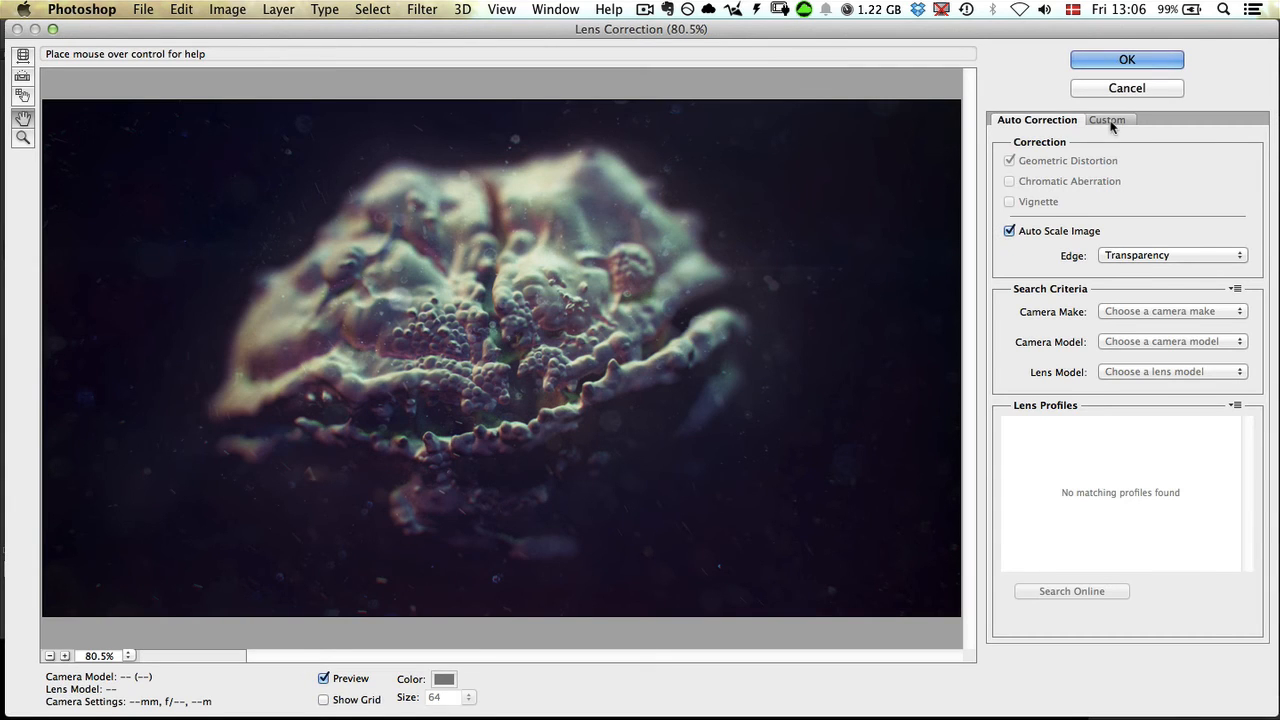
left_click(1108, 119)
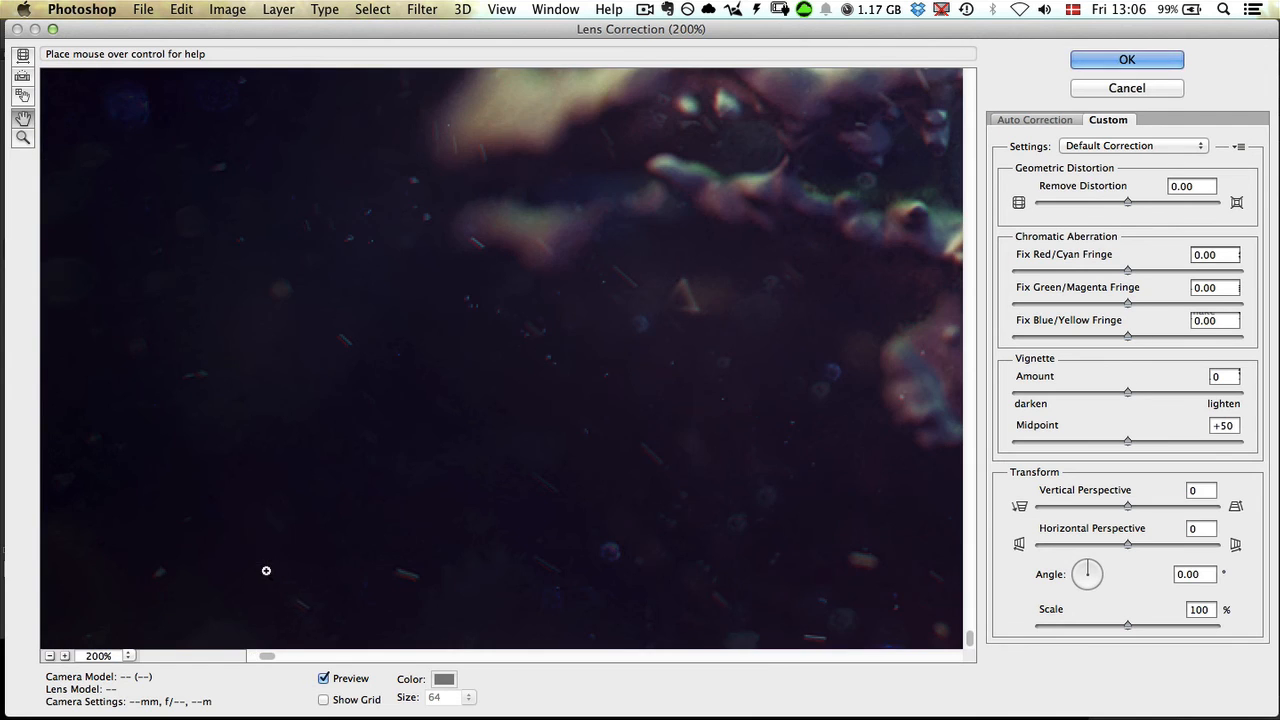
left_click(66, 656)
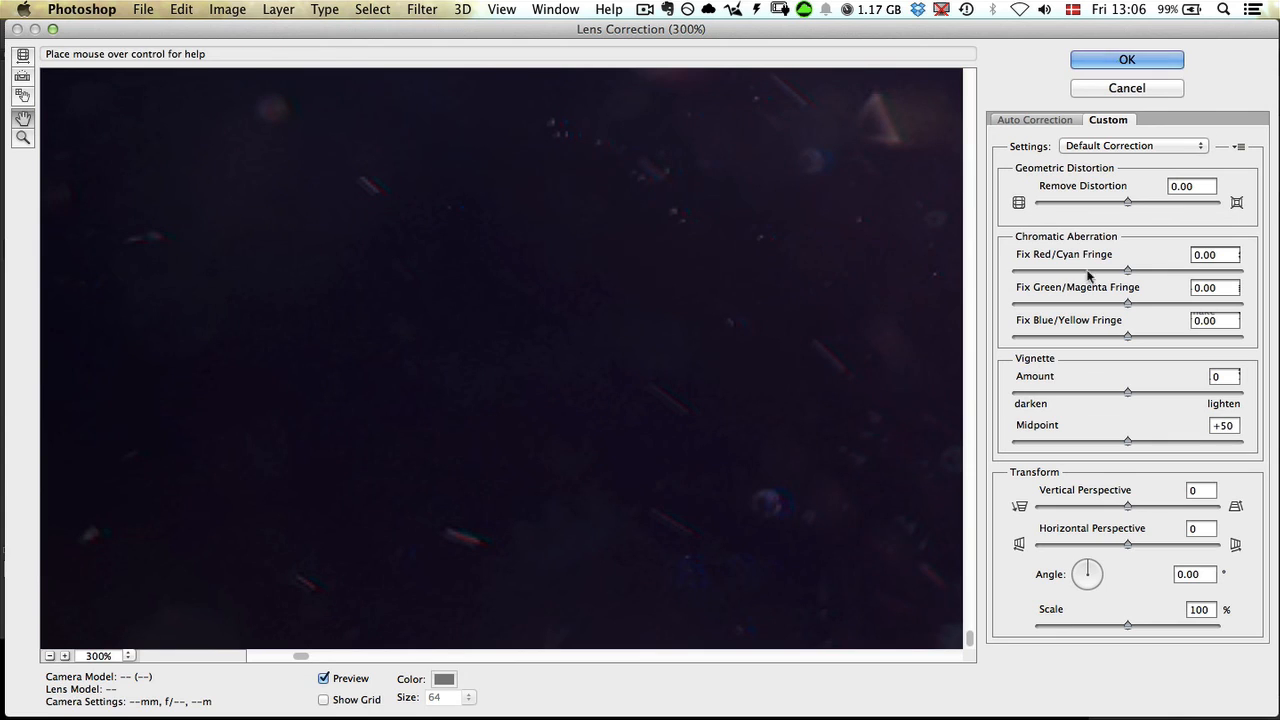
mouse_move(1101, 345)
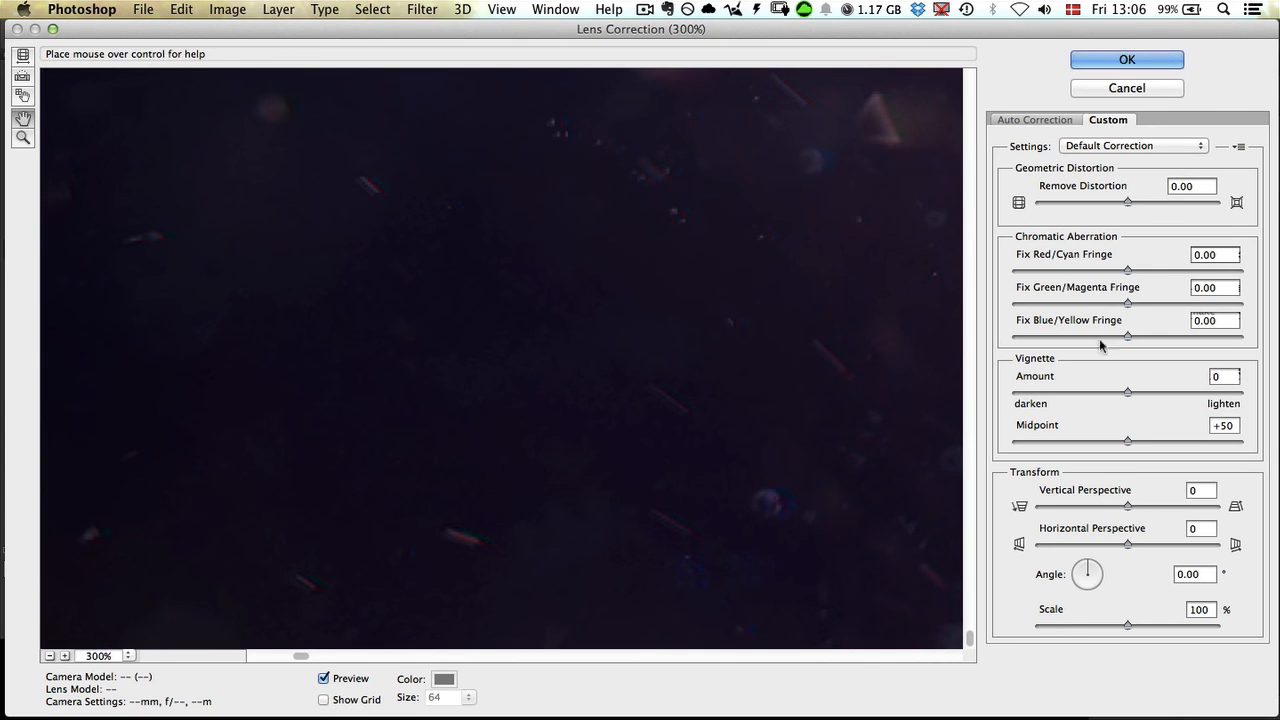
- Set Green/Magenta and Blue/Yellow fringe fixes to +100, then try a negative Red/Cyan fix
left_click_drag(1127, 303, 1240, 303)
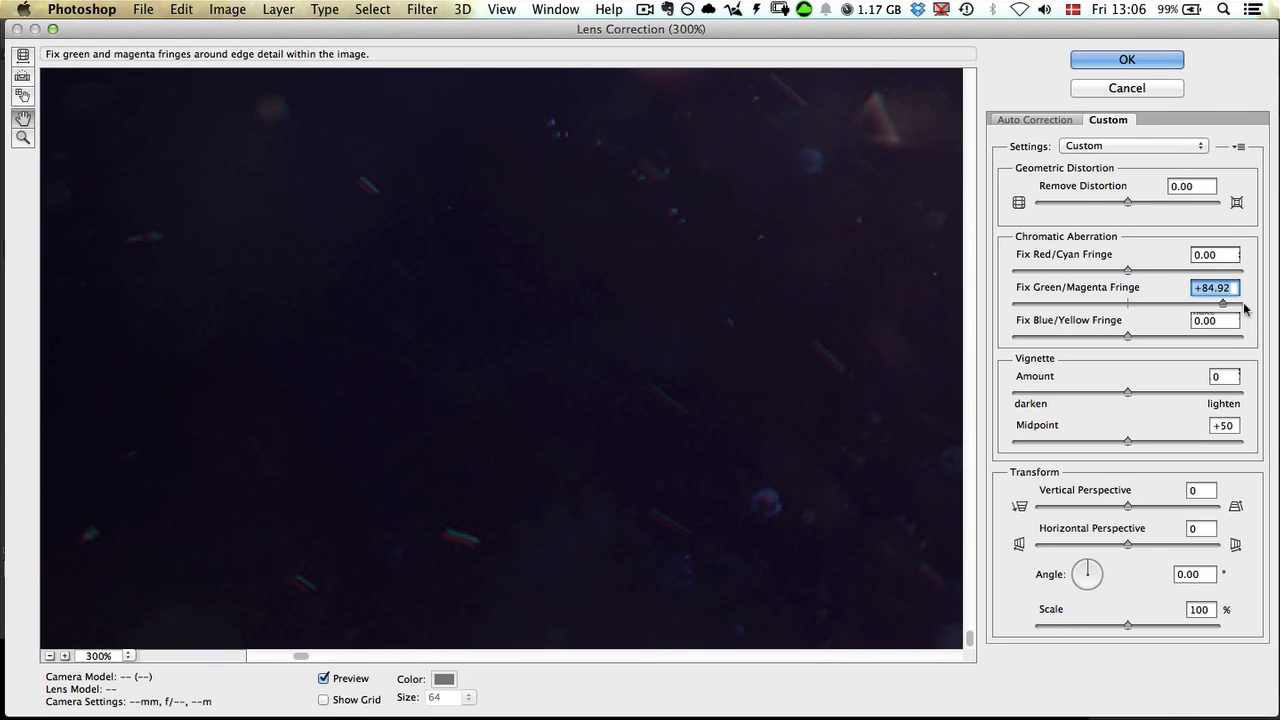
left_click_drag(1233, 302, 1243, 302)
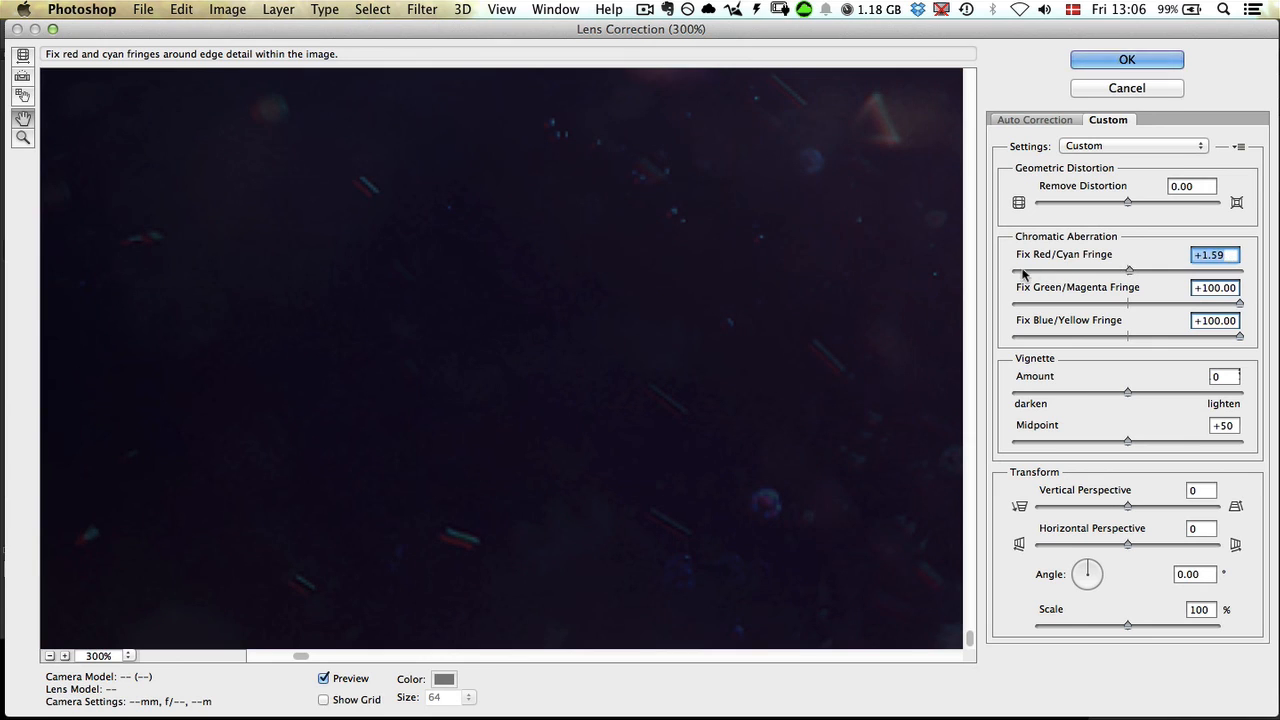
left_click_drag(1128, 270, 1105, 270)
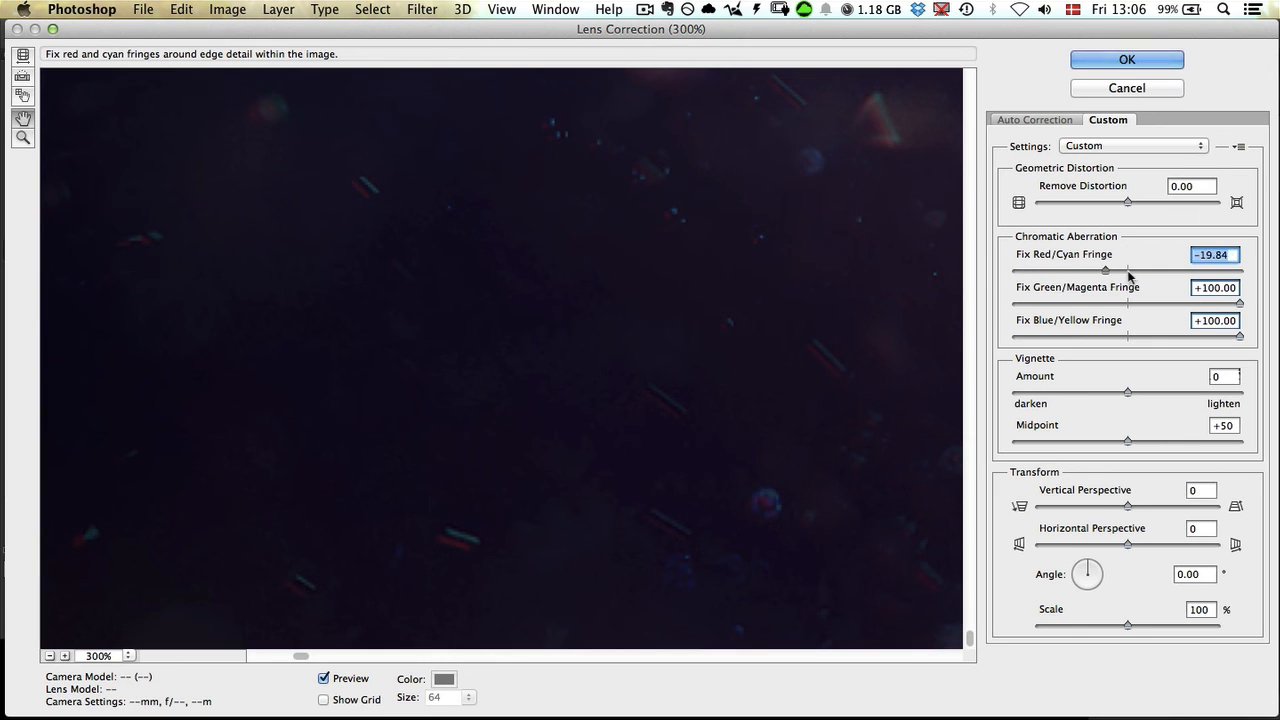
left_click_drag(1105, 270, 1014, 270)
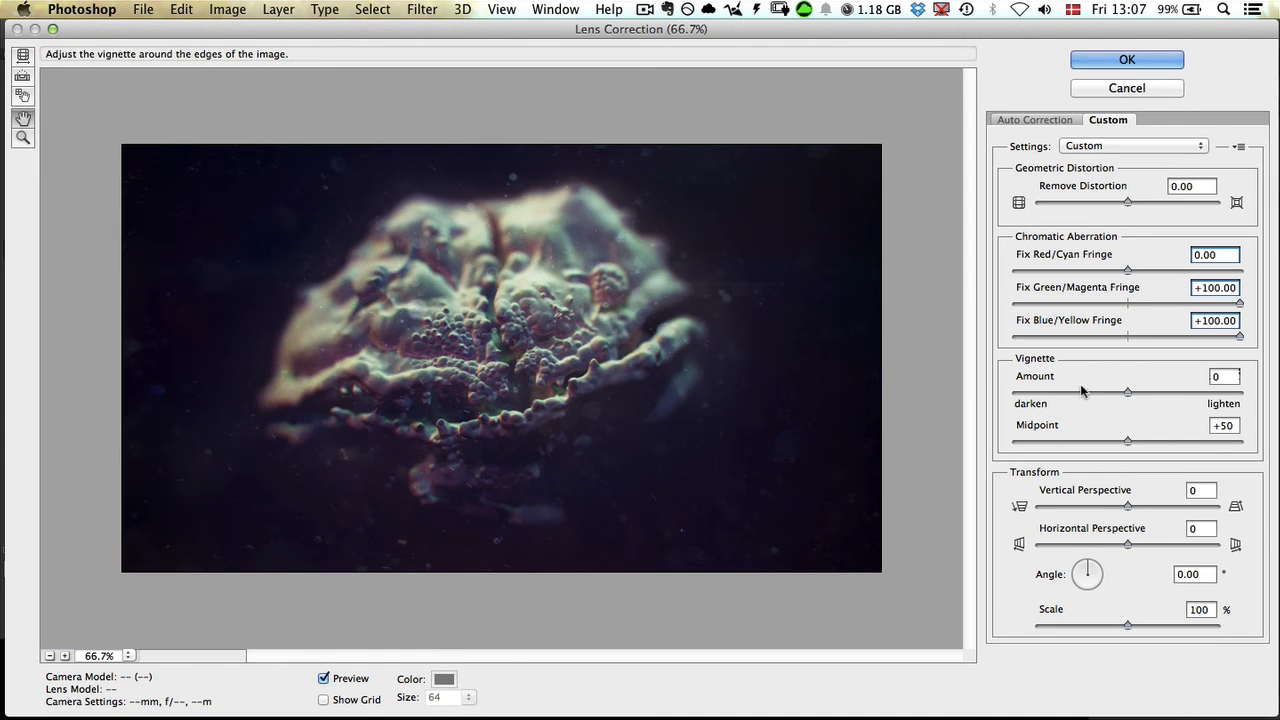
mouse_move(538, 465)
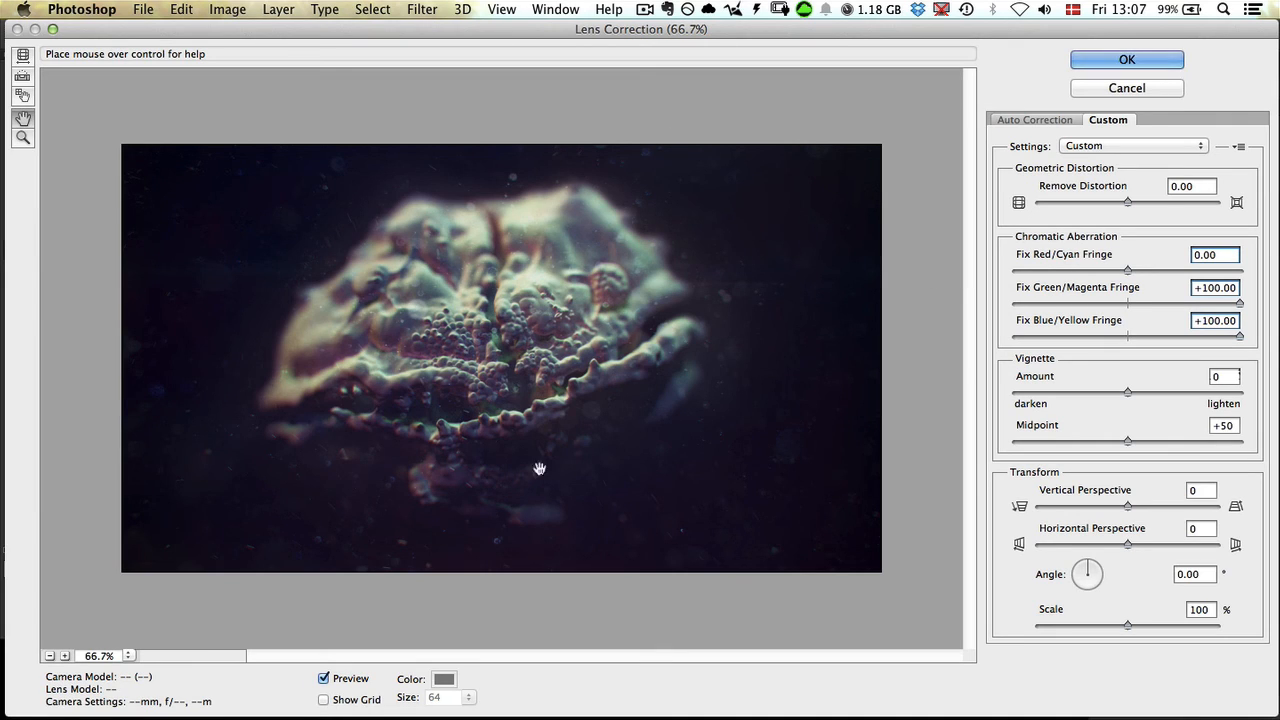
mouse_move(627, 459)
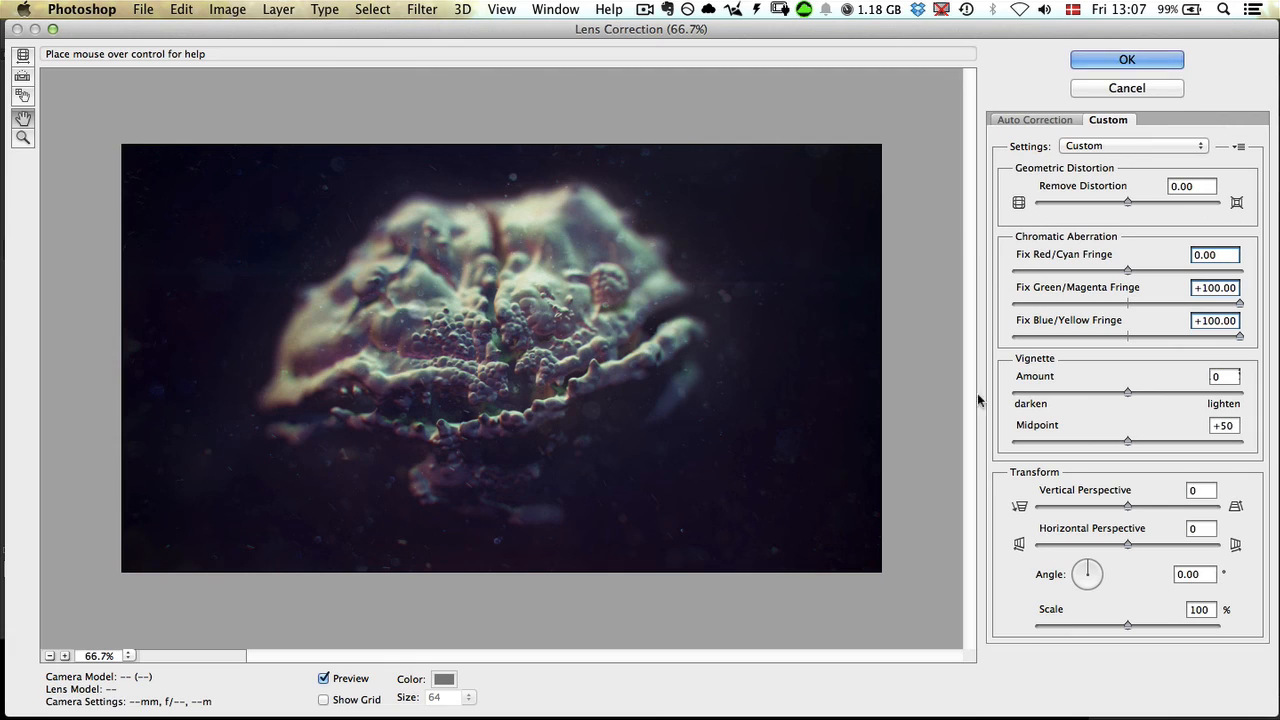
mouse_move(197, 411)
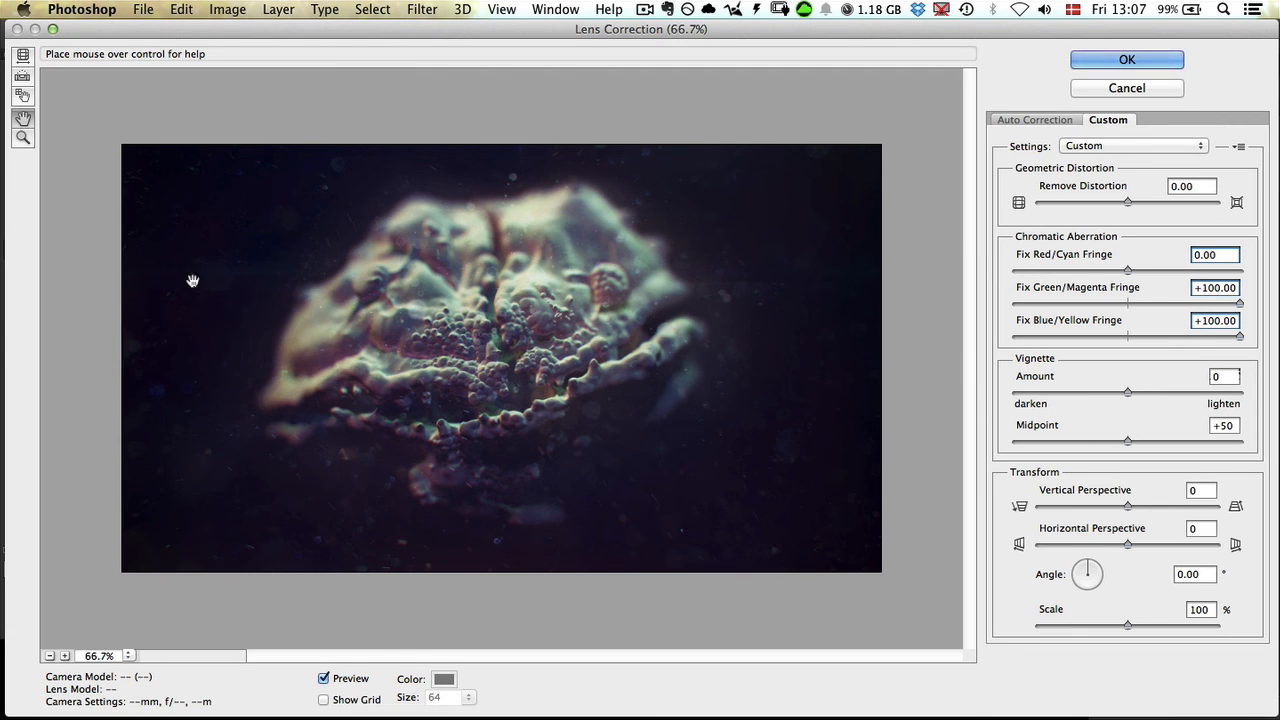
mouse_move(643, 532)
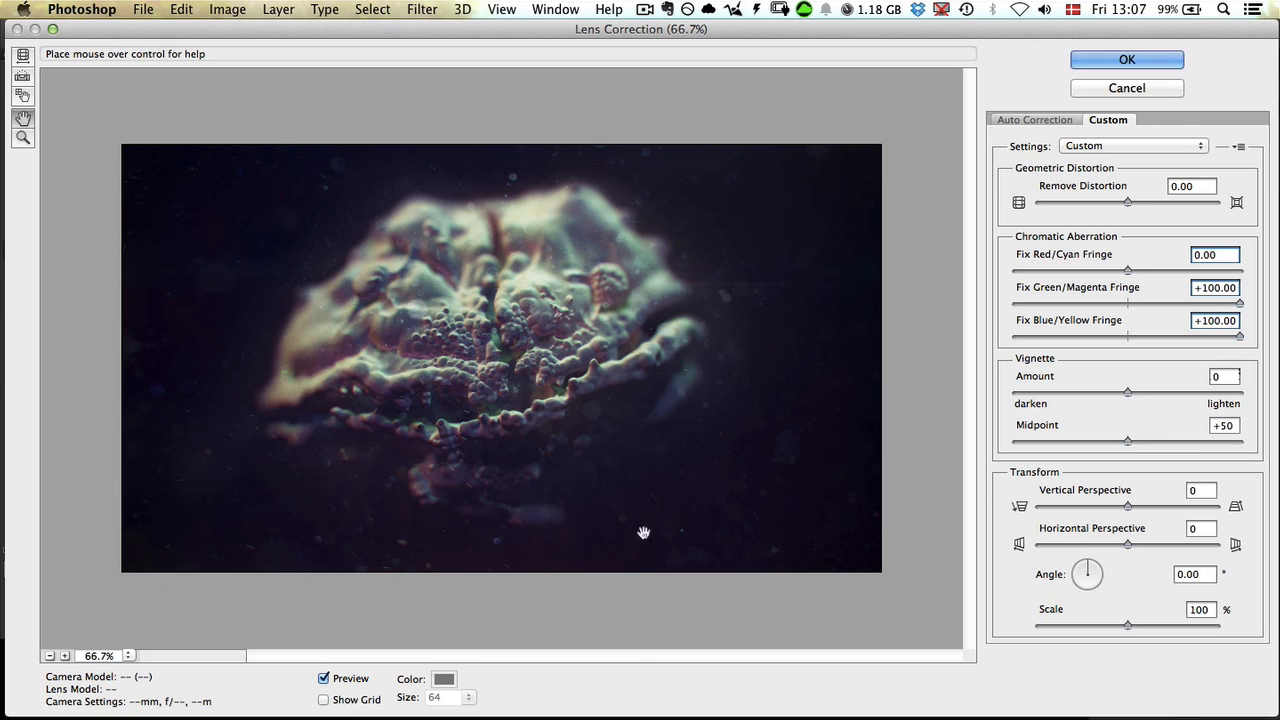
mouse_move(1097, 390)
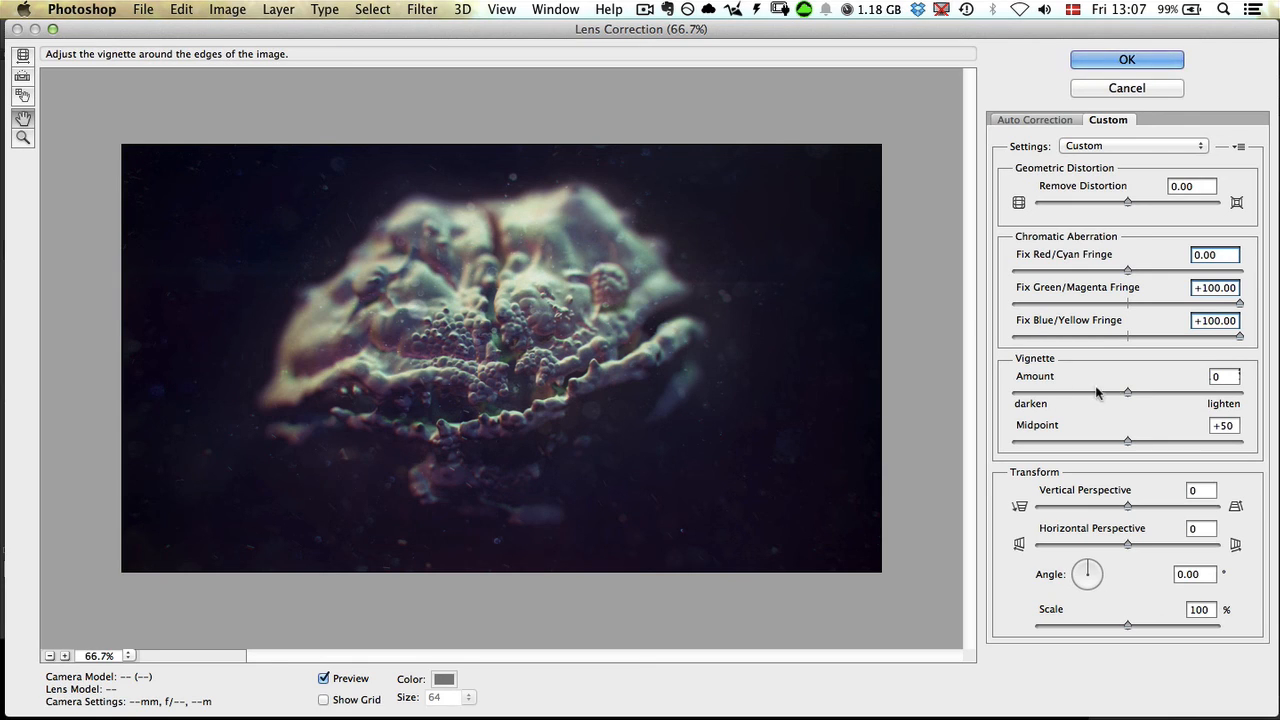
- Try a darker vignette, then set the vignette amount to +100 and apply Lens Correction
left_click_drag(1128, 392, 1050, 392)
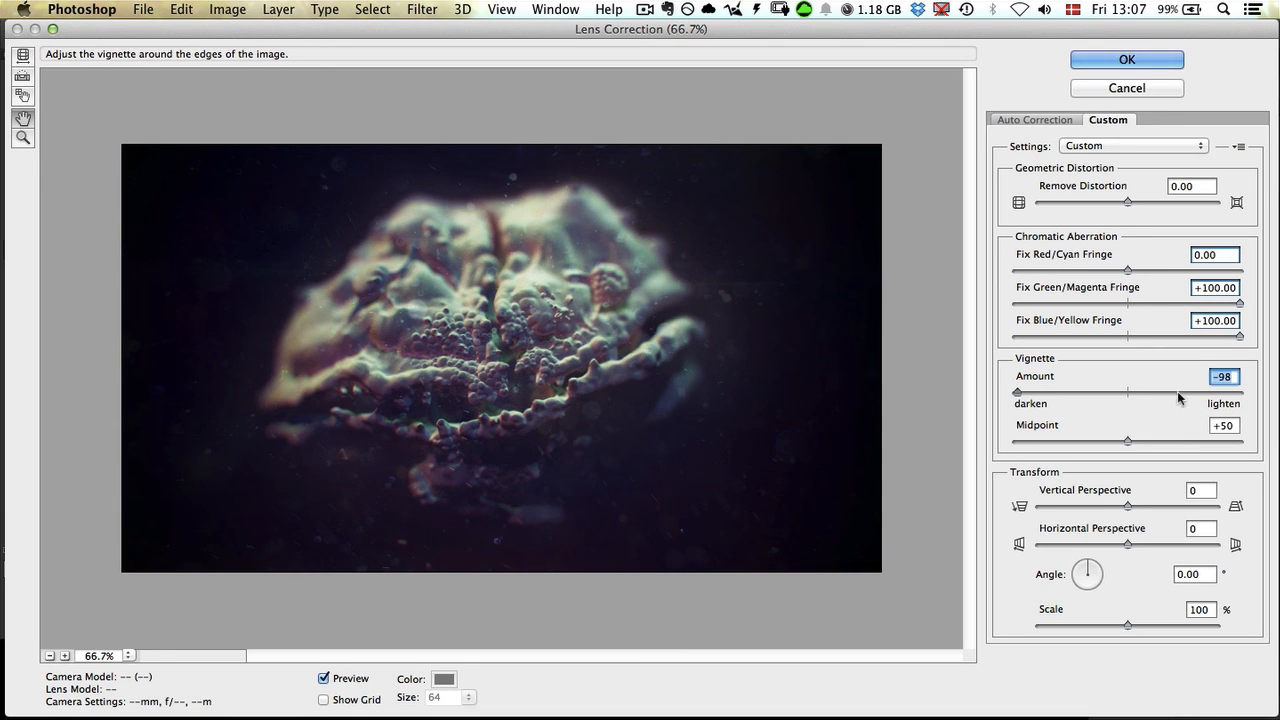
left_click_drag(1018, 391, 1239, 391)
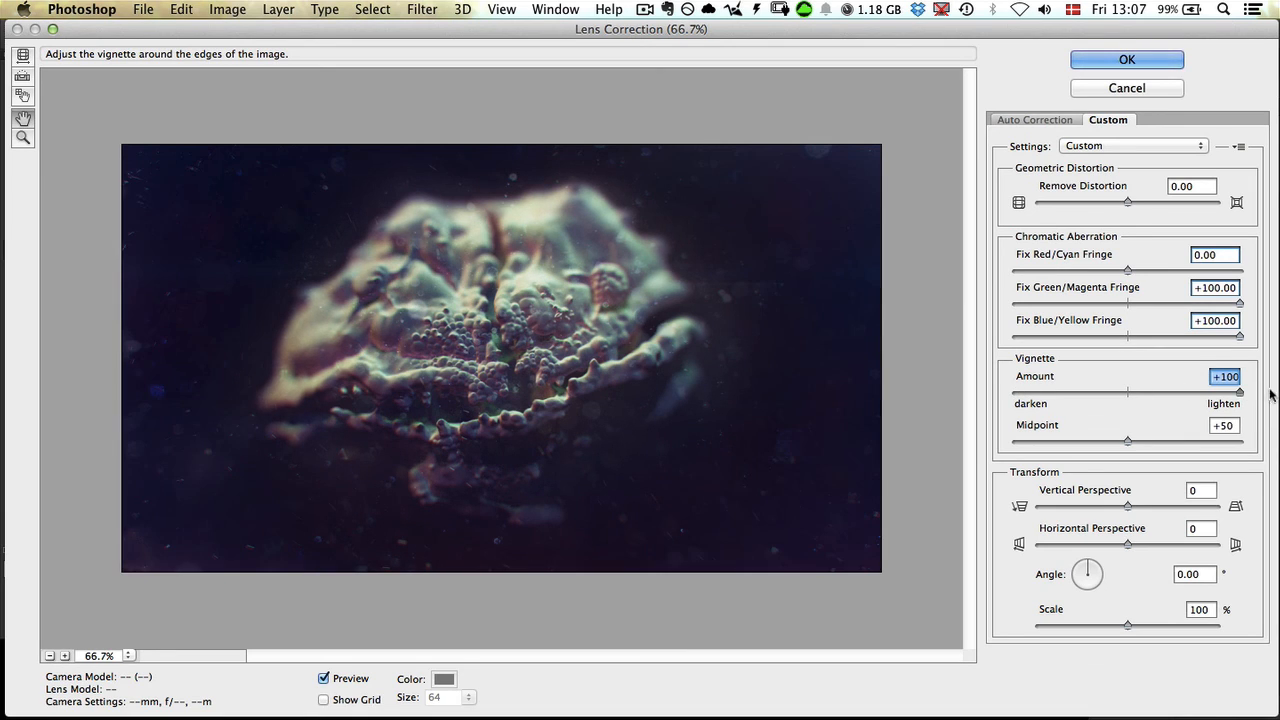
mouse_move(742, 448)
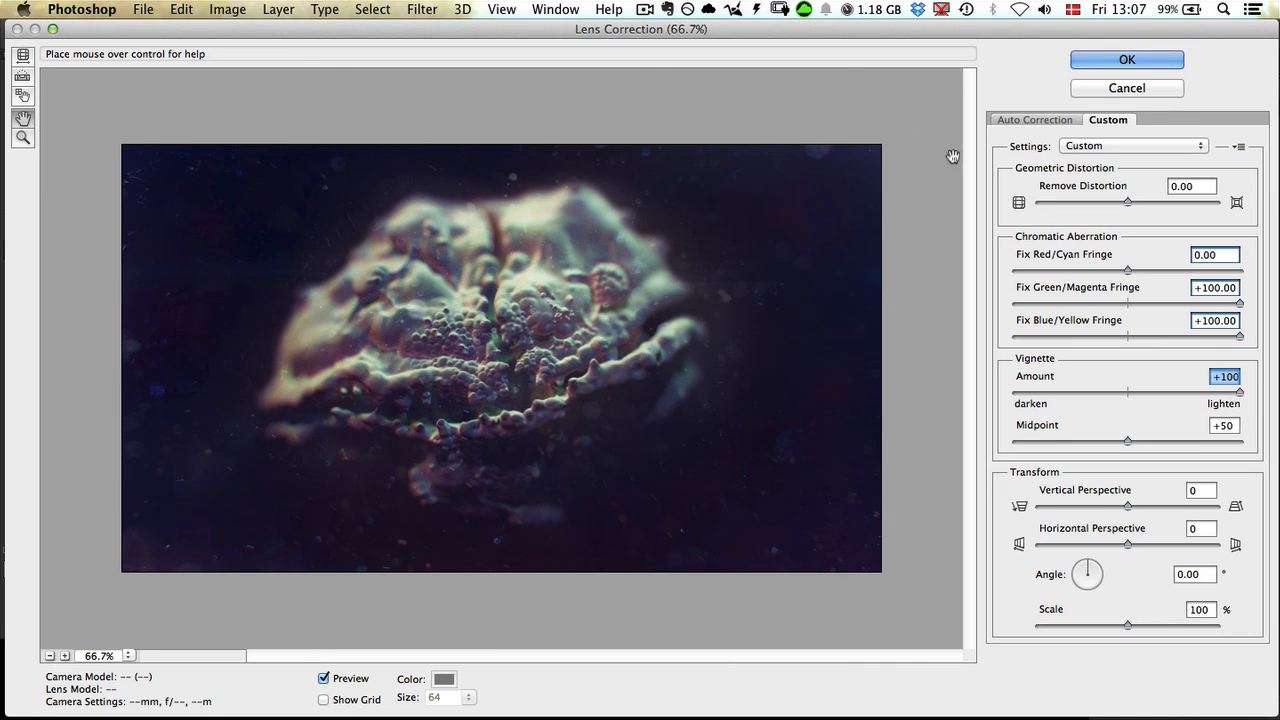
left_click(1126, 60)
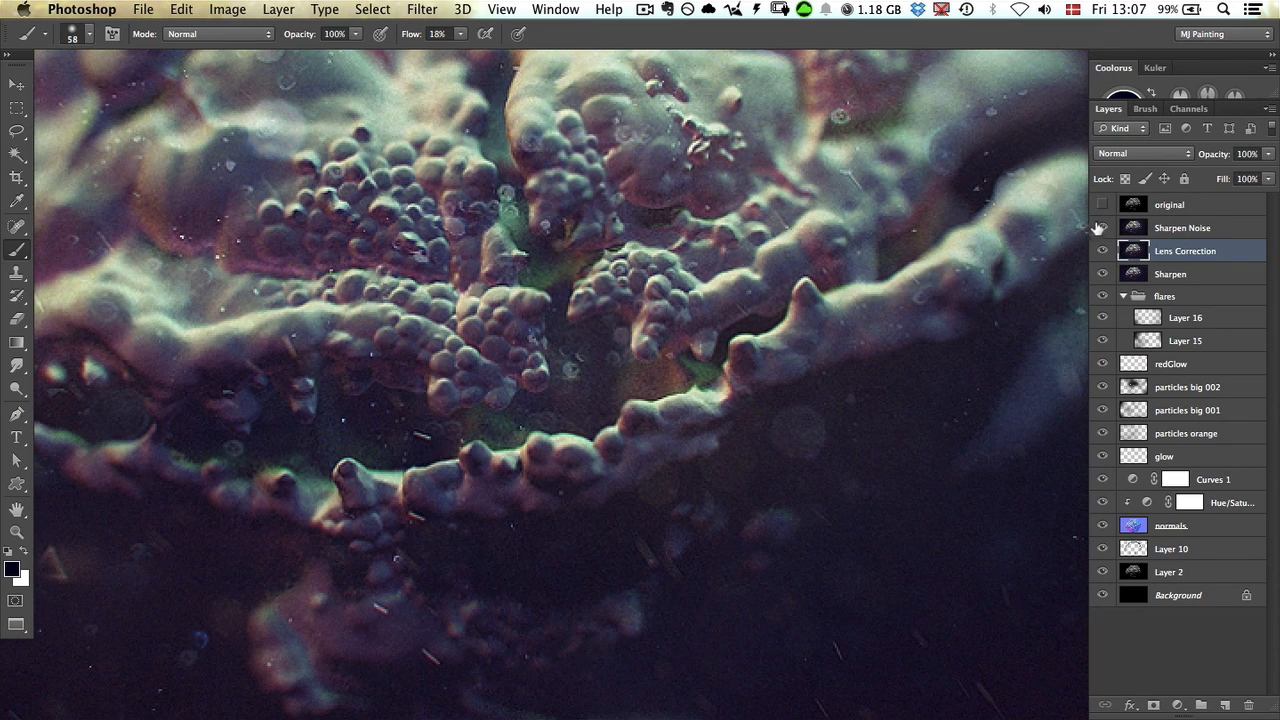
left_click(1102, 227)
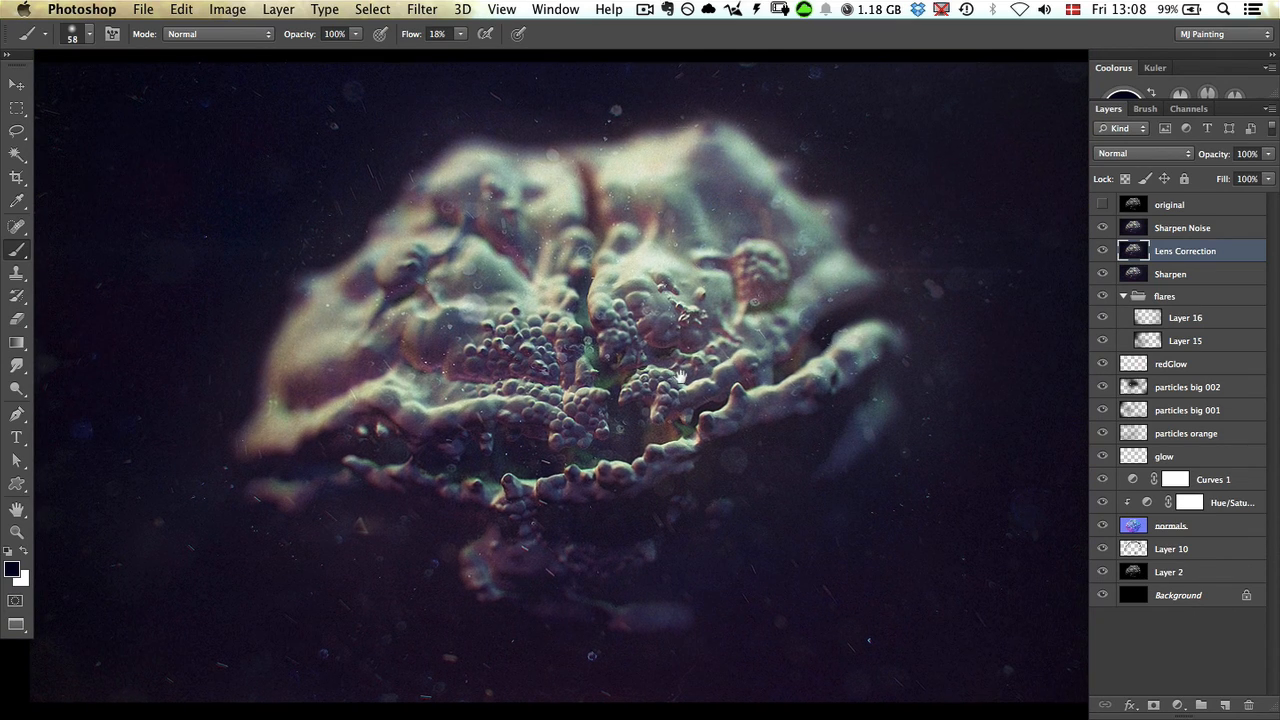
left_click(1170, 204)
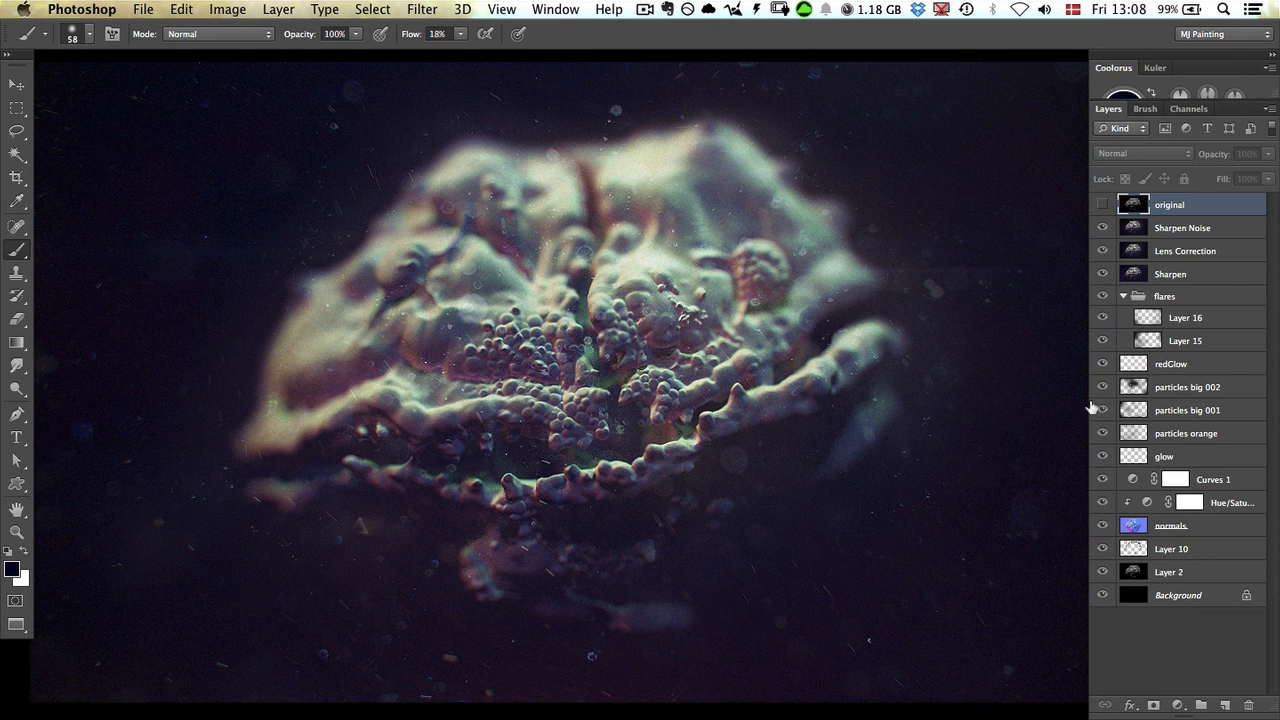
left_click(1101, 204)
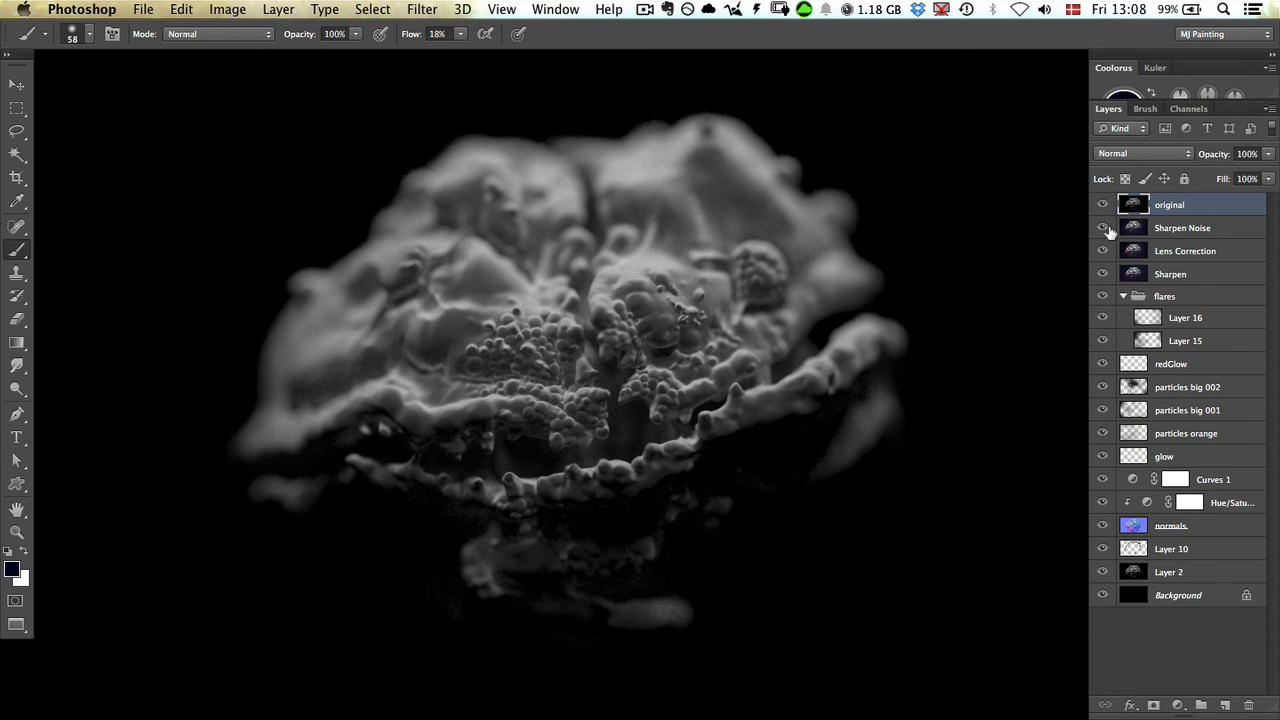
left_click(1102, 204)
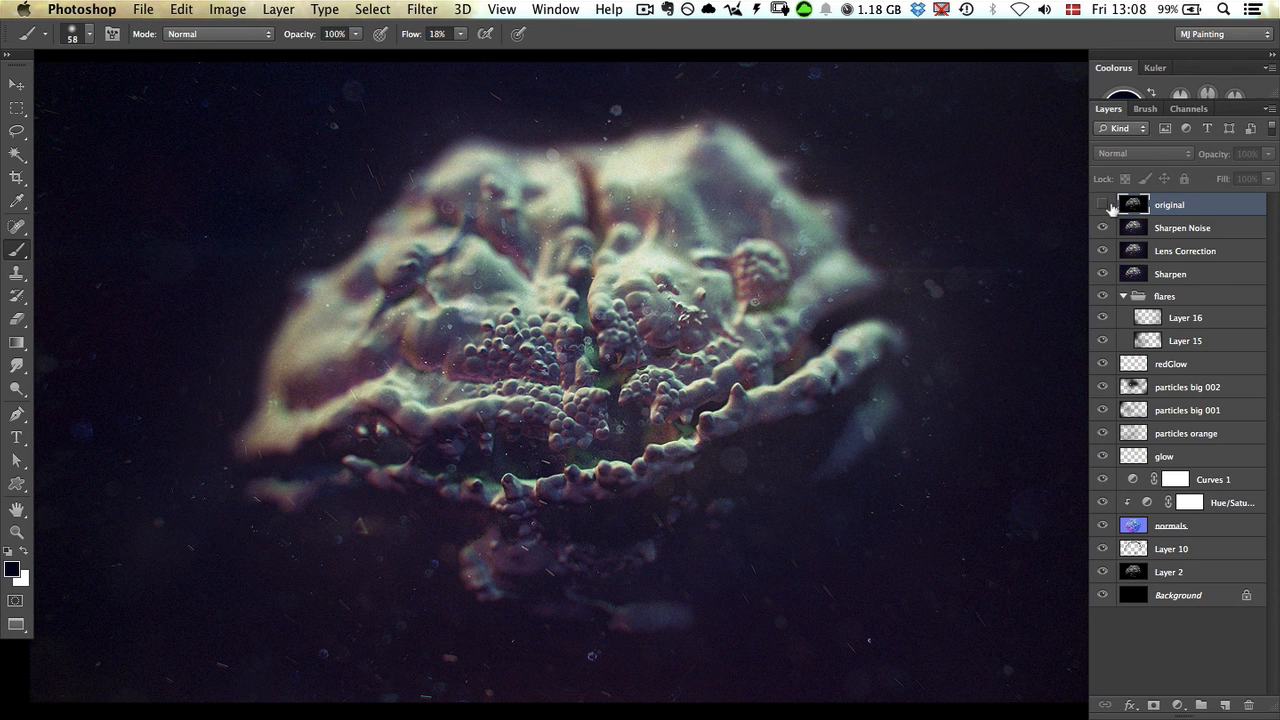
left_click(1102, 204)
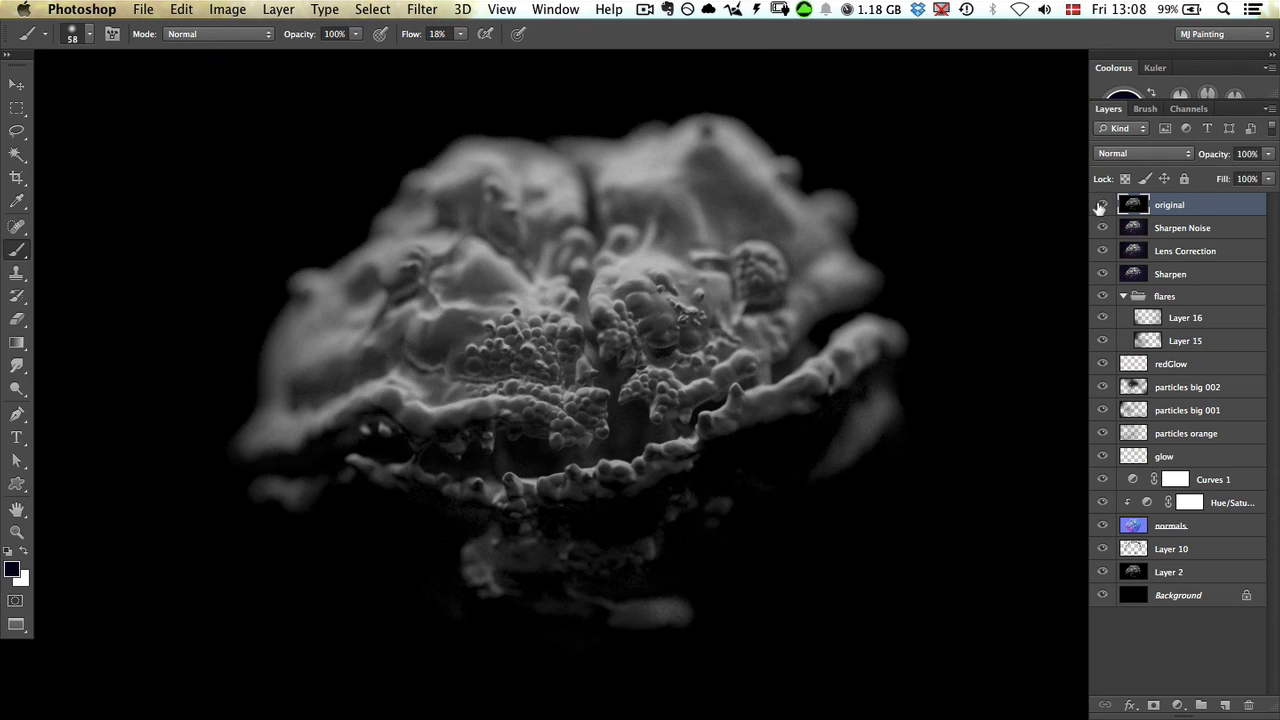
left_click(1102, 204)
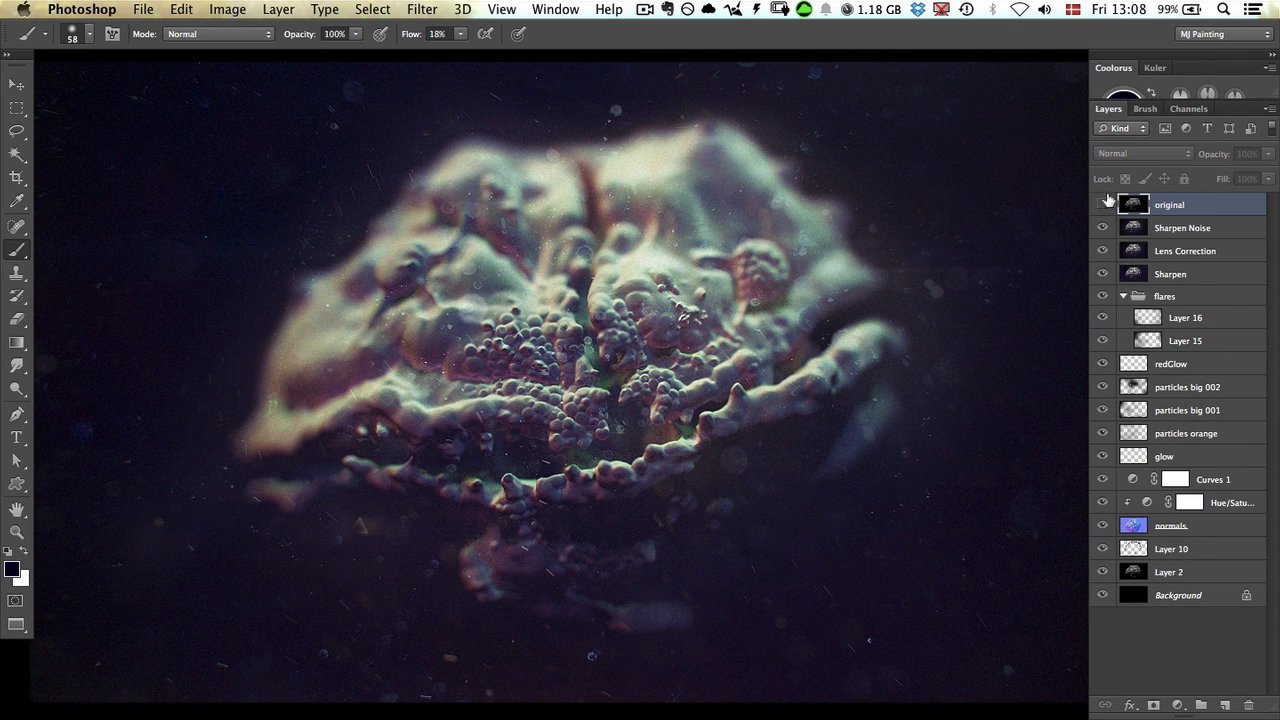
left_click(1103, 204)
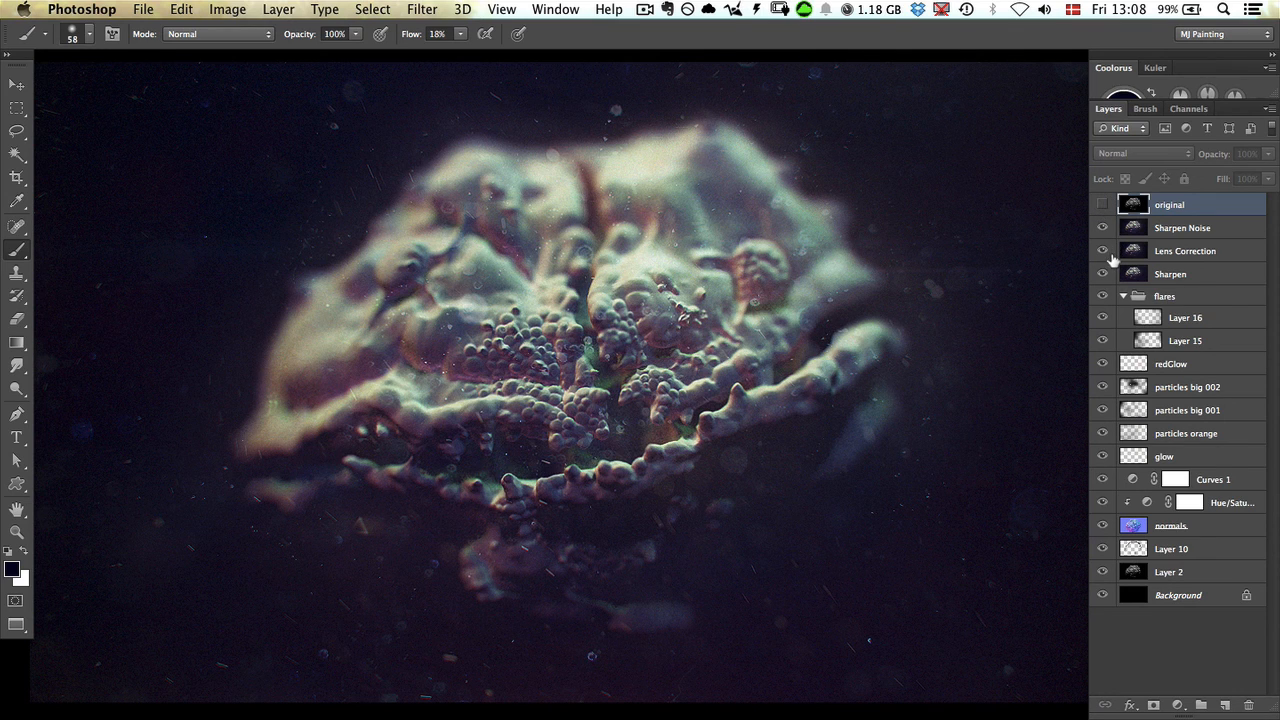